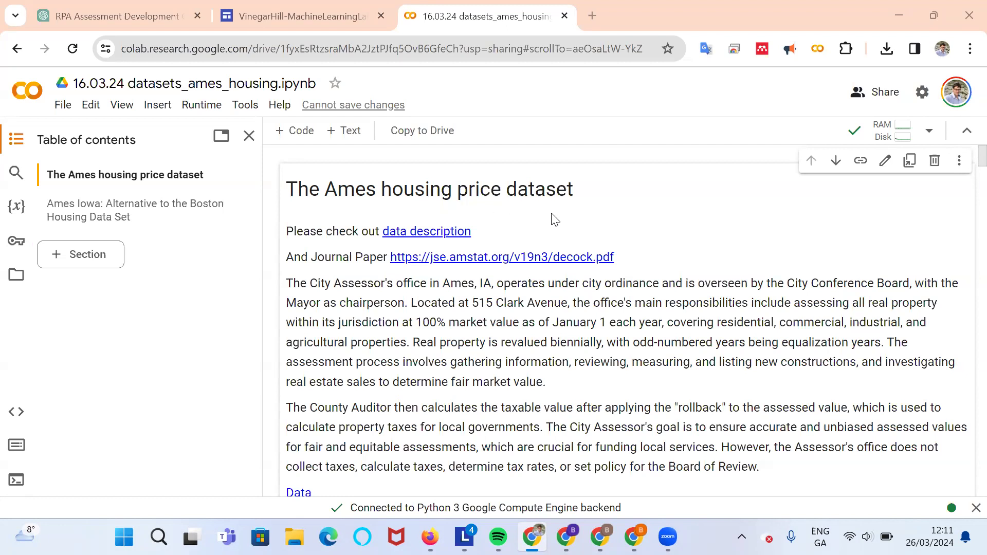
mouse_move(535, 213)
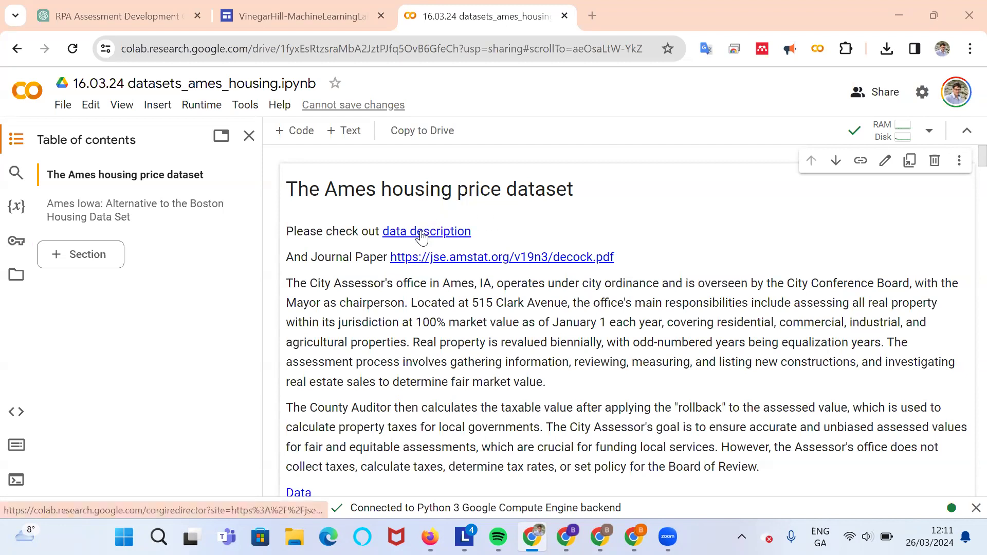
- Follow the data description link through the Leaving Colab page to jse.amstat.org
left_click(426, 232)
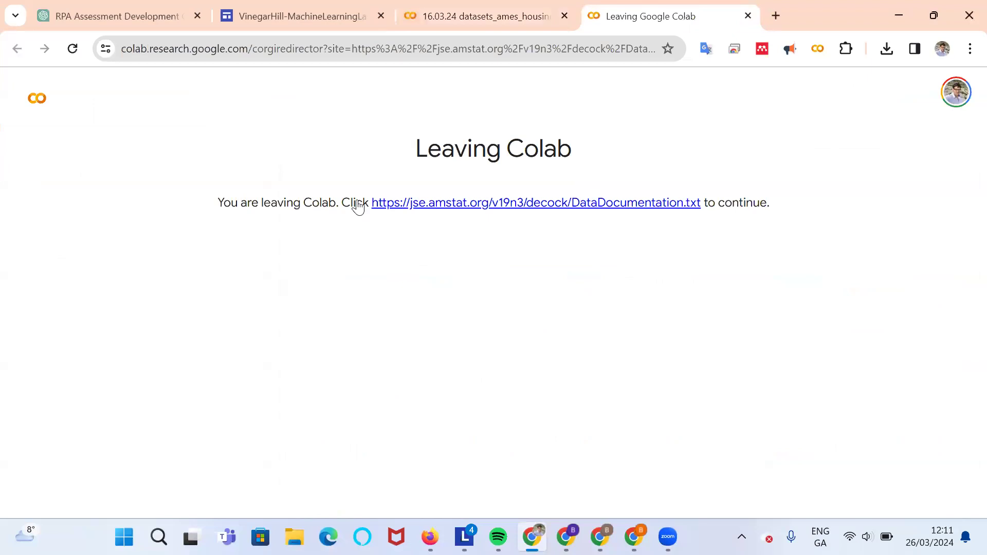
left_click(536, 202)
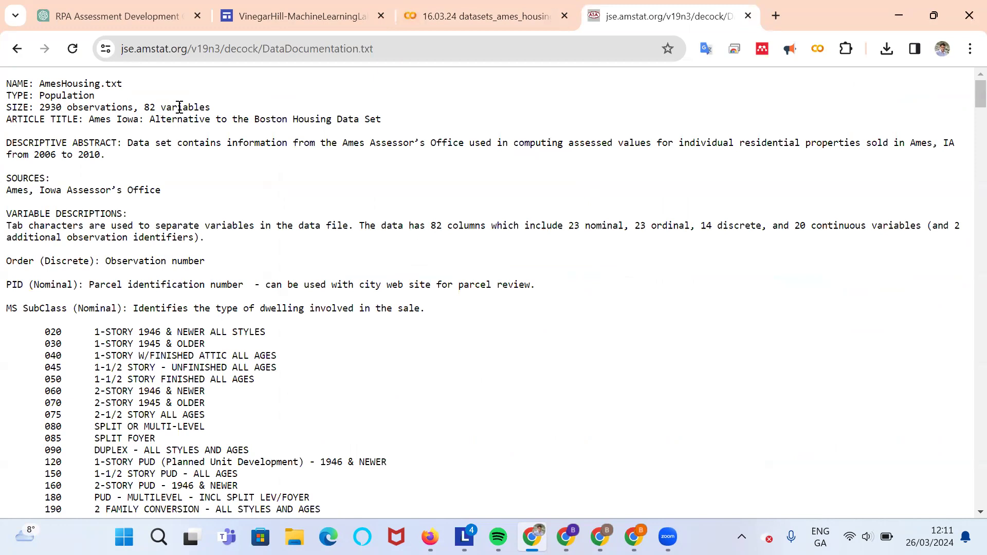
mouse_move(160, 109)
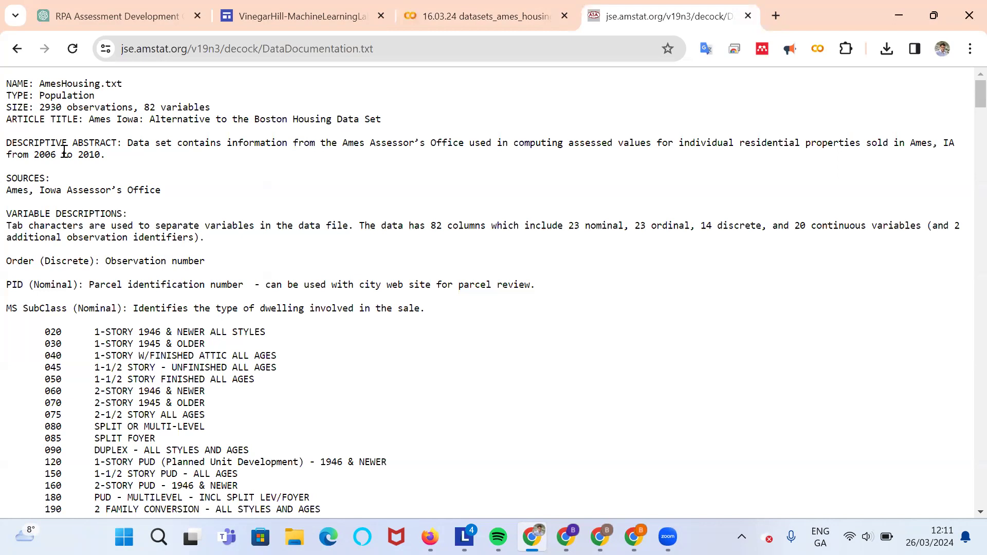
mouse_move(108, 163)
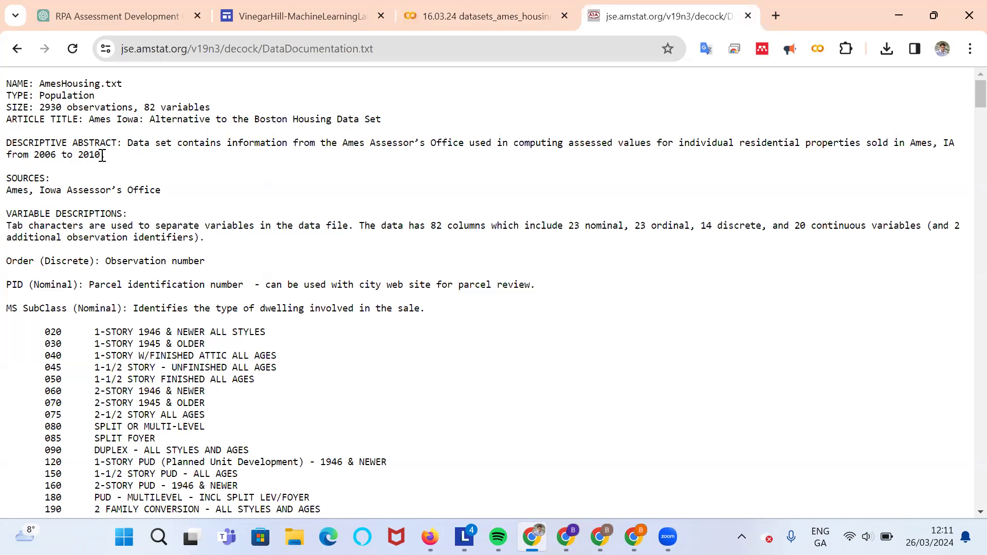
mouse_move(134, 157)
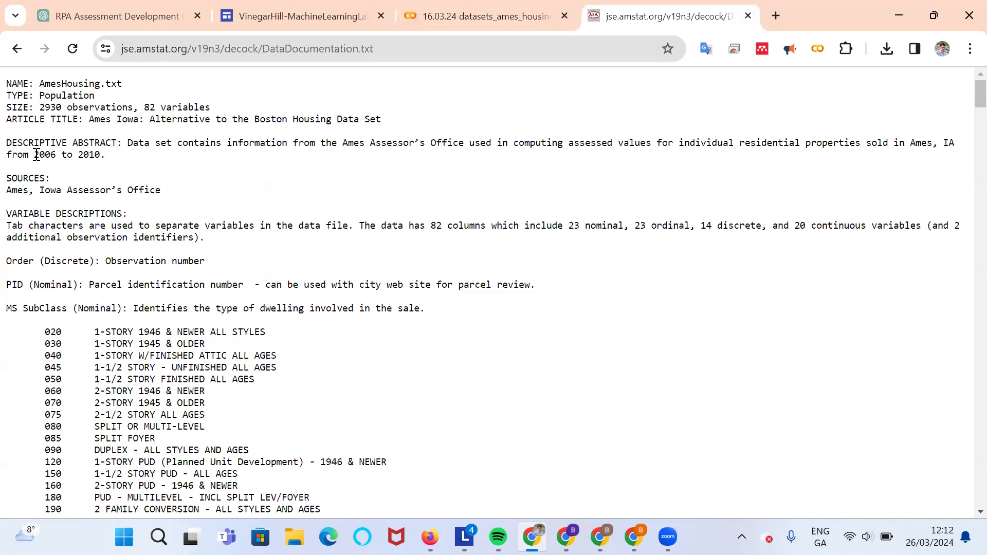
mouse_move(143, 159)
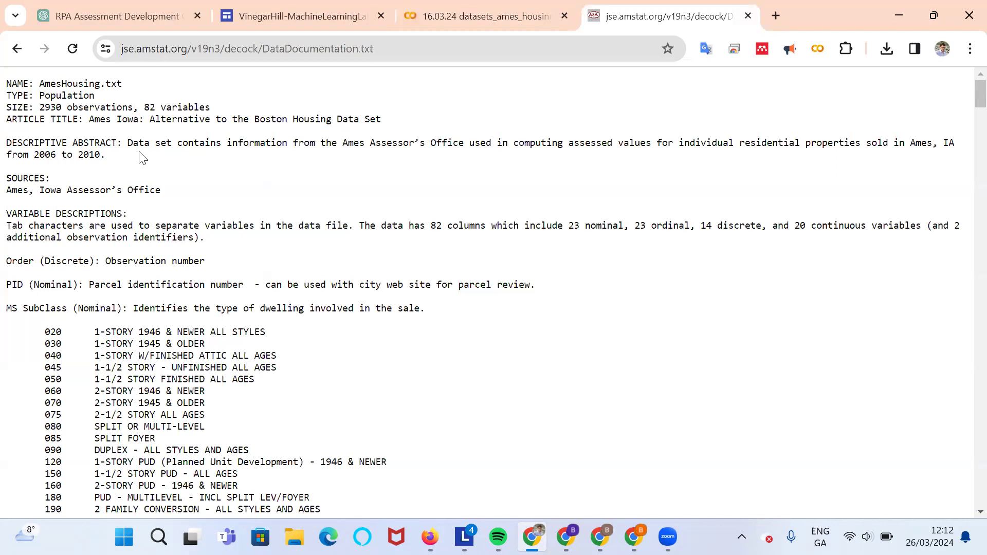
mouse_move(327, 222)
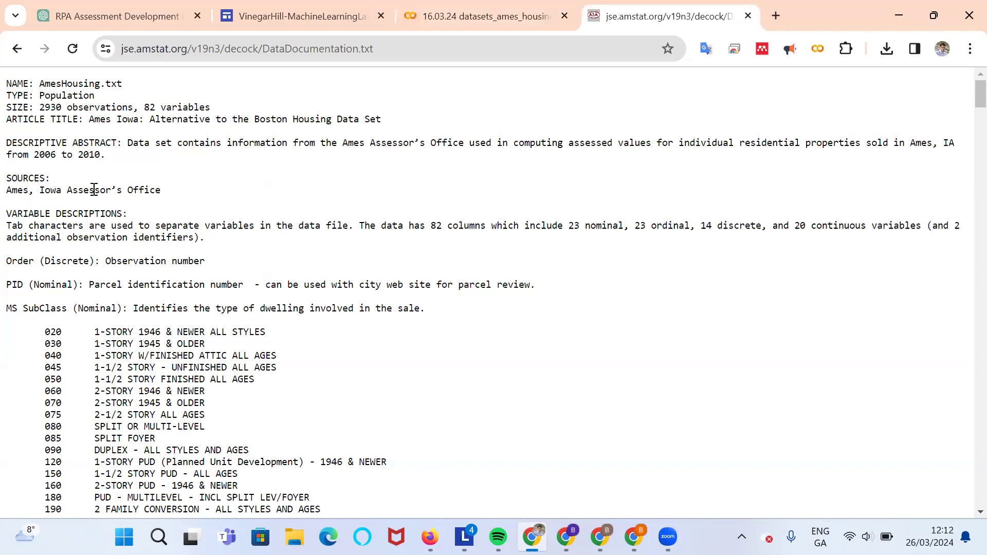
mouse_move(146, 189)
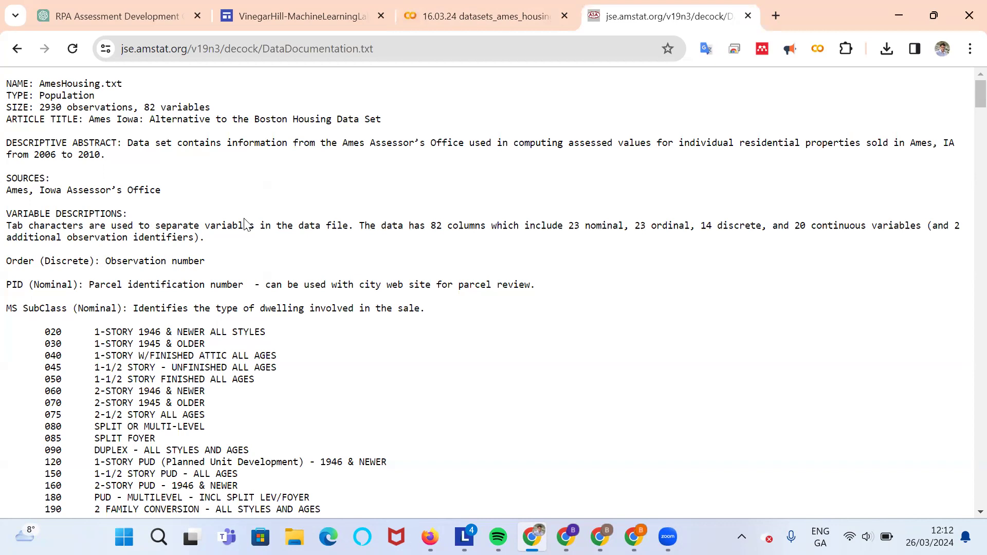
mouse_move(216, 191)
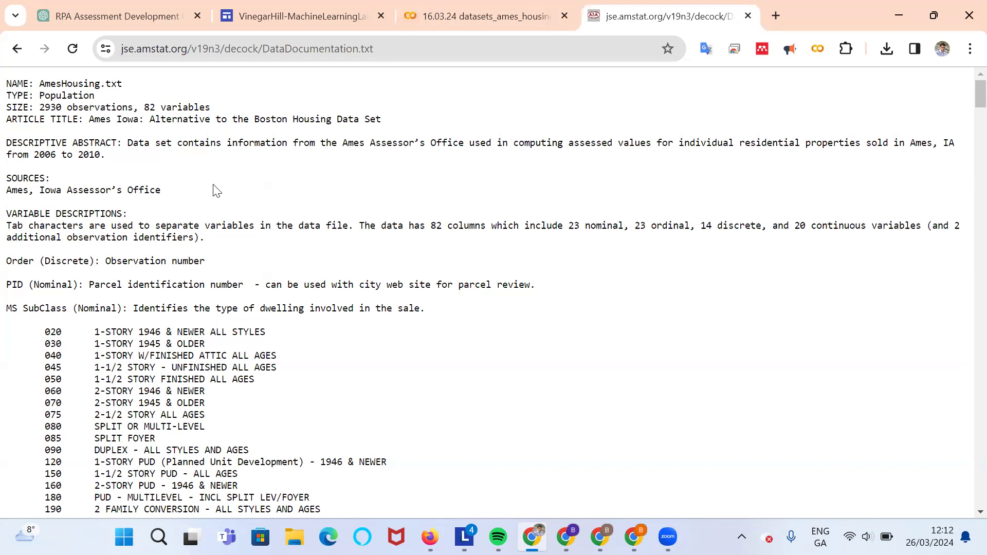
- Read through DataDocumentation.txt down to the basement variable descriptions and back toward the top
scroll("down", 3)
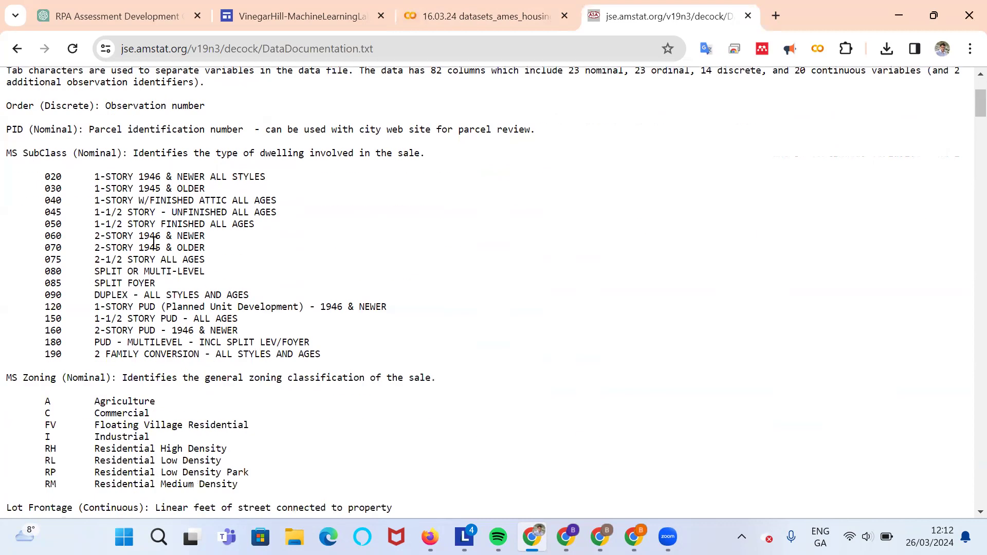
scroll("down", 3)
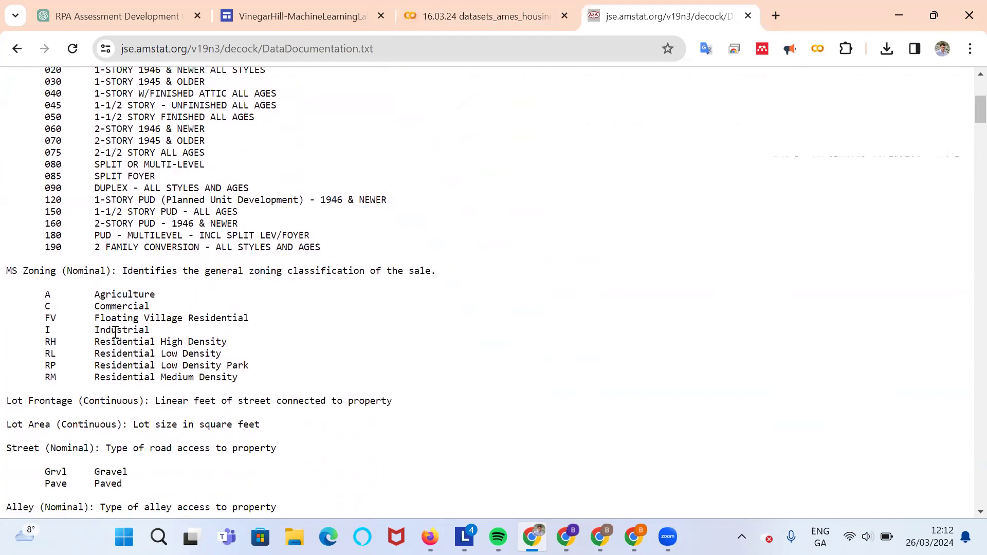
scroll("down", 3)
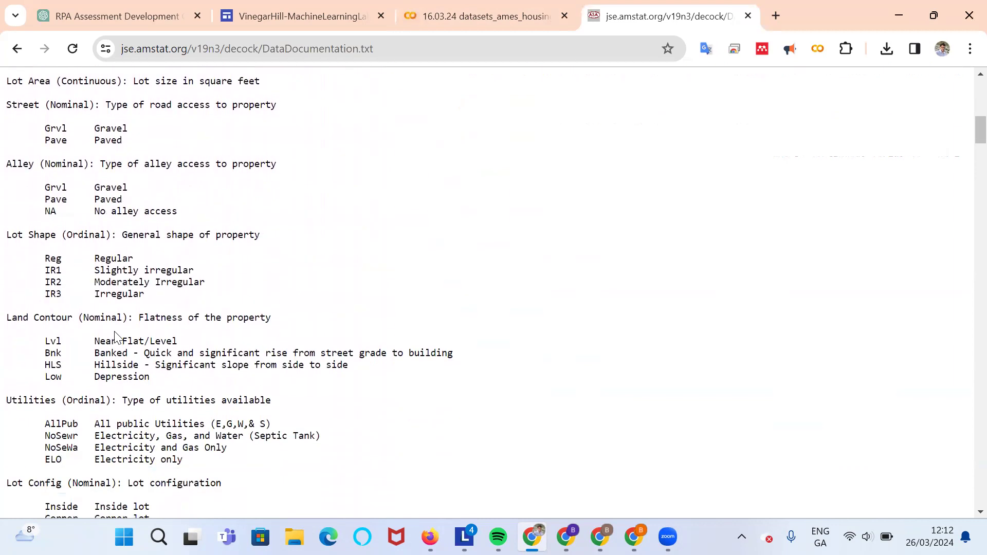
scroll("down", 3)
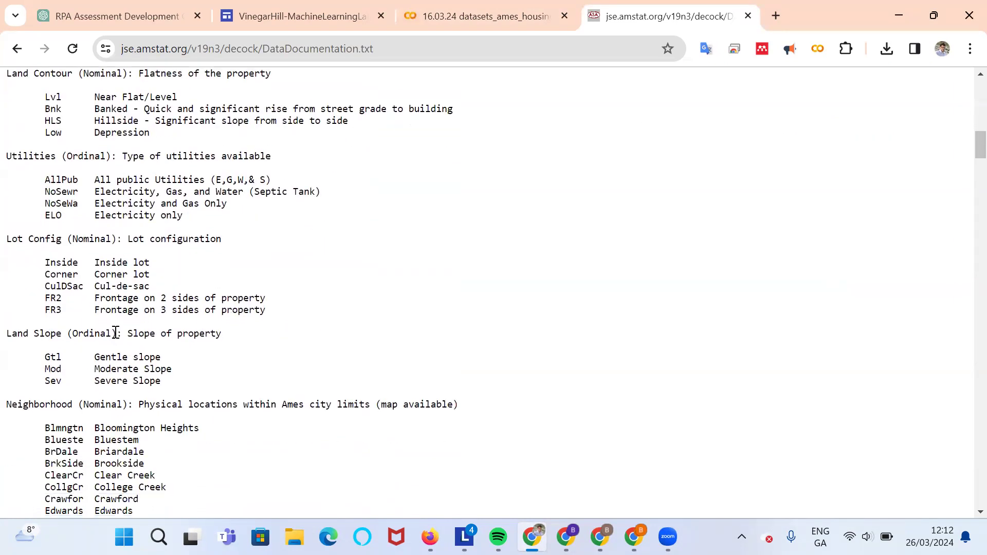
scroll("down", 3)
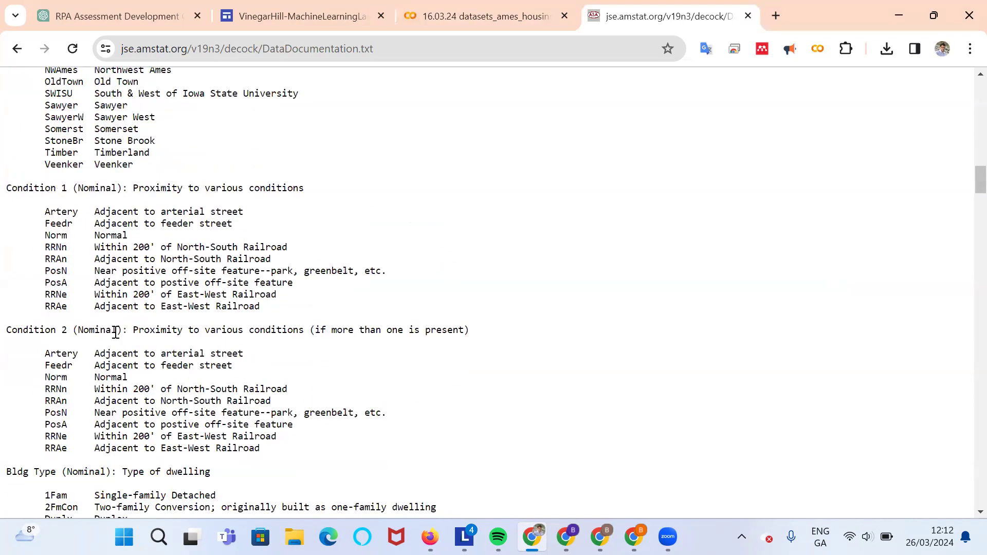
scroll("down", 3)
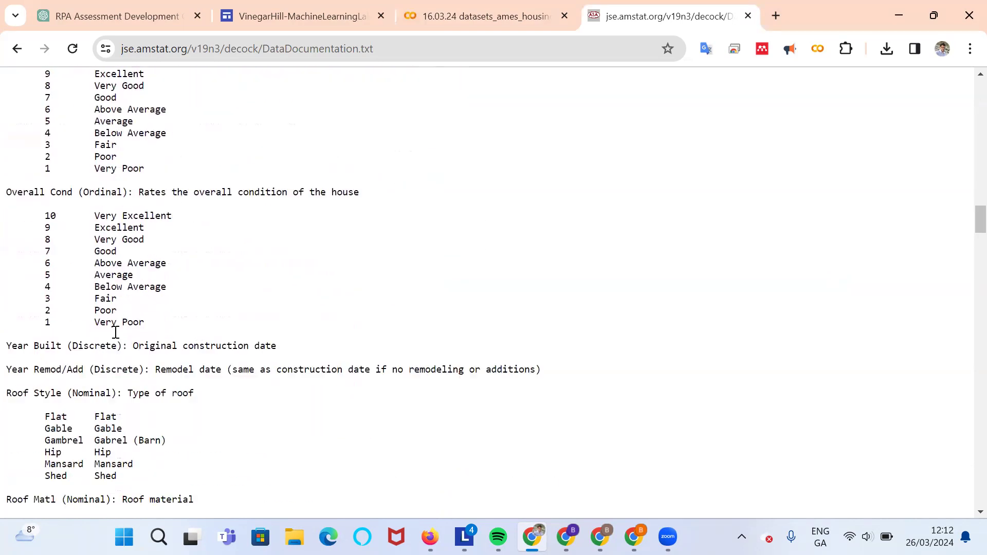
scroll("down", 3)
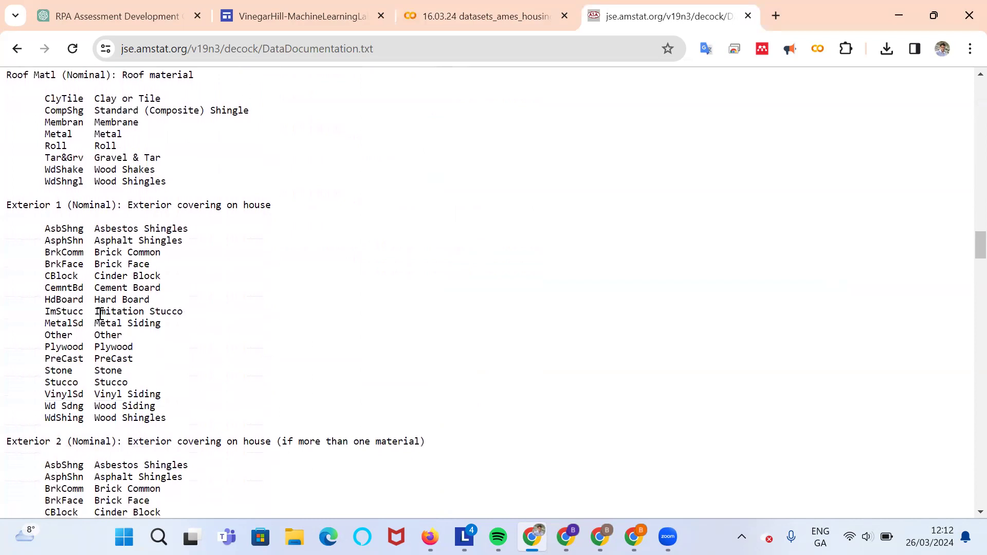
scroll("down", 3)
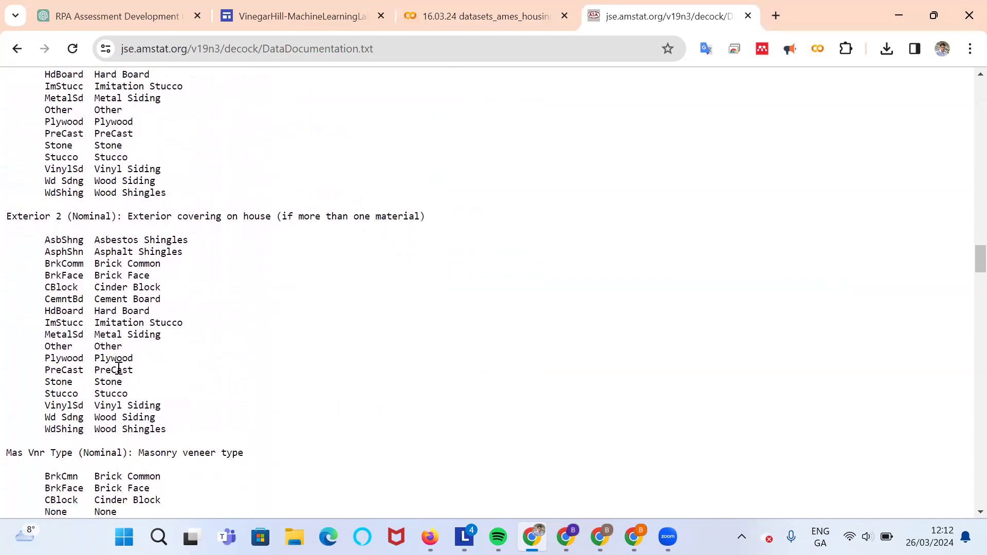
scroll("down", 3)
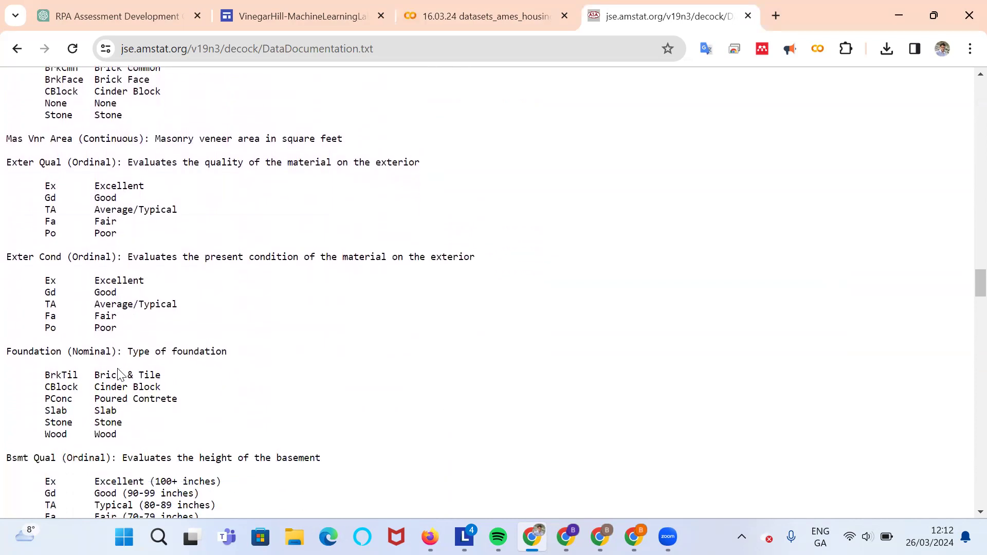
scroll("down", 3)
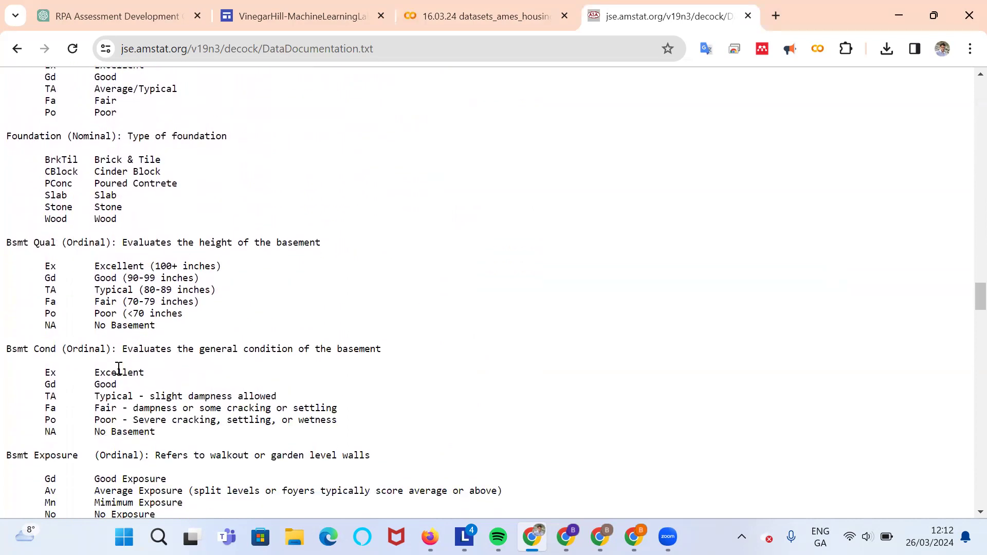
scroll("down", 3)
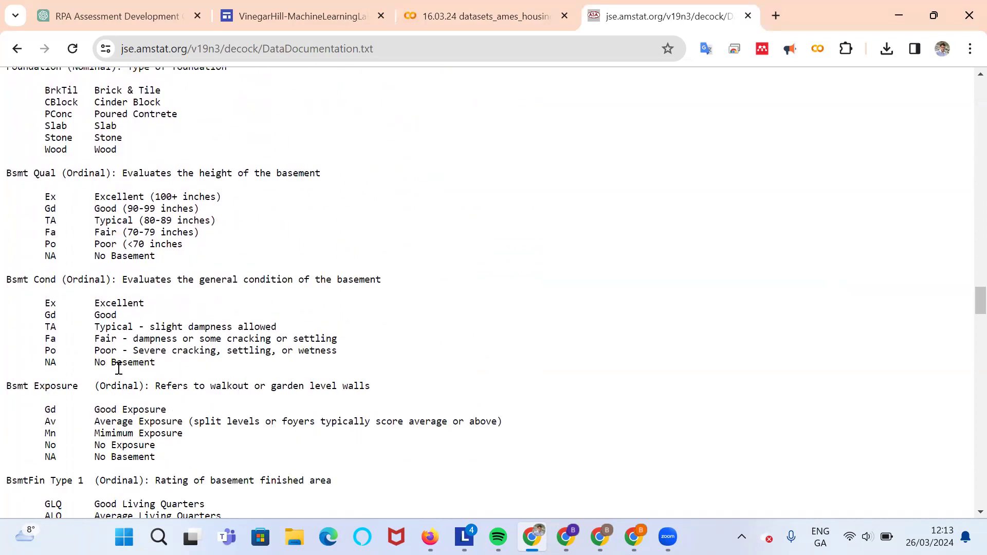
scroll("down", 3)
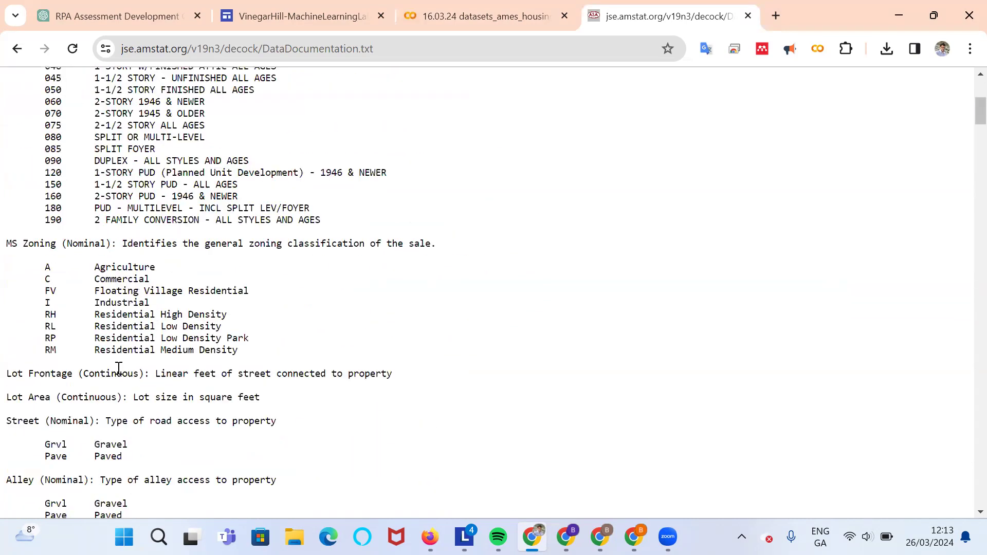
scroll("up", 3)
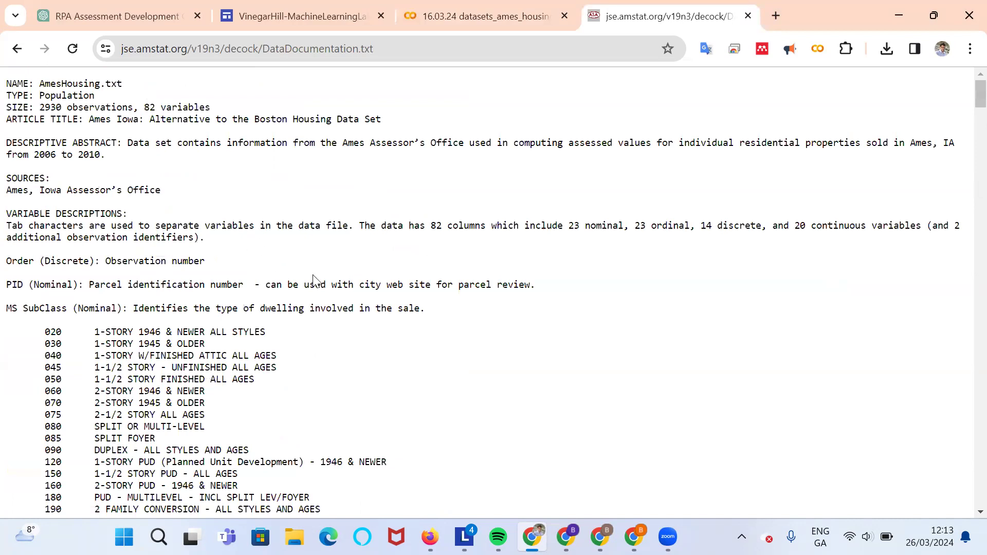
mouse_move(193, 284)
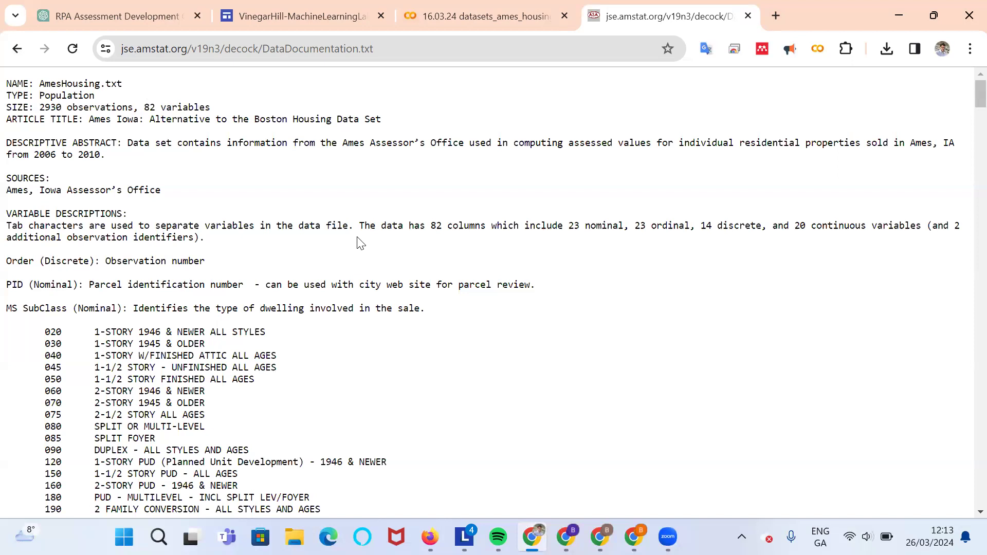
scroll("down", 3)
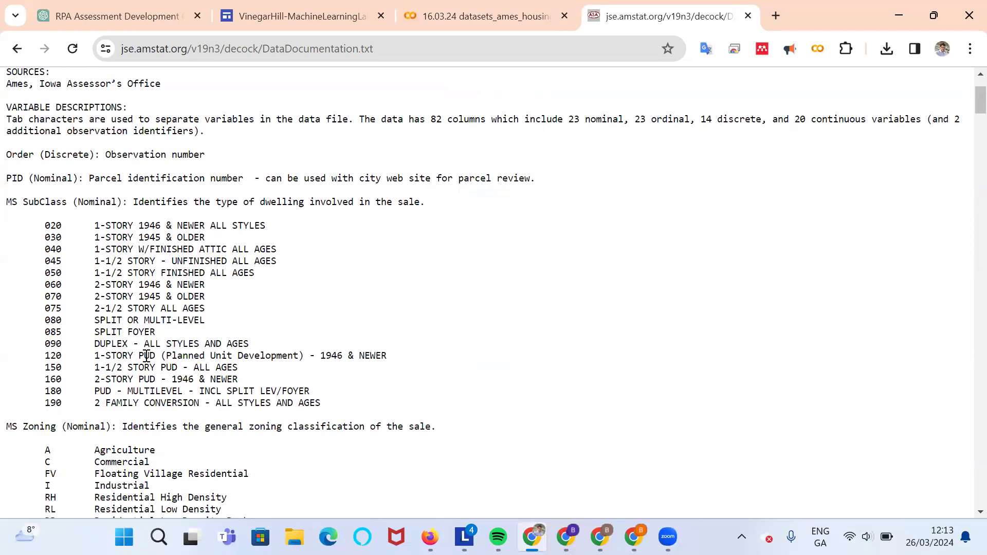
scroll("down", 3)
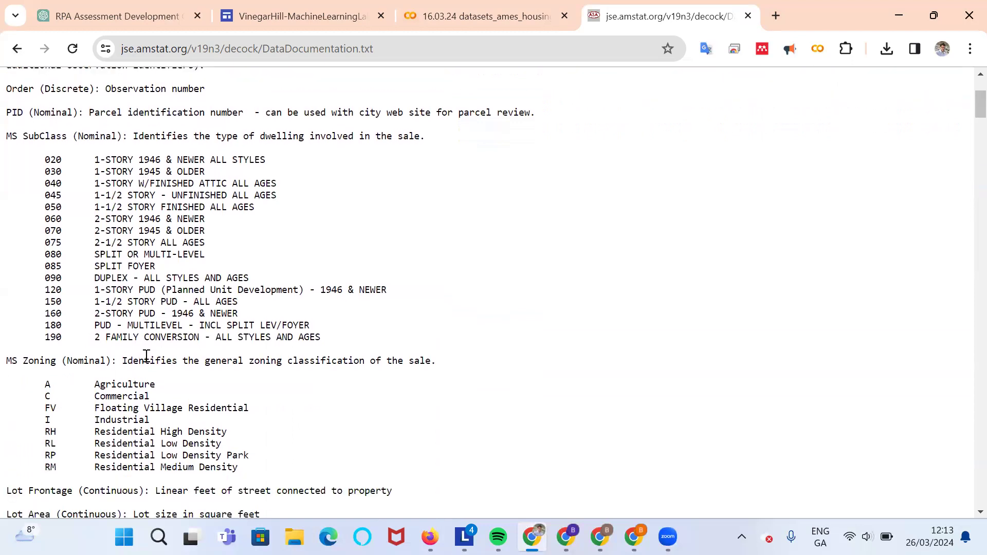
scroll("up", 3)
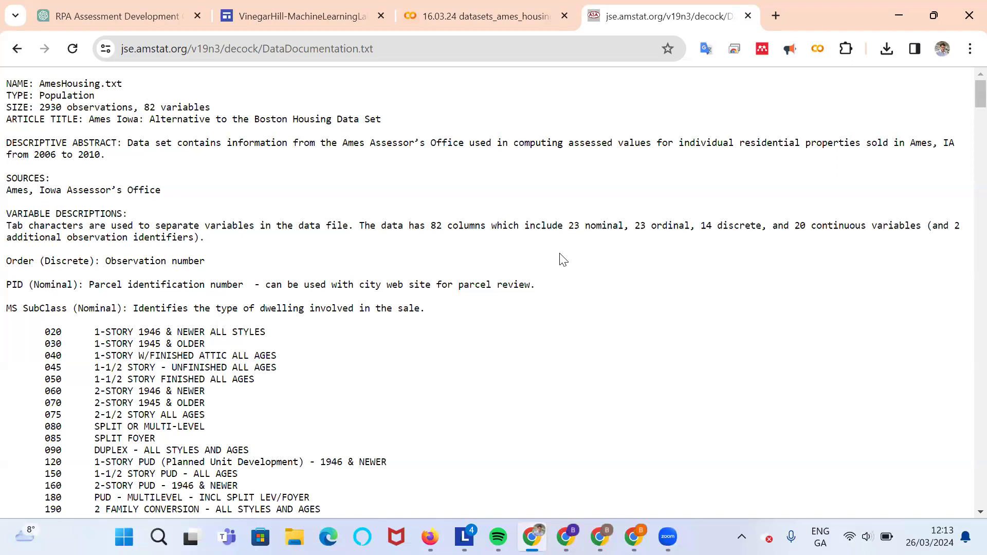
mouse_move(302, 296)
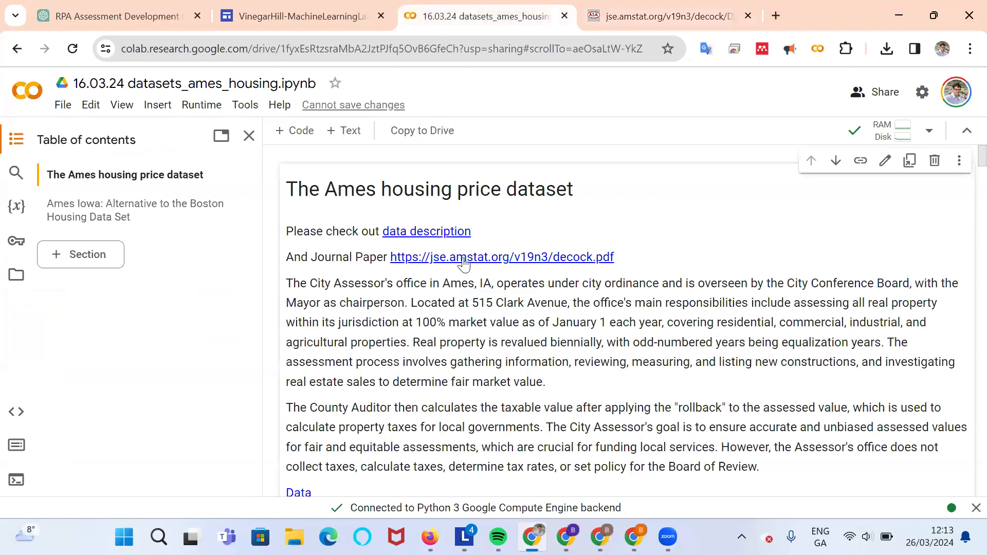
left_click(465, 257)
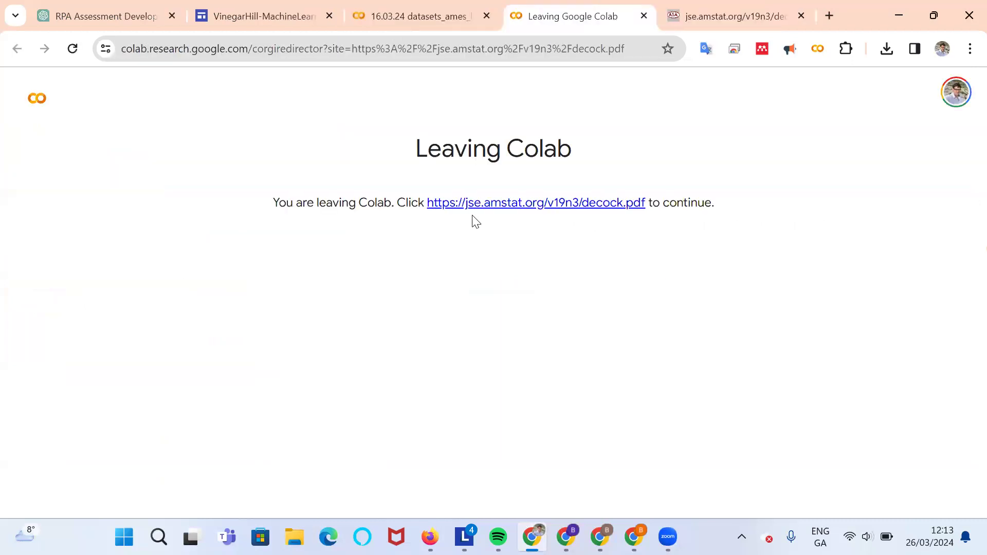
left_click(535, 202)
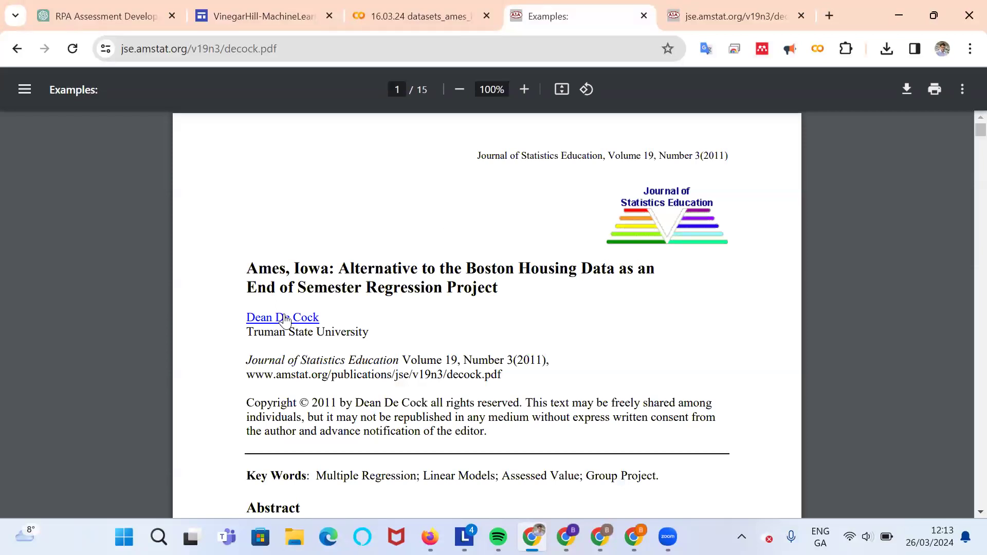
scroll("down", 3)
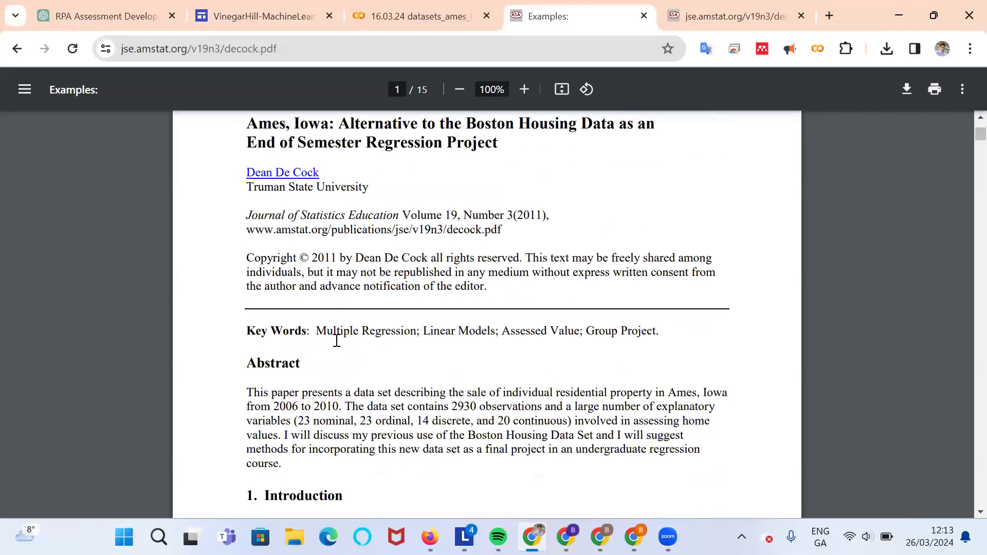
scroll("down", 3)
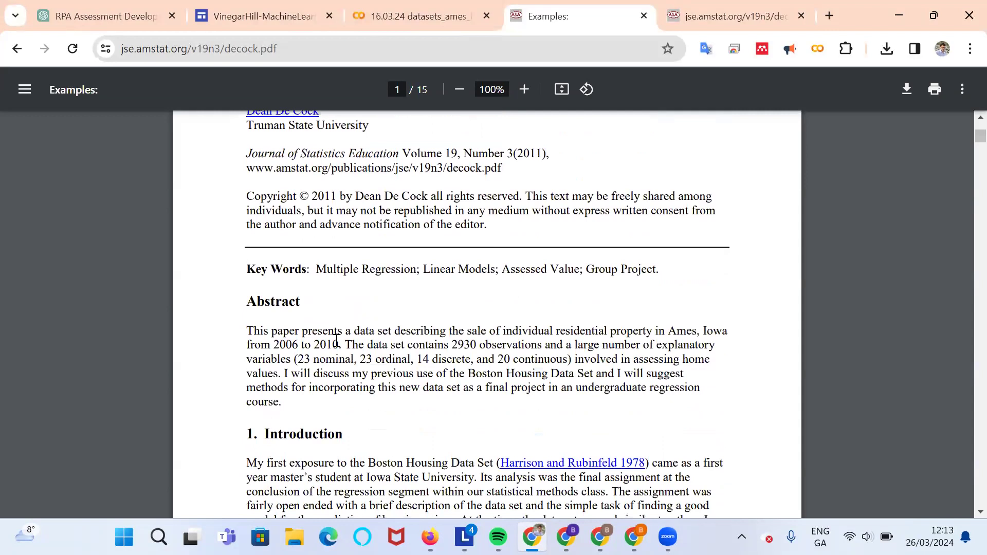
mouse_move(433, 389)
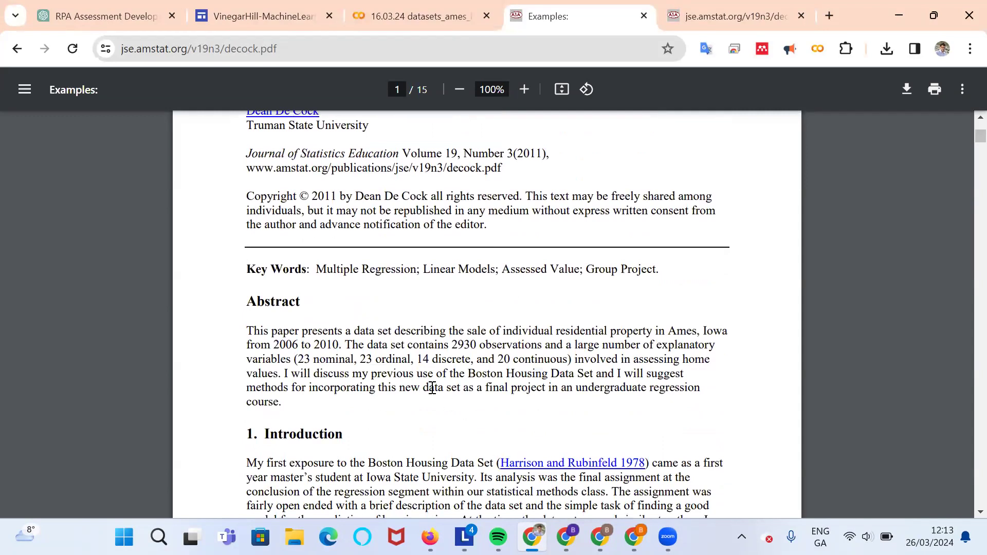
scroll("down", 3)
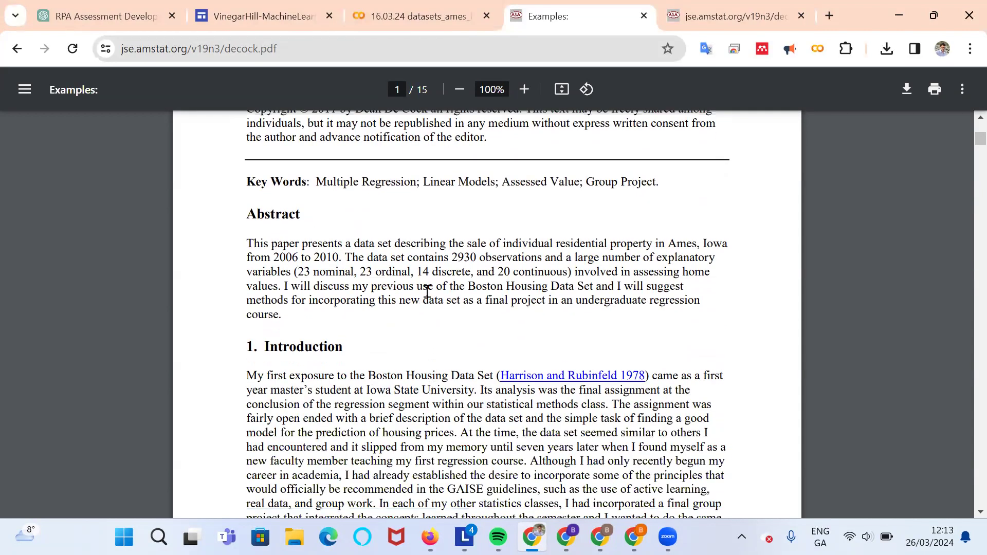
mouse_move(407, 375)
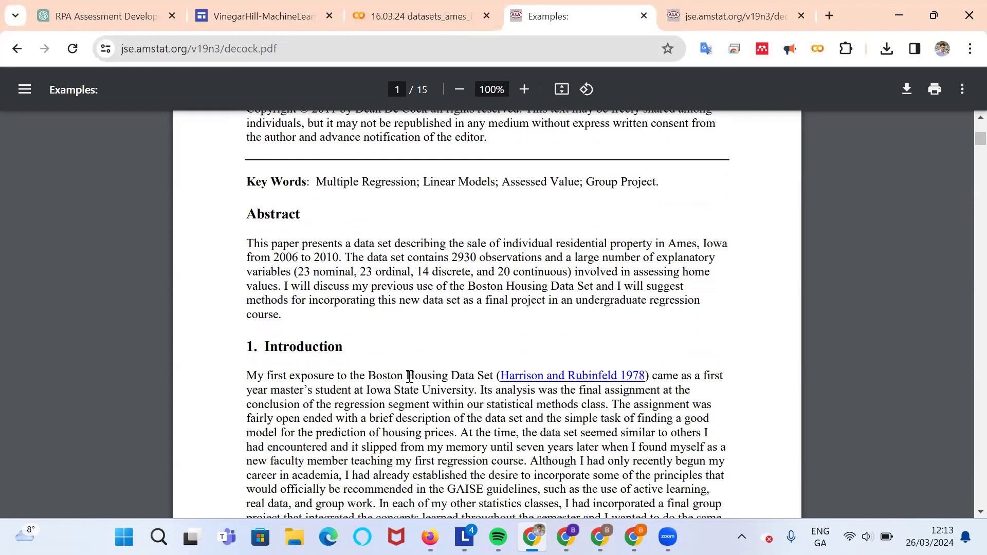
mouse_move(452, 376)
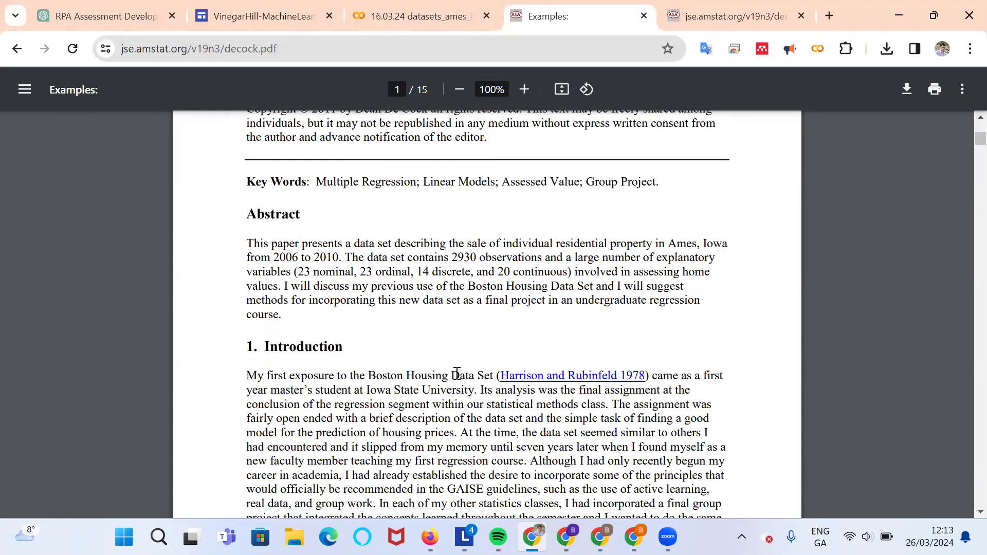
scroll("down", 3)
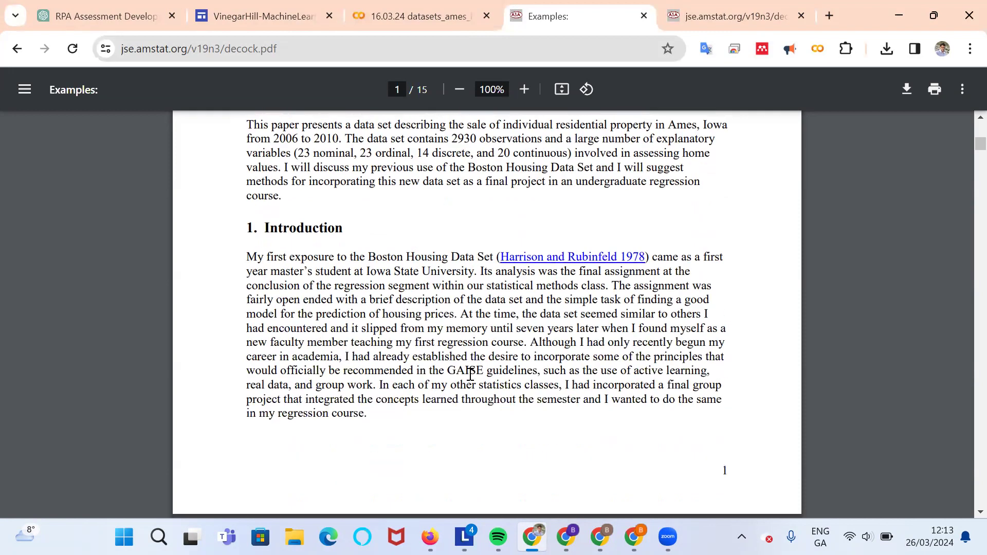
scroll("down", 3)
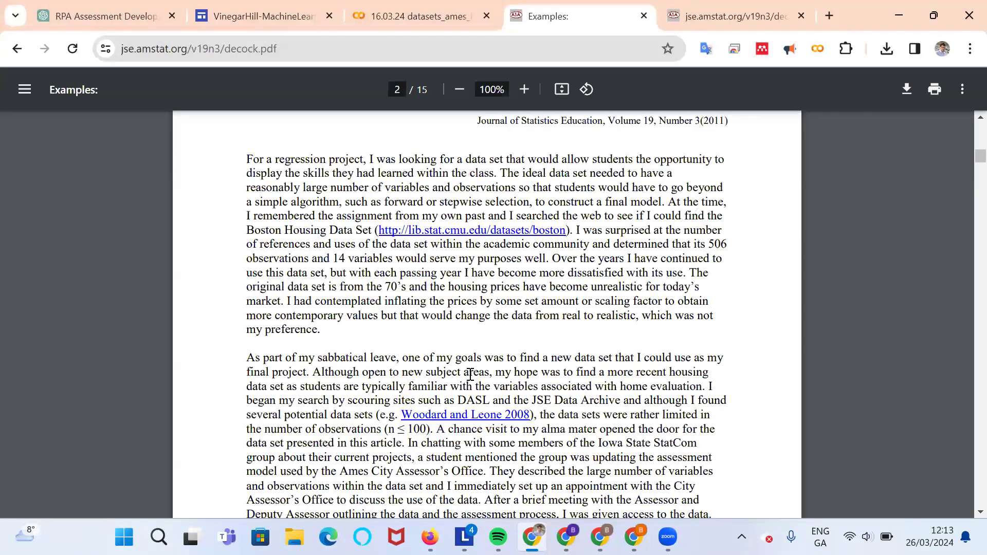
scroll("down", 3)
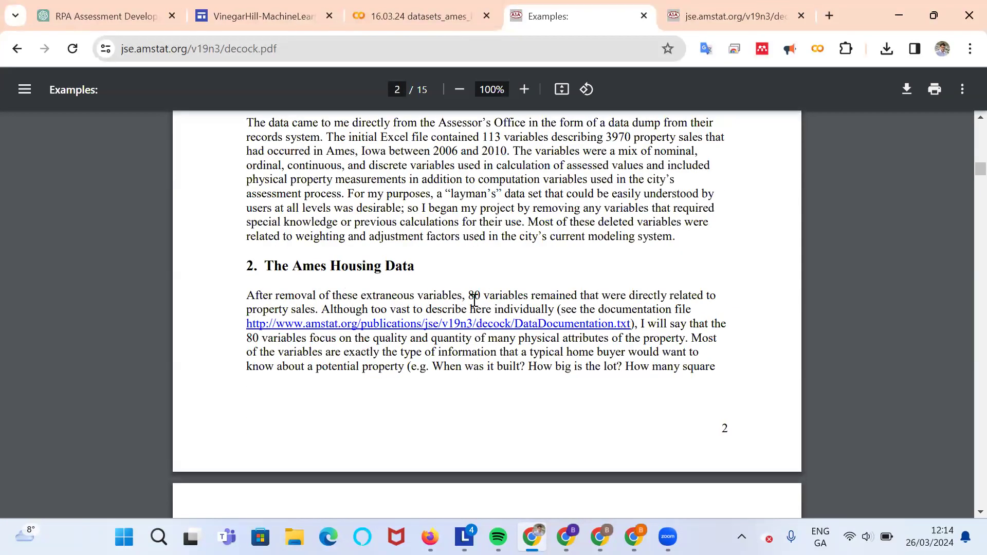
mouse_move(465, 297)
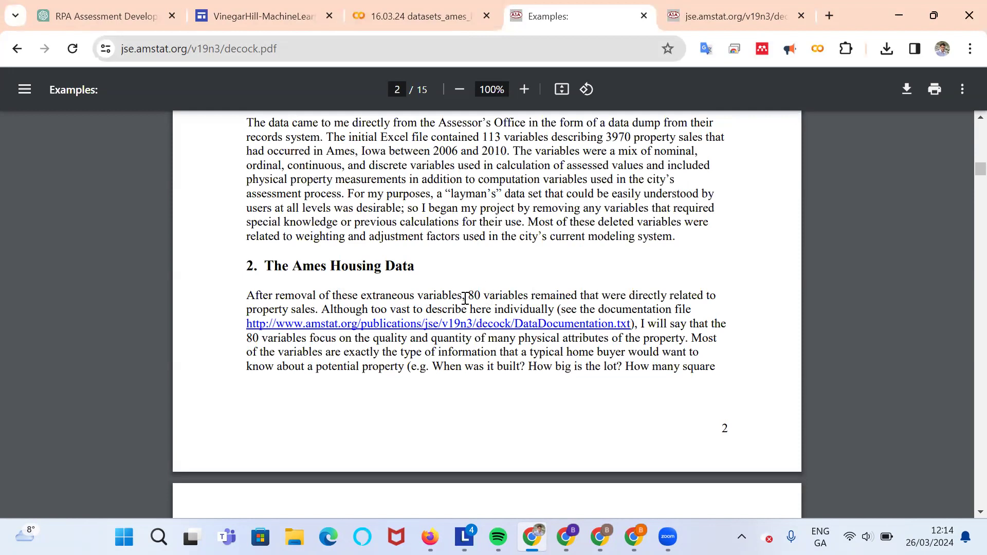
mouse_move(394, 300)
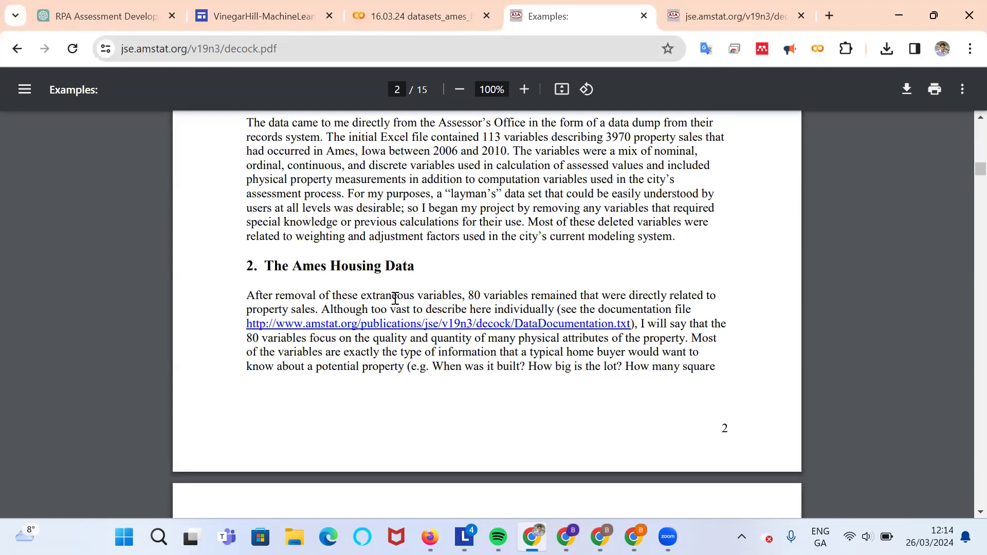
mouse_move(547, 302)
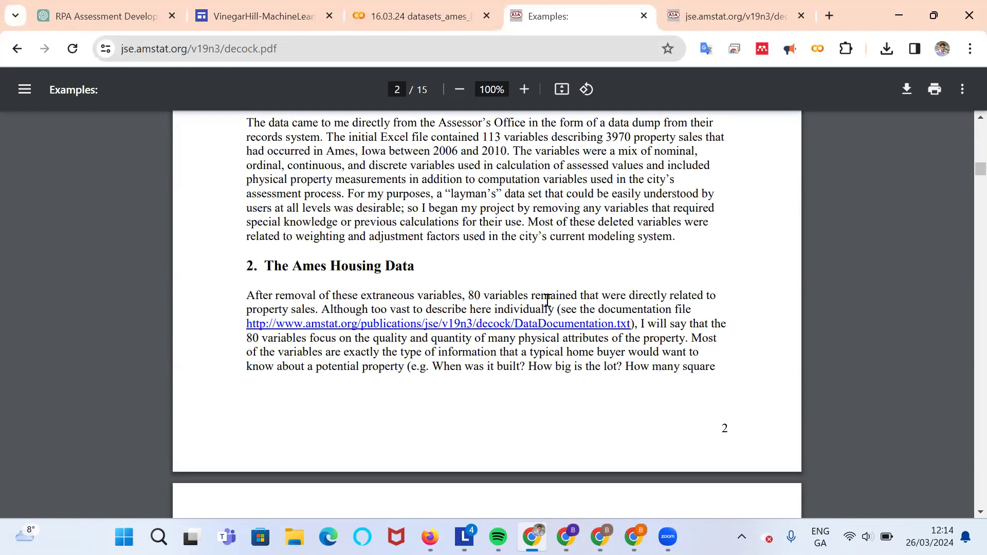
mouse_move(550, 334)
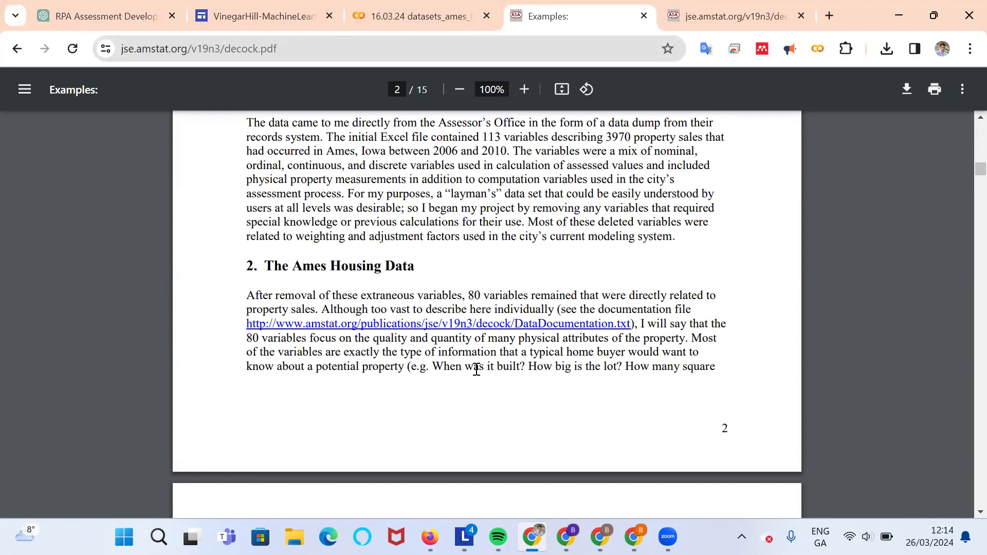
mouse_move(592, 369)
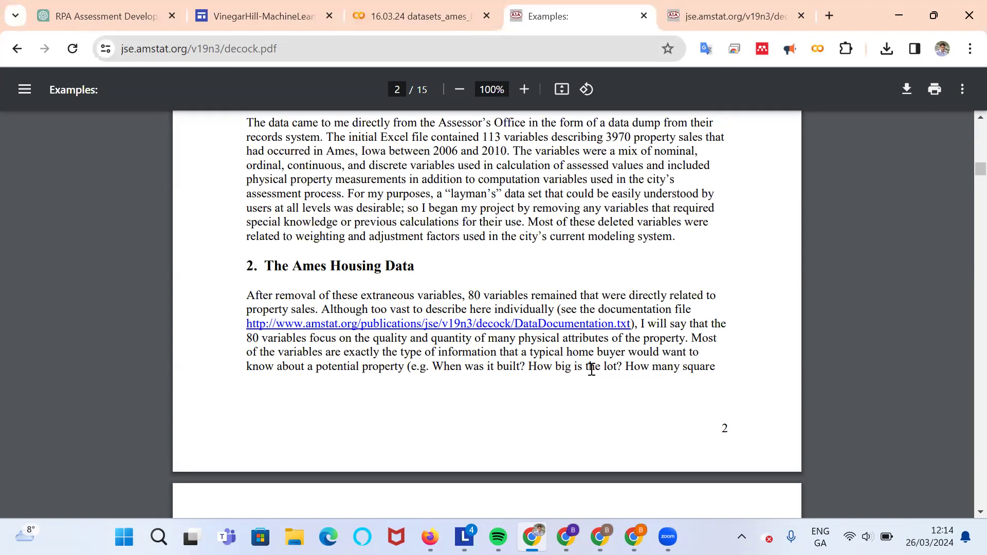
scroll("down", 3)
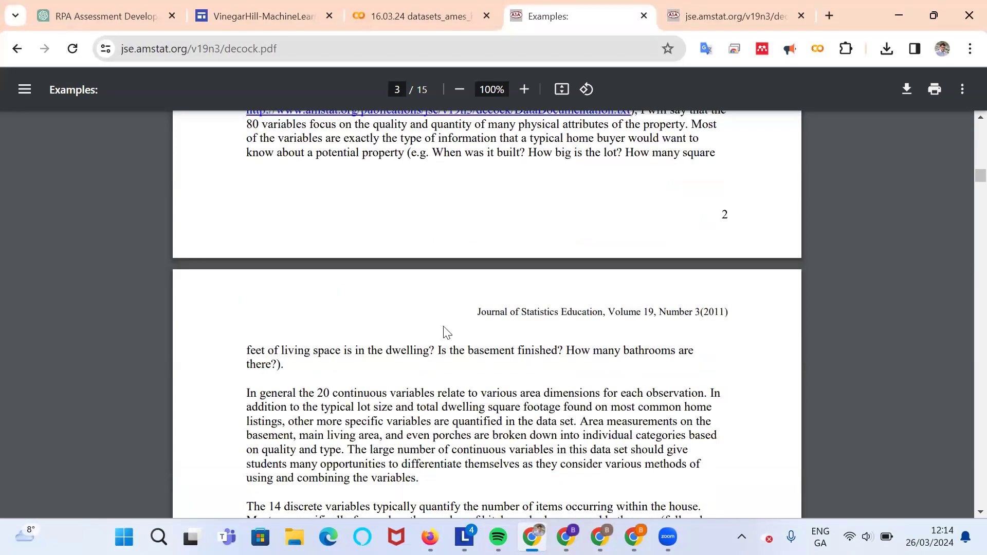
mouse_move(429, 349)
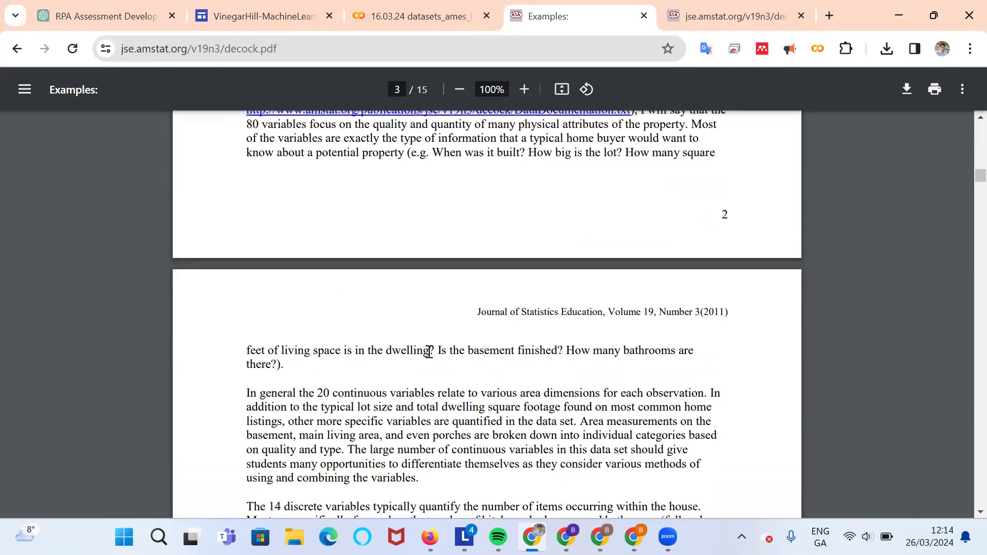
mouse_move(549, 350)
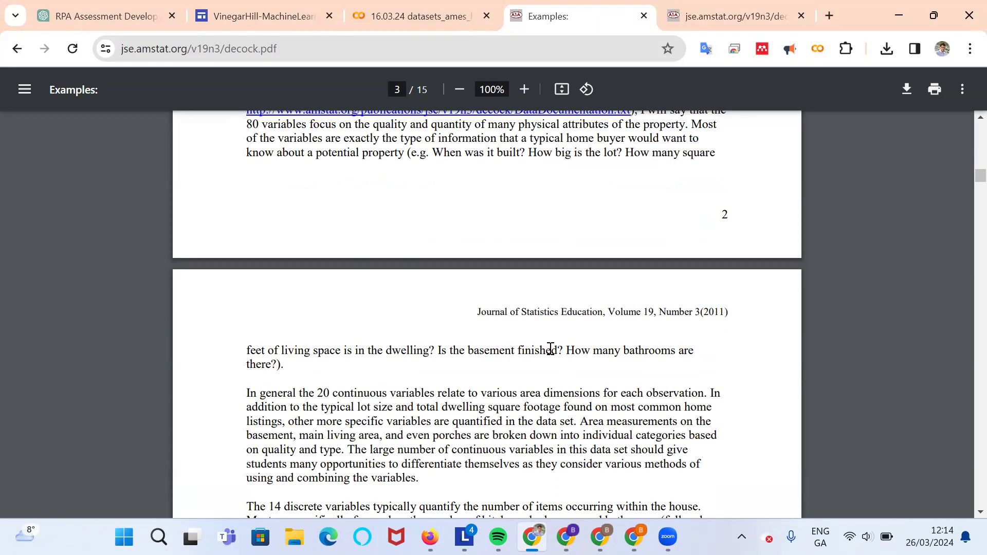
scroll("down", 3)
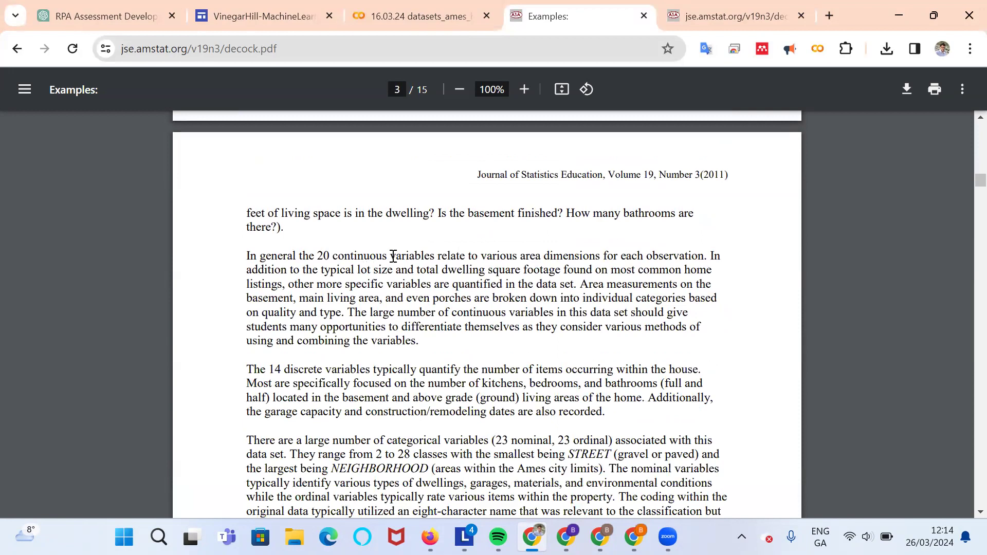
mouse_move(557, 253)
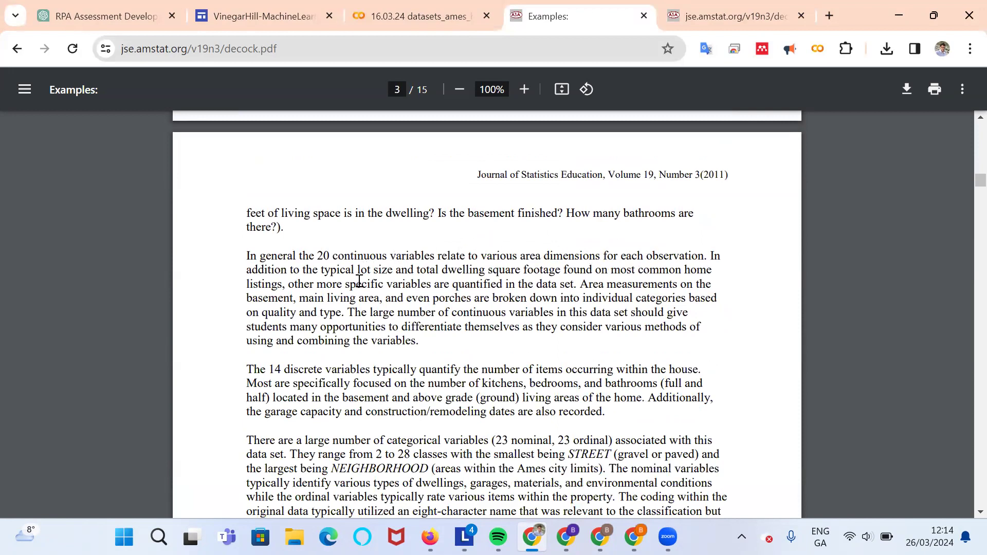
scroll("down", 3)
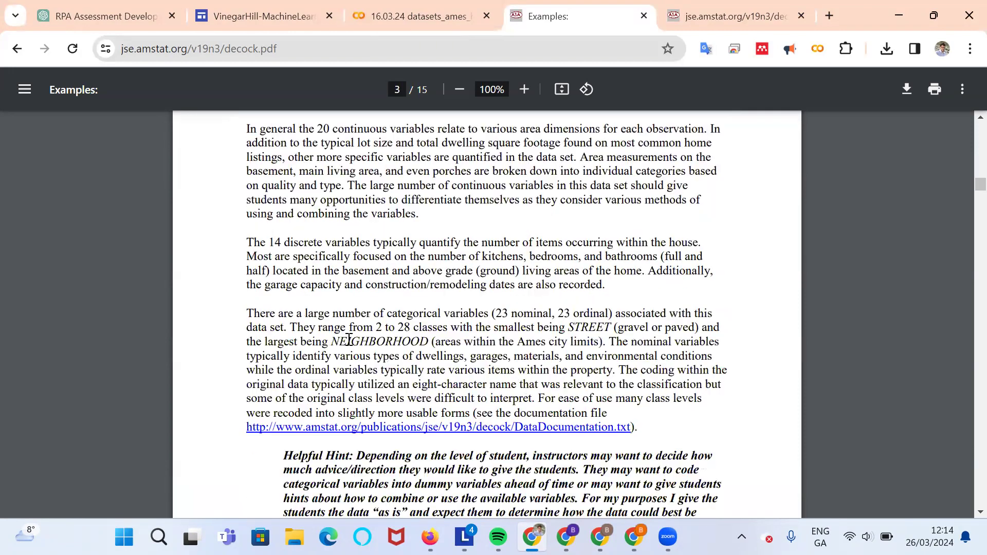
scroll("down", 3)
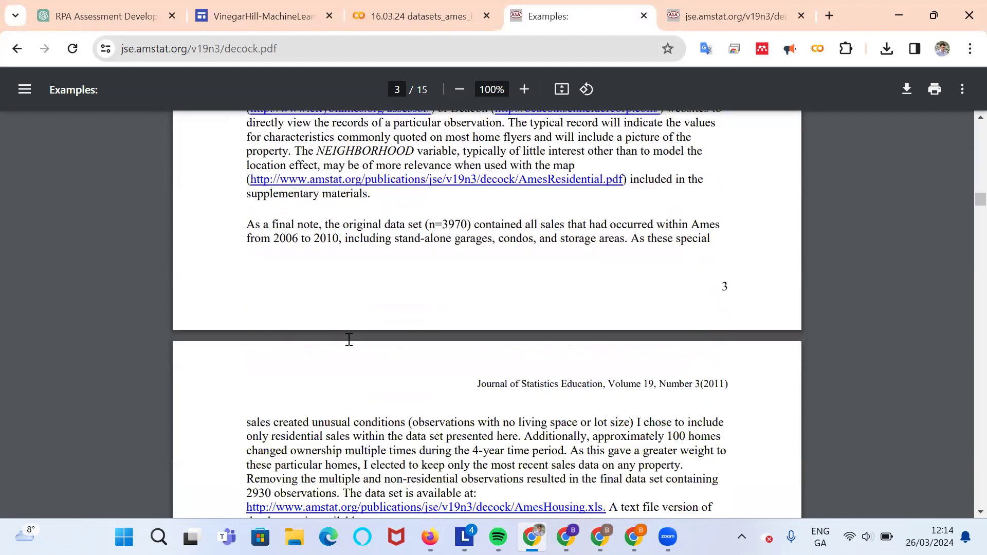
scroll("down", 3)
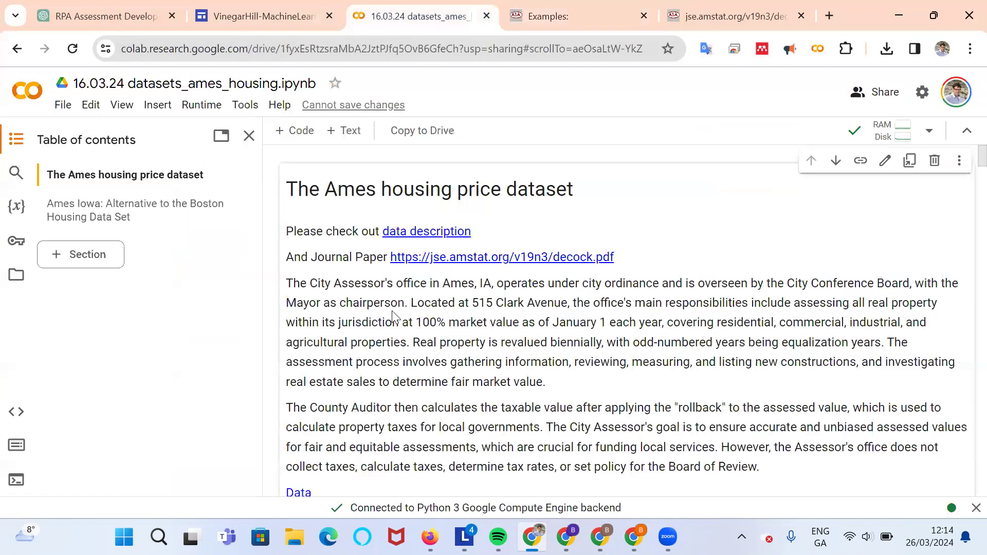
- Scroll the notebook introduction down to its data source links
scroll("down", 3)
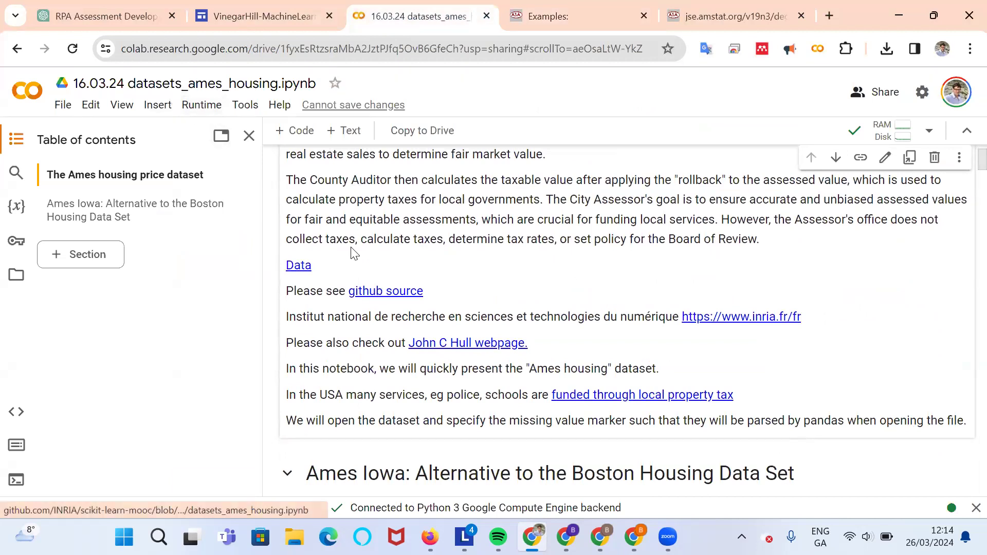
mouse_move(495, 274)
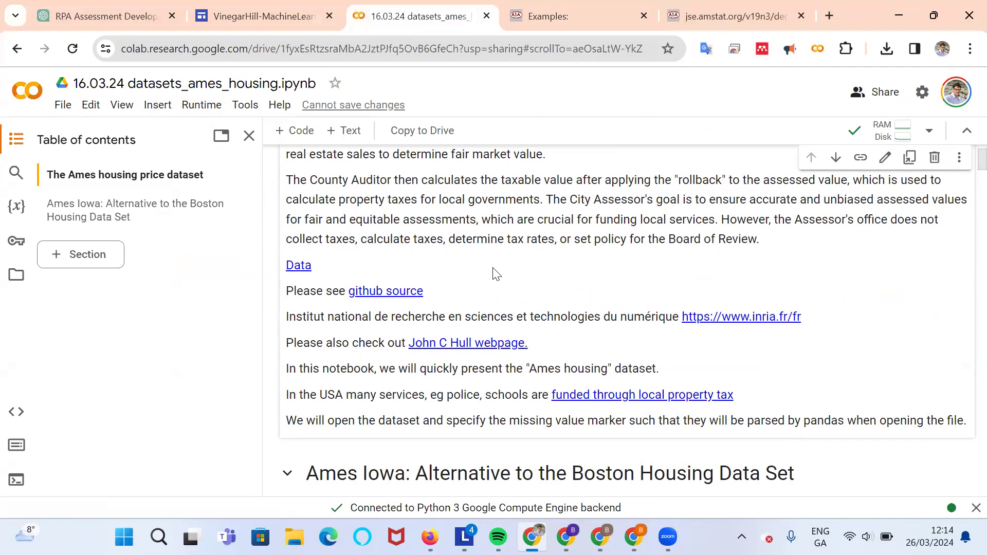
mouse_move(389, 296)
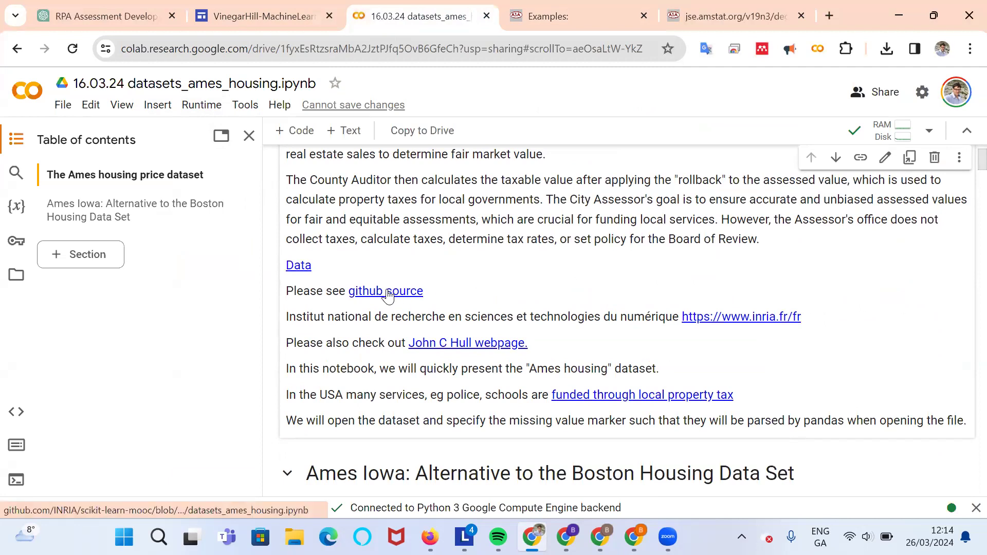
- Reach the Inria GitHub organisation page from the notebook's scikit-learn-mooc source and browse its repositories
left_click(384, 291)
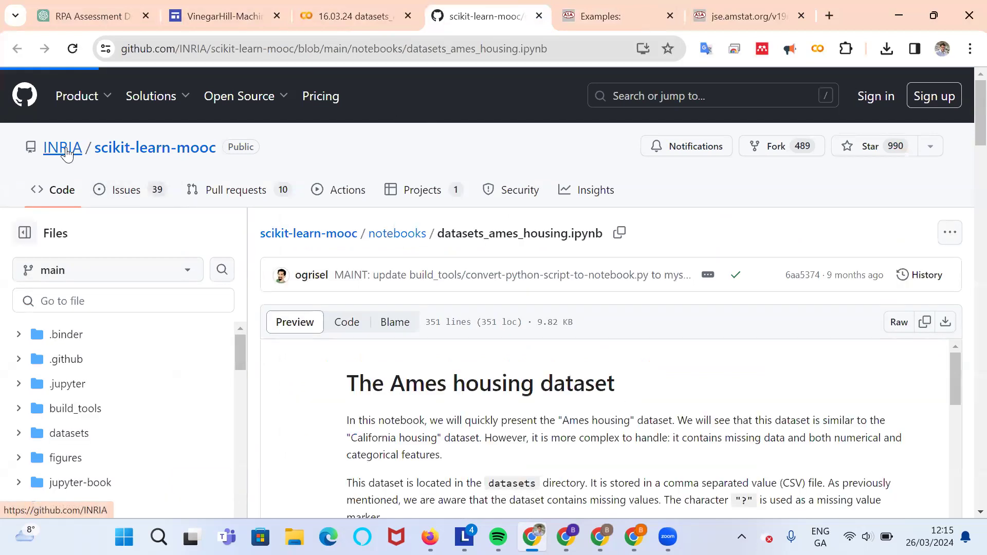
left_click(61, 148)
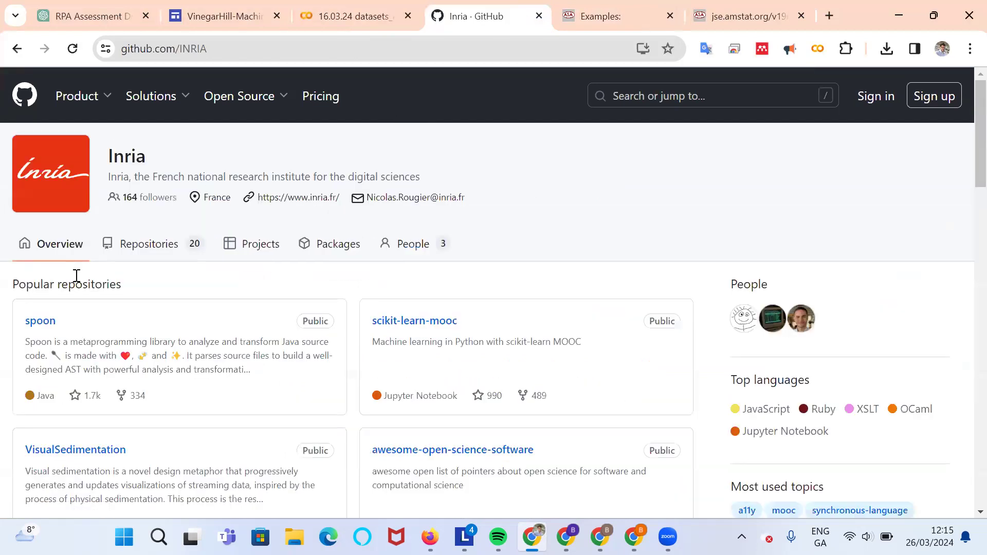
mouse_move(260, 205)
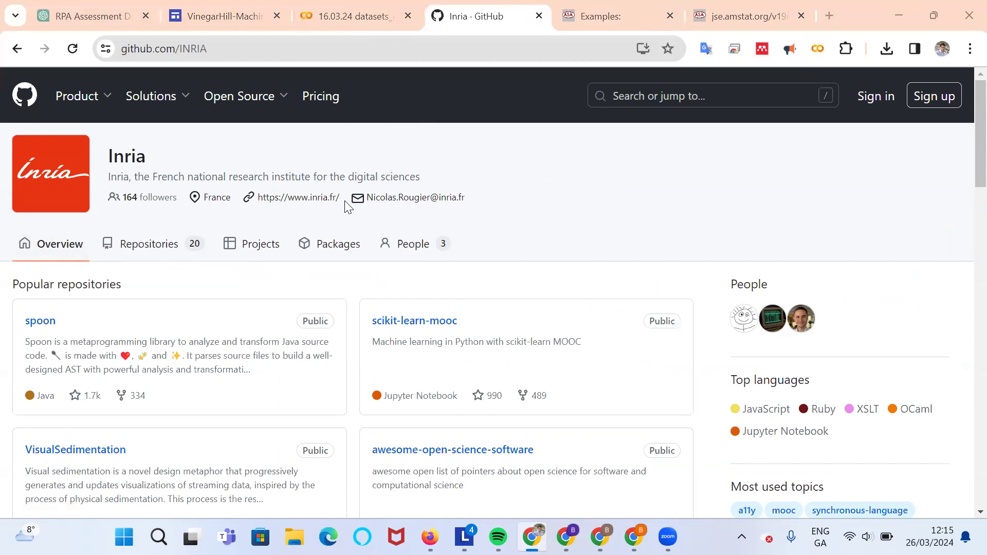
mouse_move(427, 237)
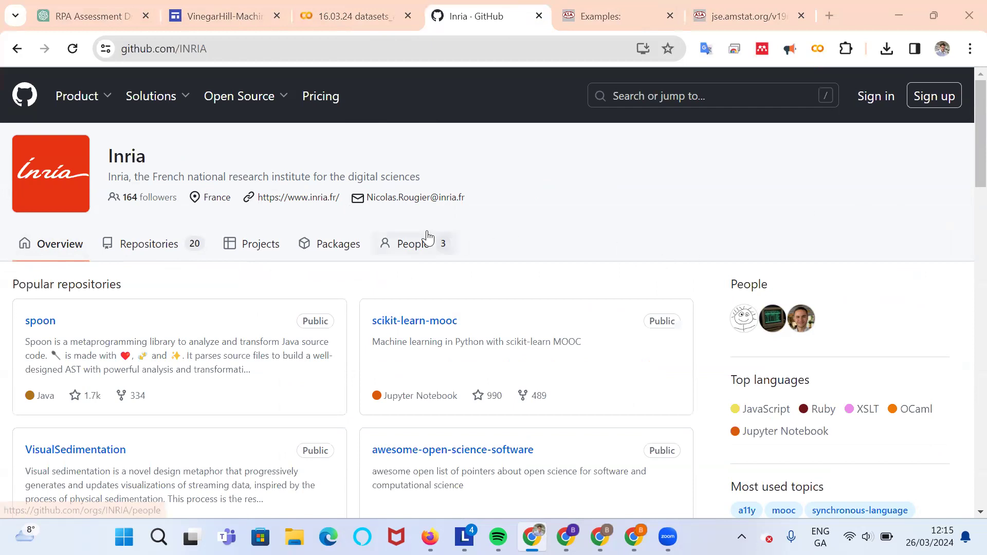
mouse_move(363, 210)
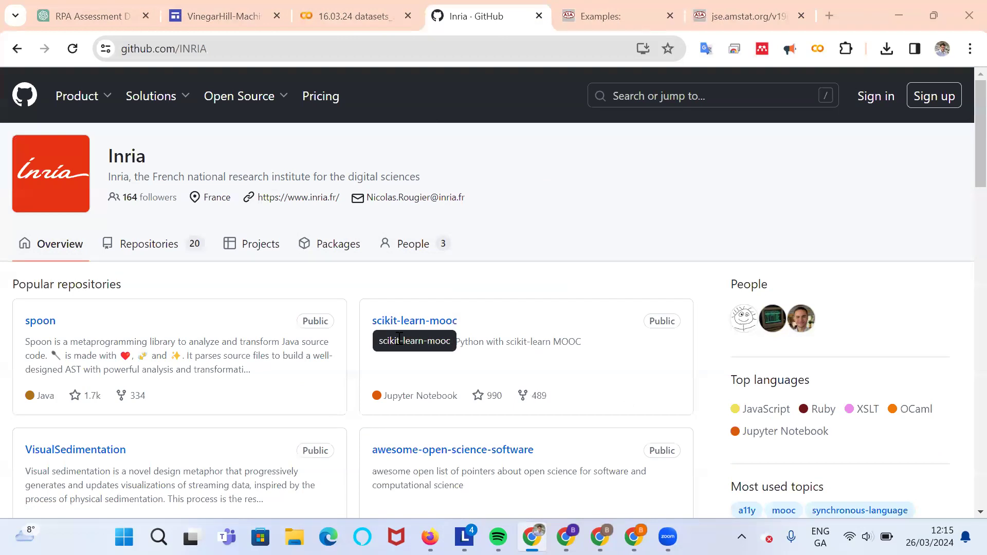
mouse_move(195, 208)
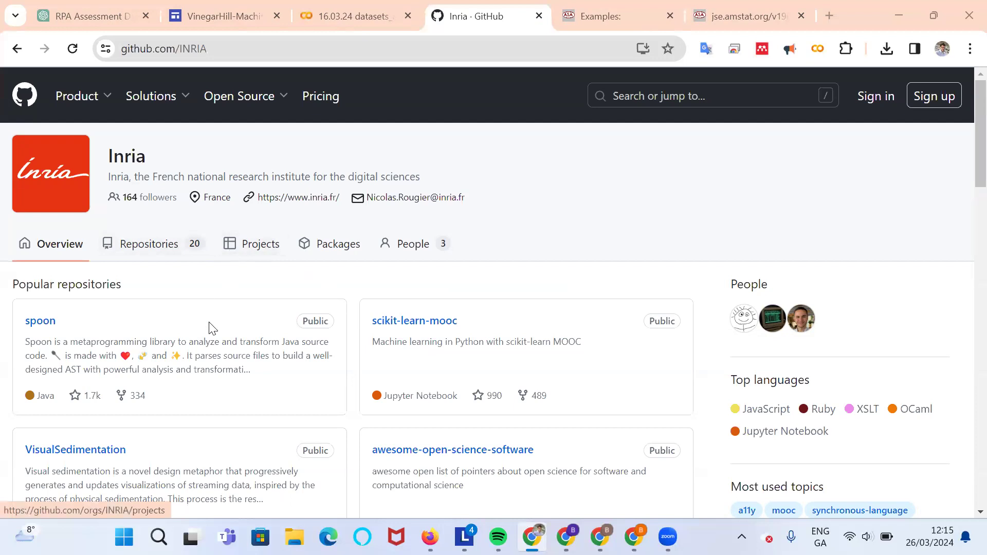
scroll("down", 3)
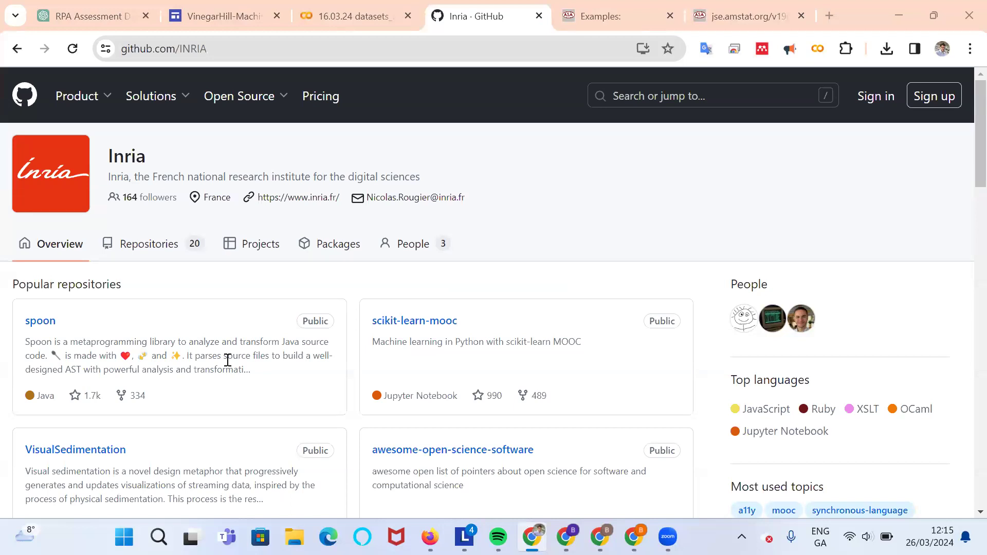
mouse_move(496, 376)
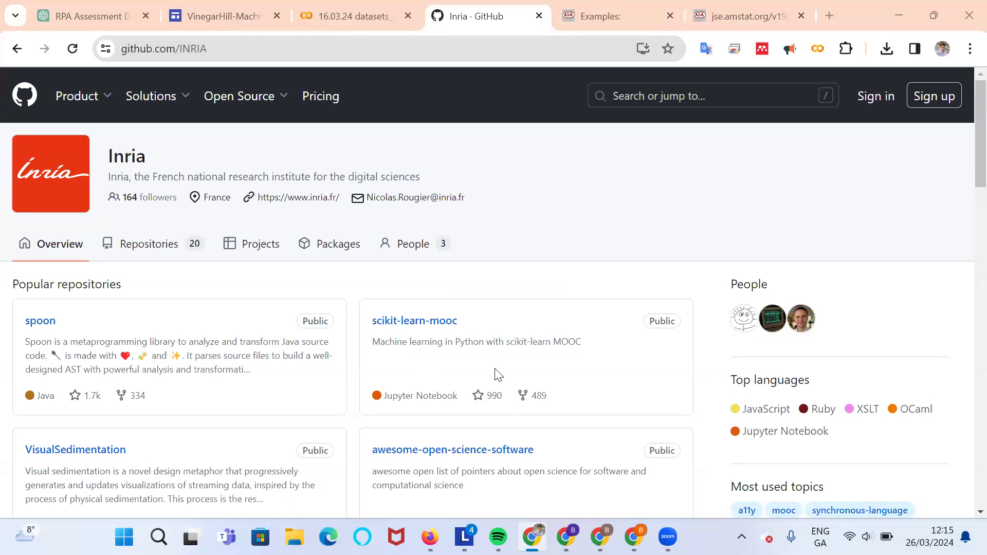
mouse_move(243, 400)
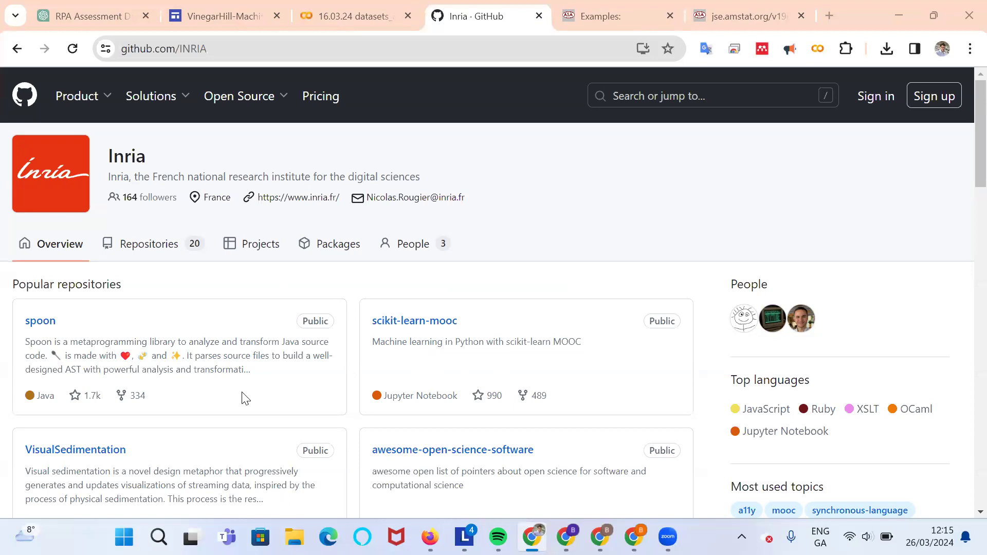
mouse_move(249, 291)
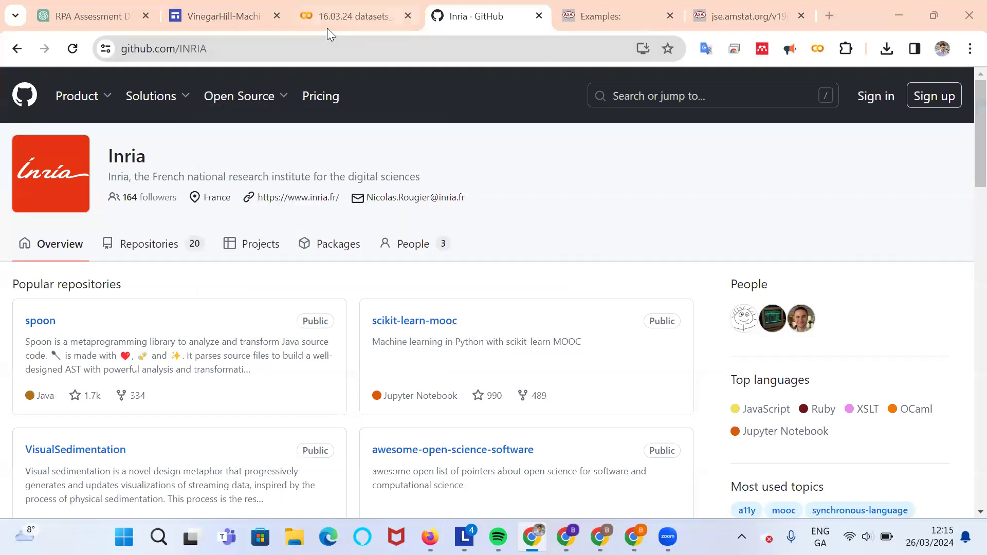
mouse_move(329, 19)
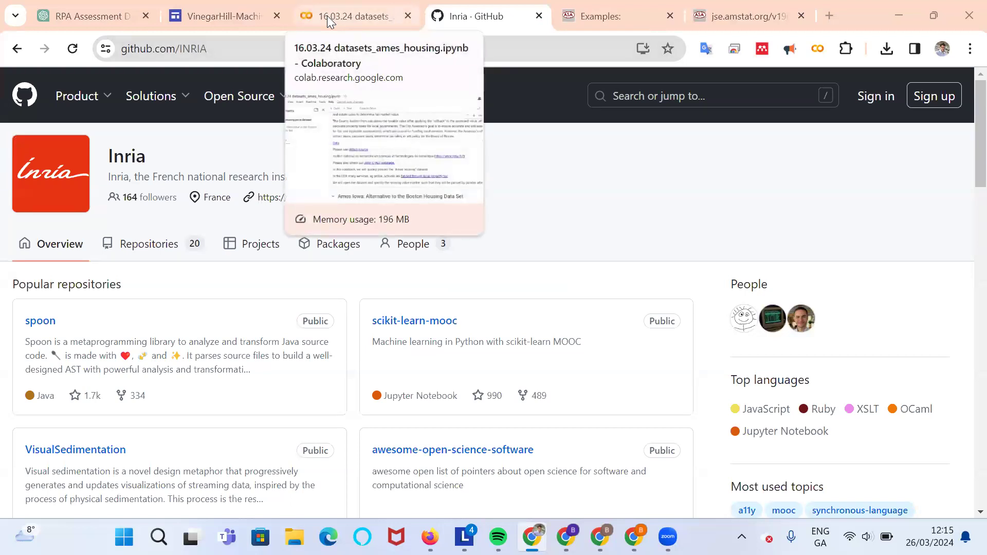
- Return to the notebook and scroll to the Ames Iowa overview: 2930 observations, 82 variables
left_click(353, 16)
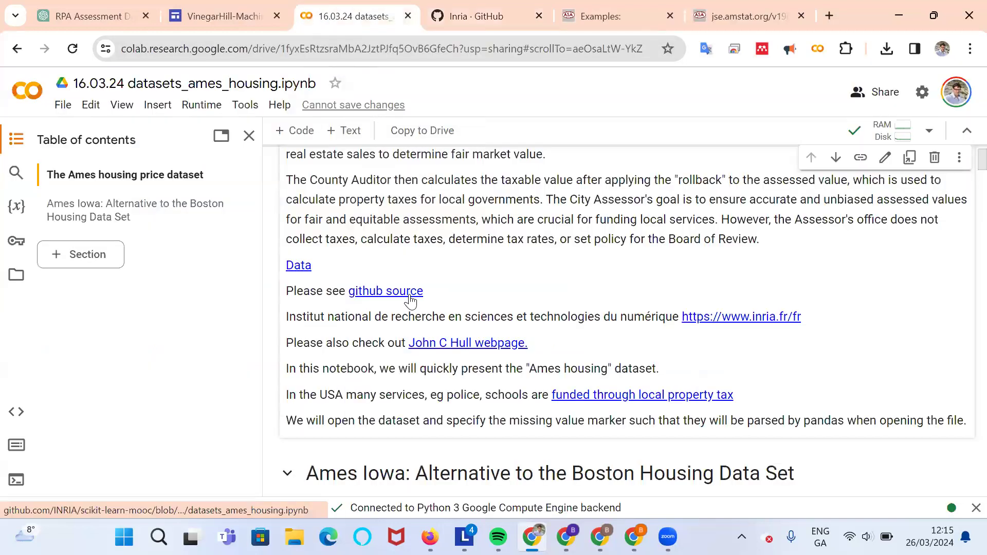
scroll("down", 3)
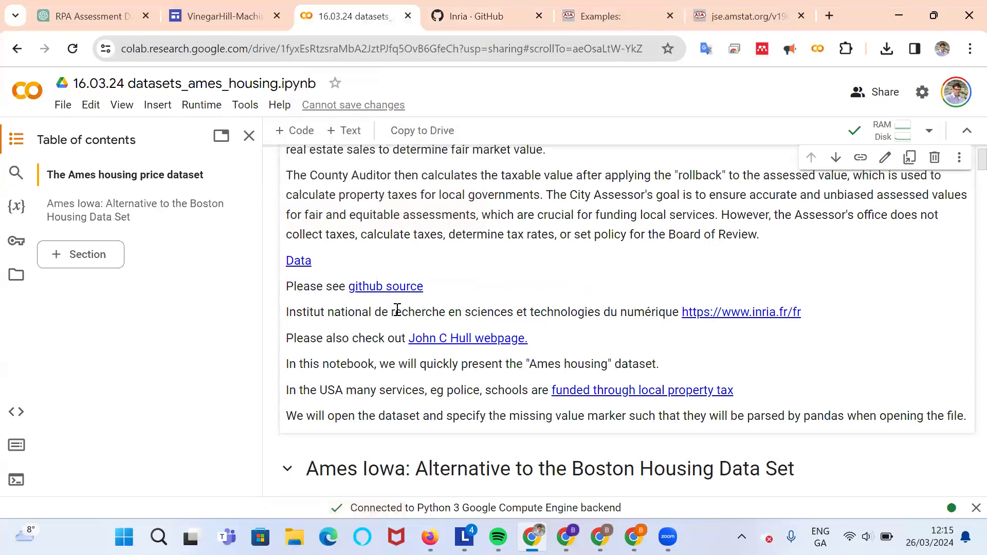
scroll("down", 3)
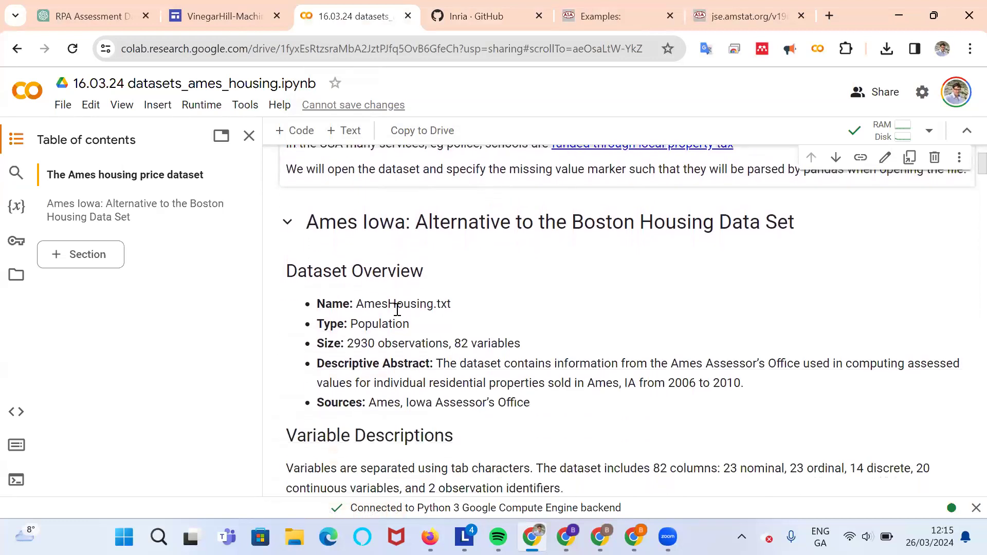
scroll("down", 3)
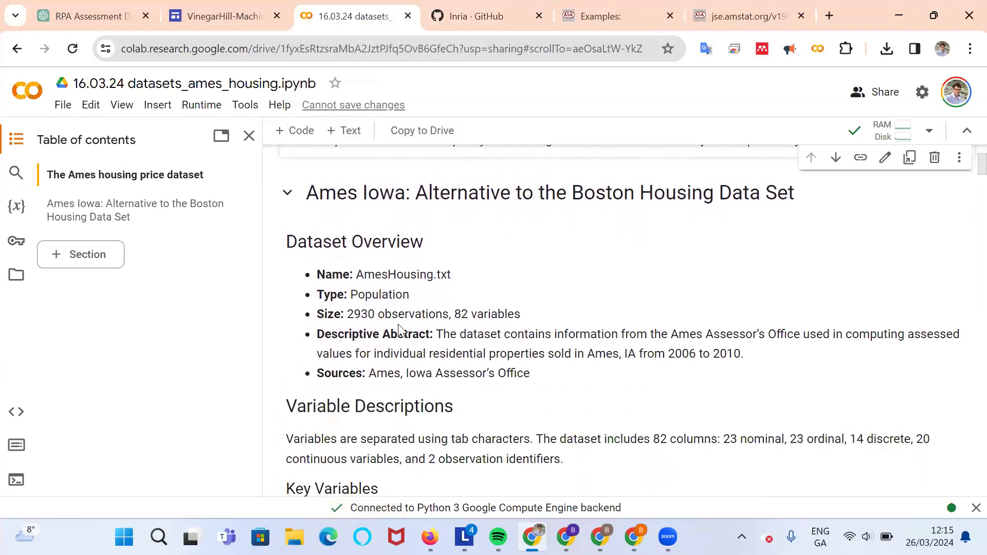
mouse_move(382, 315)
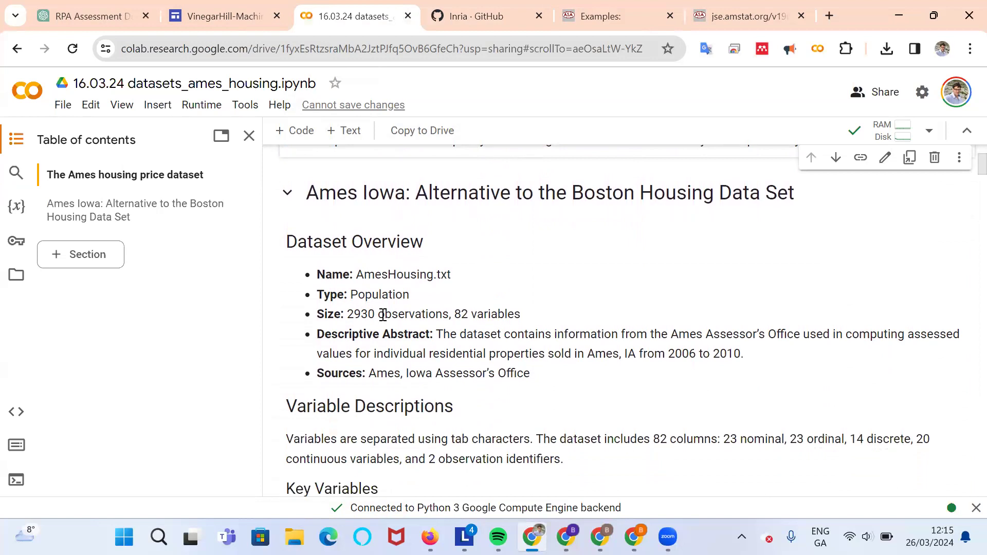
mouse_move(502, 320)
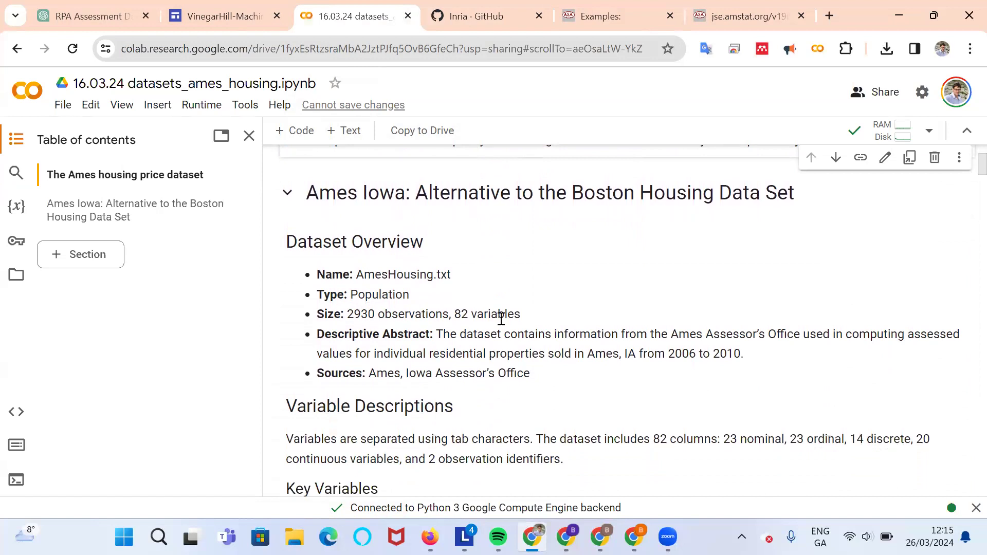
scroll("down", 3)
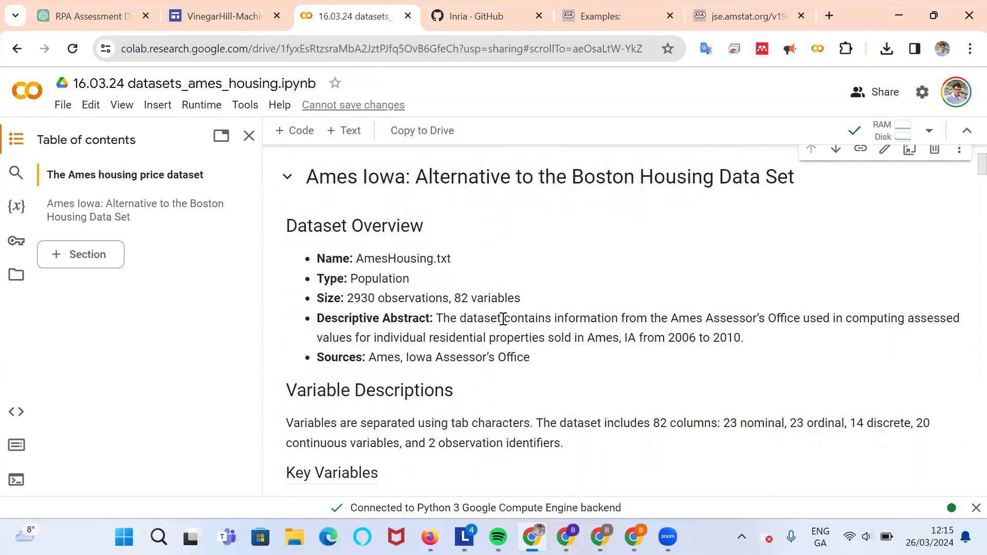
scroll("down", 3)
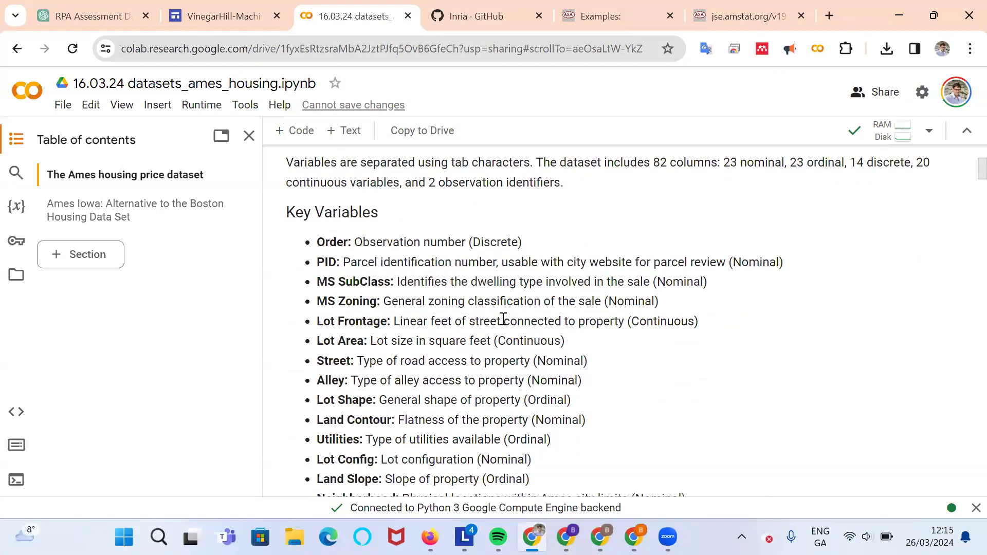
mouse_move(364, 258)
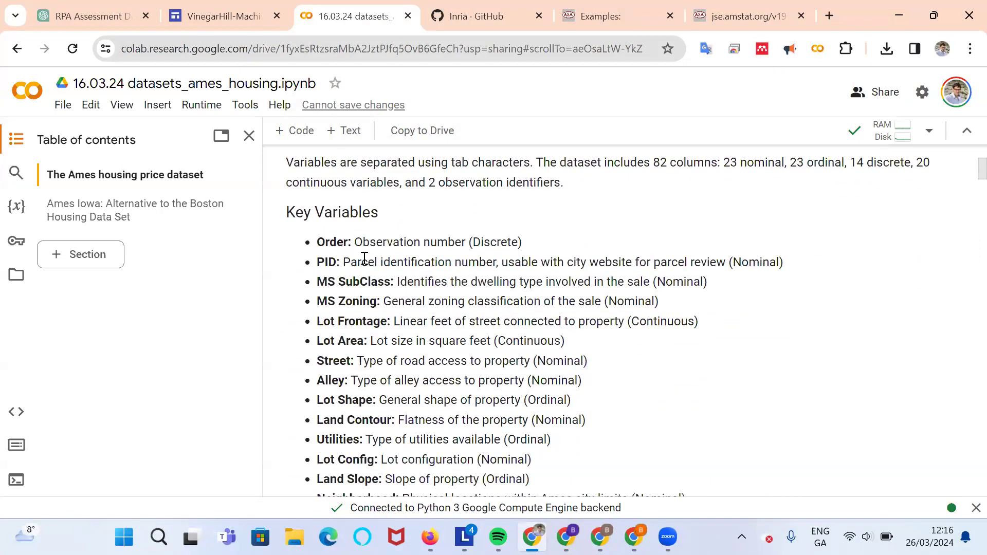
mouse_move(372, 265)
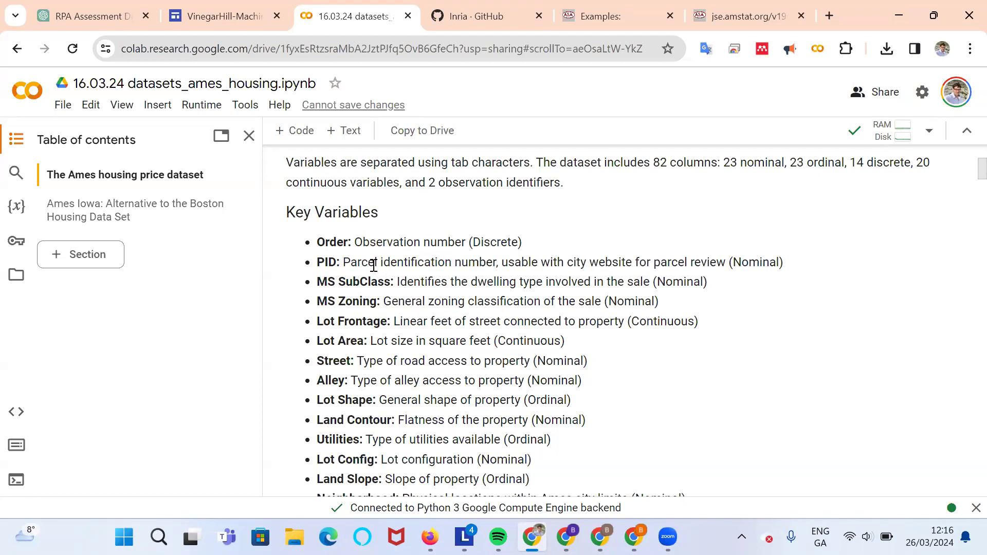
mouse_move(465, 270)
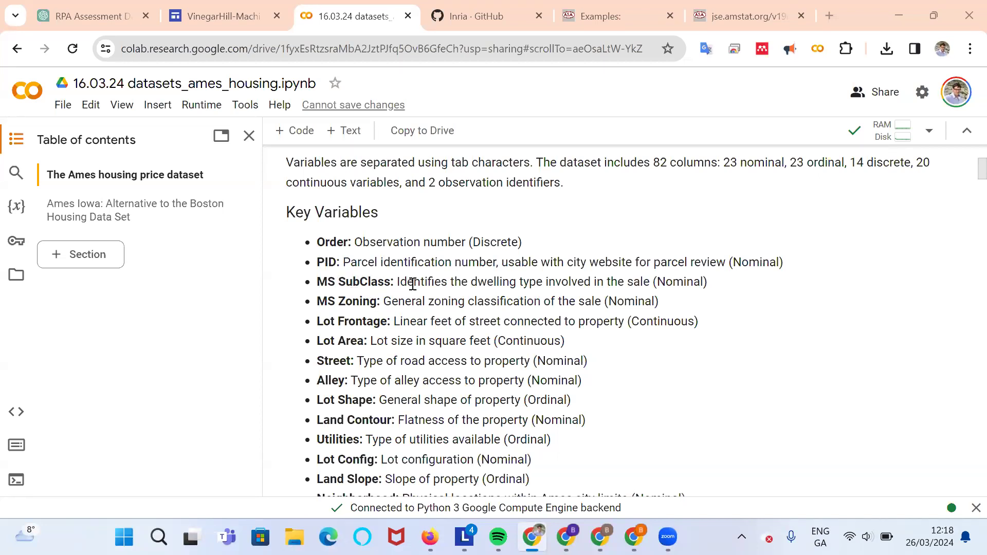
mouse_move(471, 296)
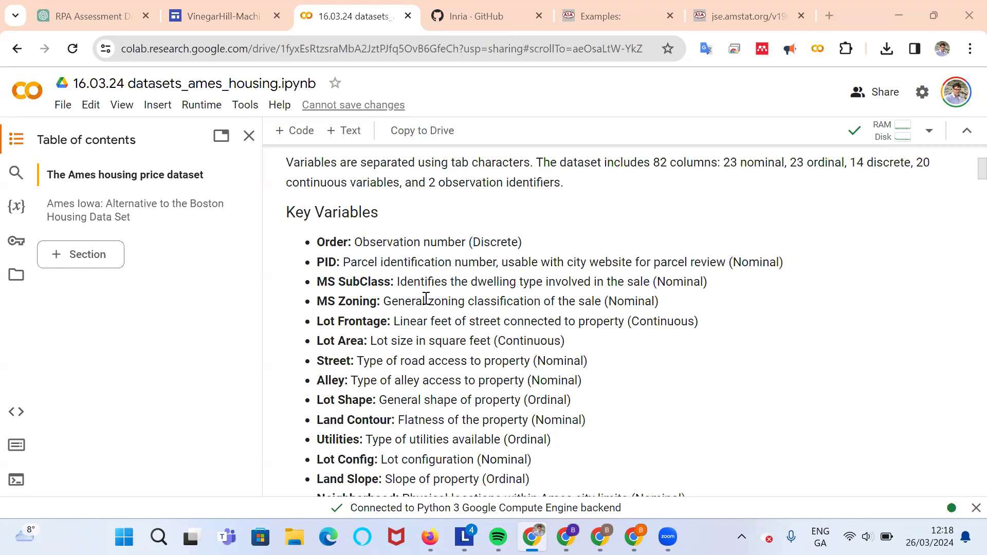
mouse_move(568, 308)
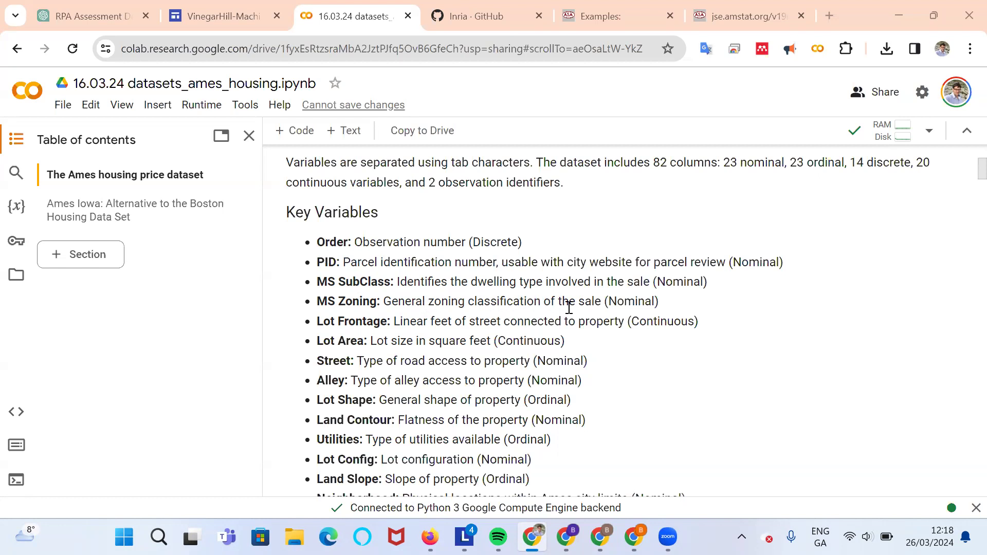
scroll("down", 3)
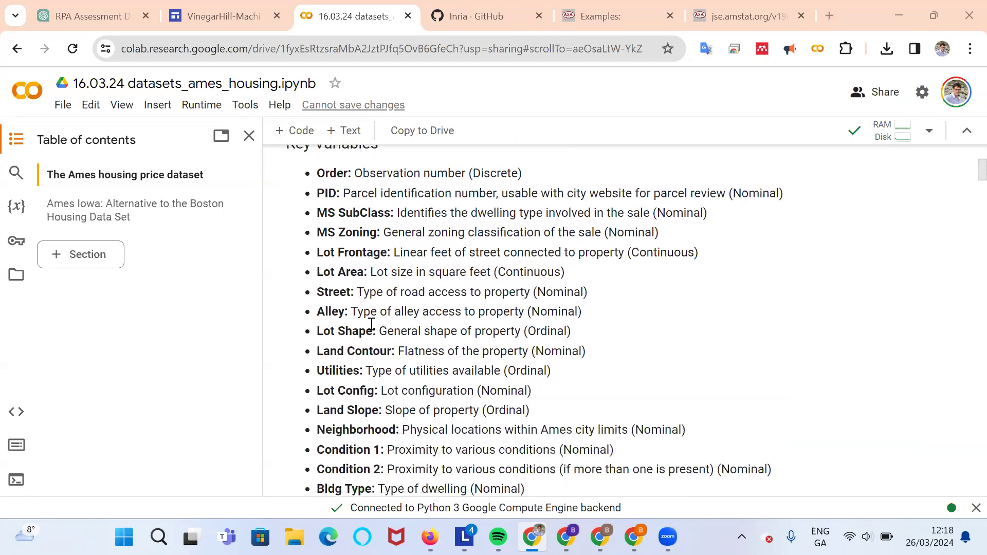
scroll("down", 3)
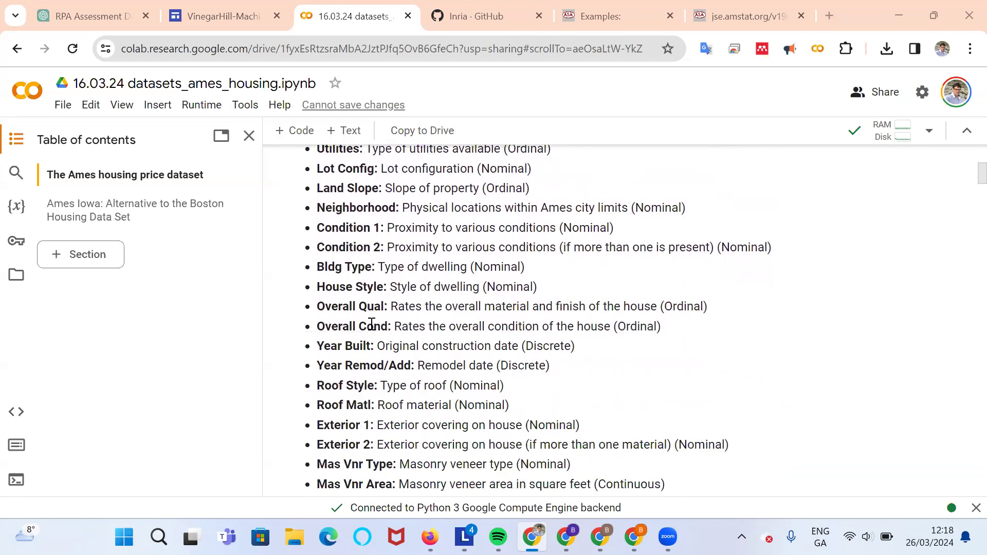
scroll("down", 3)
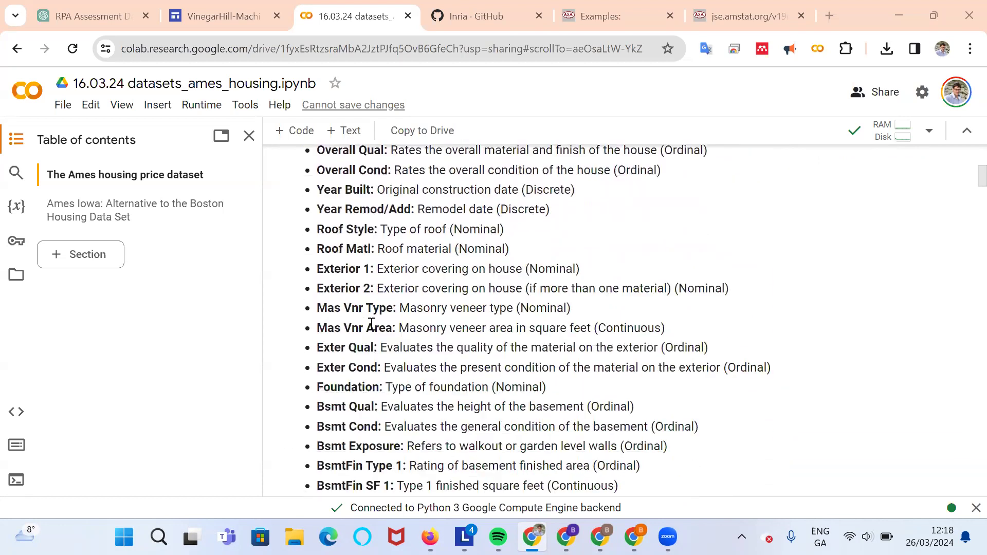
scroll("down", 3)
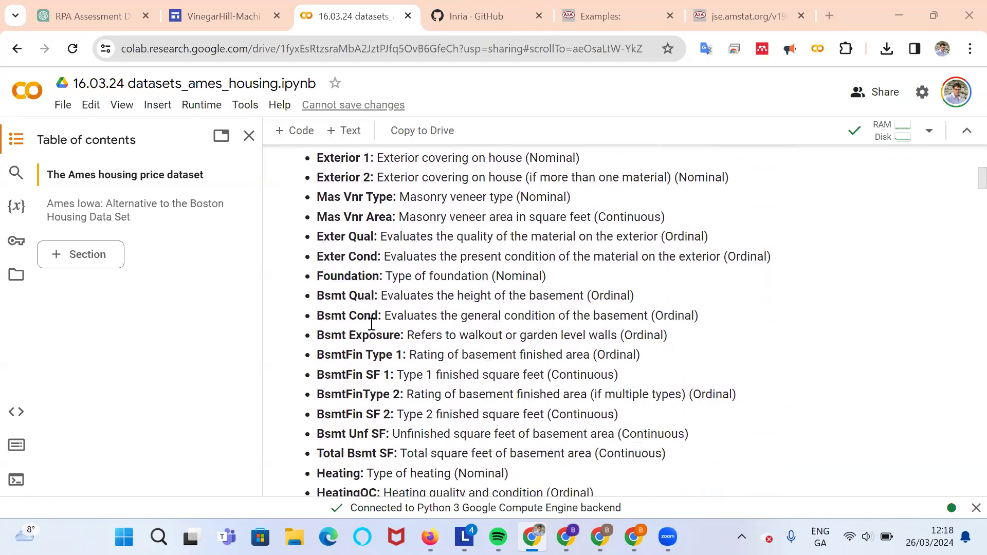
scroll("down", 3)
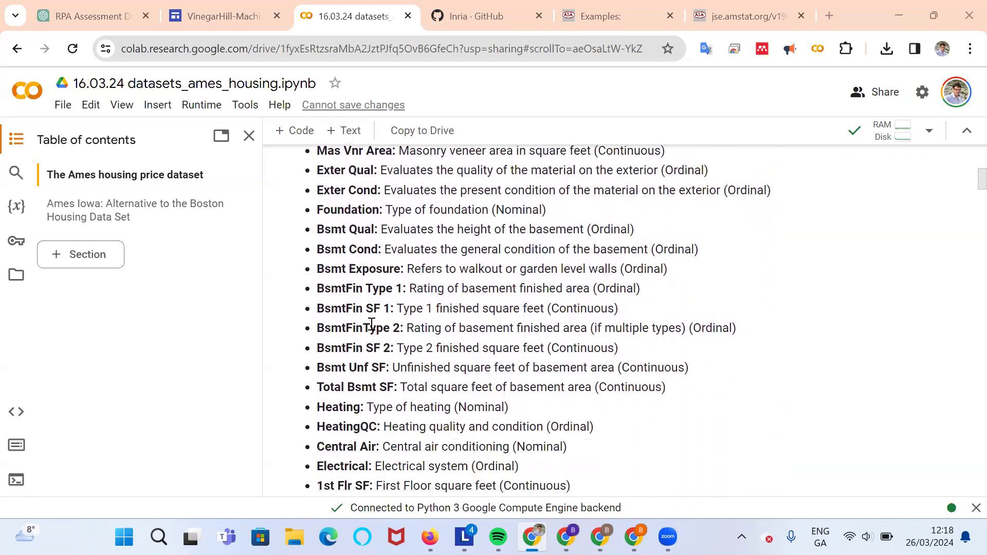
scroll("down", 3)
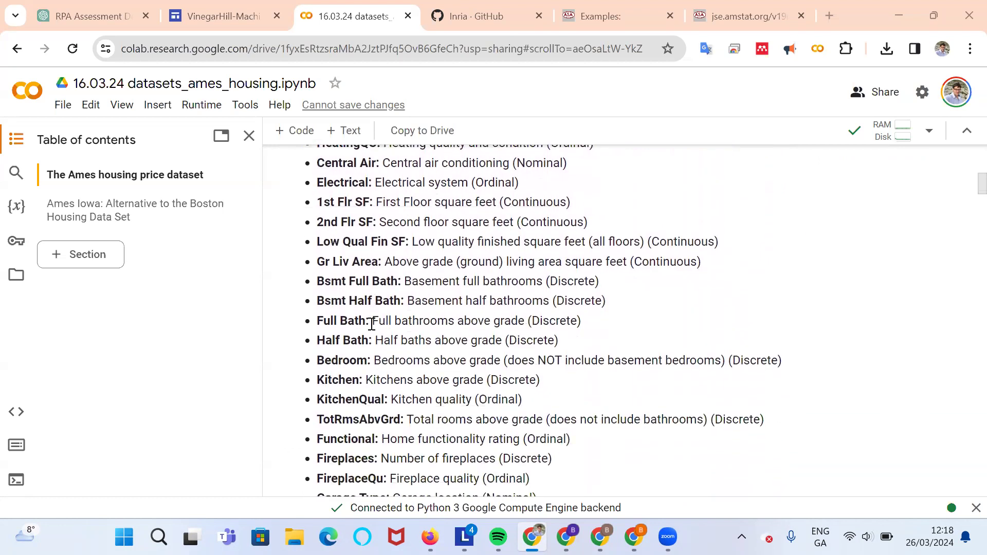
scroll("down", 3)
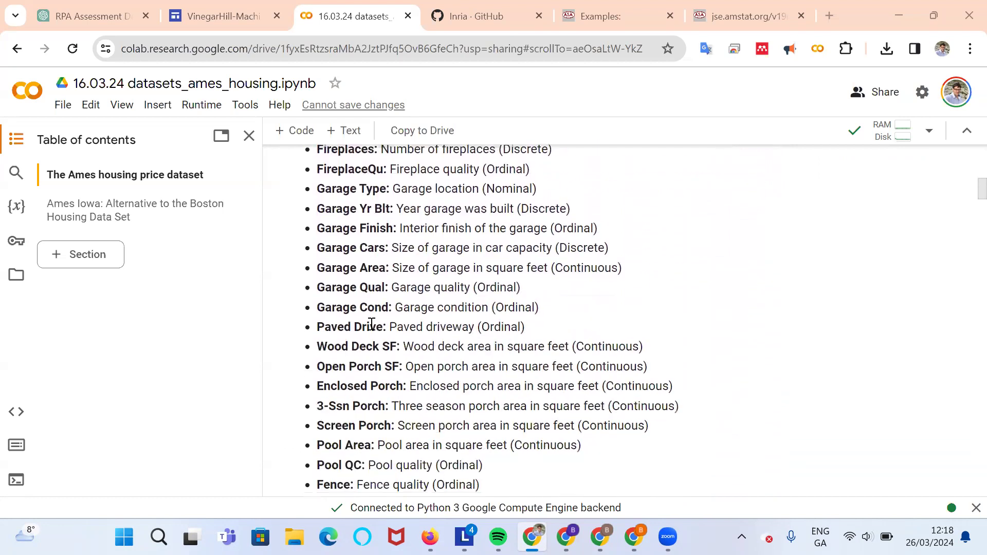
scroll("down", 3)
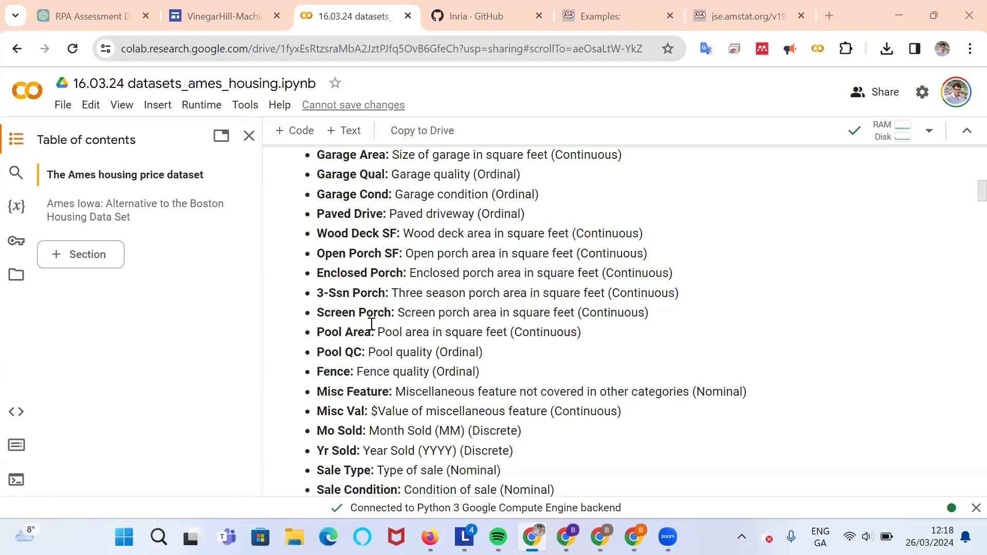
scroll("down", 3)
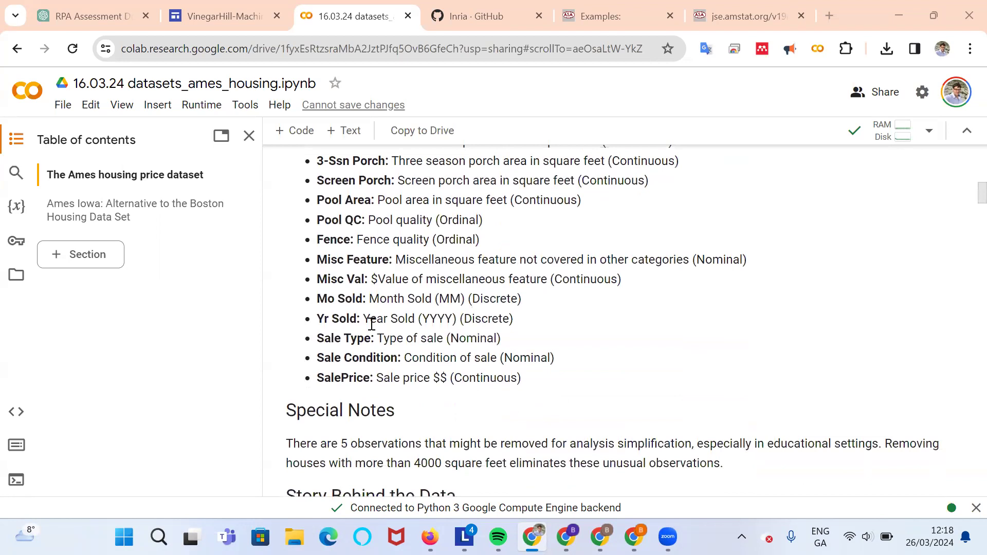
mouse_move(405, 378)
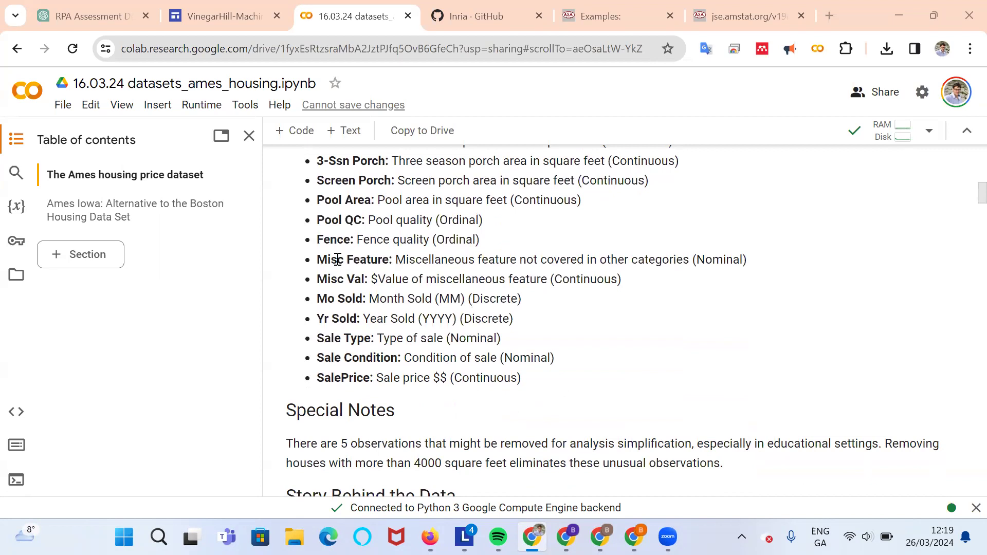
scroll("up", 3)
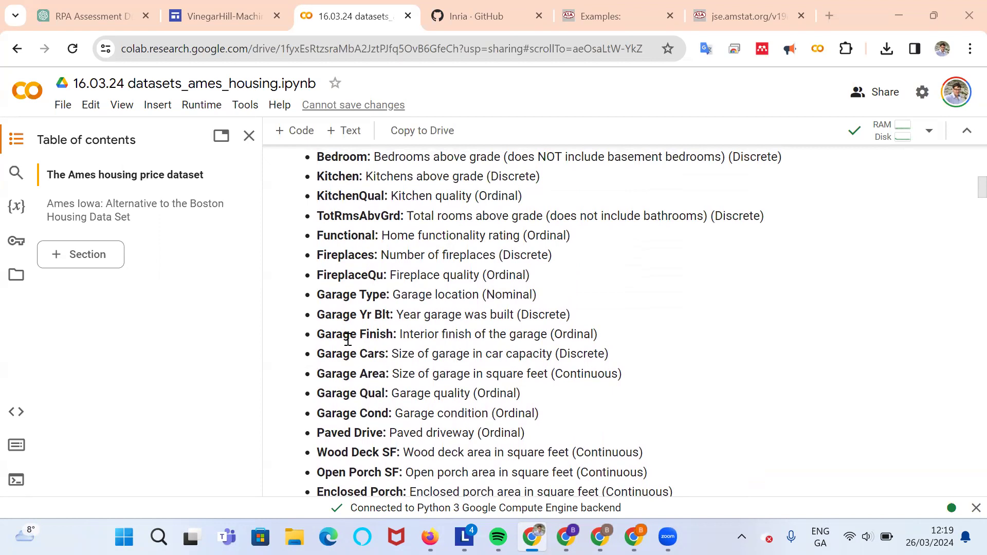
mouse_move(416, 393)
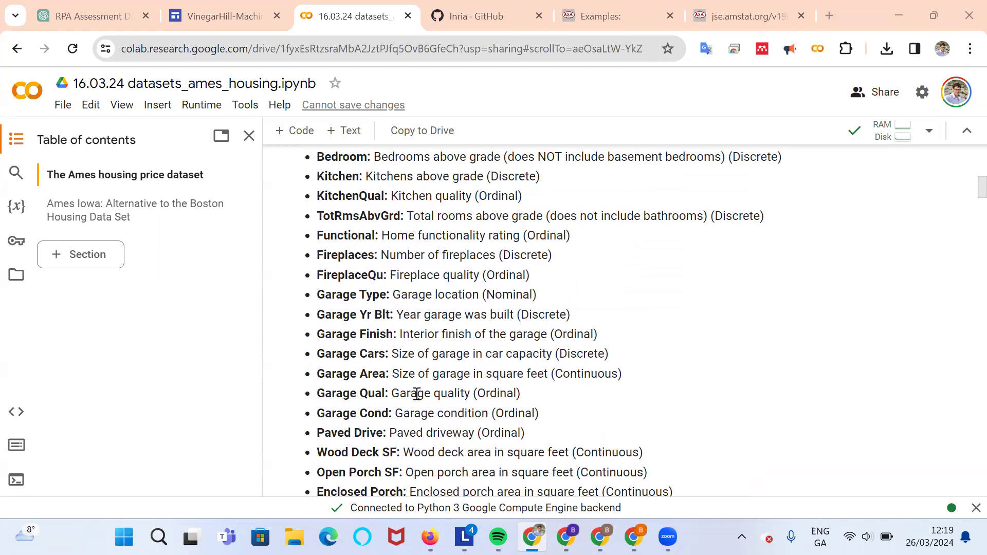
mouse_move(360, 379)
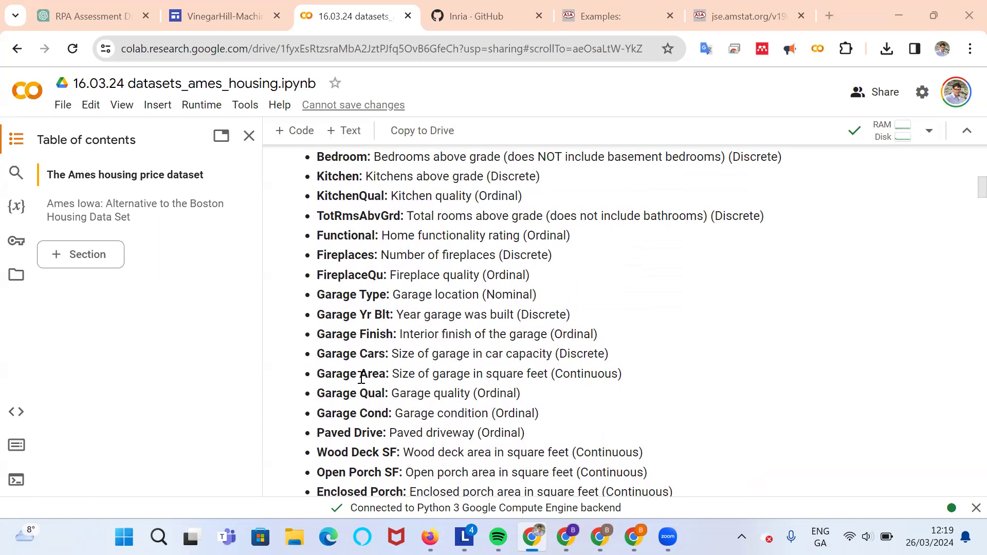
mouse_move(346, 329)
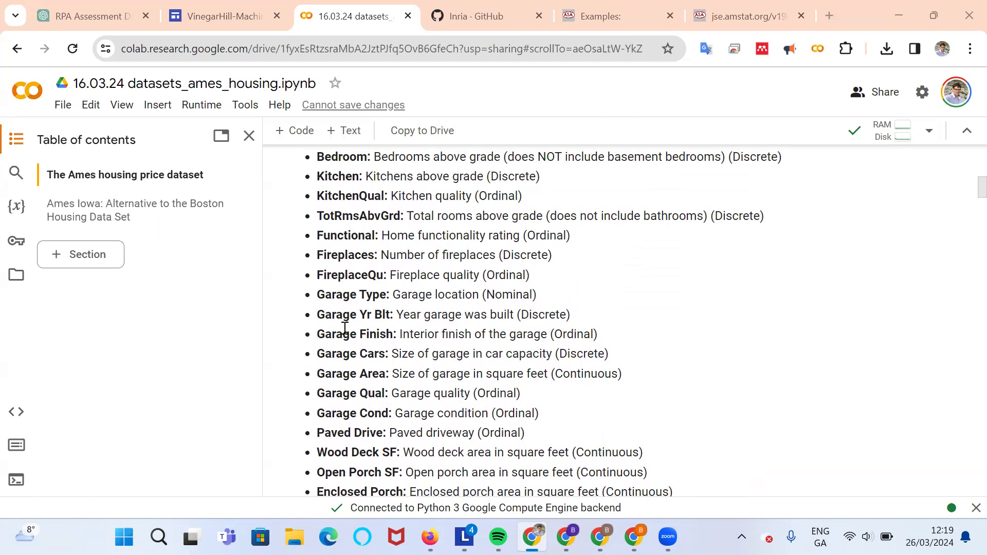
scroll("up", 3)
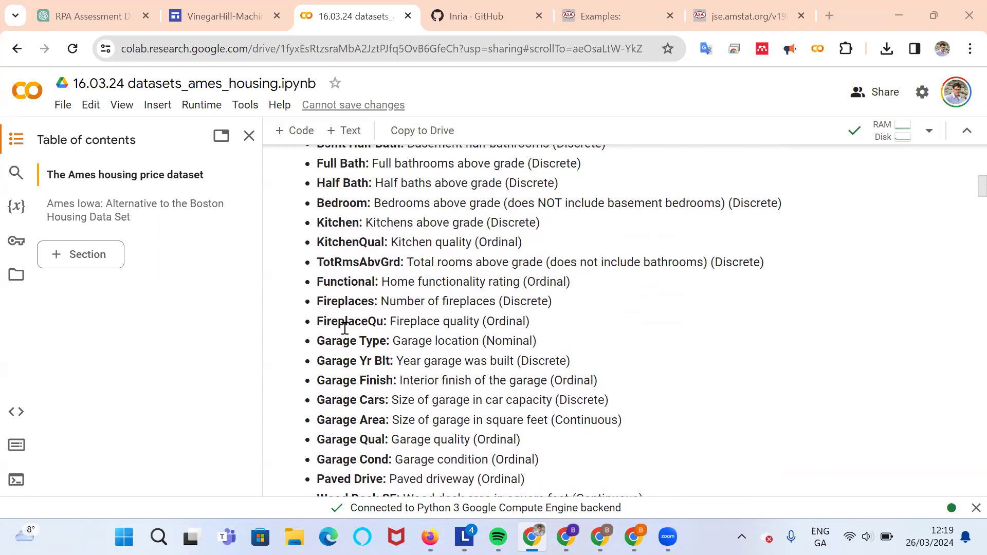
scroll("up", 3)
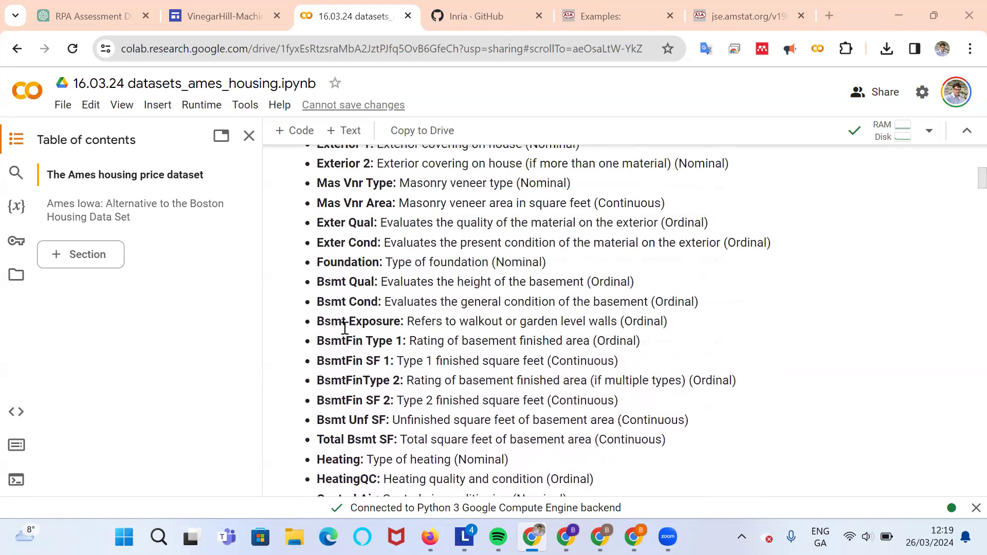
scroll("up", 3)
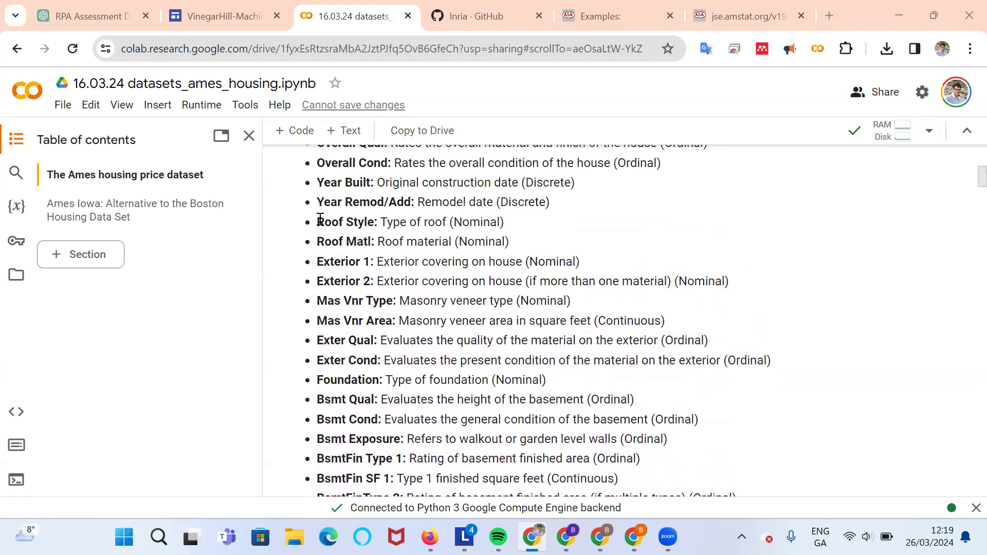
scroll("up", 3)
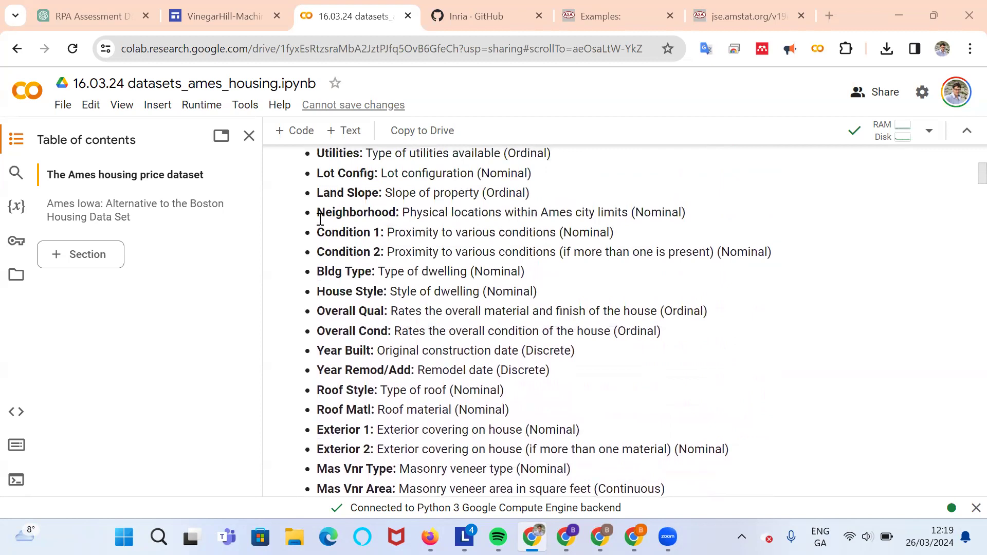
scroll("down", 3)
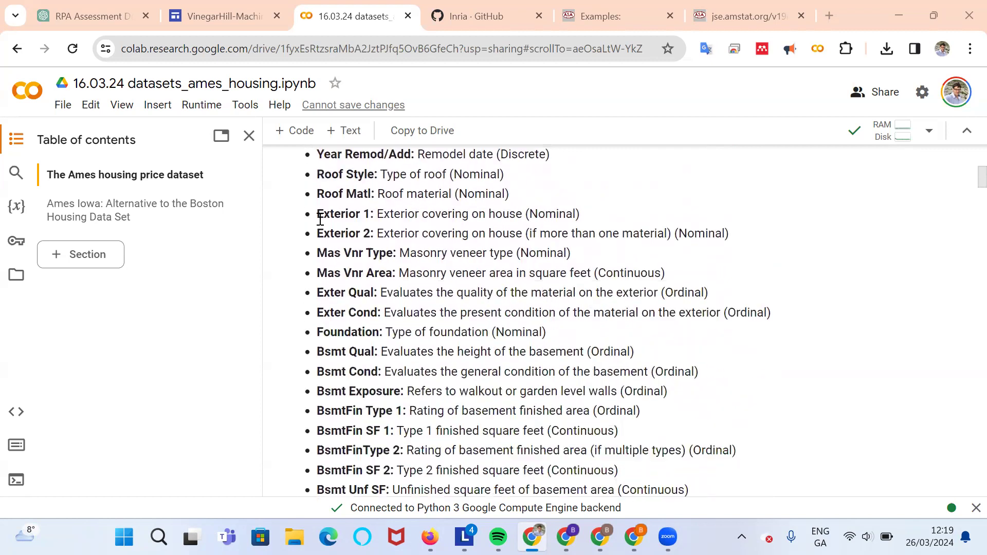
scroll("down", 3)
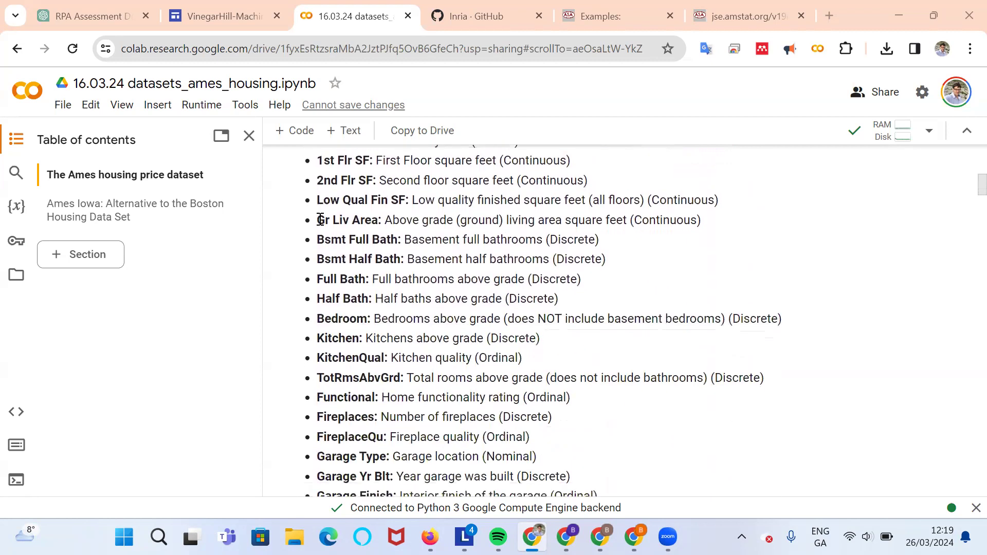
scroll("down", 3)
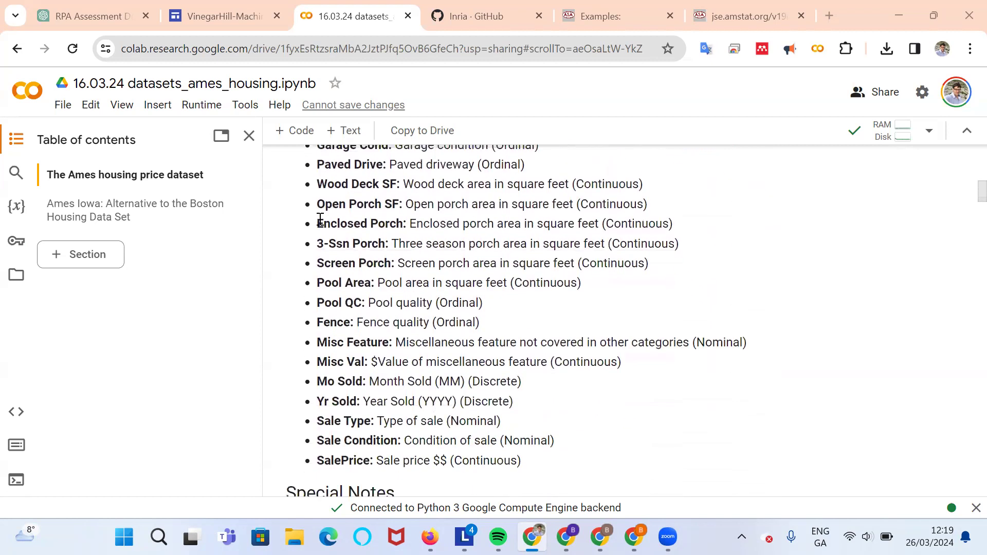
scroll("down", 3)
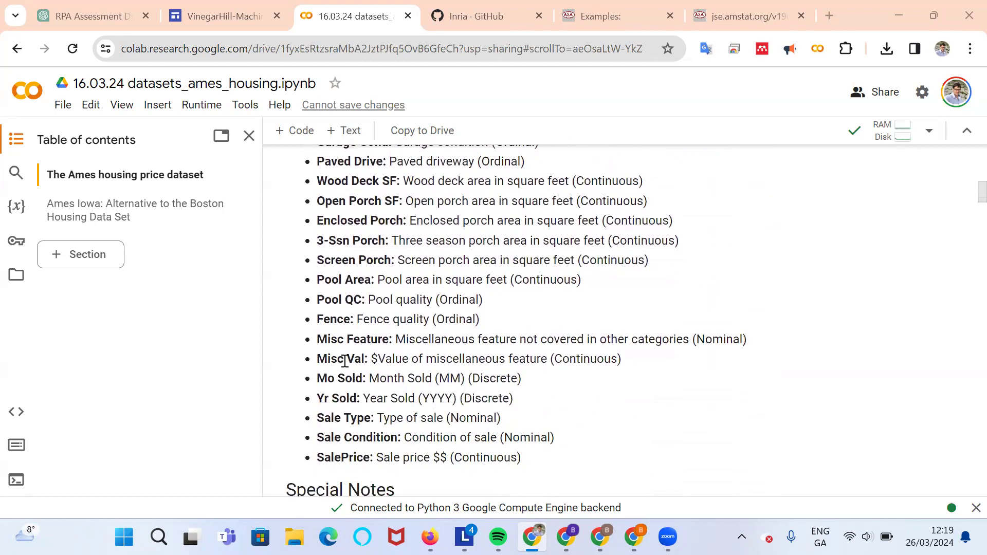
scroll("down", 3)
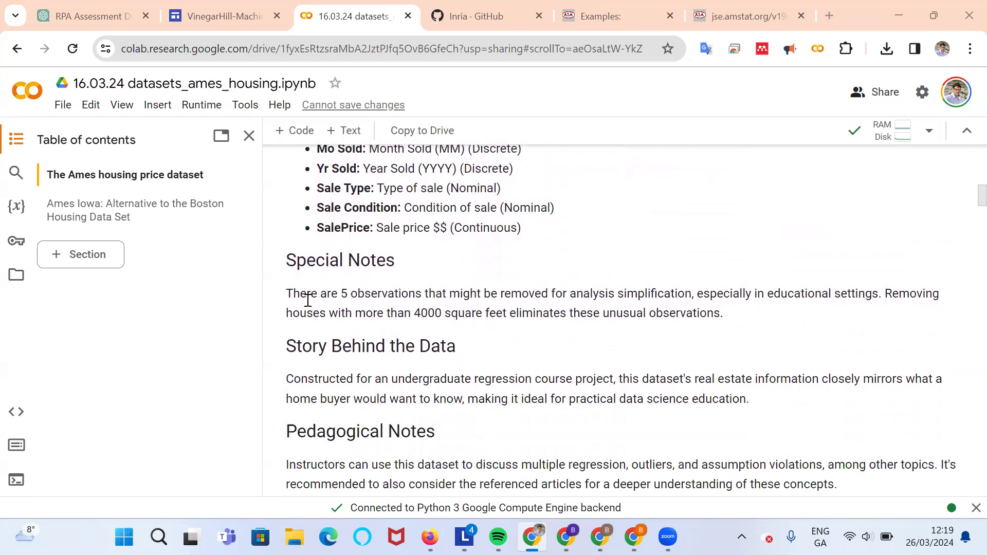
mouse_move(535, 294)
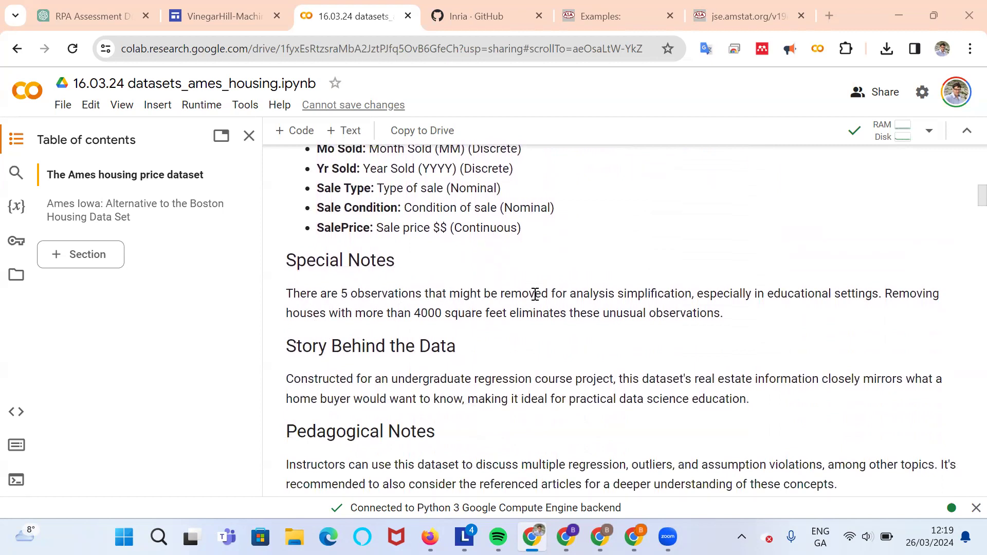
mouse_move(663, 298)
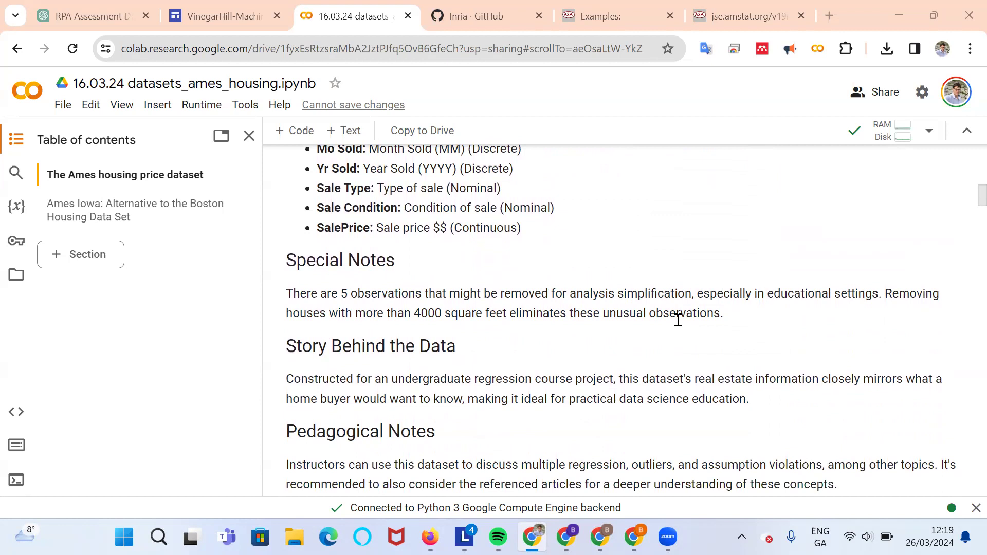
- Scroll past Special Notes to the MS SubClass codes and close the Table of contents sidebar
scroll("down", 3)
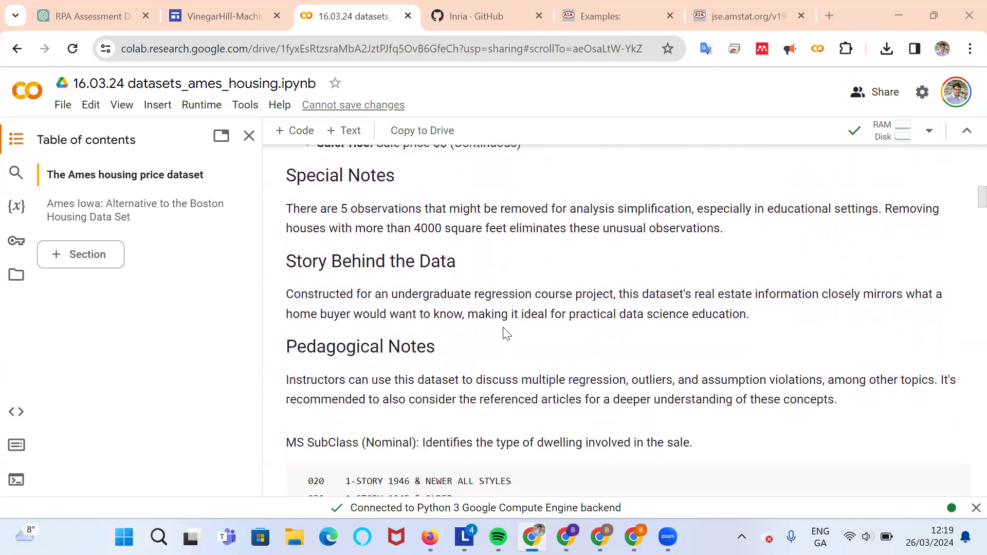
mouse_move(485, 375)
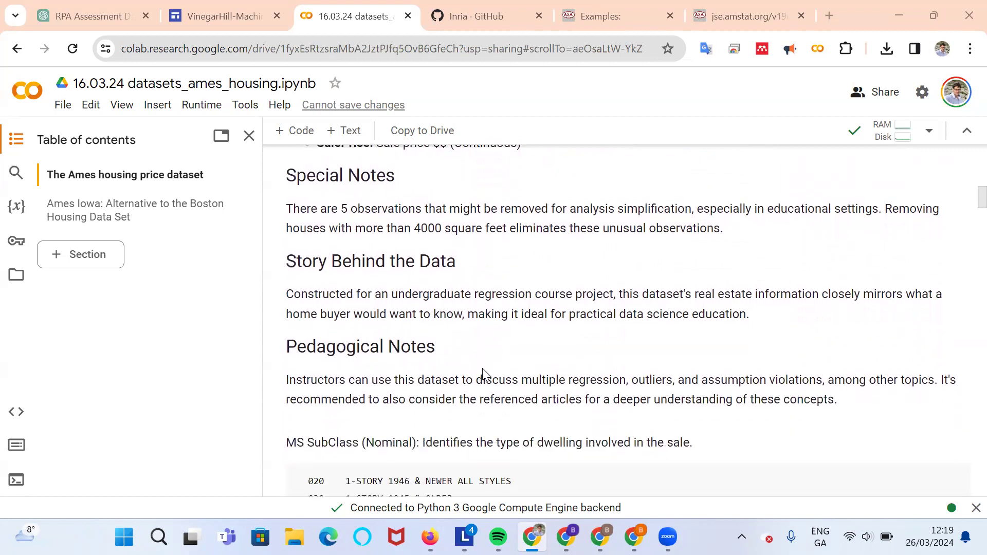
mouse_move(529, 362)
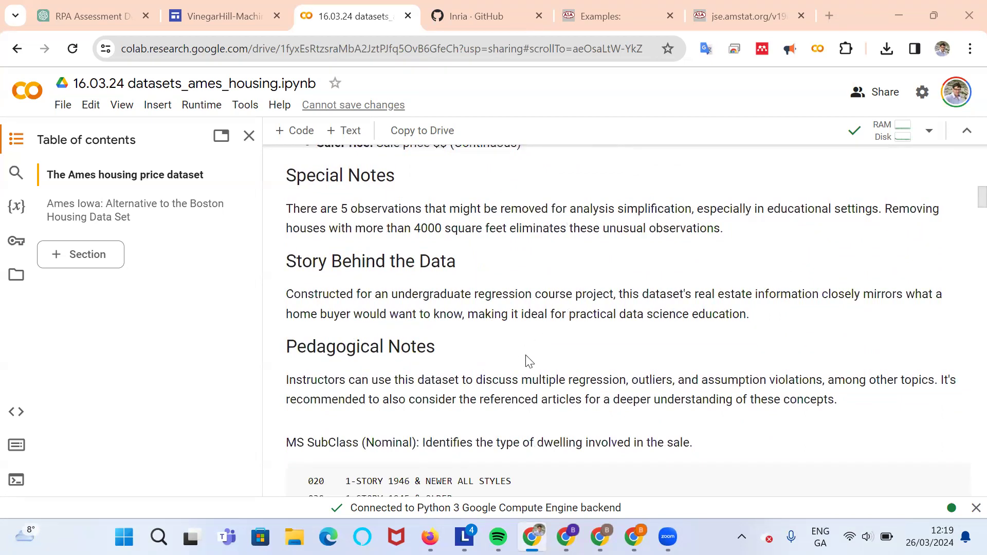
mouse_move(390, 331)
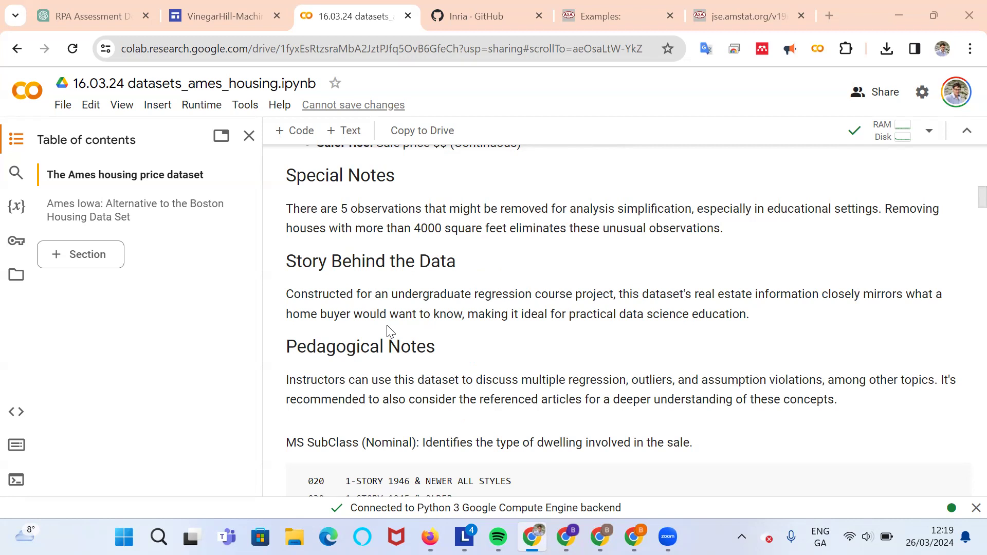
scroll("down", 3)
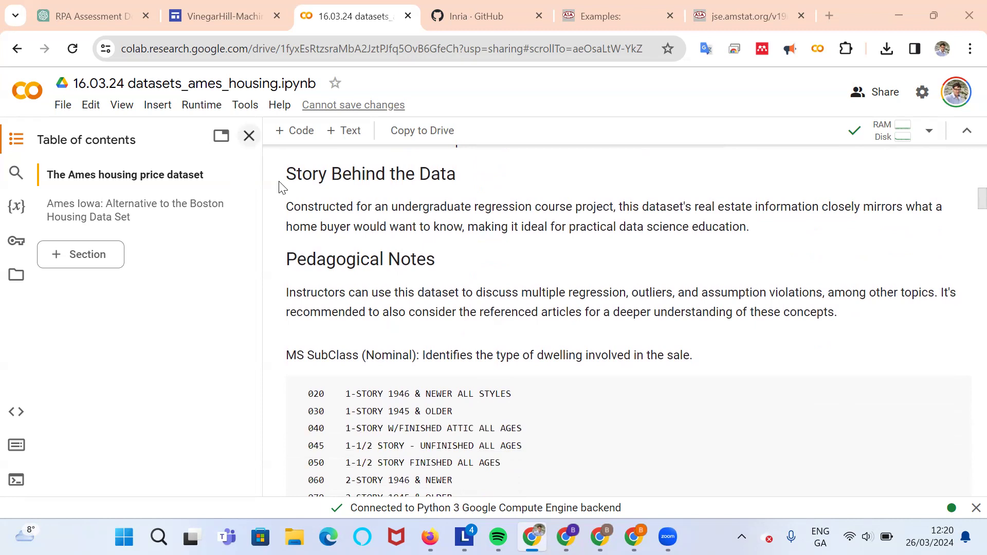
left_click(248, 136)
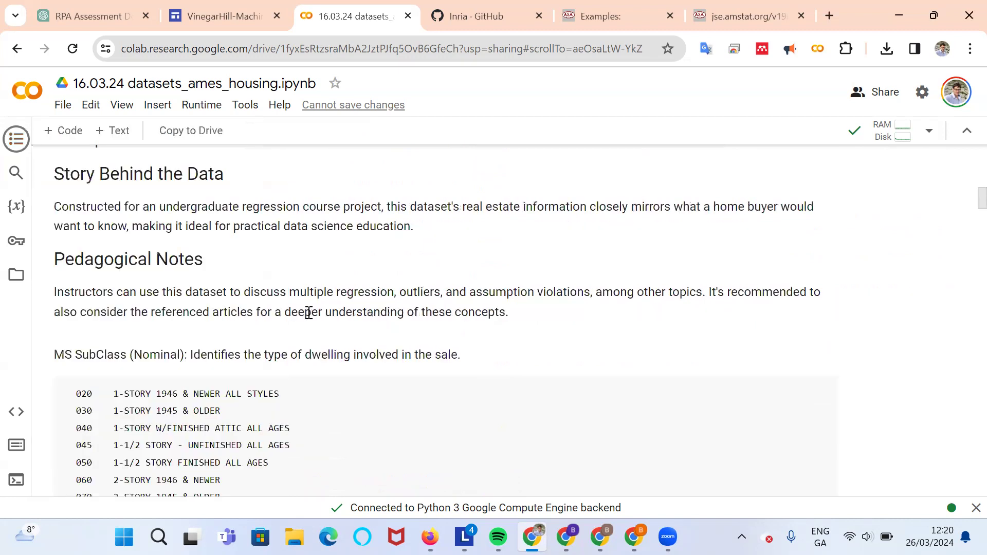
scroll("down", 3)
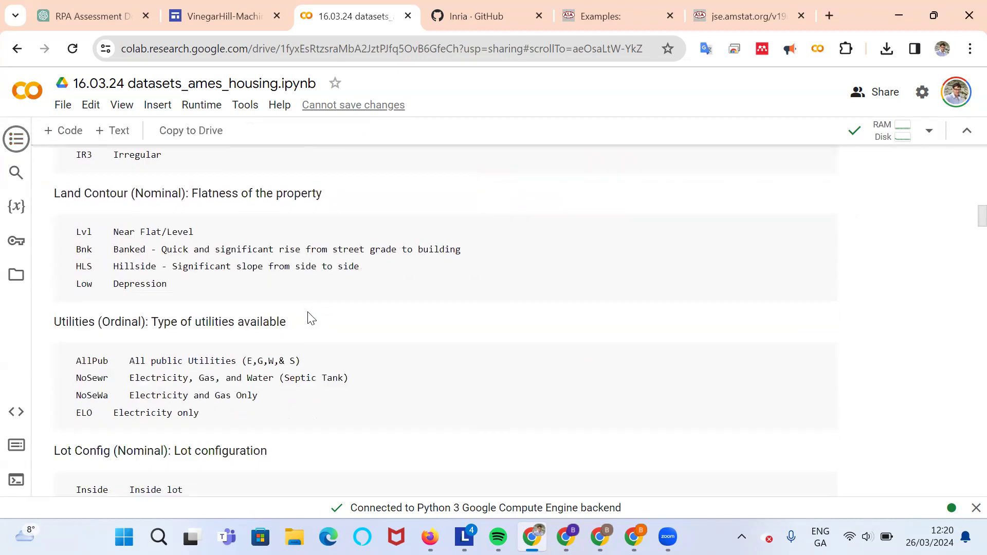
scroll("down", 3)
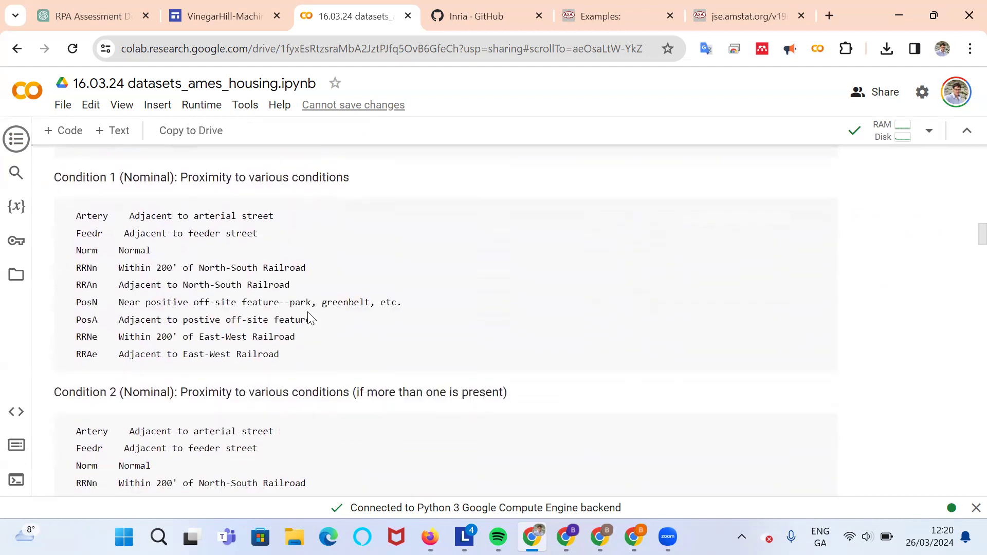
scroll("down", 3)
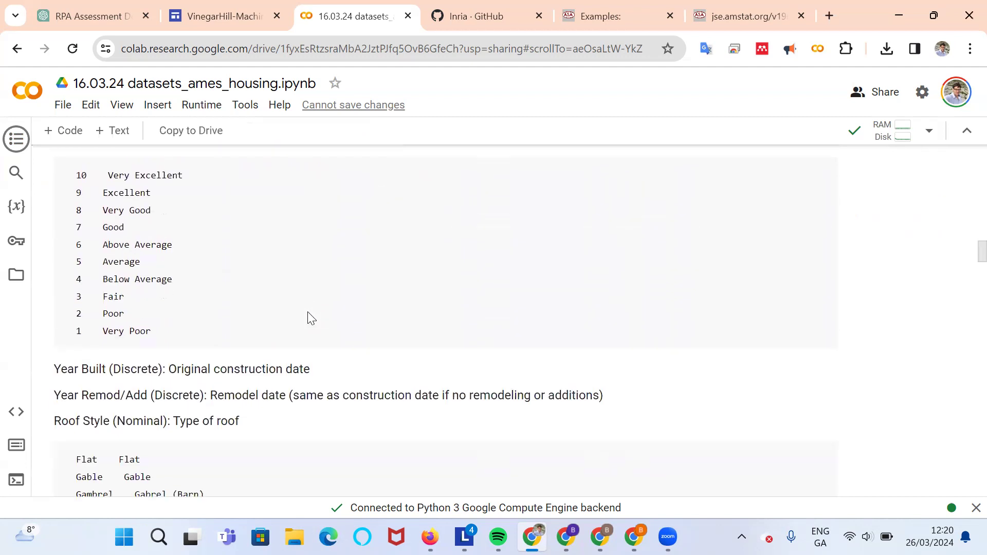
scroll("down", 3)
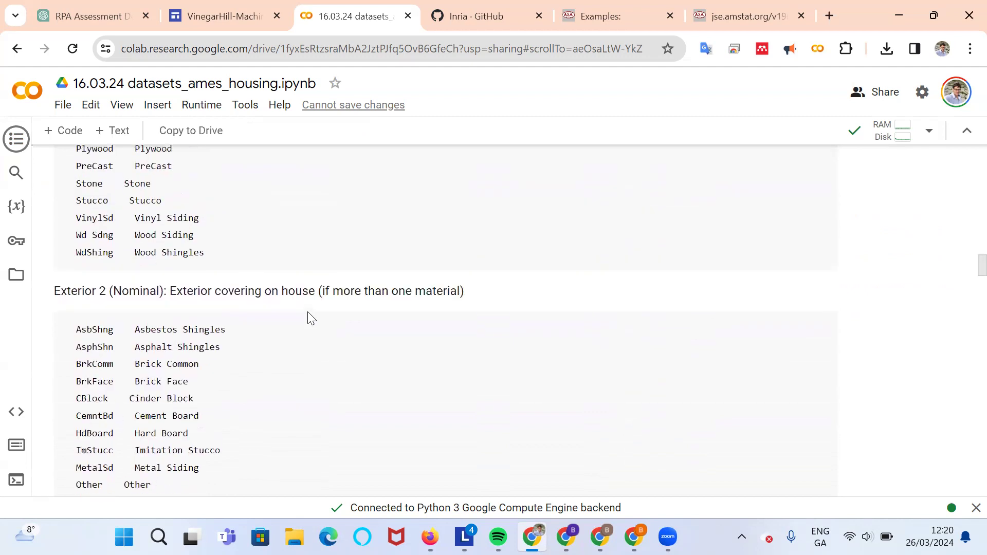
scroll("down", 3)
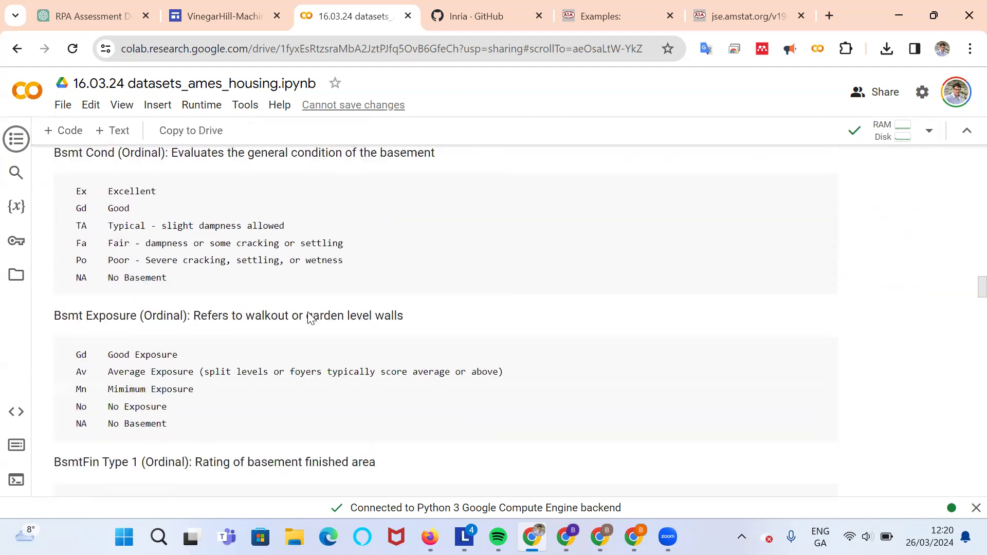
scroll("down", 3)
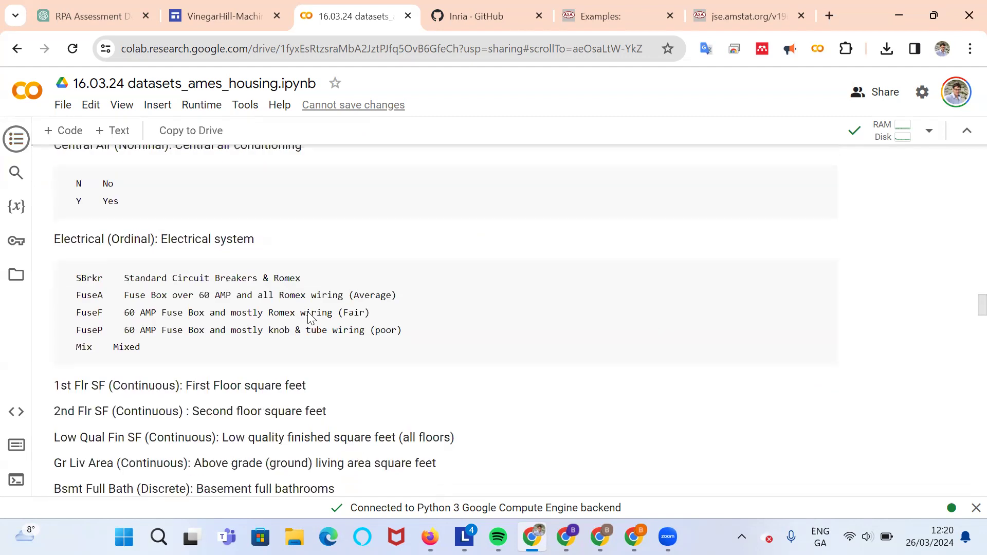
scroll("down", 3)
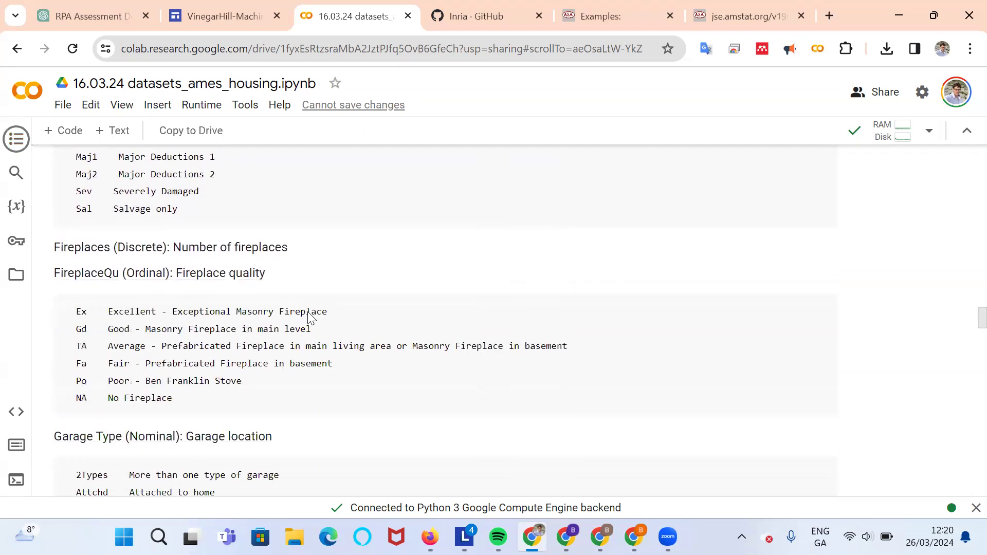
scroll("down", 3)
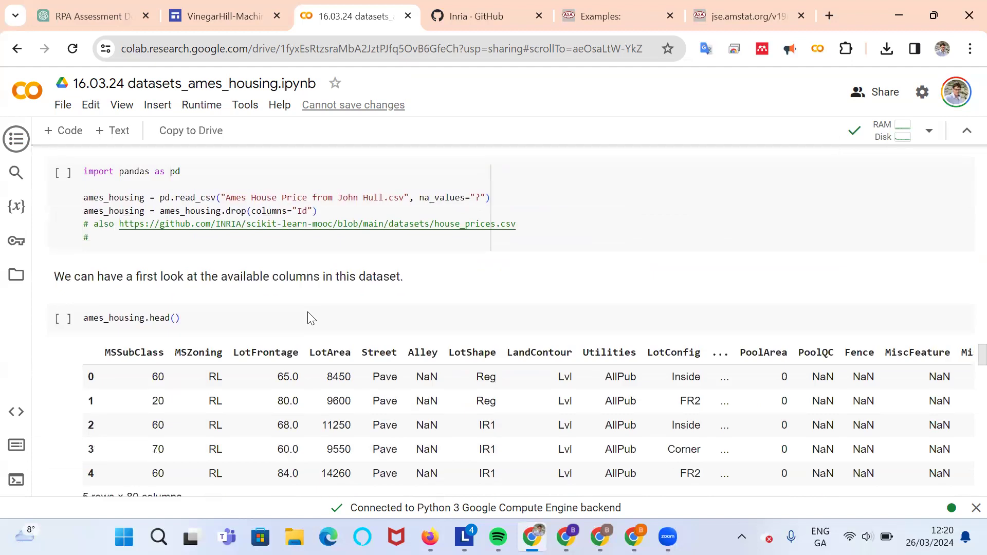
scroll("down", 3)
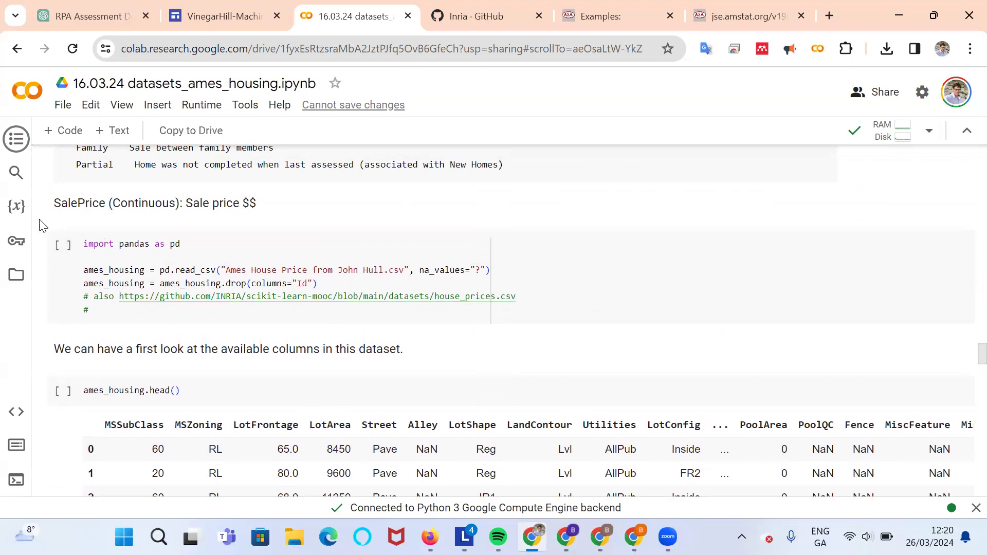
- Run the pandas loading cell with Run anyway, producing a FileNotFoundError for the housing CSV
left_click(63, 244)
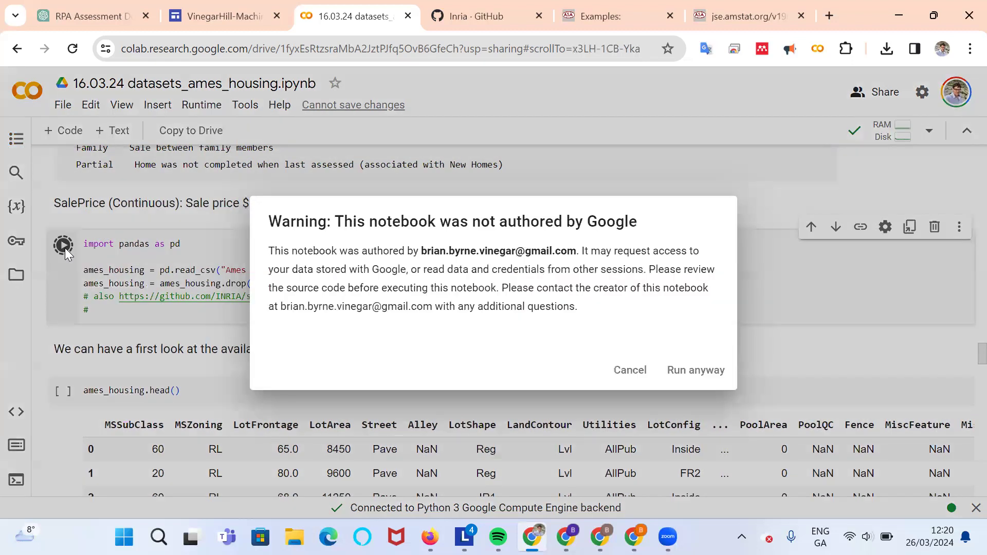
left_click(696, 370)
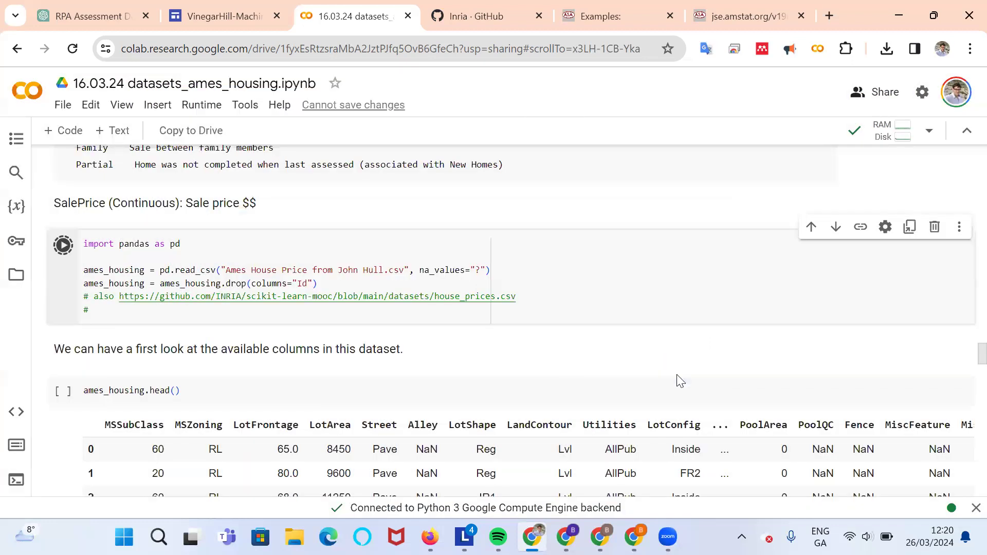
left_click(62, 245)
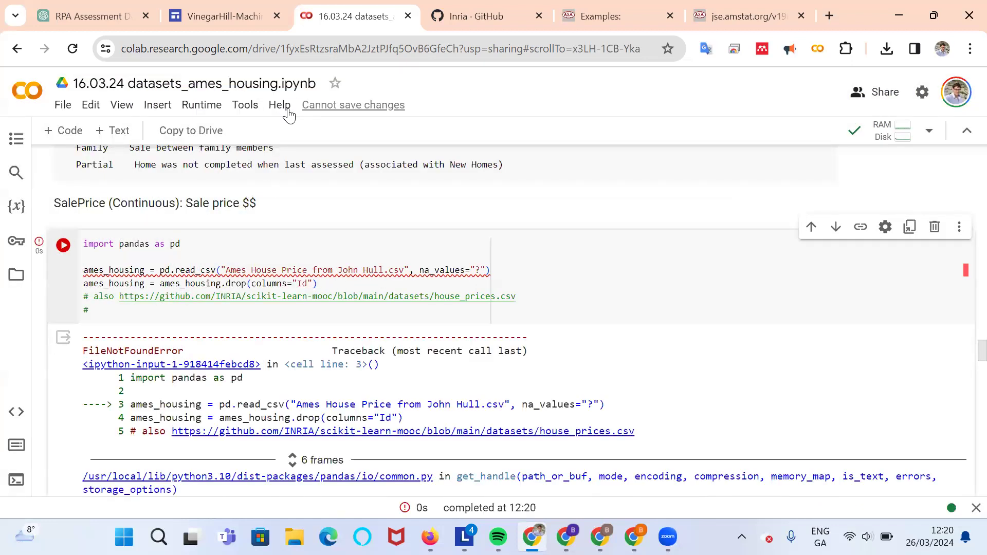
mouse_move(714, 18)
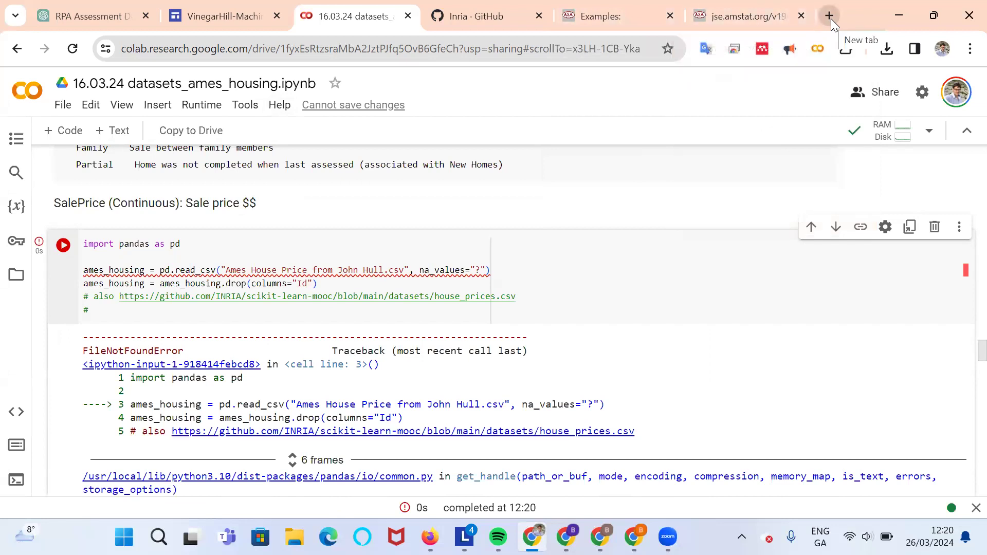
- Download the Iowa house price Full Data Set Excel file from Hull's book page and open Original_Data (2).xlsx
left_click(828, 15)
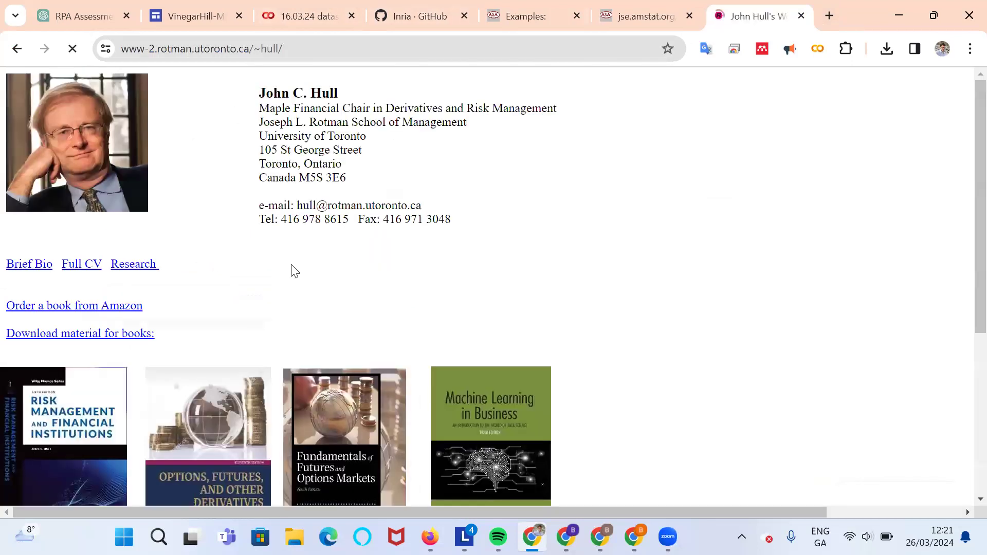
mouse_move(467, 416)
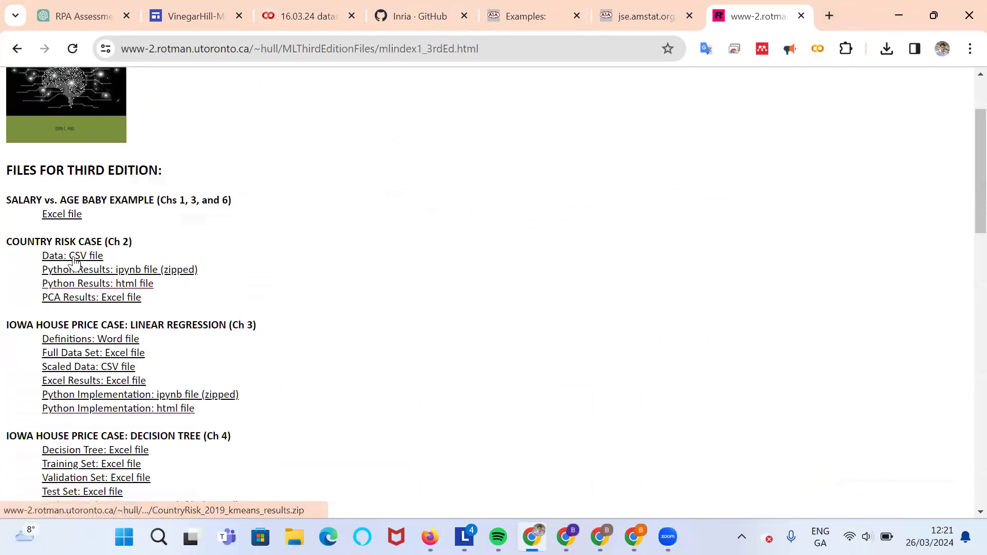
mouse_move(108, 373)
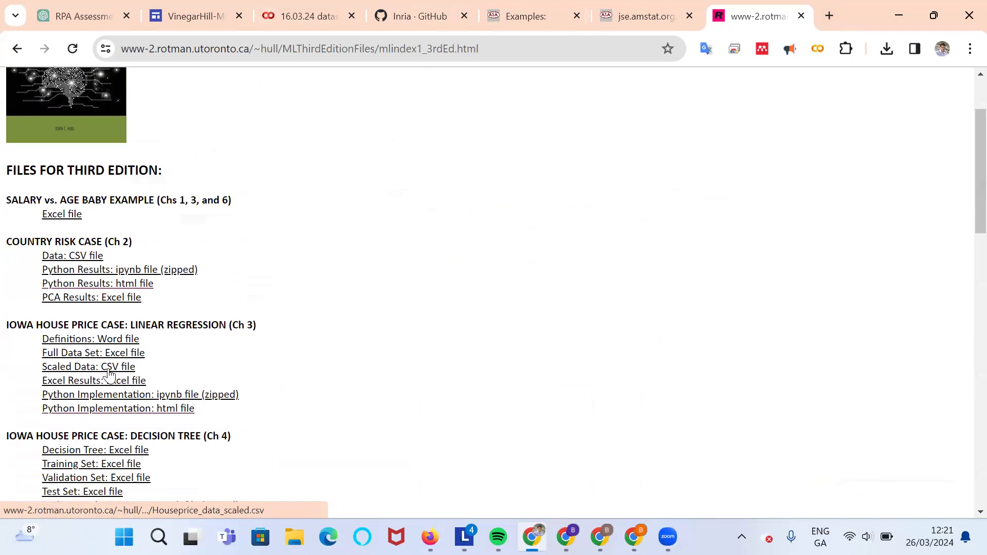
mouse_move(67, 352)
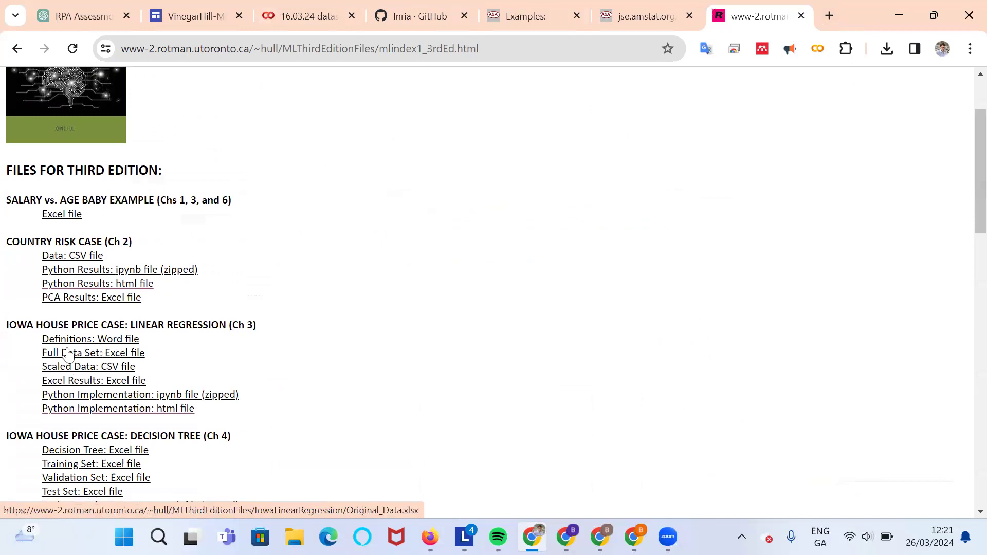
left_click(93, 353)
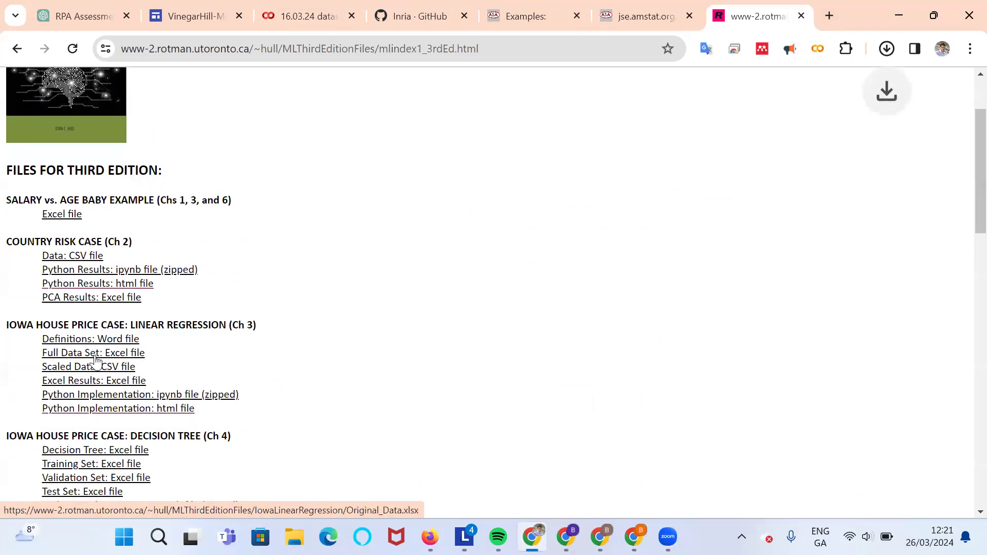
left_click(94, 353)
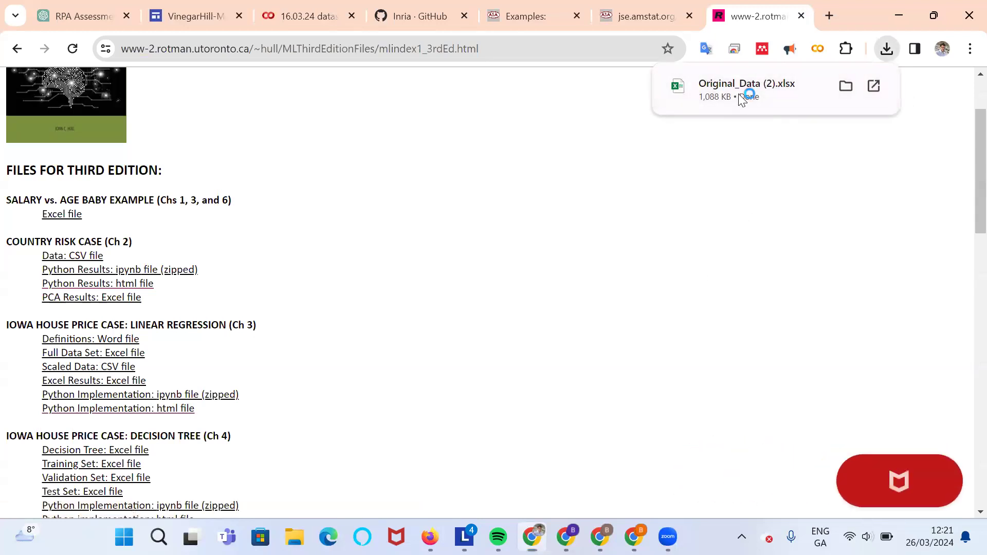
left_click(746, 84)
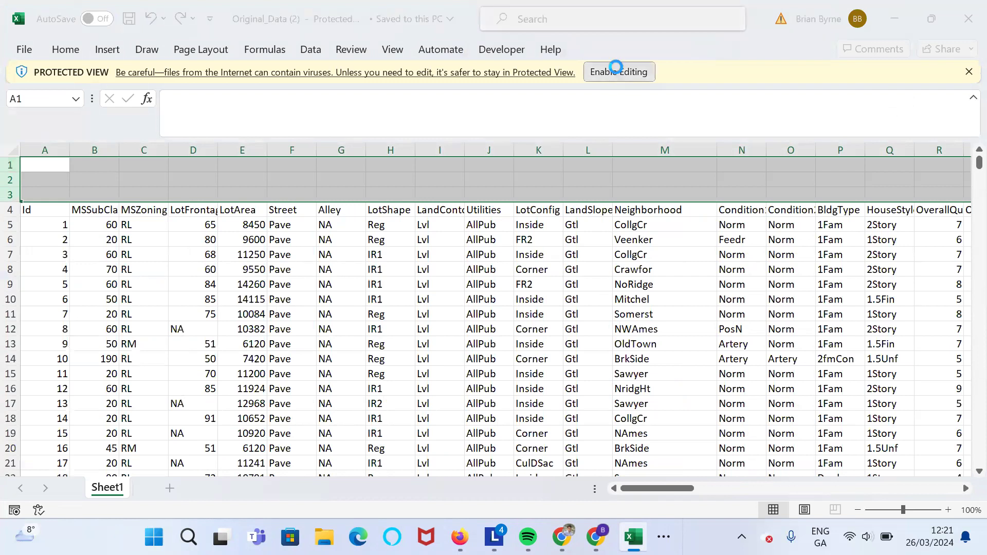
- Enable editing and delete the three empty top rows so Id heads row 1
left_click(618, 72)
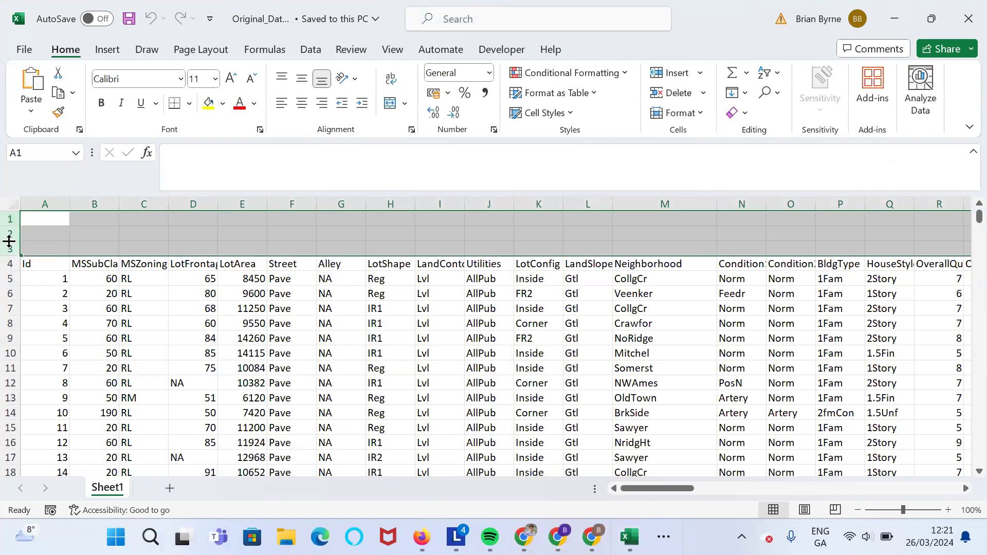
right_click(9, 241)
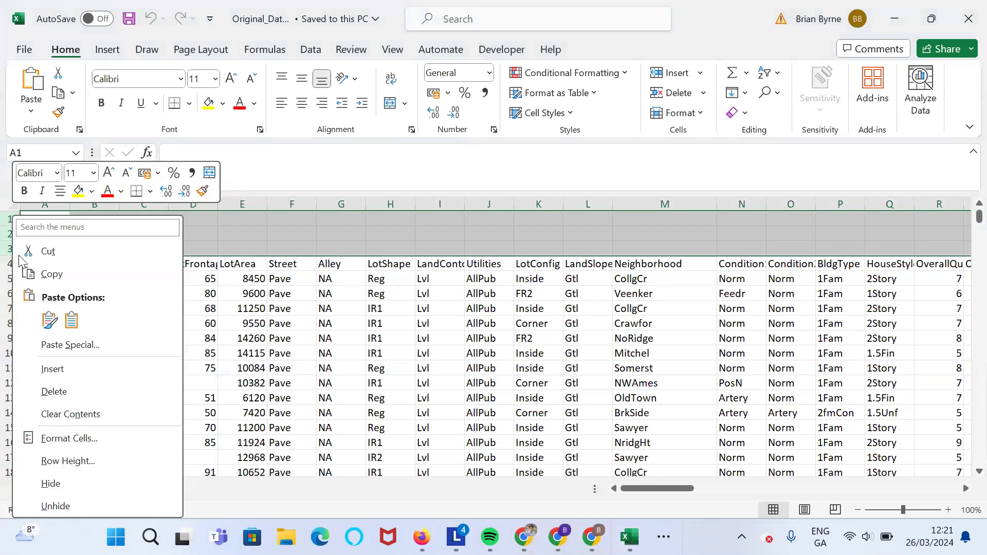
mouse_move(63, 392)
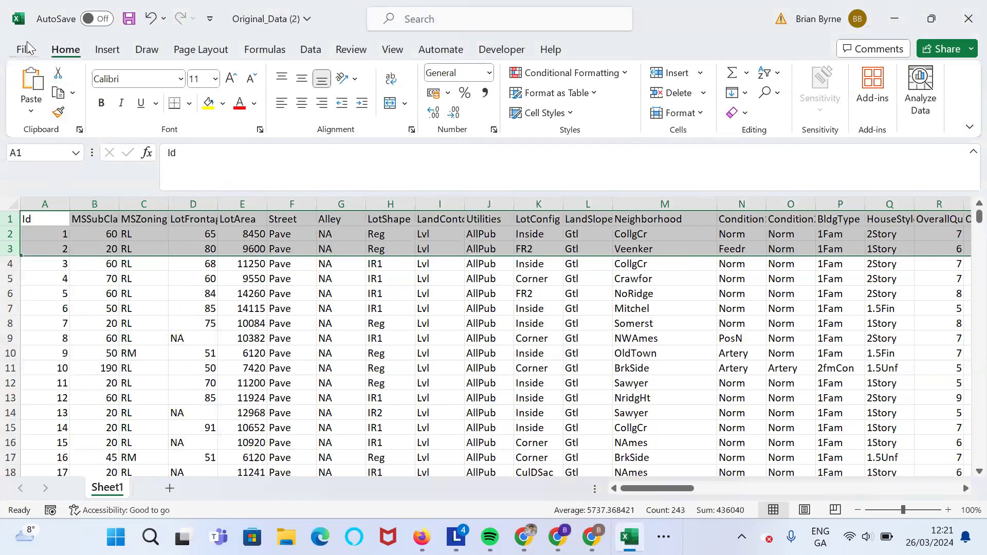
- Save the workbook as a CSV (Comma delimited) file via Save As
left_click(22, 48)
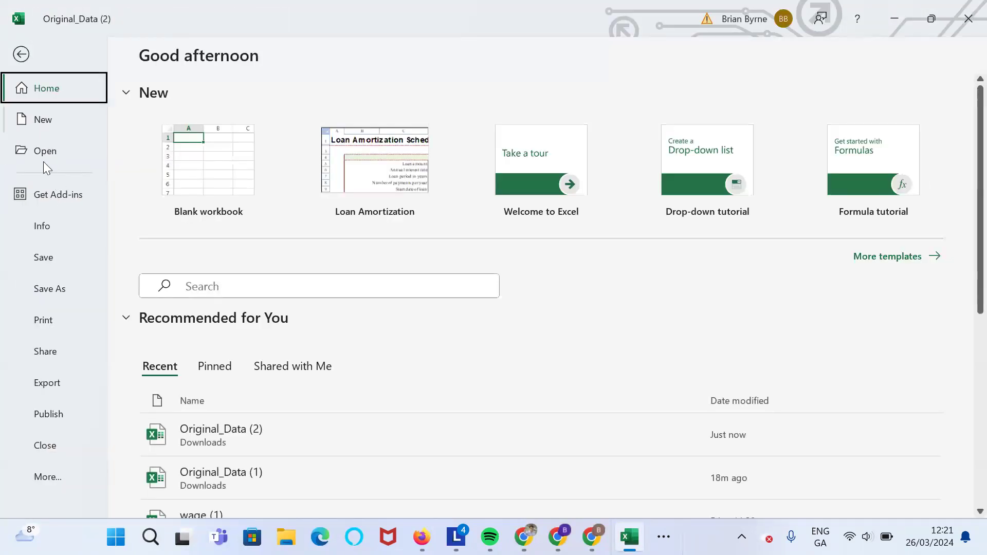
left_click(50, 289)
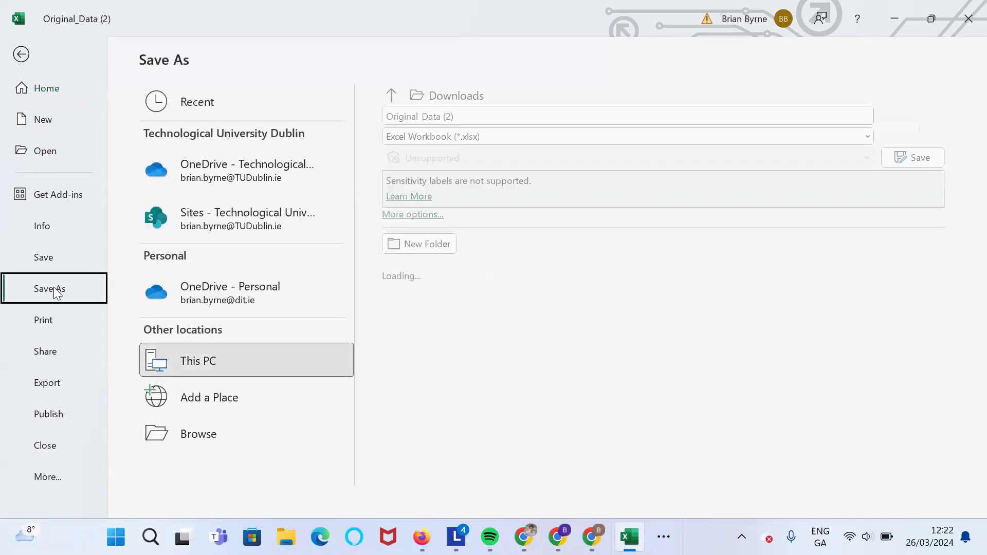
left_click(438, 116)
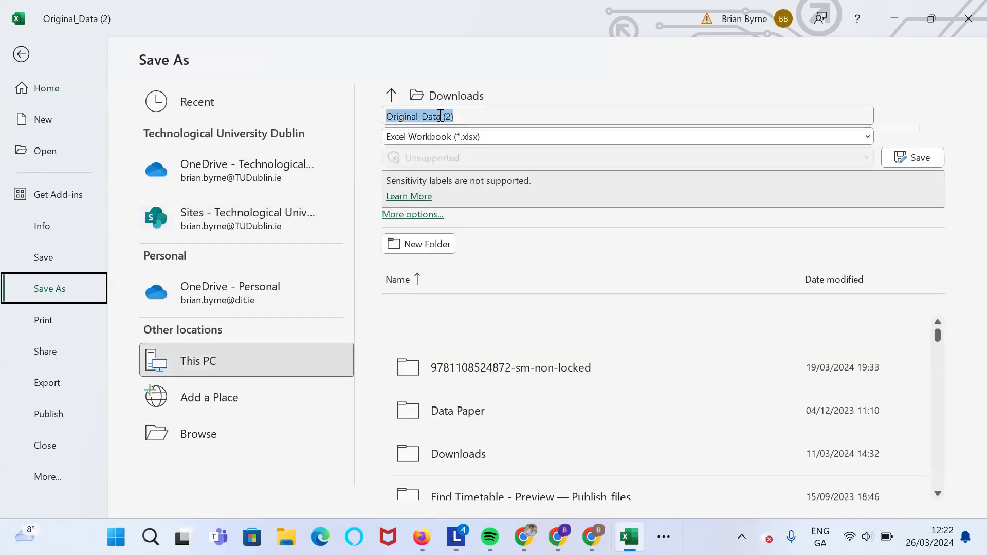
left_click(440, 115)
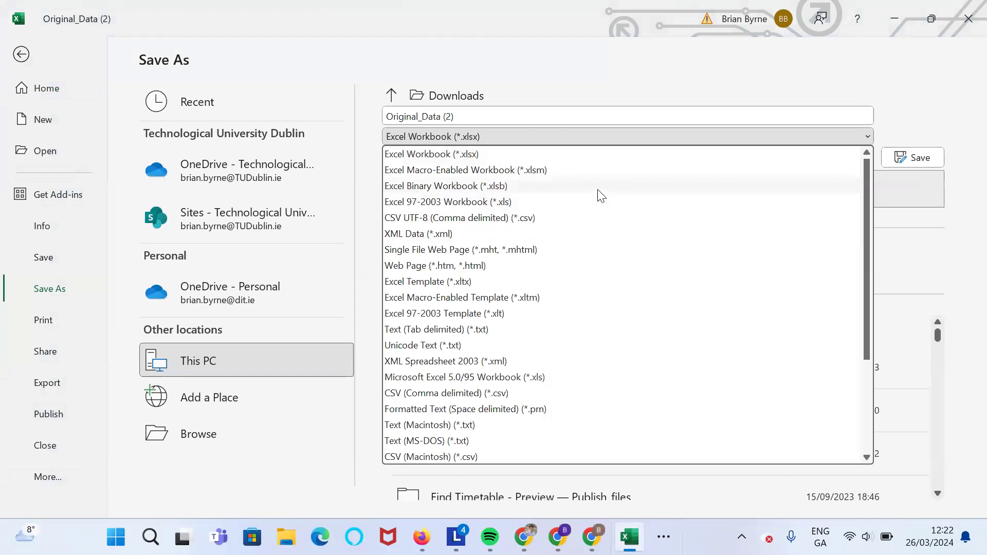
mouse_move(548, 397)
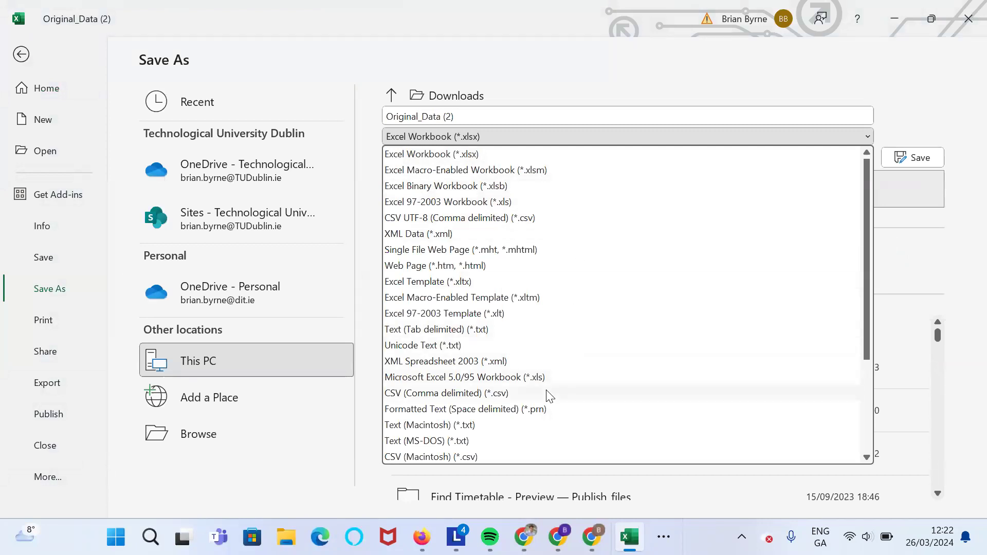
left_click(440, 392)
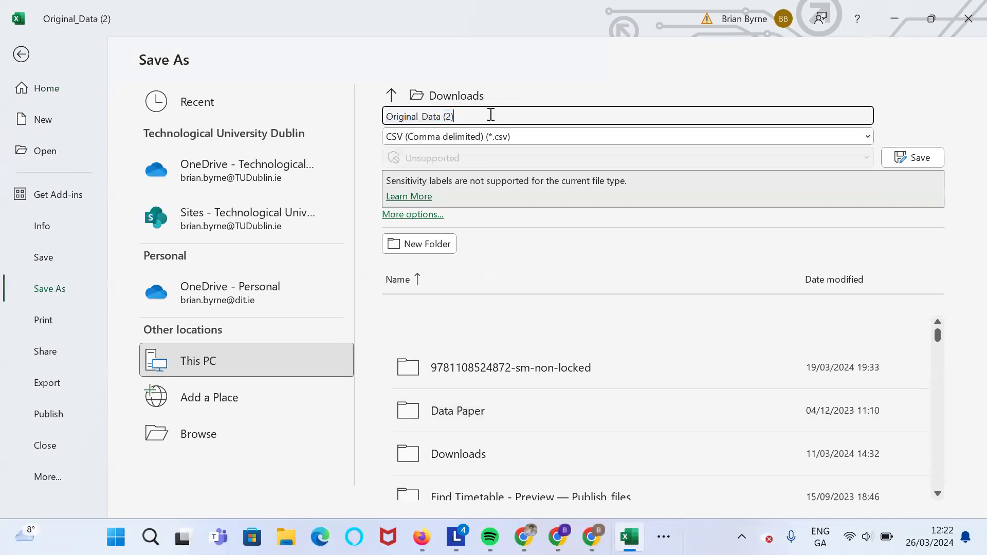
key("Backspace")
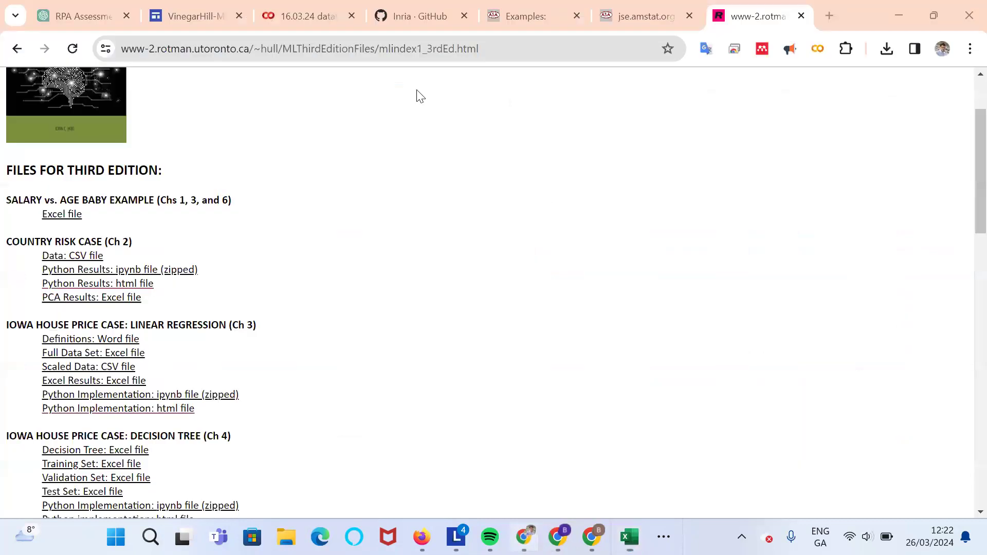
- Upload Original_Data.csv from Downloads into the Colab content folder
left_click(307, 16)
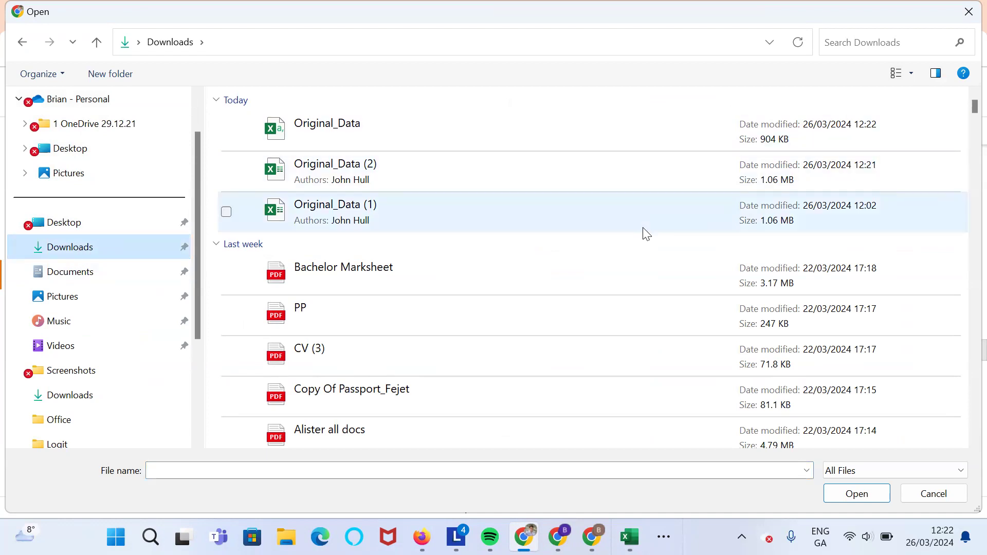
mouse_move(785, 215)
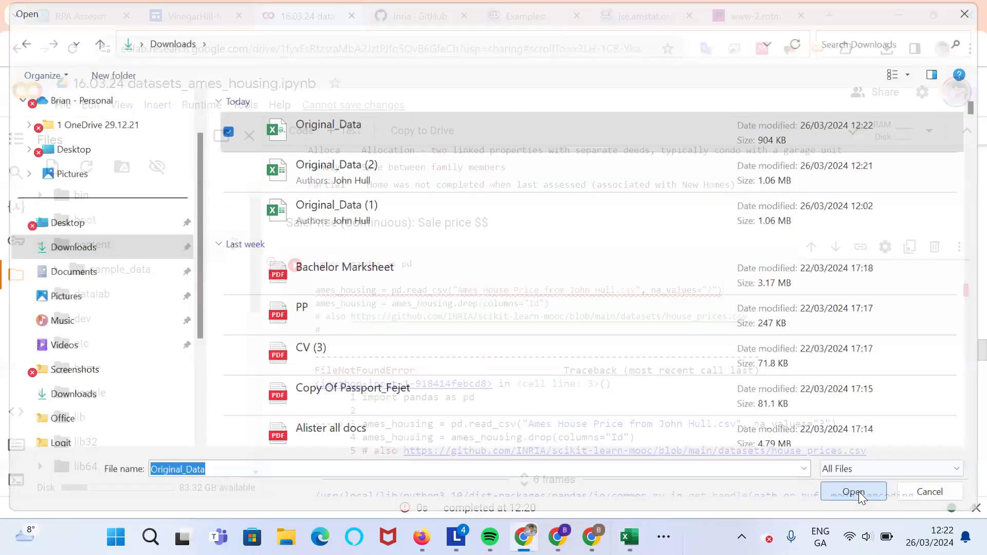
left_click(853, 491)
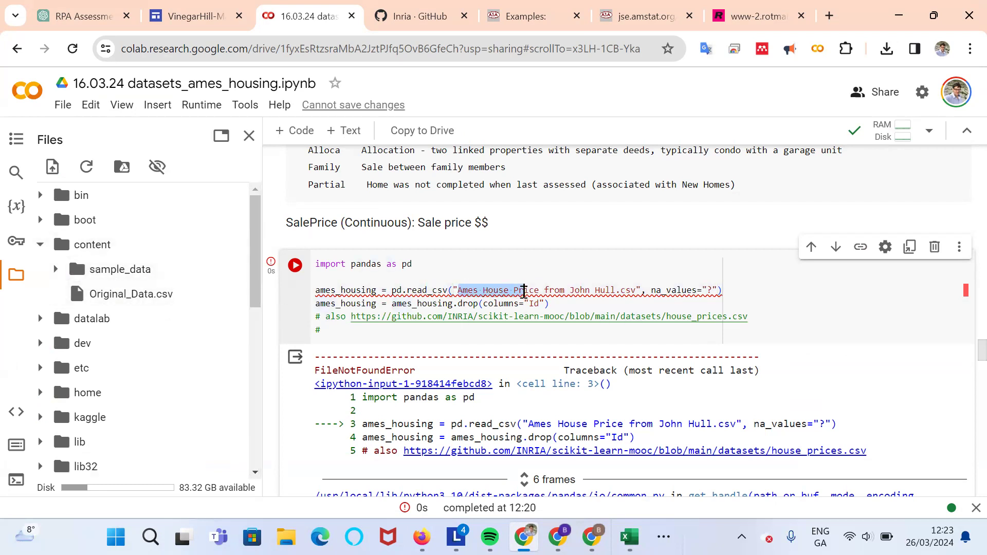
- Replace the missing file name in pd.read_csv with Original_Data.csv
left_click_drag(512, 290, 614, 290)
type("Doc")
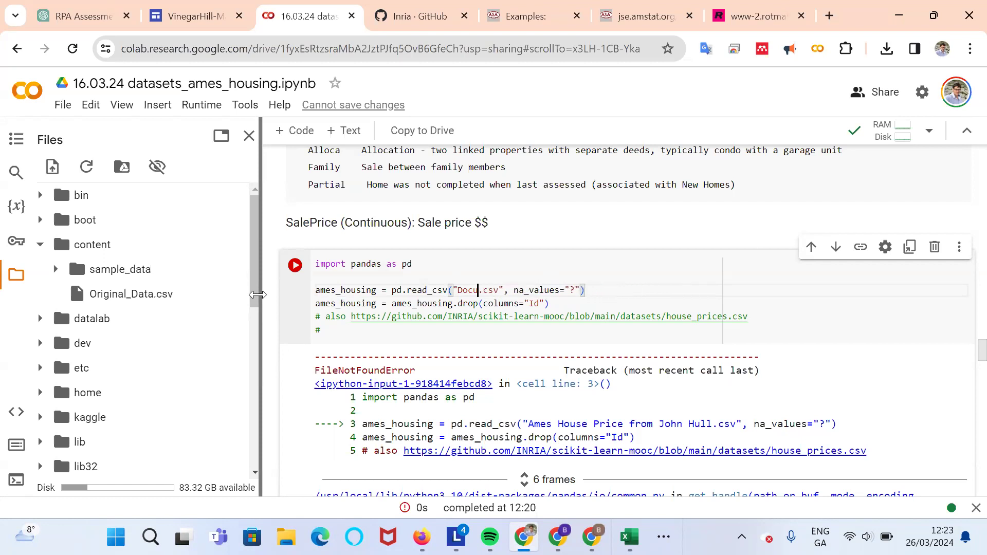
key("Backspace")
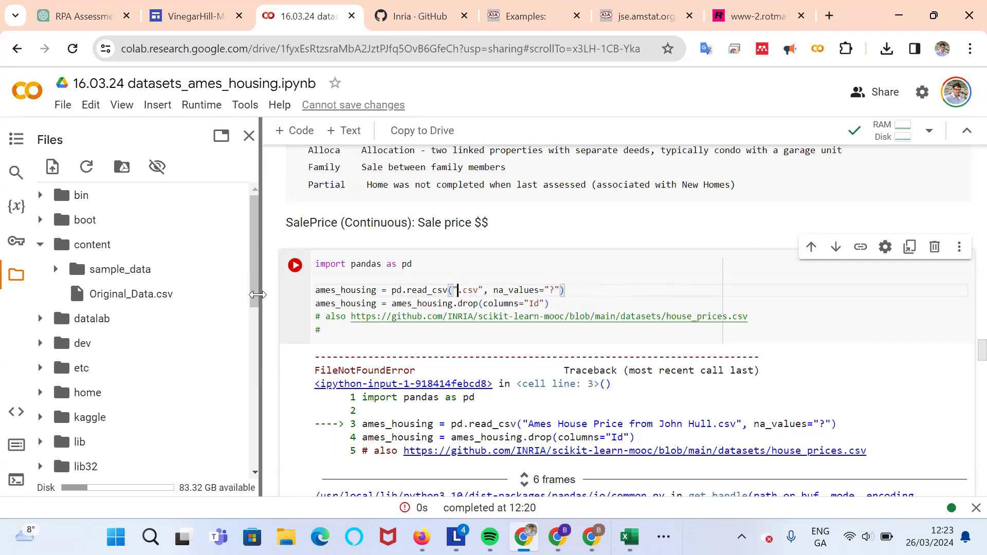
type("ORIG")
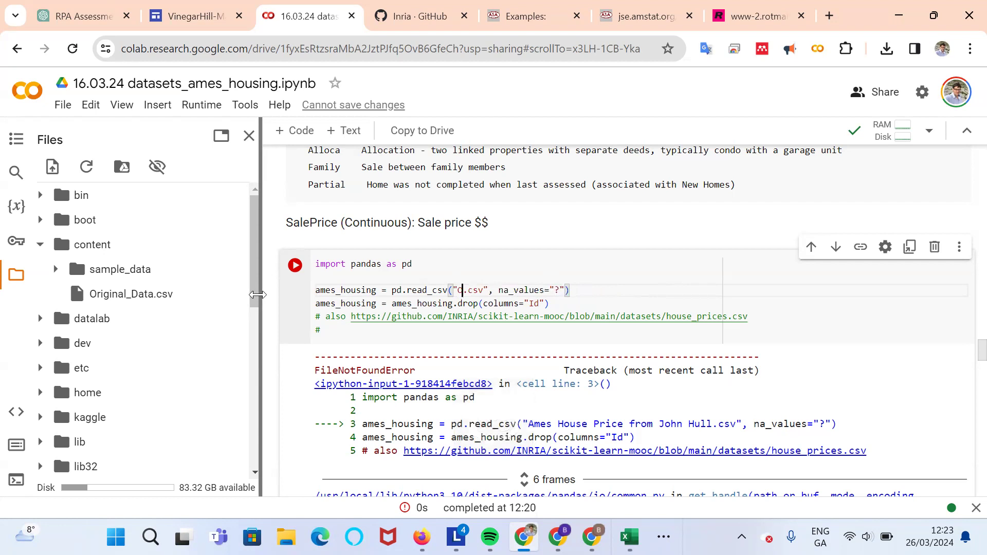
type("Original_Data")
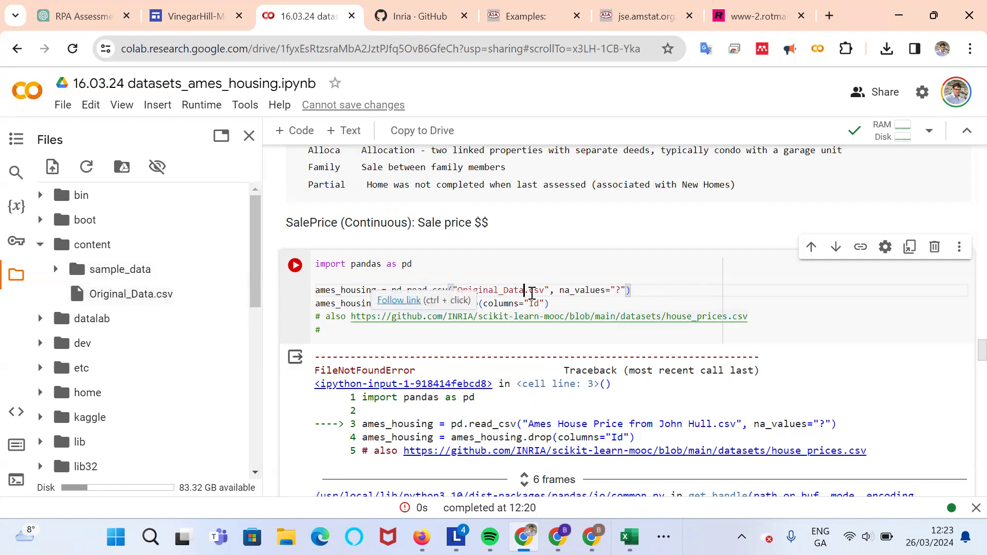
mouse_move(294, 266)
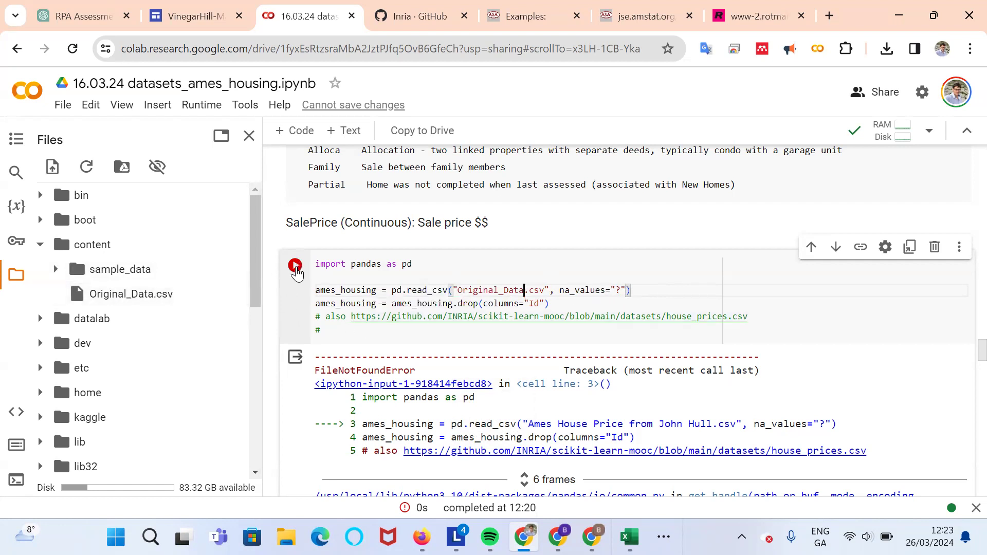
- Run the loading, head and describe cells on Original_Data.csv and review the summary table
left_click(294, 265)
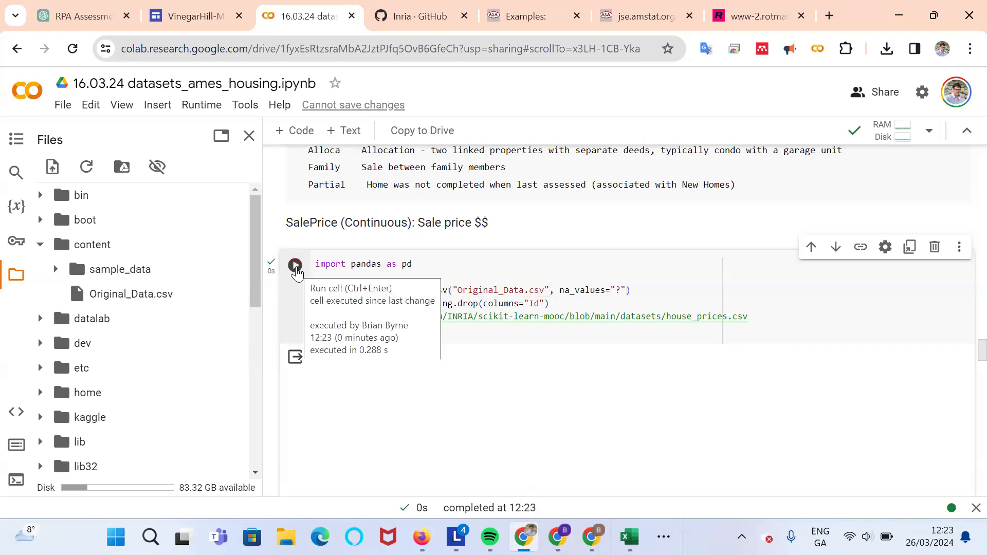
scroll("down", 3)
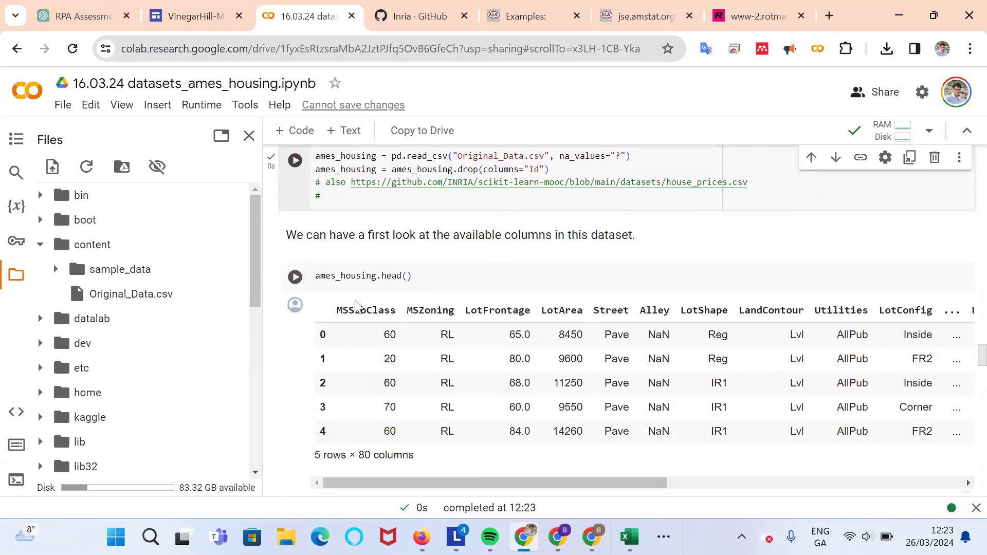
left_click(294, 277)
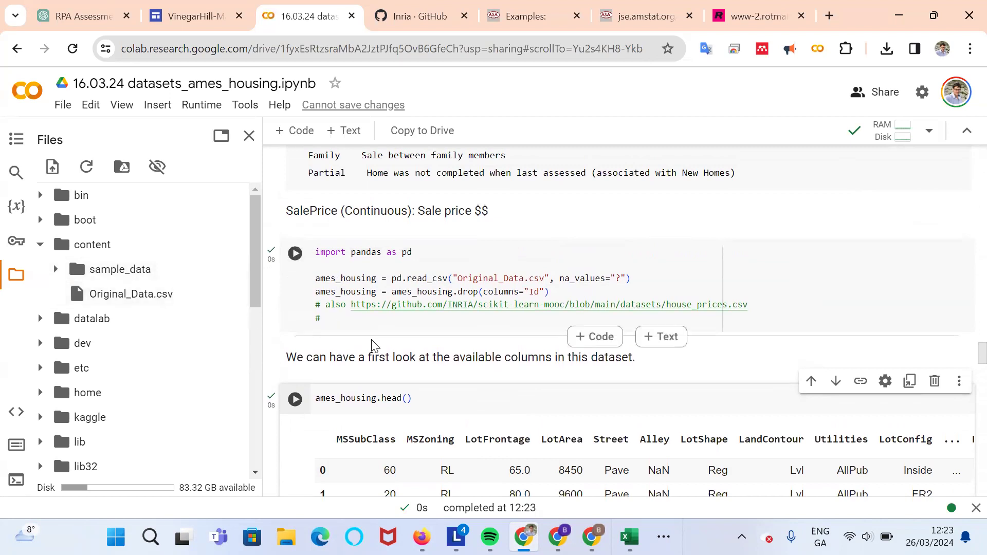
left_click(294, 253)
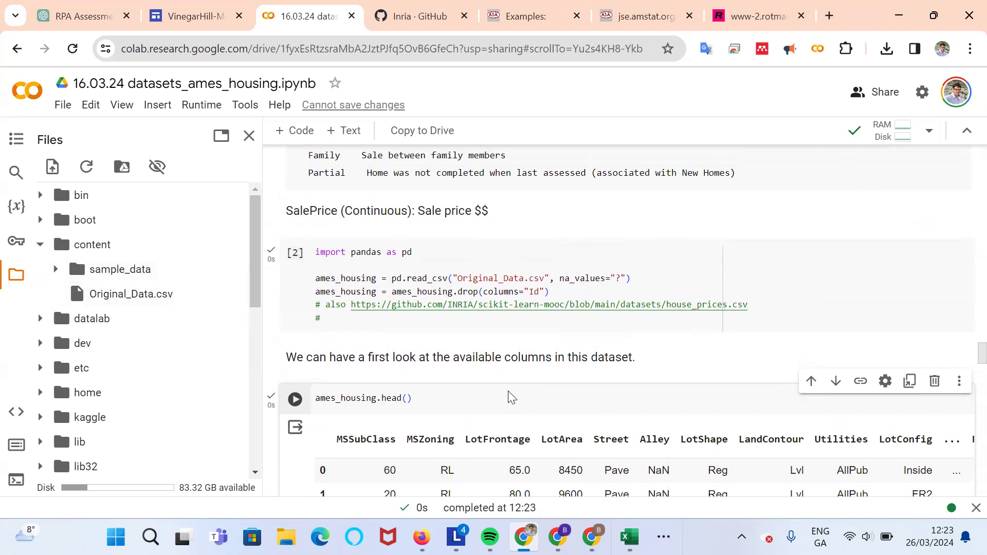
scroll("down", 3)
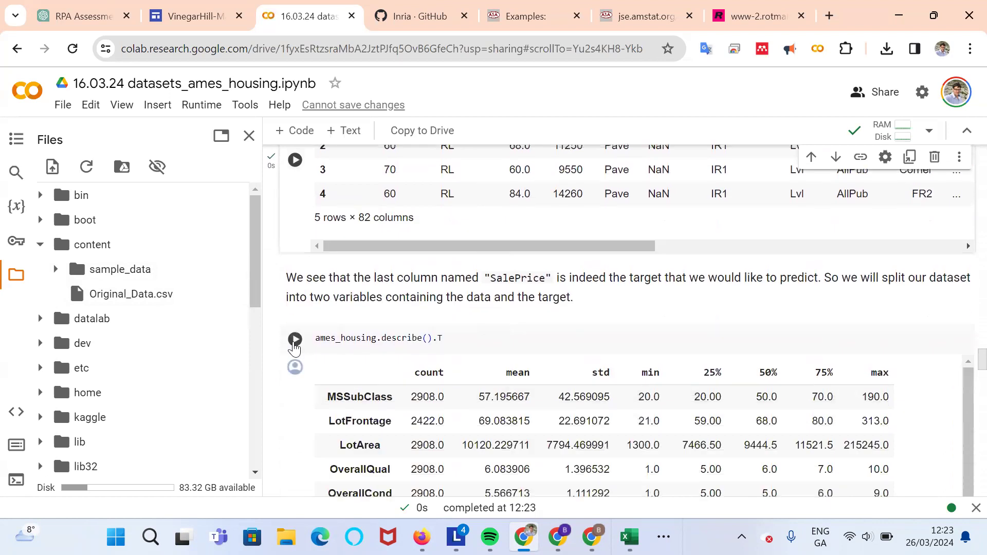
left_click(295, 339)
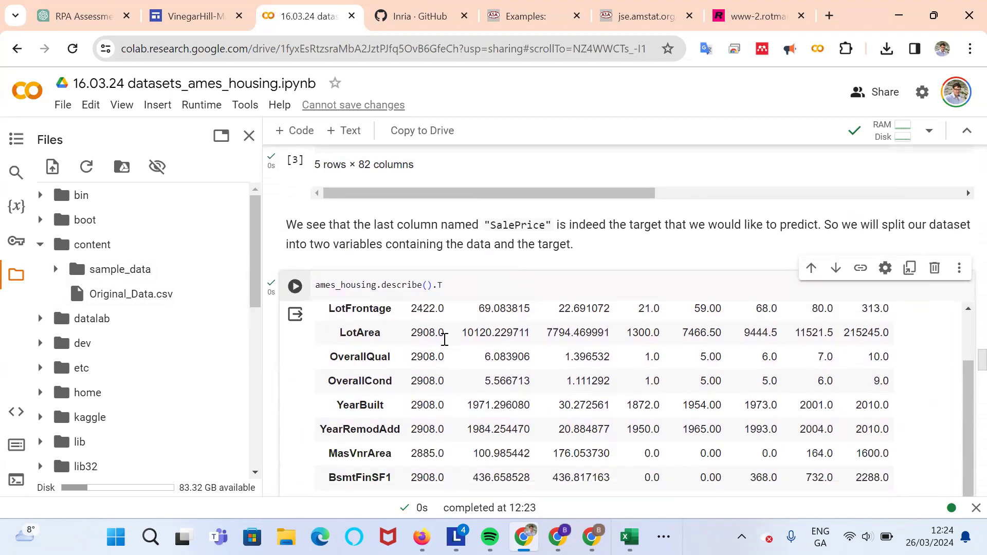
scroll("down", 3)
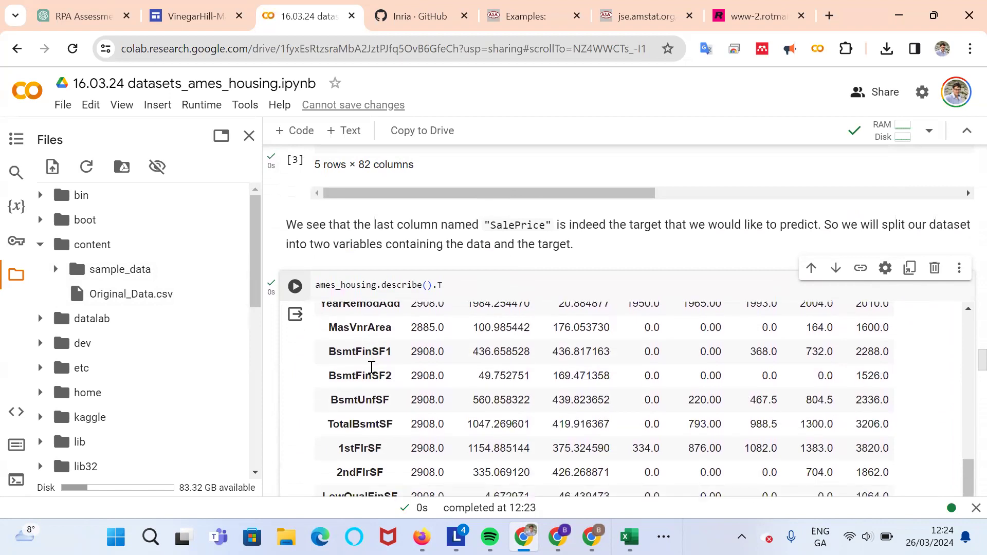
scroll("down", 3)
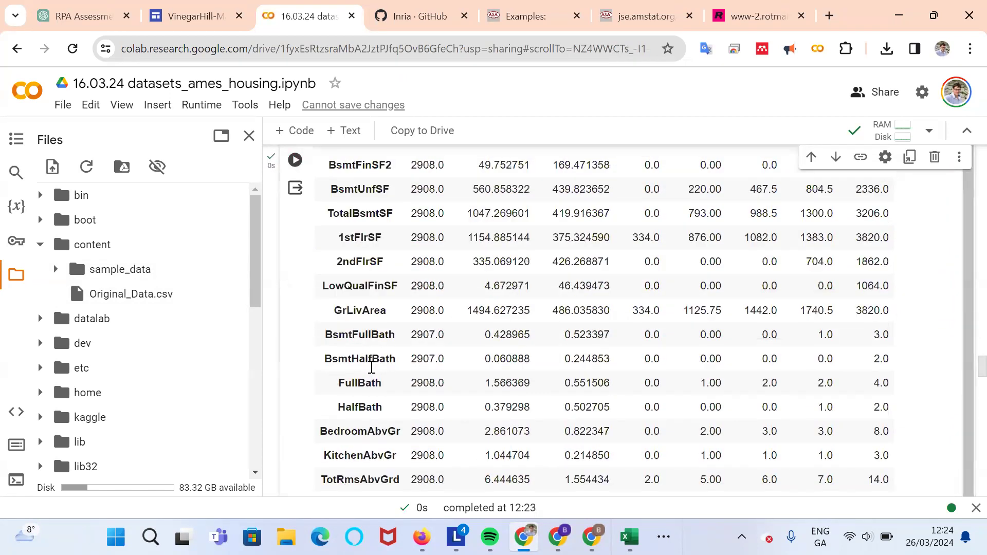
scroll("up", 3)
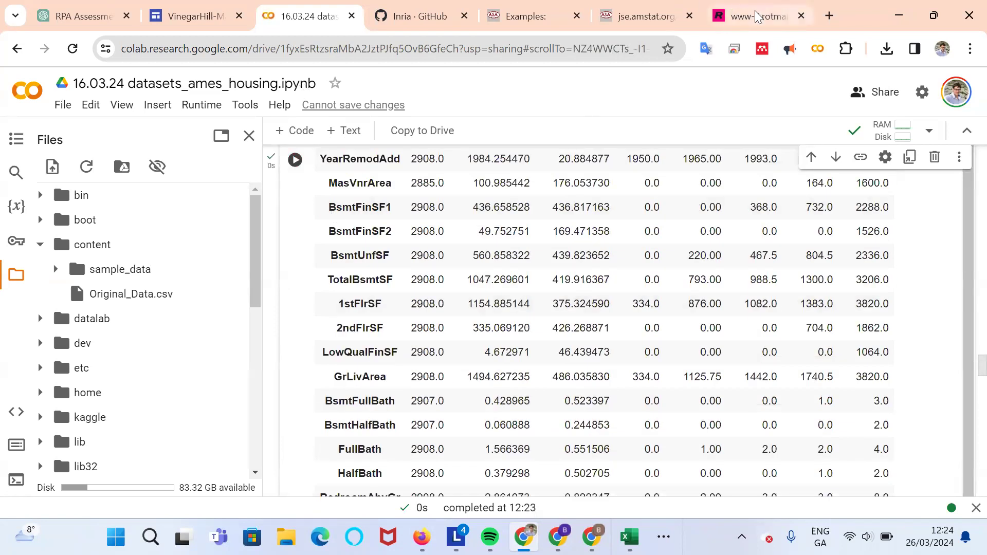
- Return to John Hull's third-edition book files page in Chrome
left_click(753, 16)
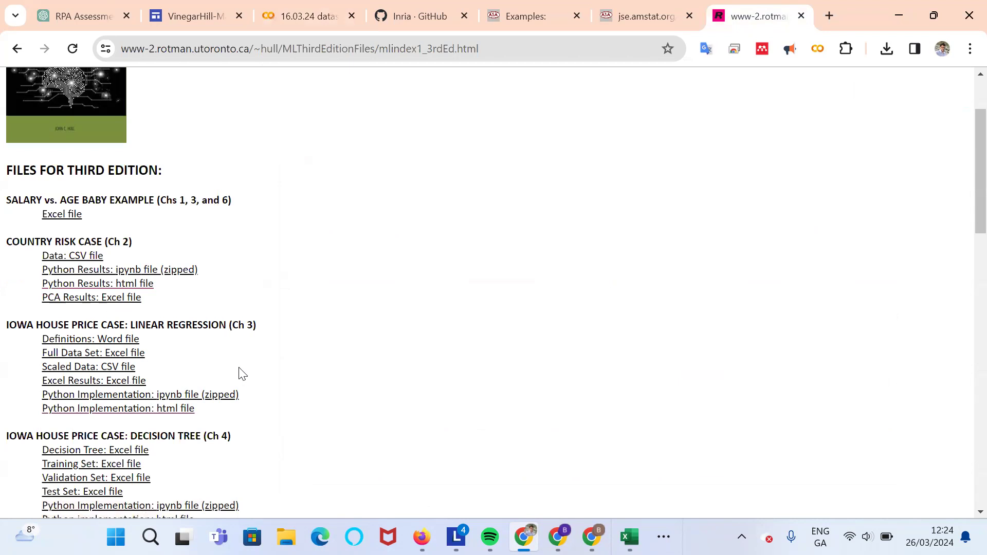
- Download the Definitions Word file and browse its housing variable codes in Word
left_click(90, 340)
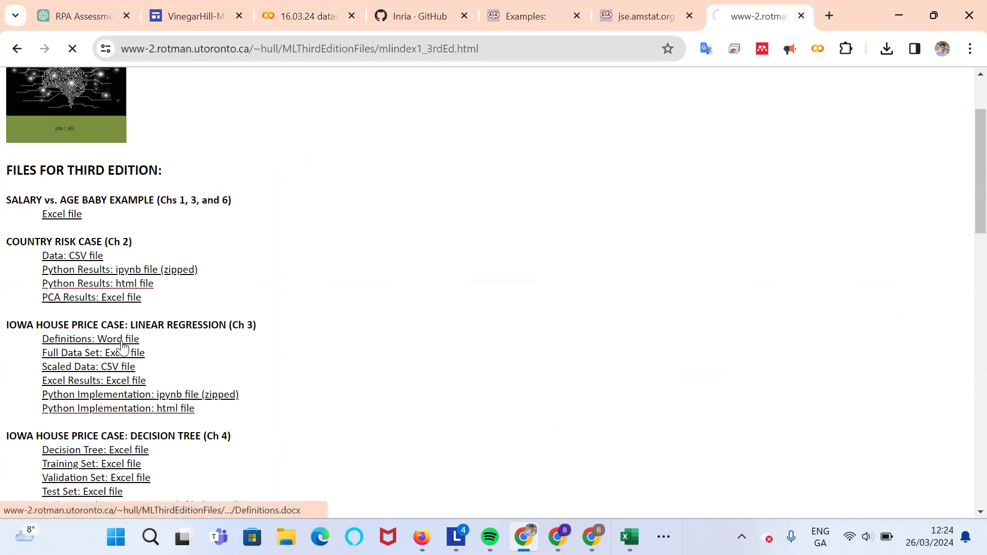
left_click(91, 339)
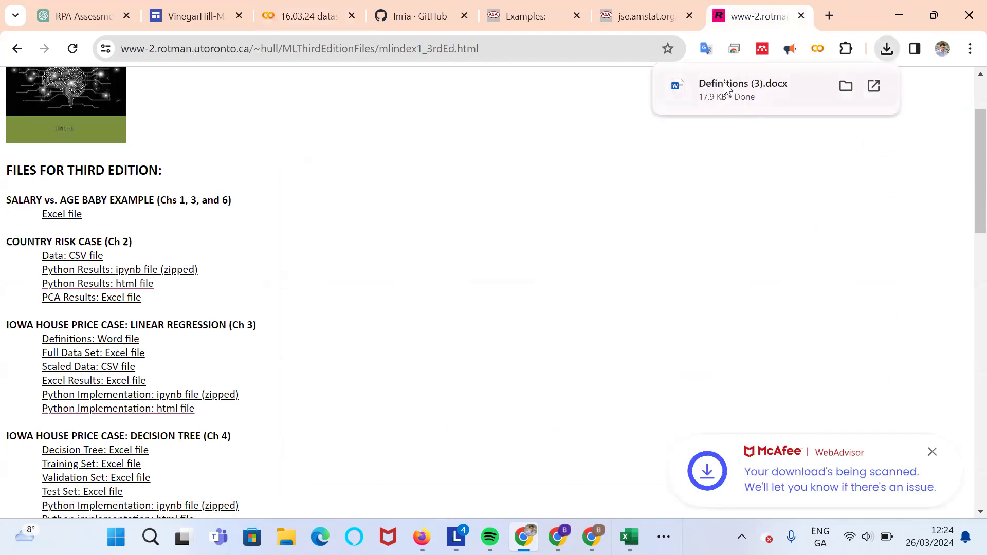
left_click(743, 87)
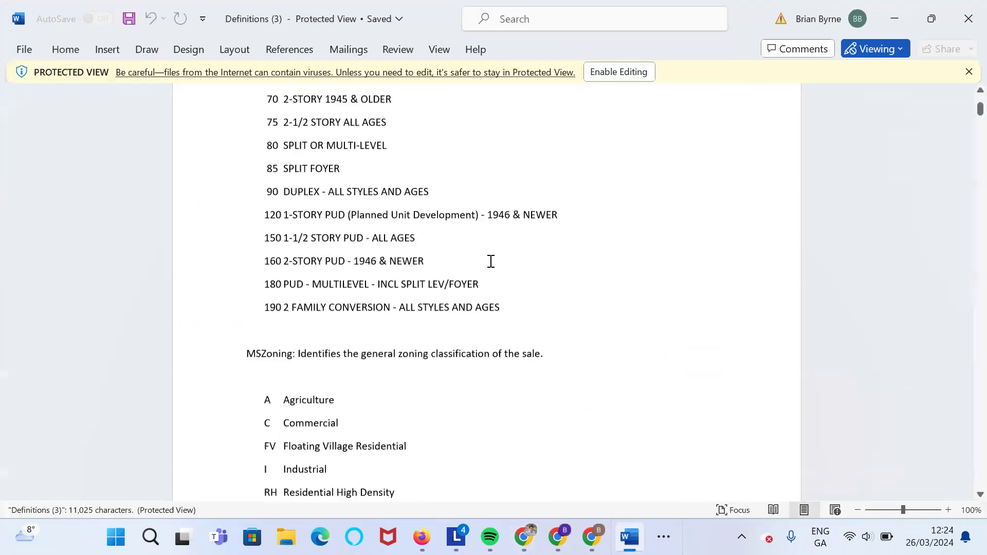
scroll("down", 3)
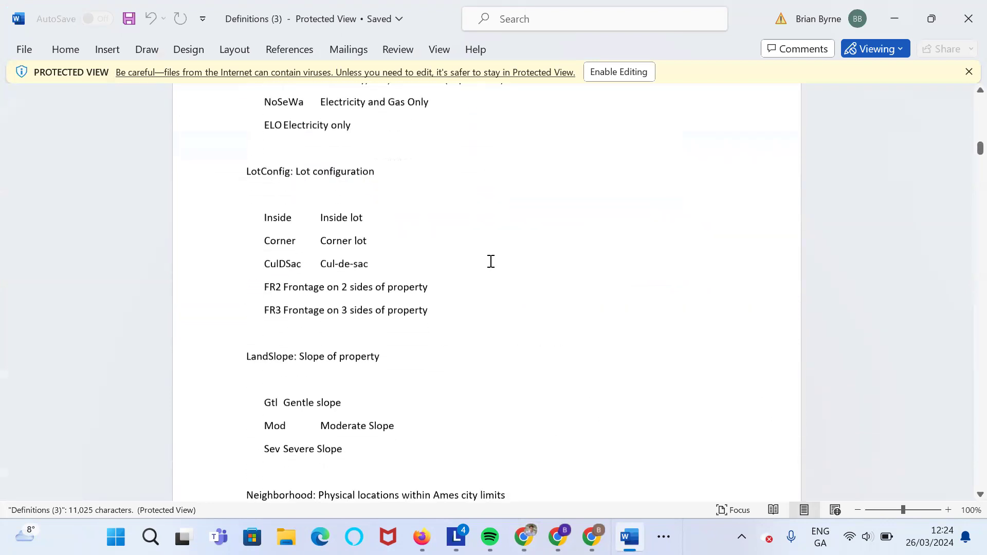
scroll("down", 3)
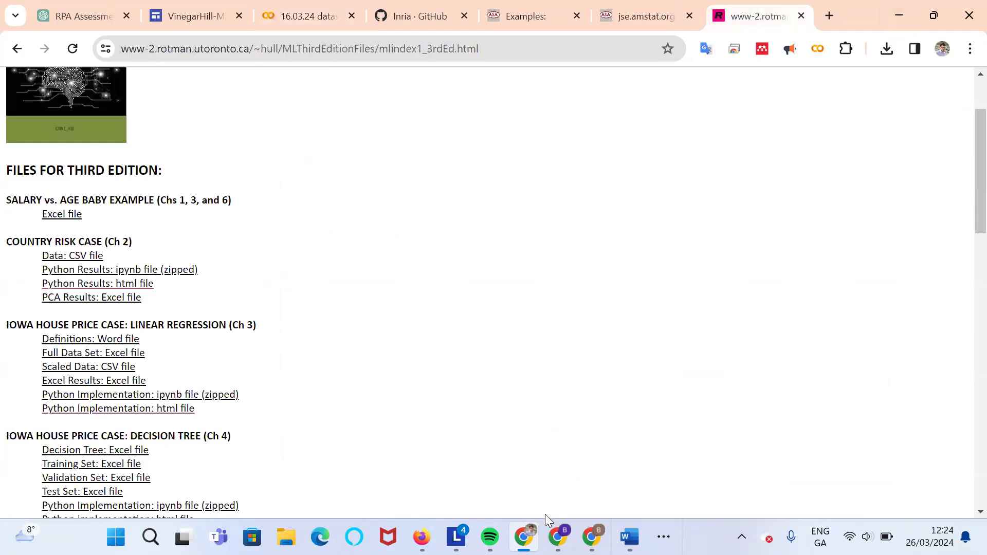
mouse_move(148, 387)
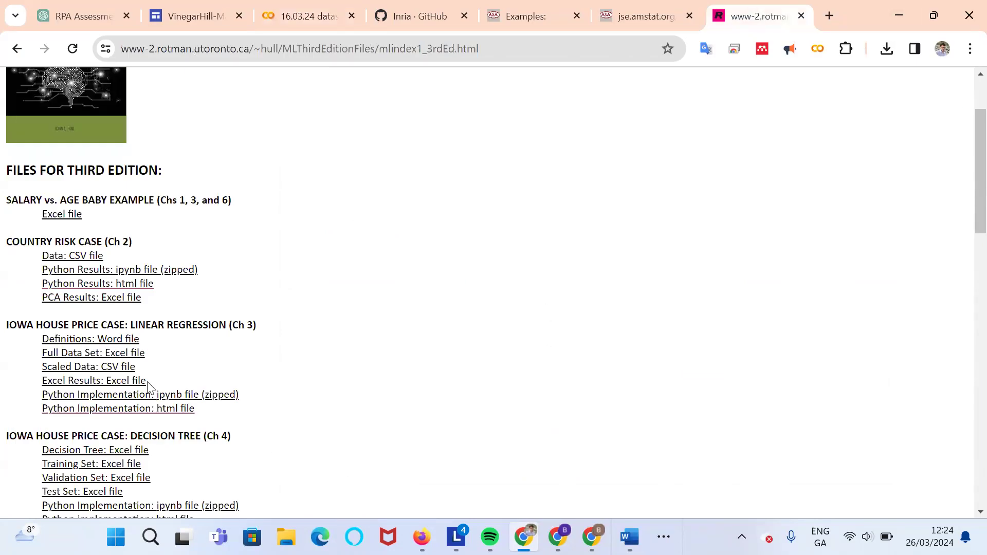
mouse_move(161, 411)
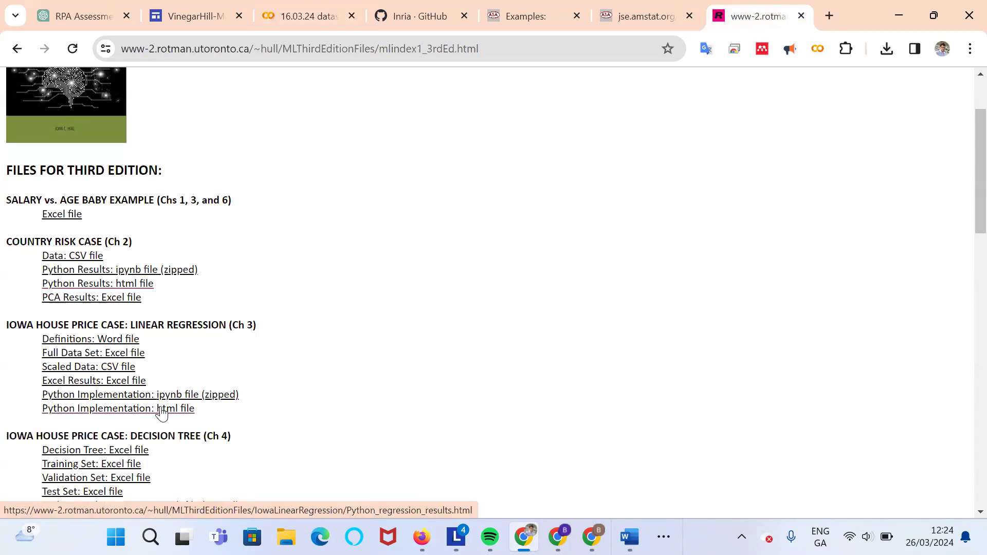
- Read the Python Implementation html results page, then return to the Ames notebook
left_click(118, 408)
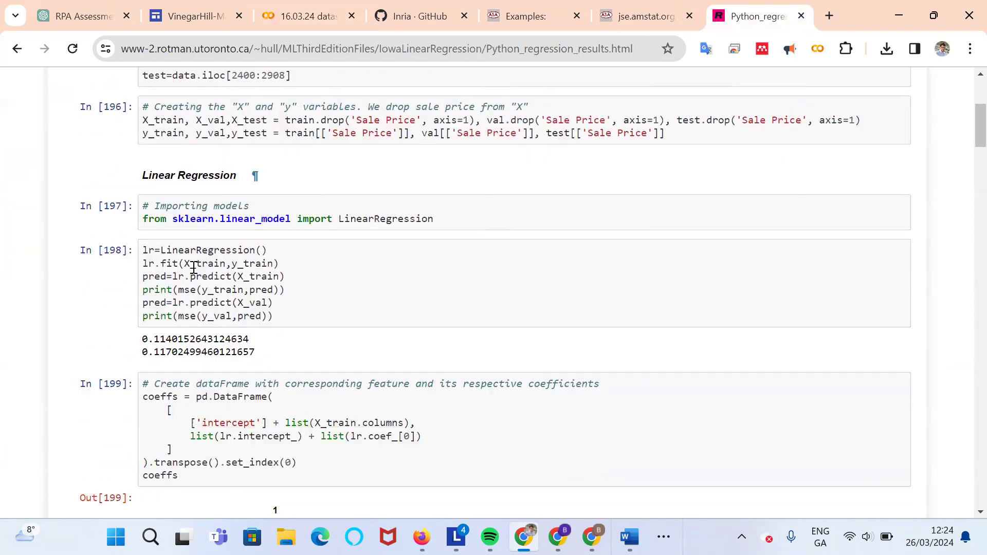
scroll("down", 3)
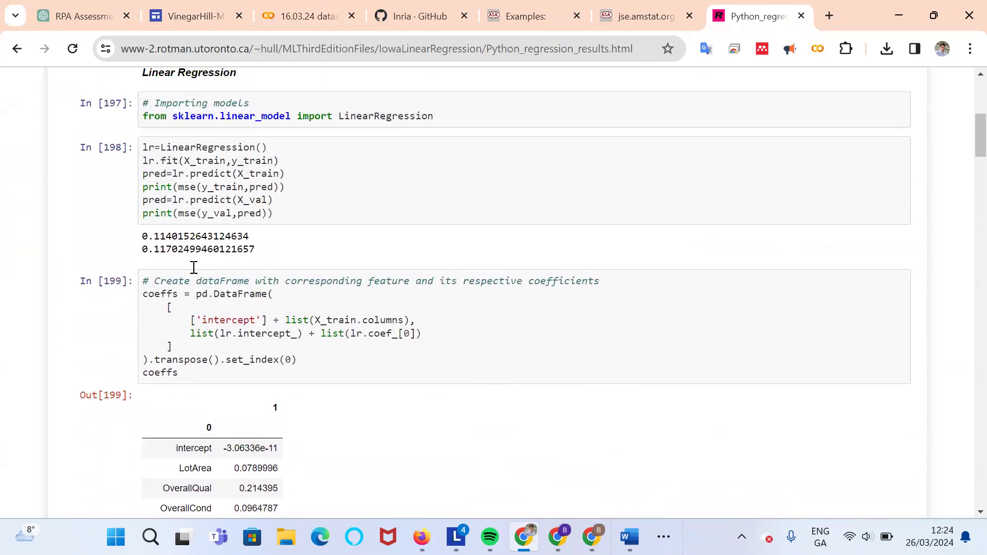
left_click(303, 15)
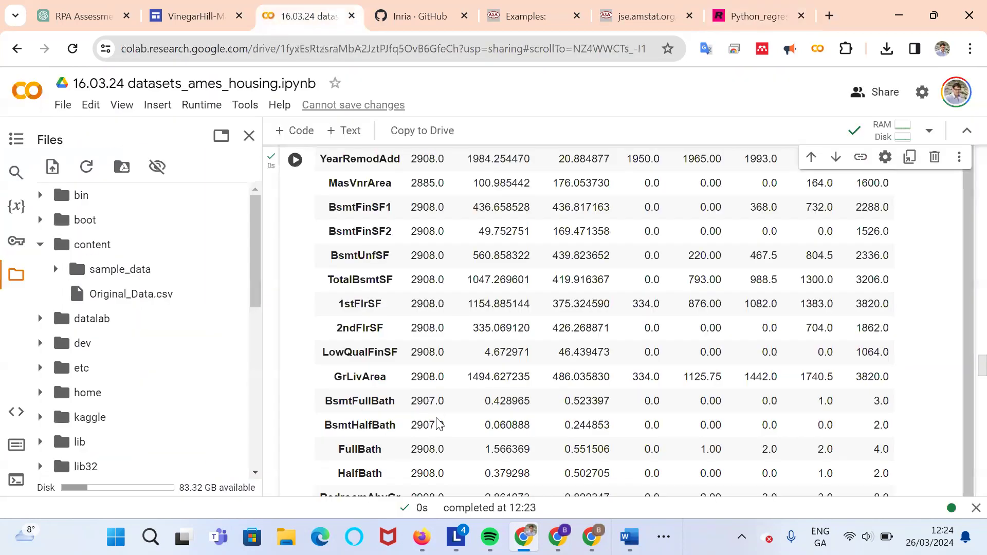
scroll("down", 3)
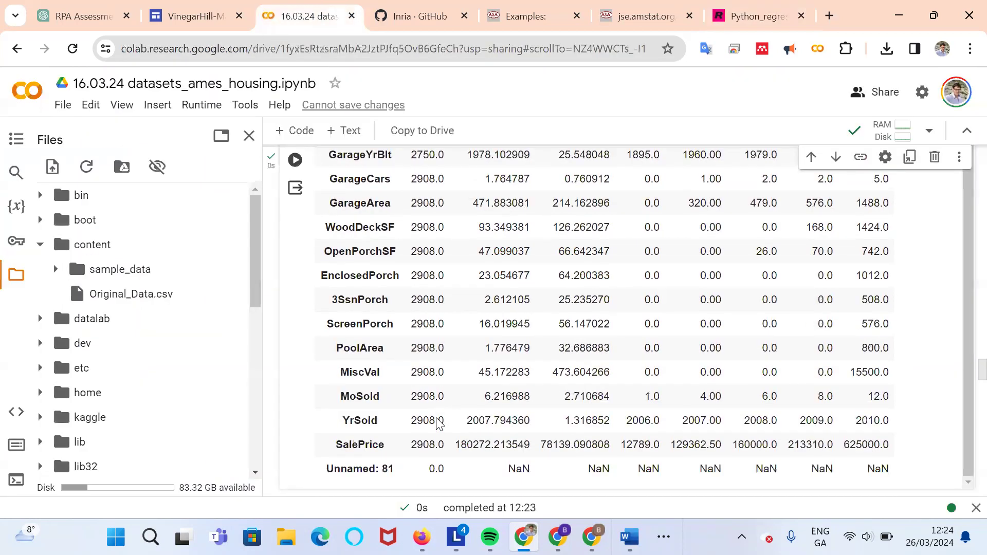
scroll("down", 3)
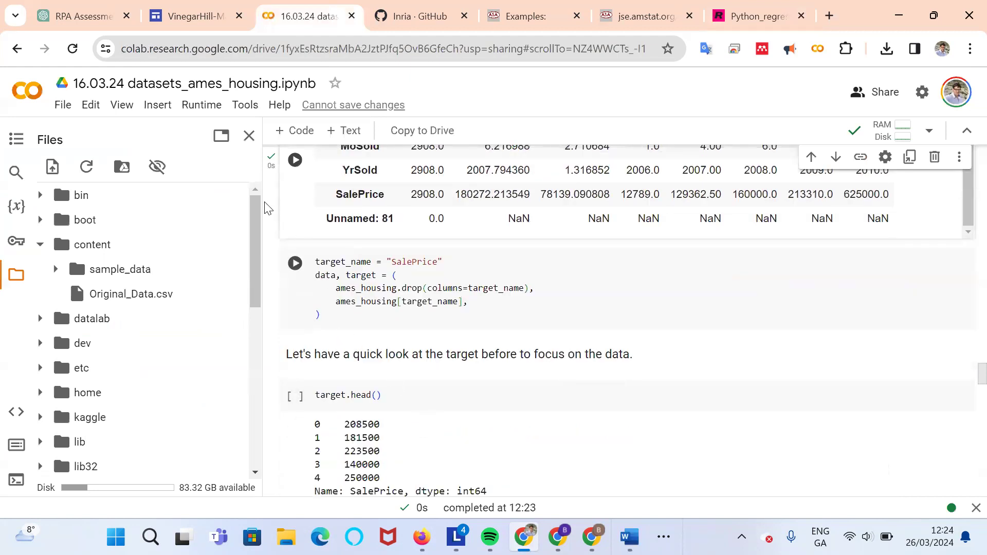
scroll("down", 3)
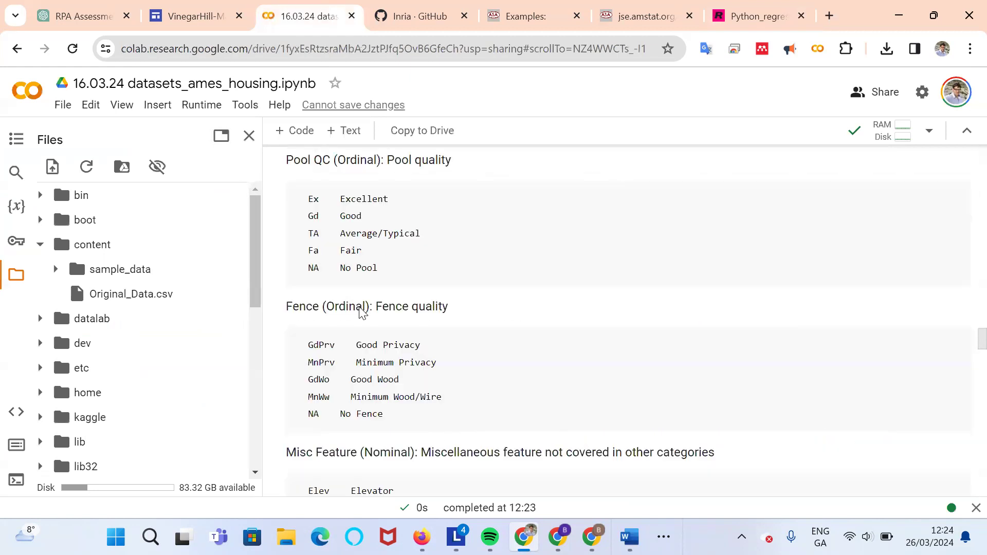
scroll("down", 3)
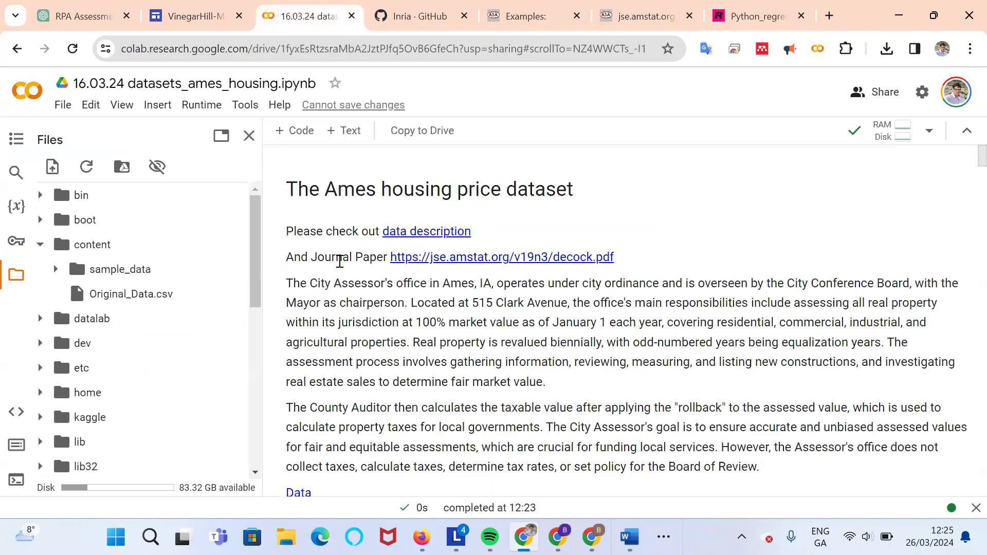
scroll("down", 3)
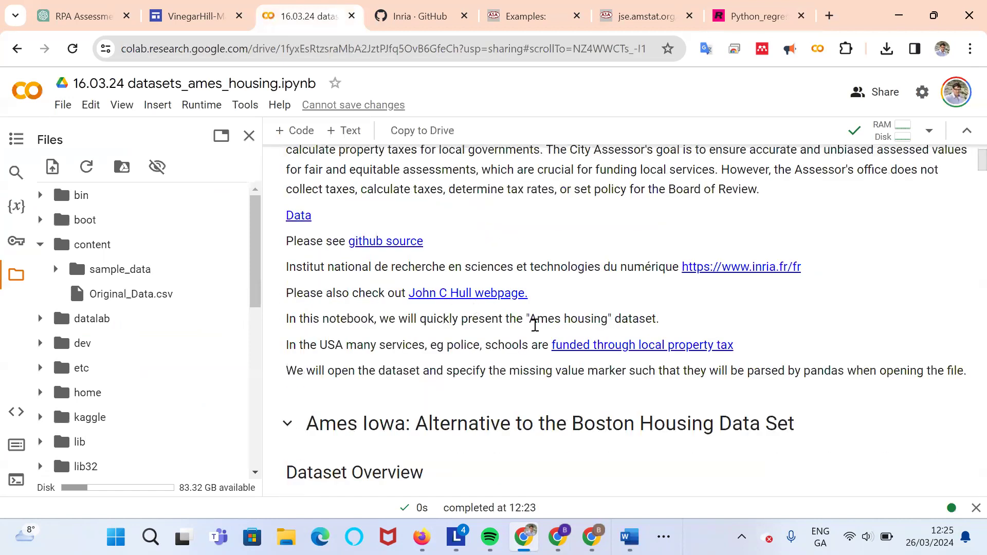
mouse_move(678, 270)
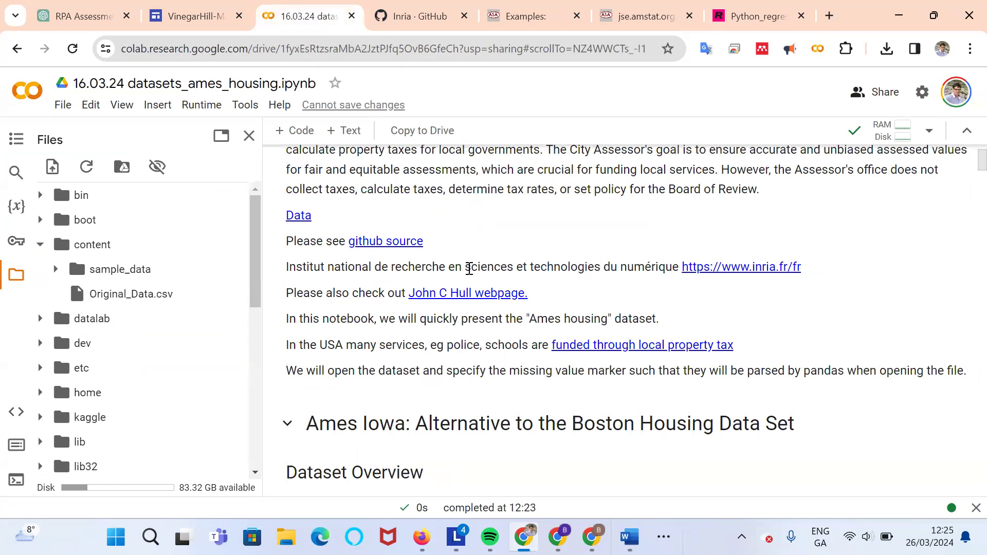
mouse_move(665, 268)
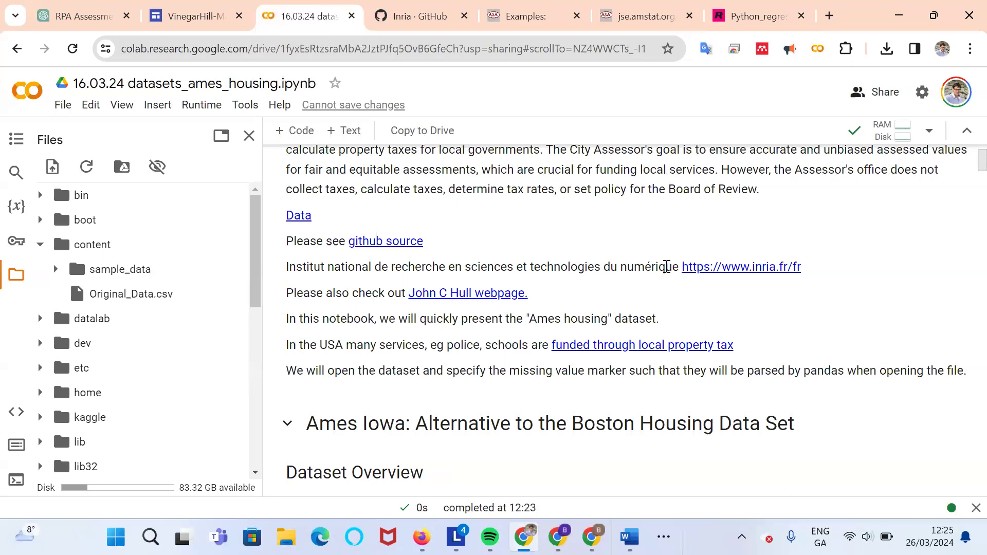
mouse_move(689, 286)
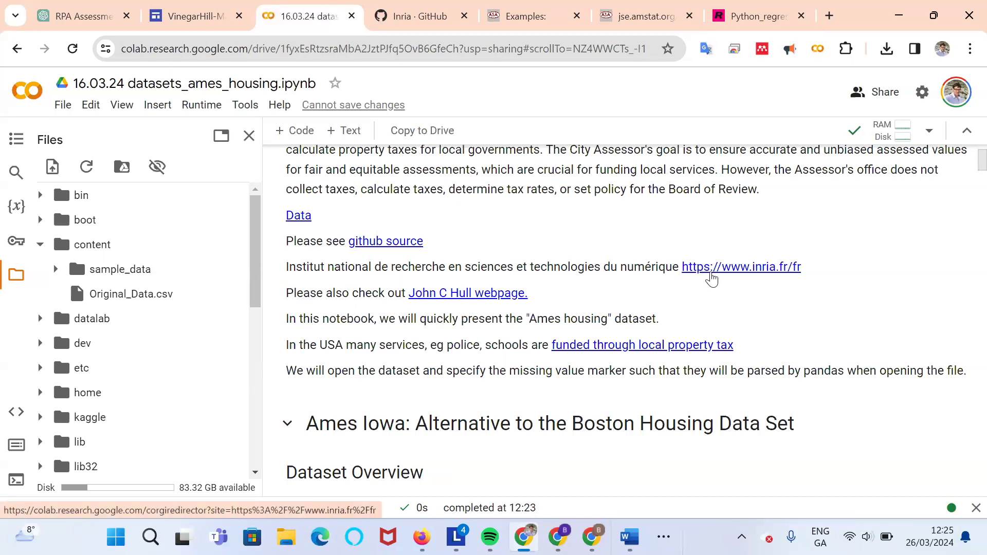
scroll("down", 3)
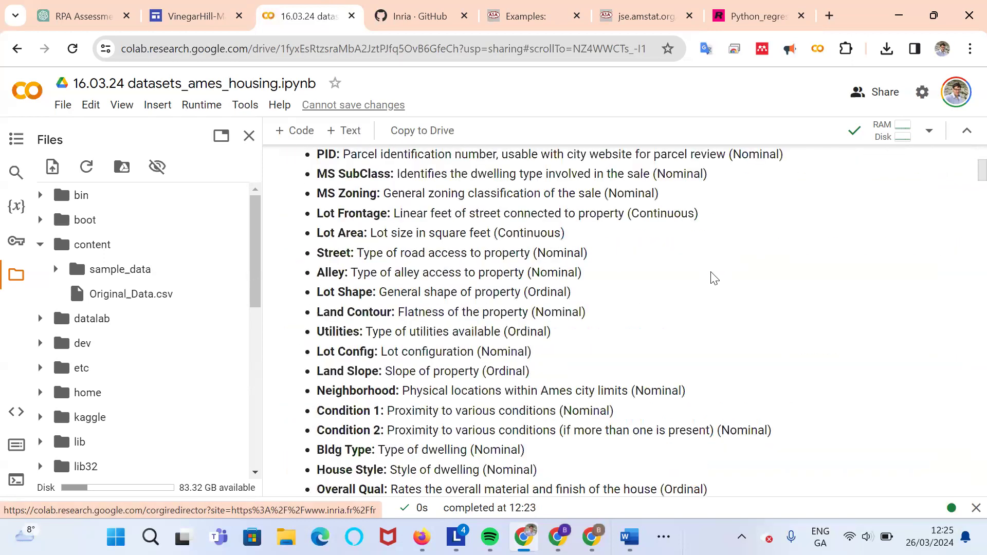
scroll("down", 3)
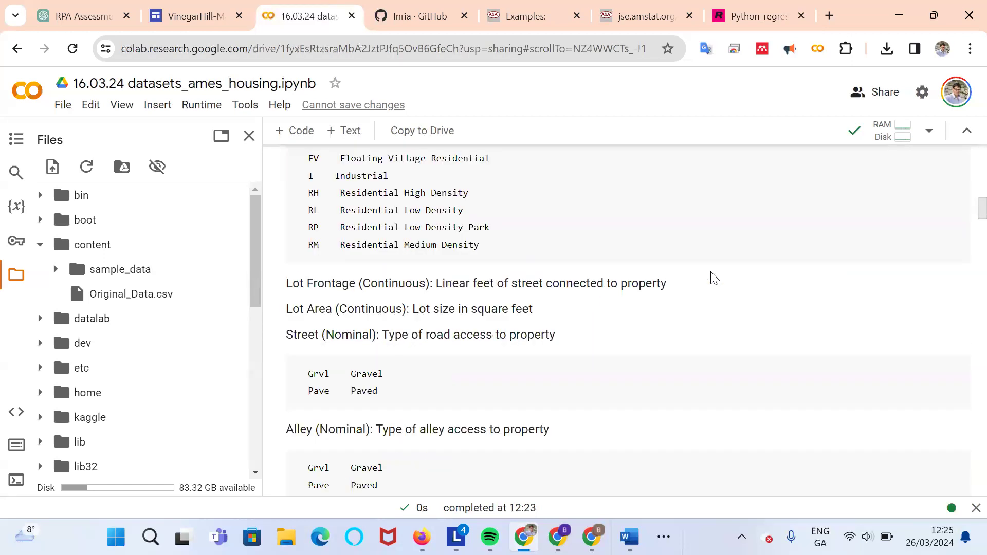
scroll("down", 3)
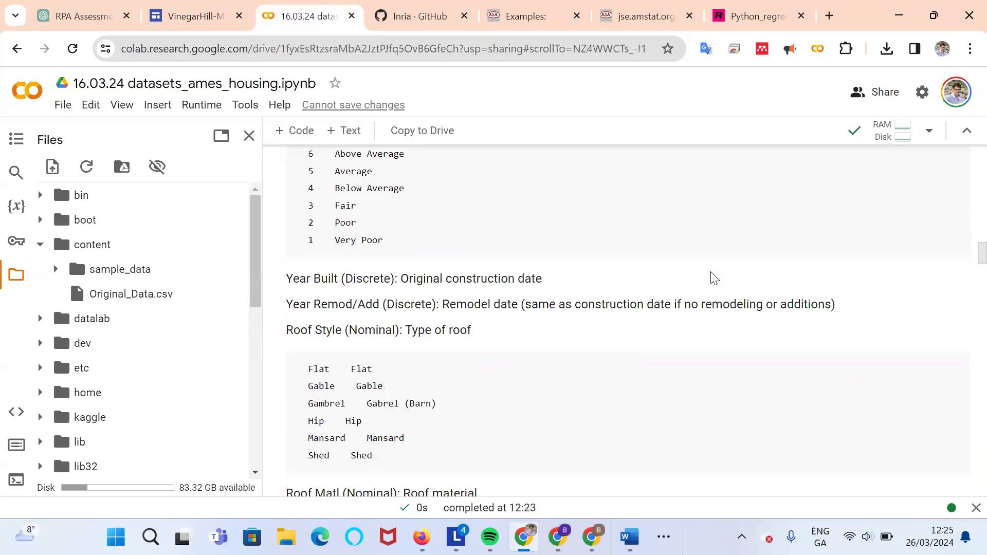
scroll("down", 3)
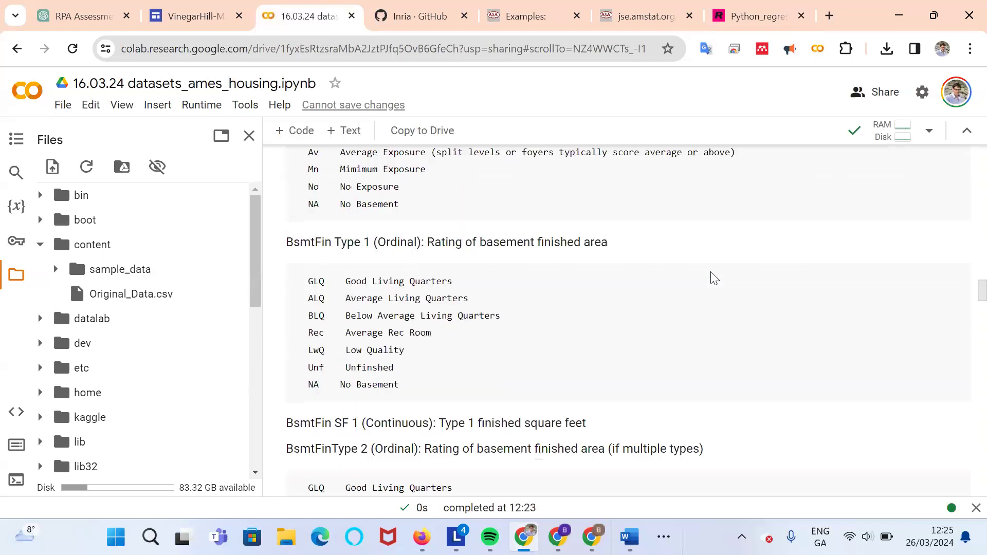
scroll("down", 3)
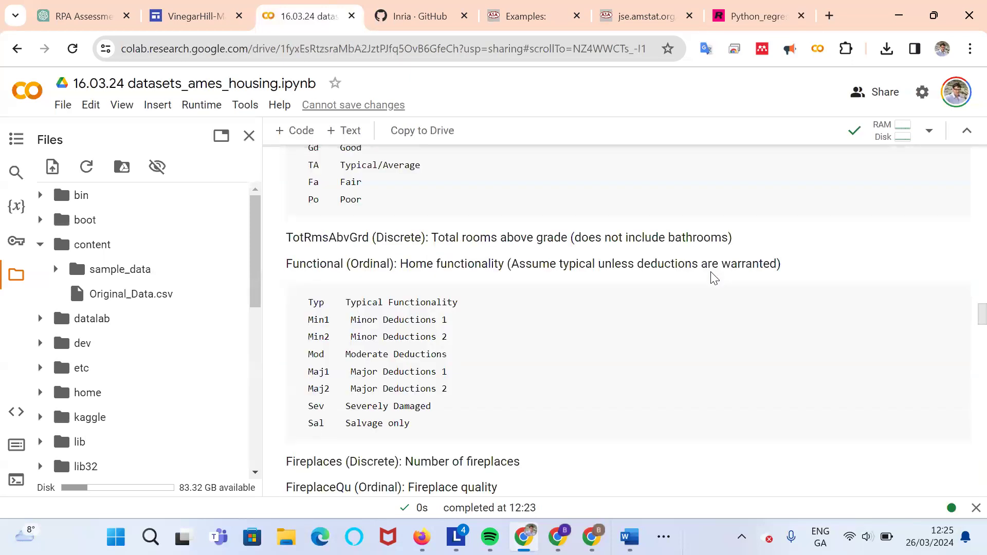
scroll("down", 3)
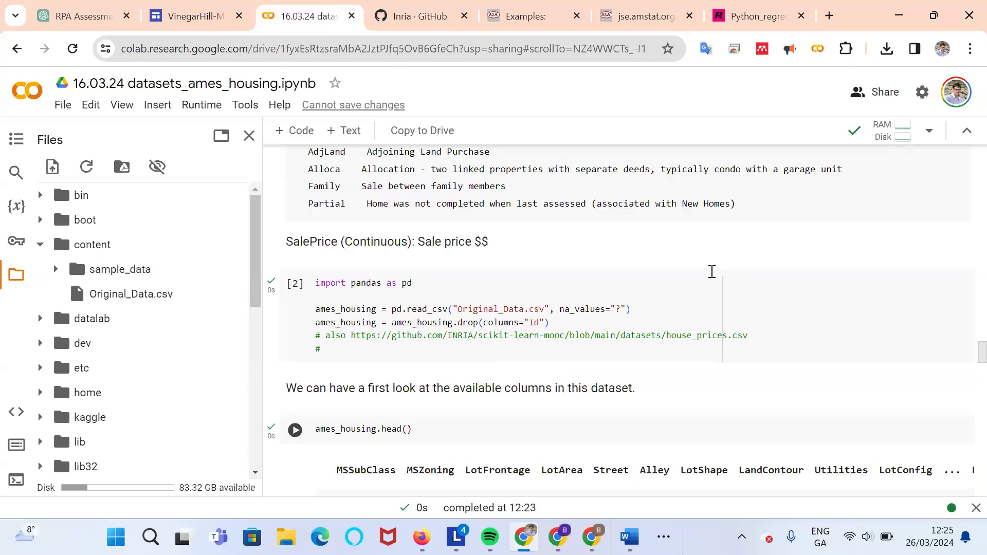
scroll("down", 3)
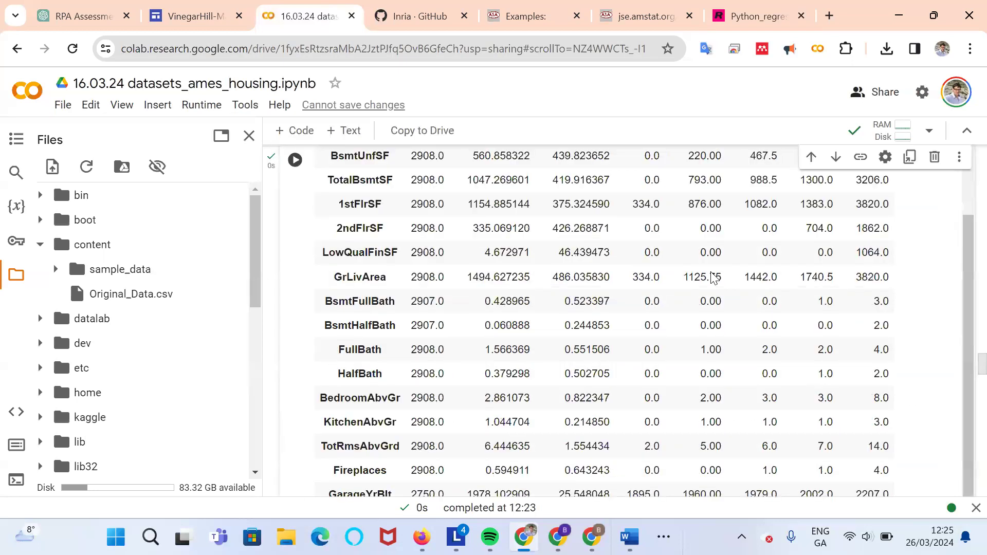
scroll("down", 3)
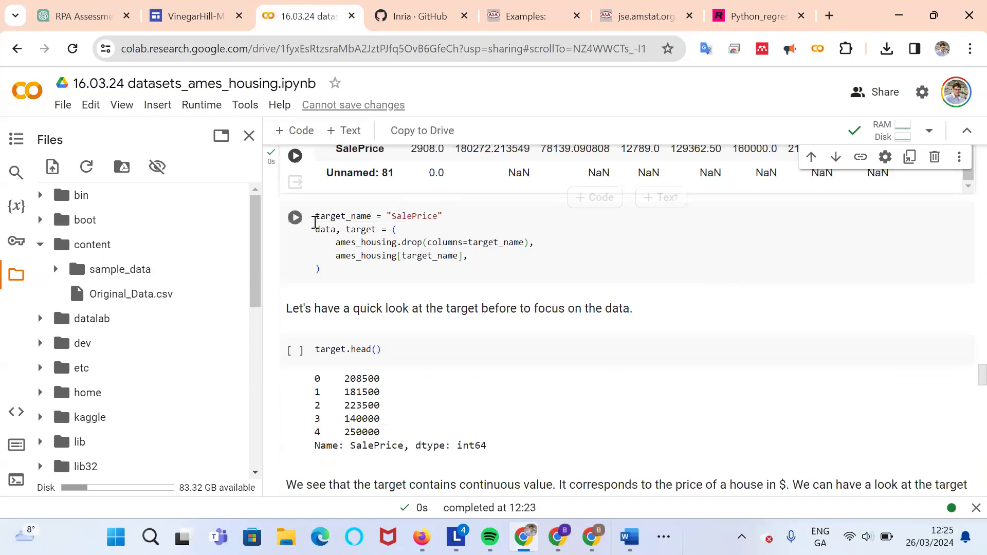
- Run the cell separating the SalePrice target and move to the histogram cell
left_click(294, 218)
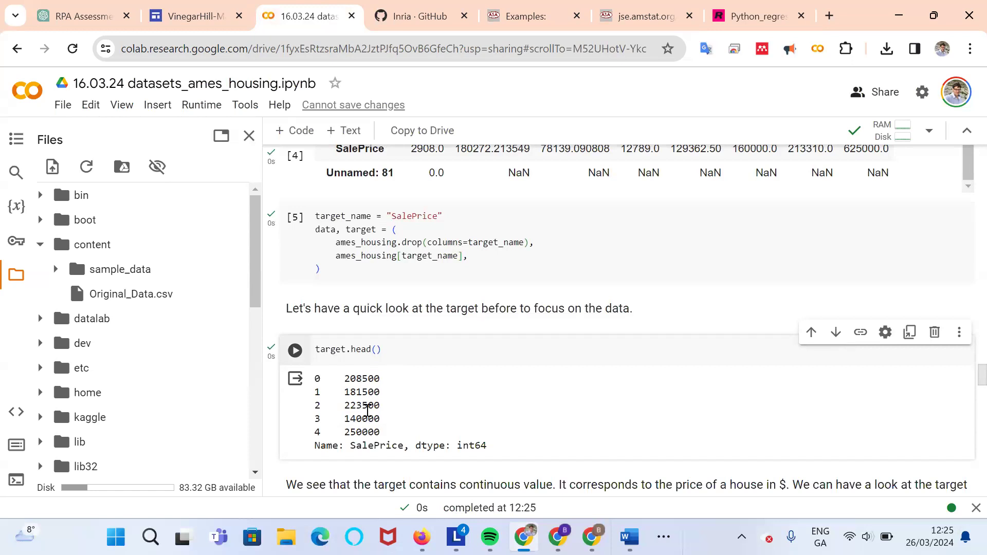
scroll("down", 3)
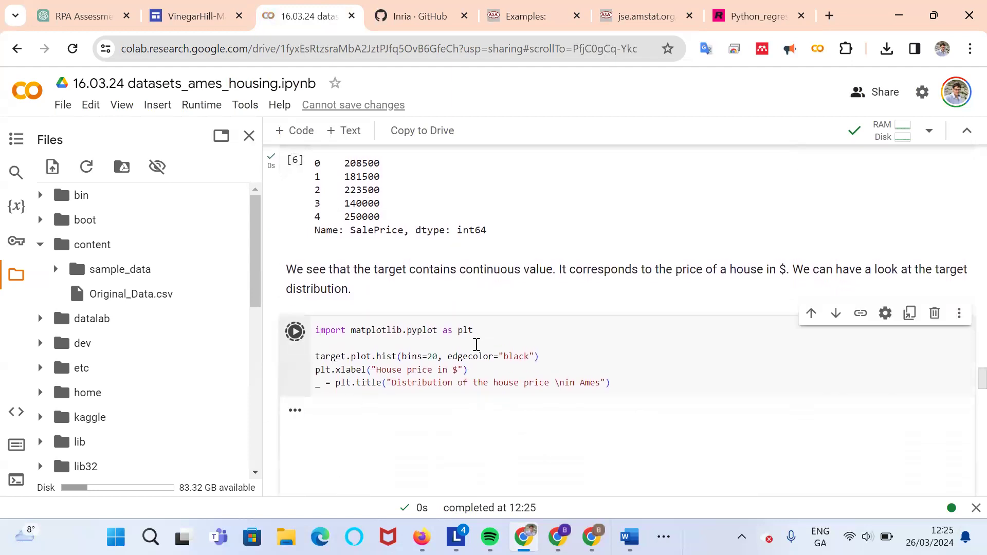
- Run the 20-bin house price histogram and scroll through its right-skewed plot
left_click(294, 331)
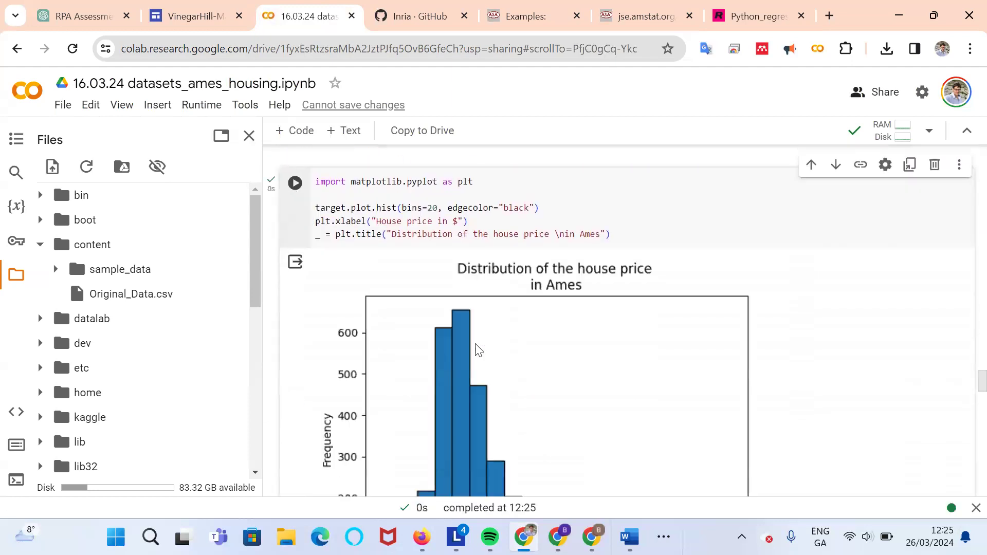
scroll("down", 3)
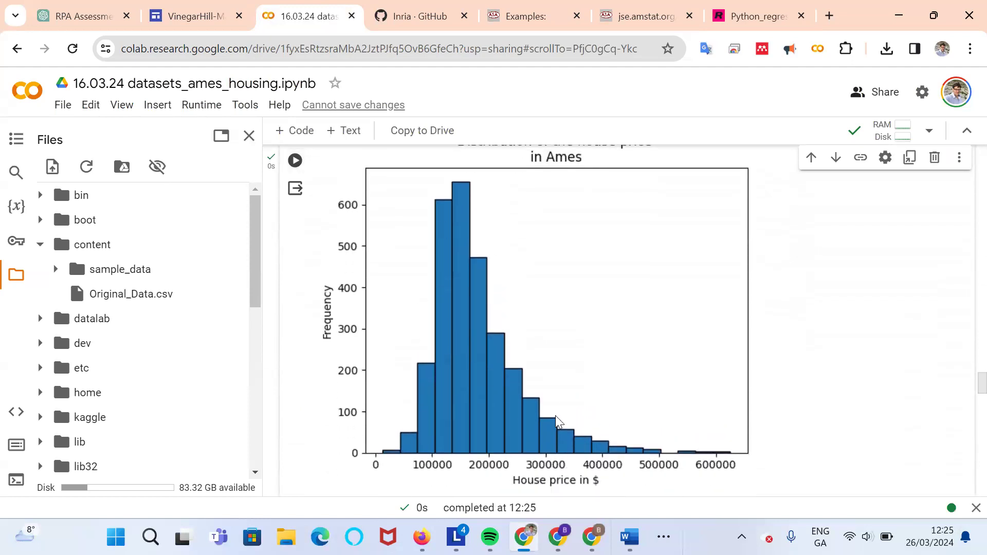
mouse_move(521, 409)
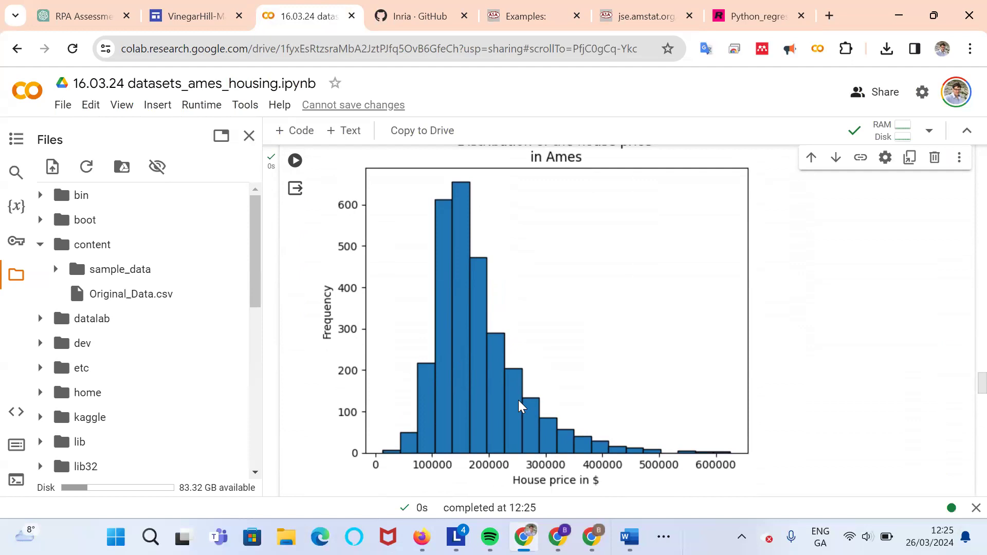
mouse_move(442, 269)
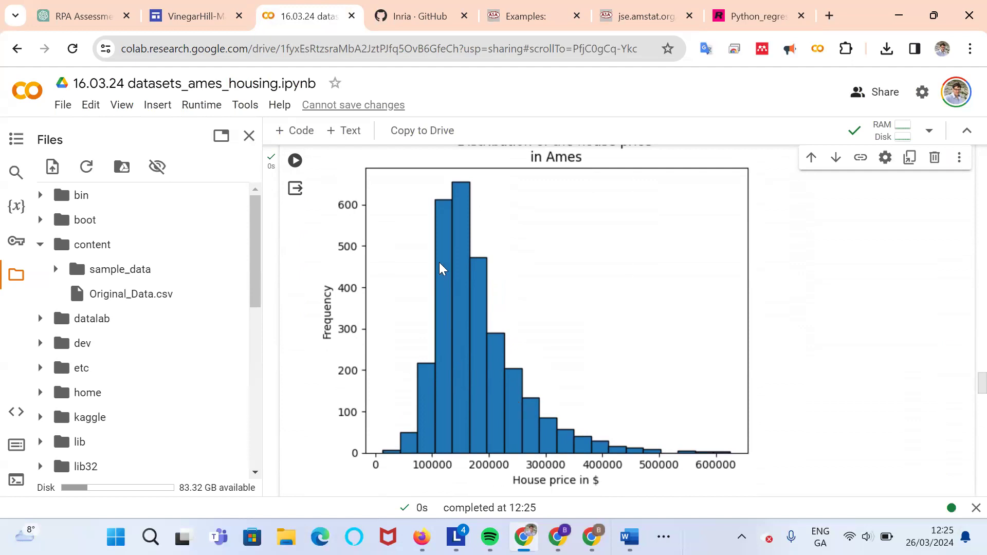
mouse_move(463, 273)
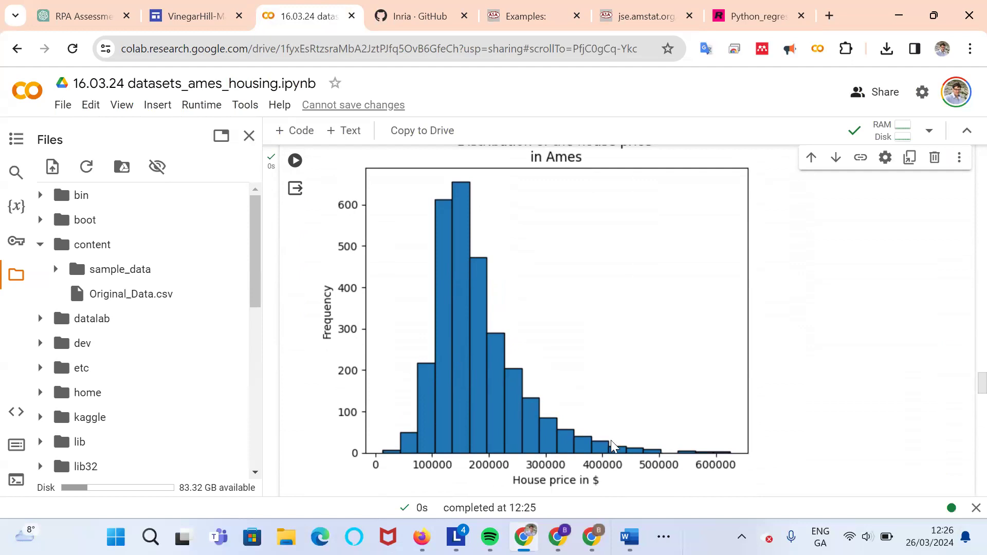
mouse_move(479, 253)
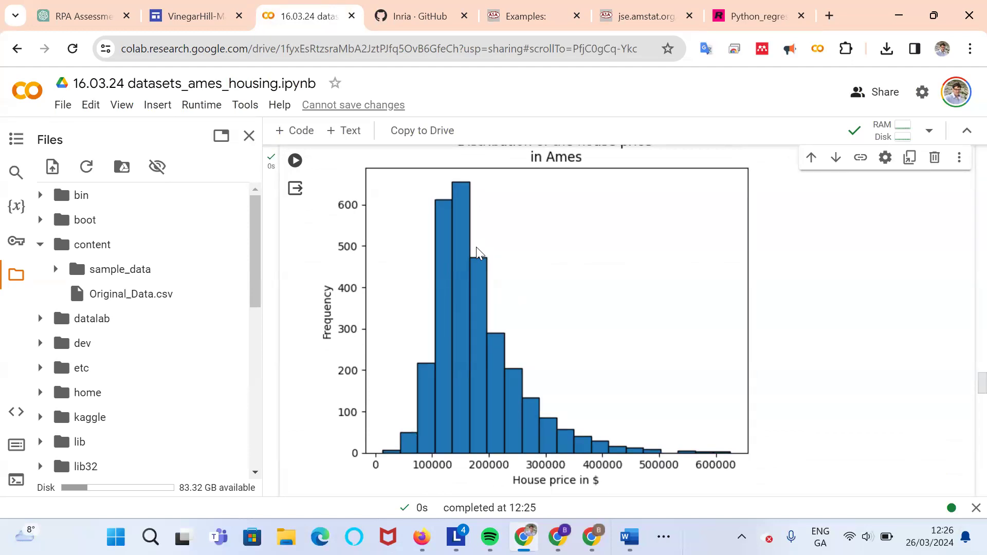
mouse_move(591, 421)
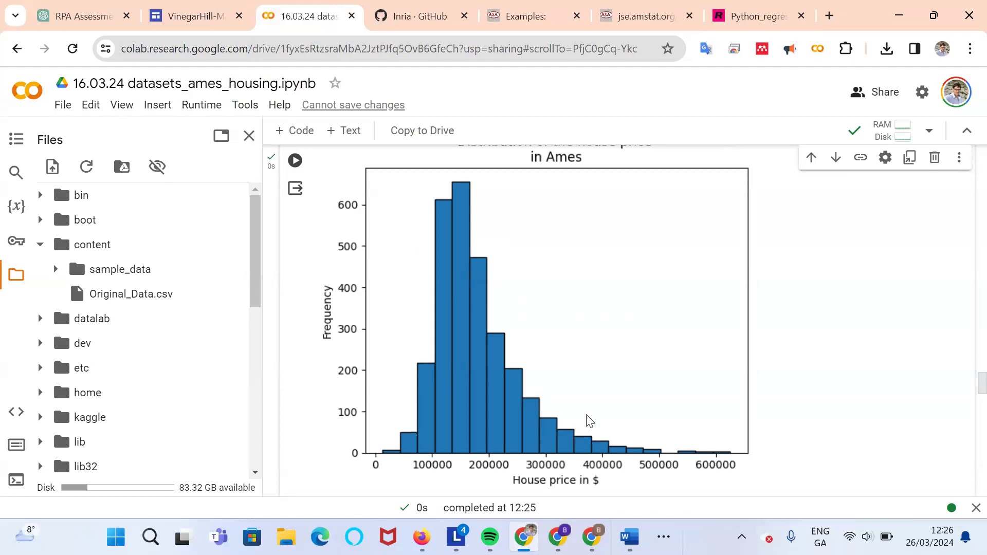
scroll("down", 3)
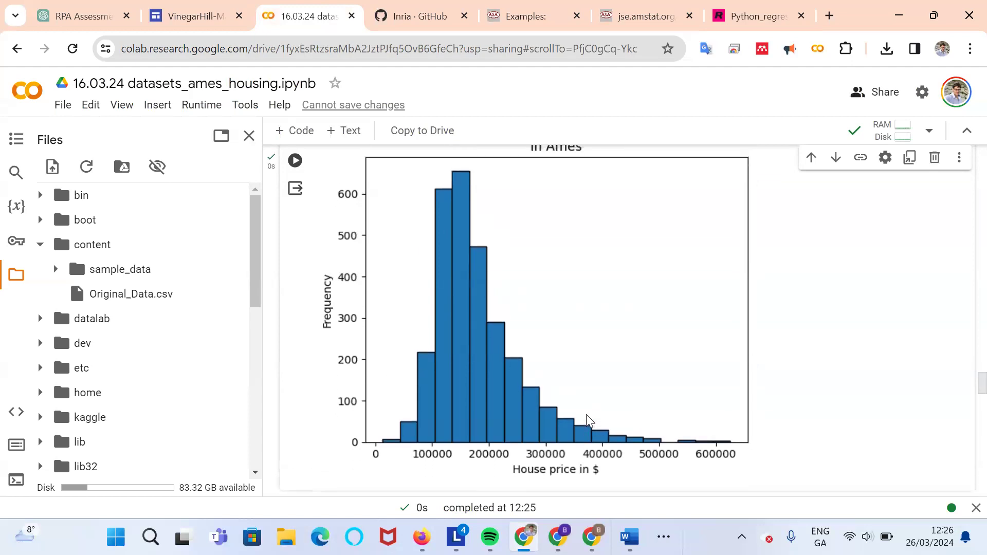
mouse_move(445, 204)
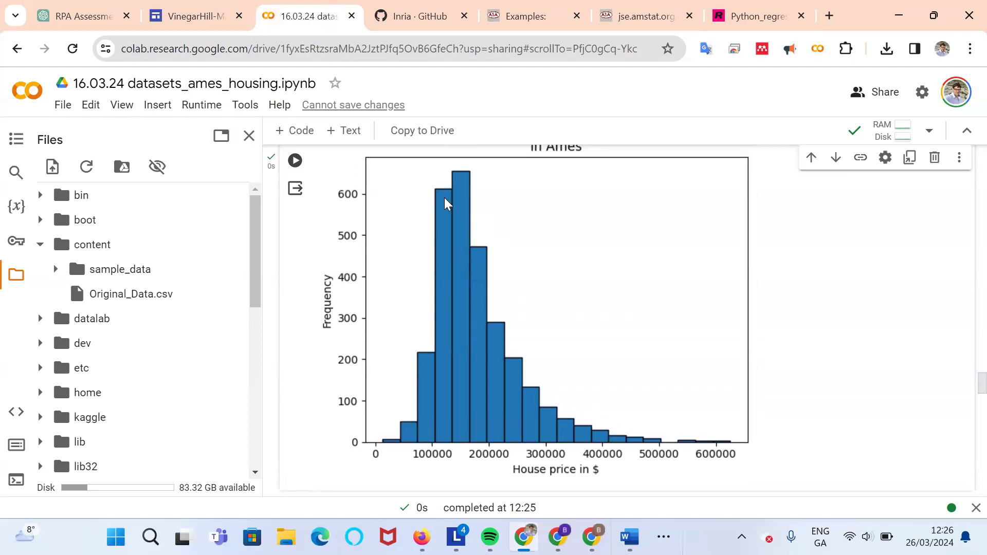
mouse_move(405, 459)
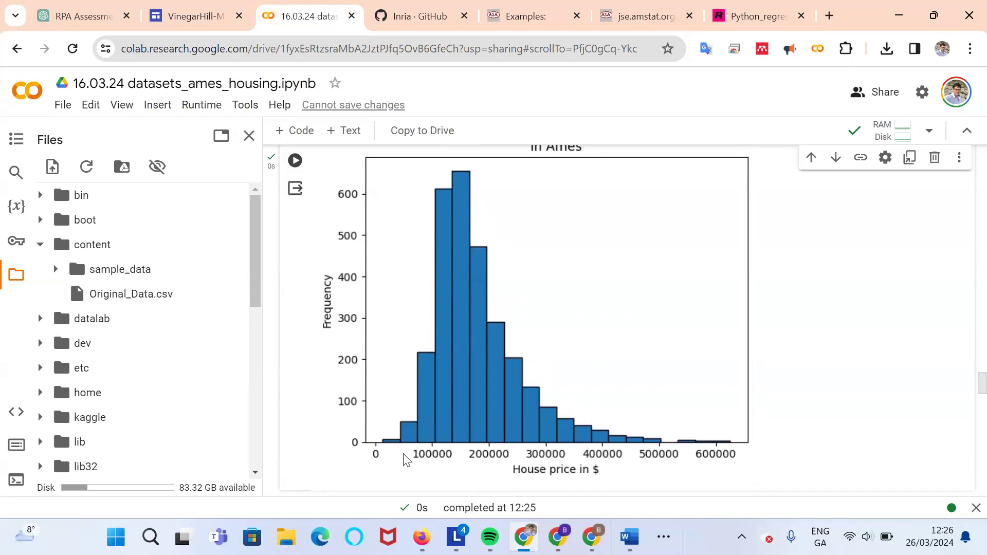
mouse_move(407, 424)
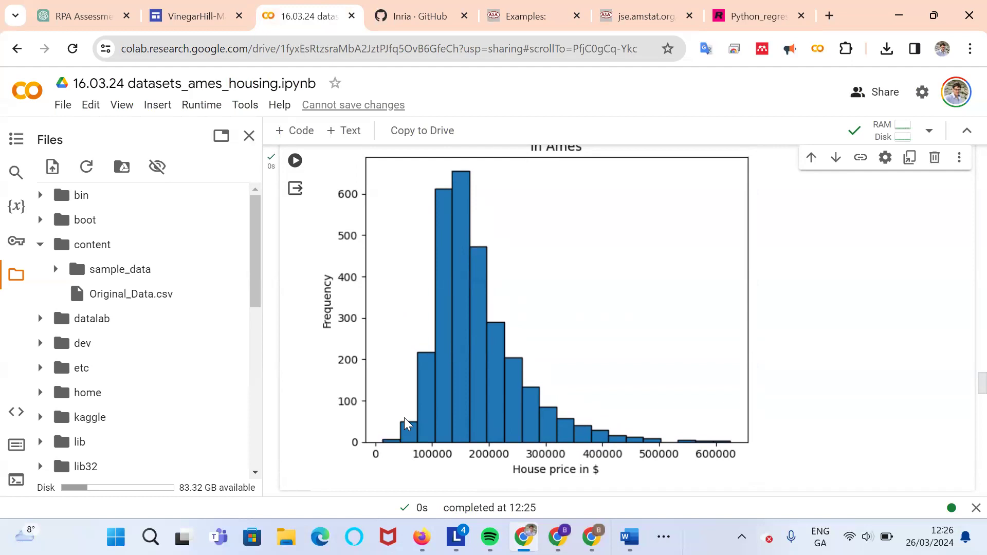
mouse_move(553, 415)
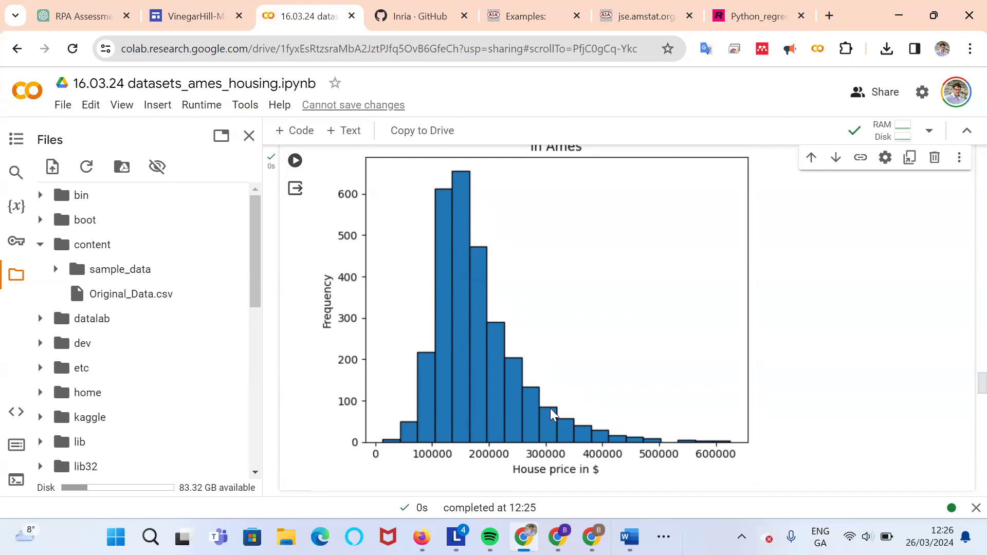
scroll("down", 3)
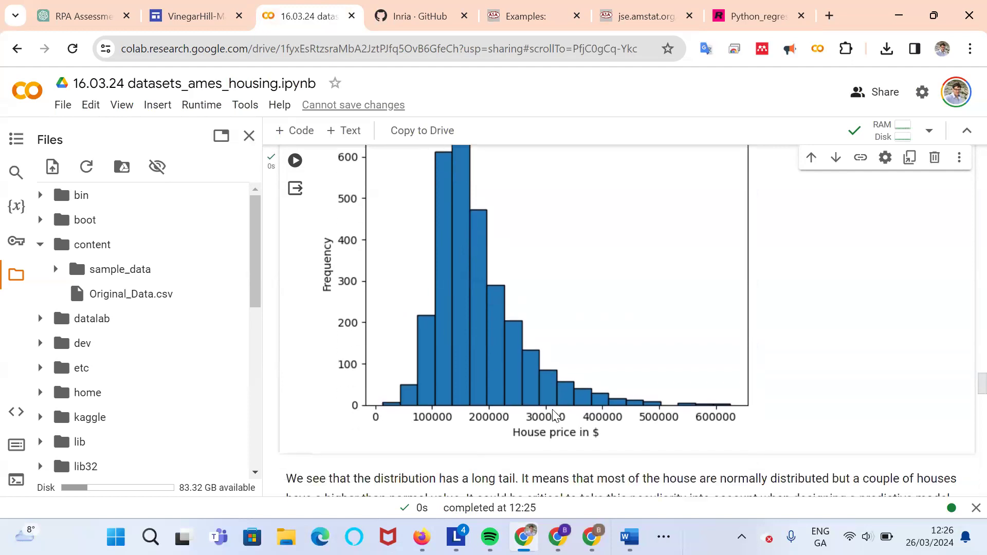
scroll("down", 3)
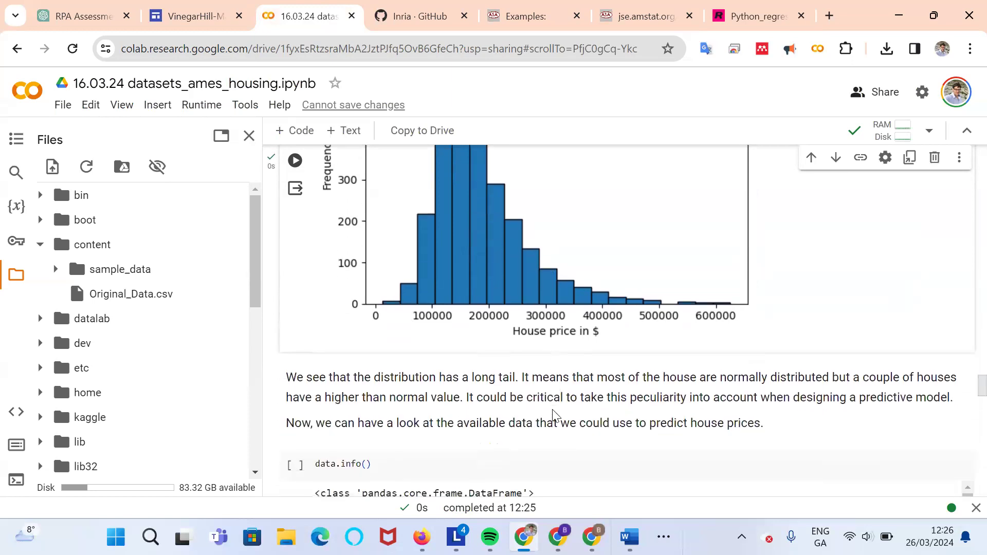
- Run data.info() listing 81 columns over 2908 entries and scroll its output
left_click(294, 332)
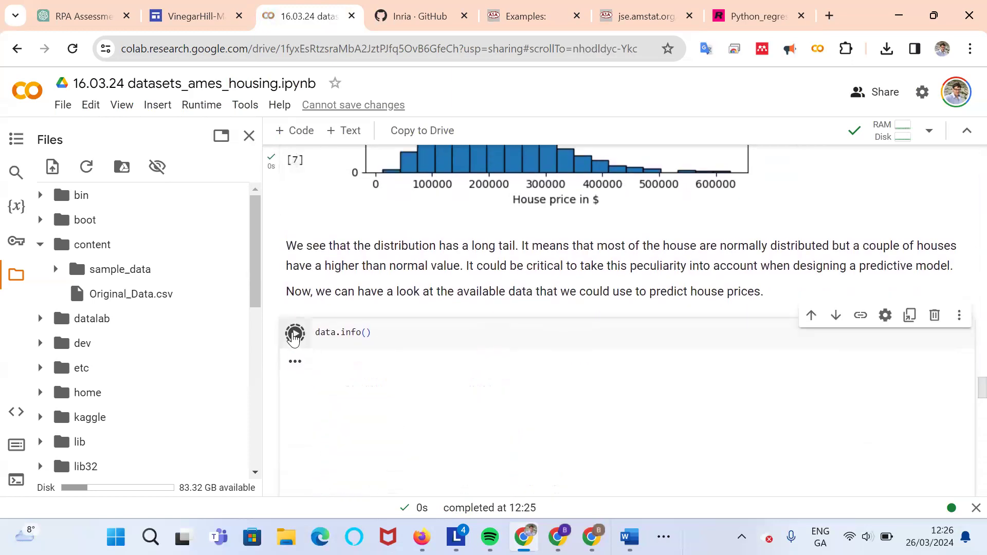
left_click(294, 333)
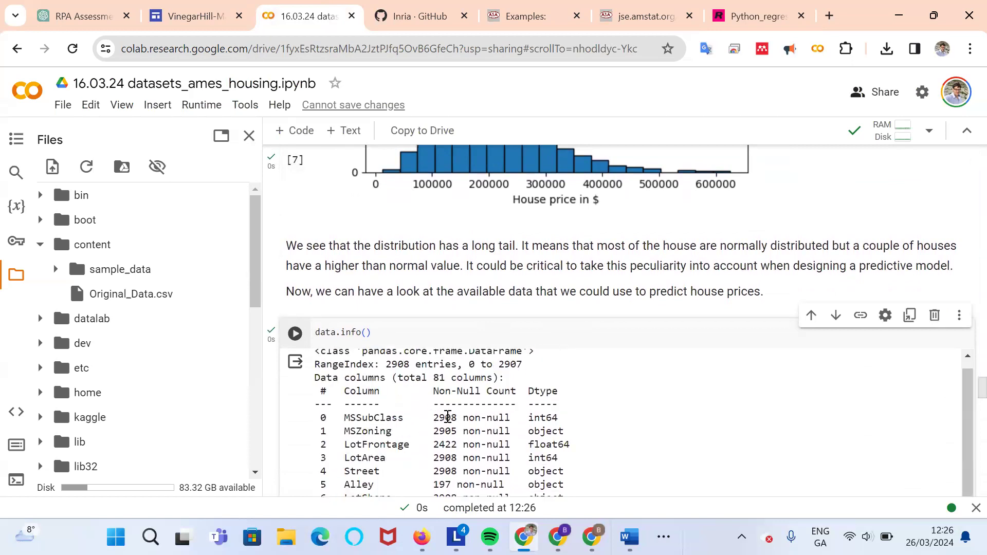
scroll("down", 3)
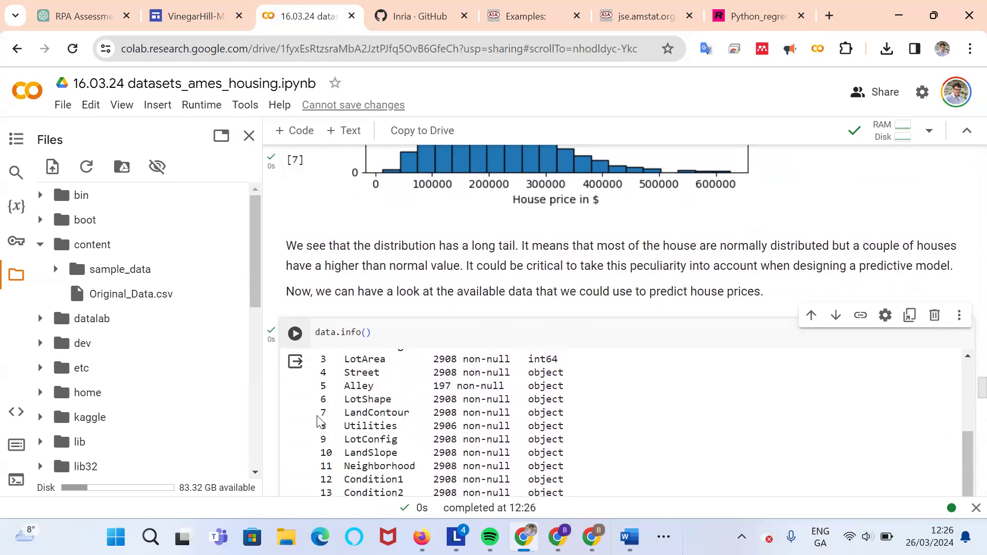
scroll("down", 3)
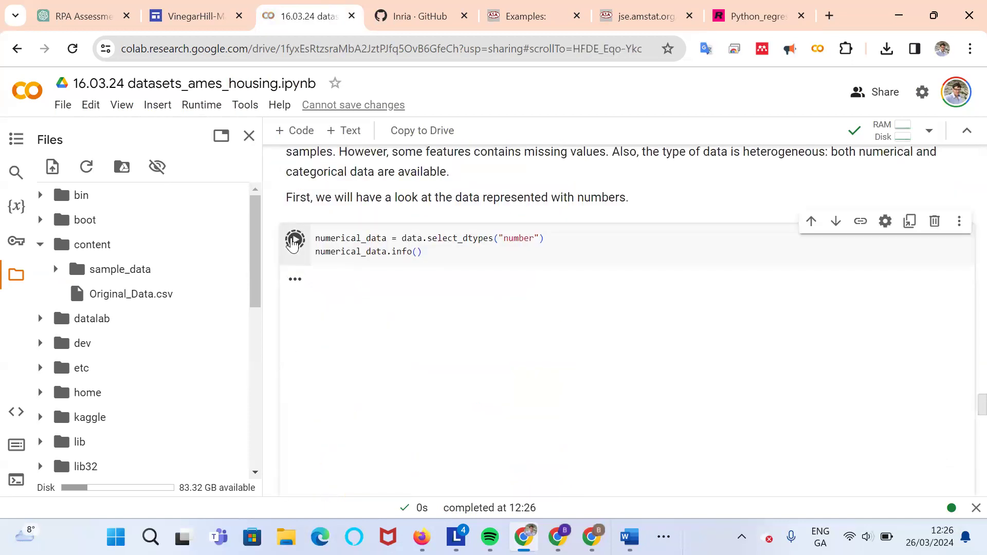
- Run the numerical_data selection showing 37 numeric columns and its hist cell
left_click(294, 239)
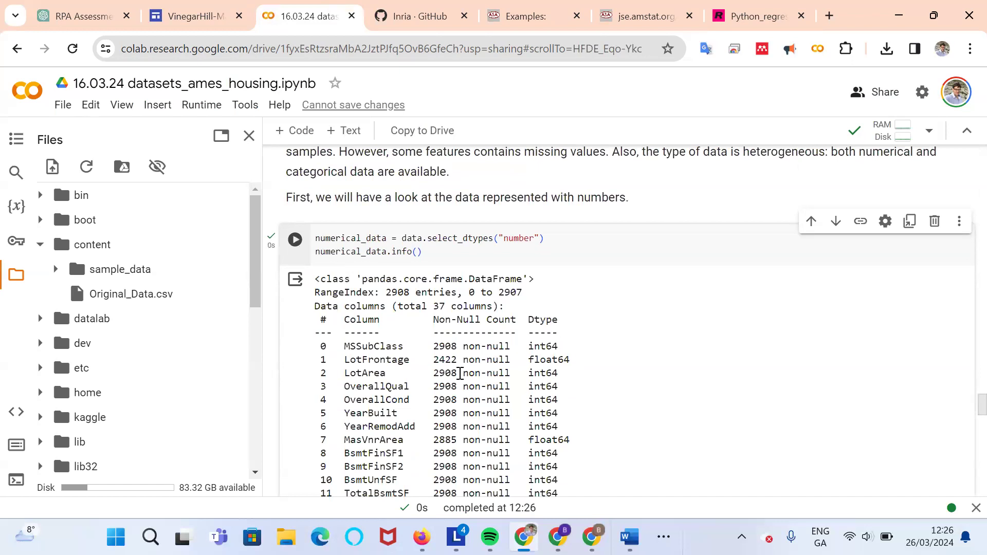
scroll("down", 3)
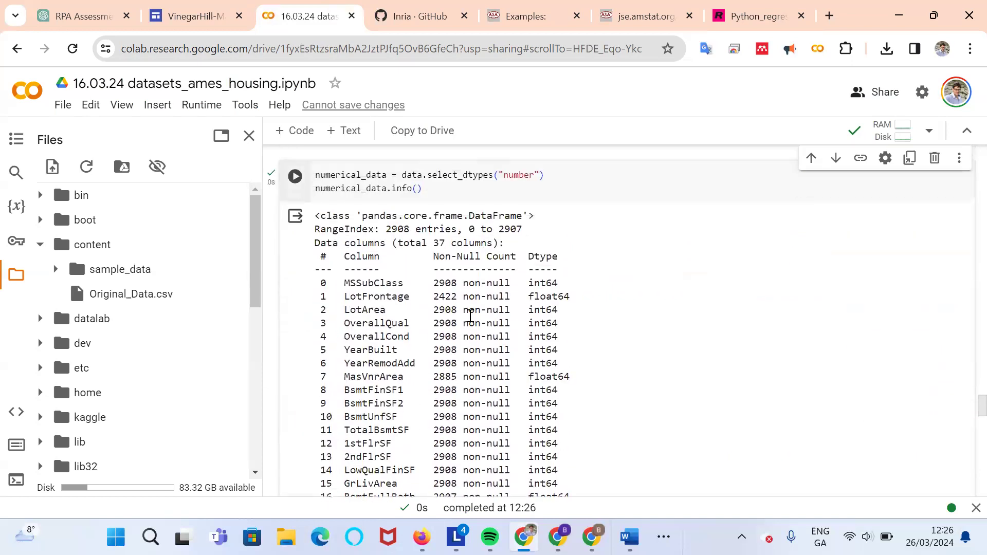
mouse_move(459, 403)
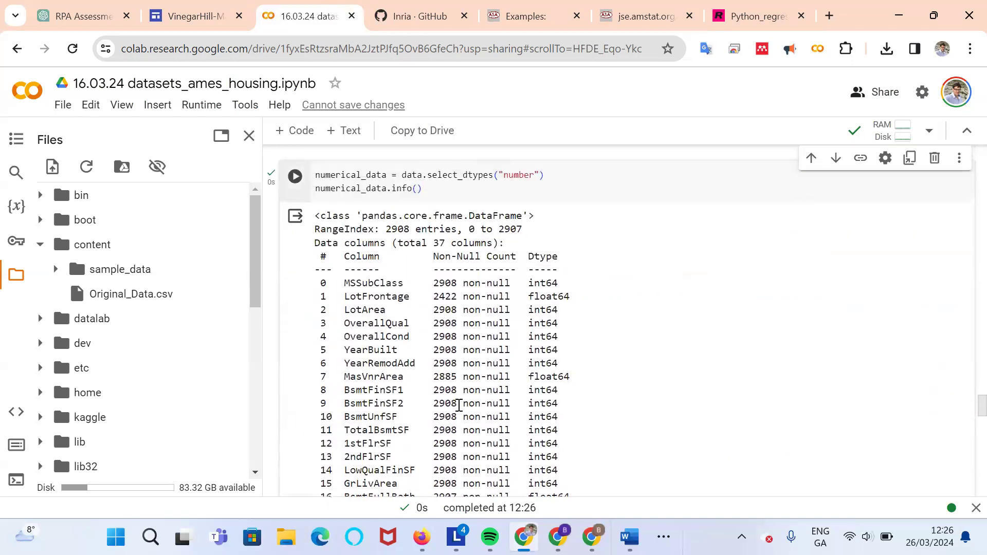
scroll("down", 3)
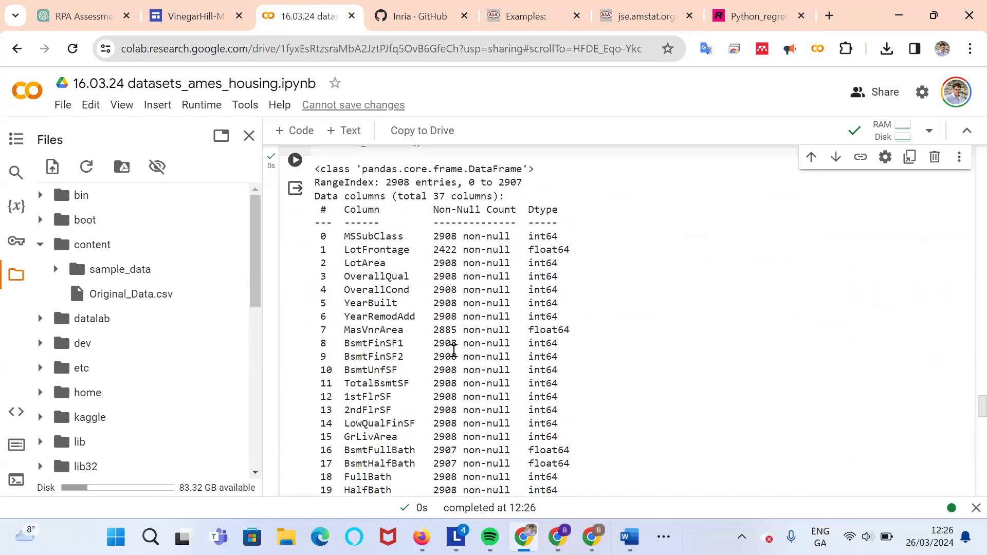
mouse_move(479, 334)
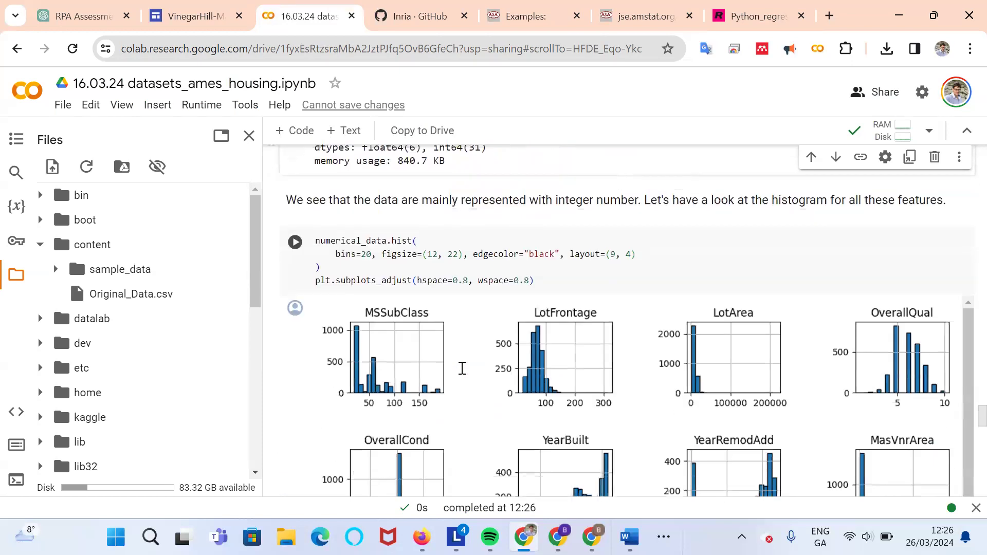
left_click(294, 241)
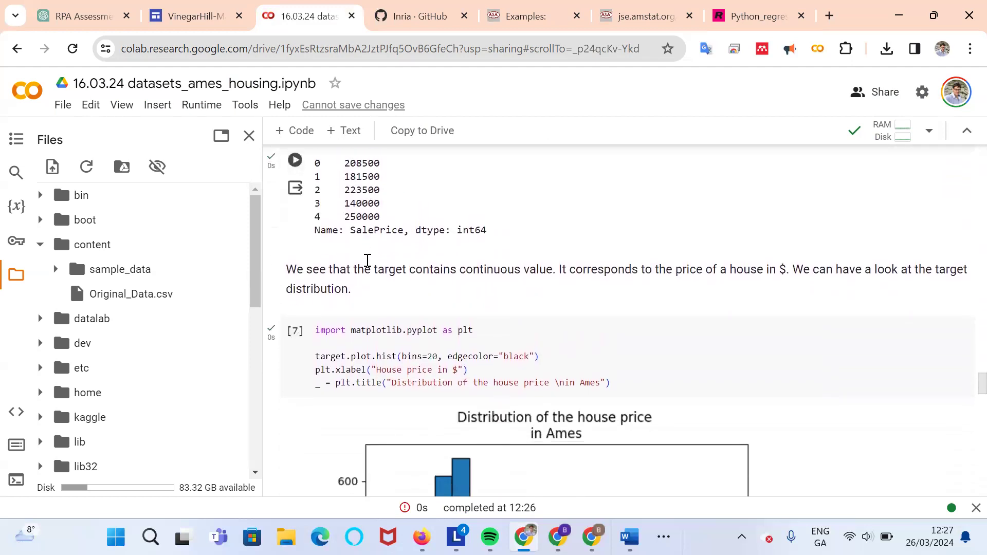
scroll("down", 3)
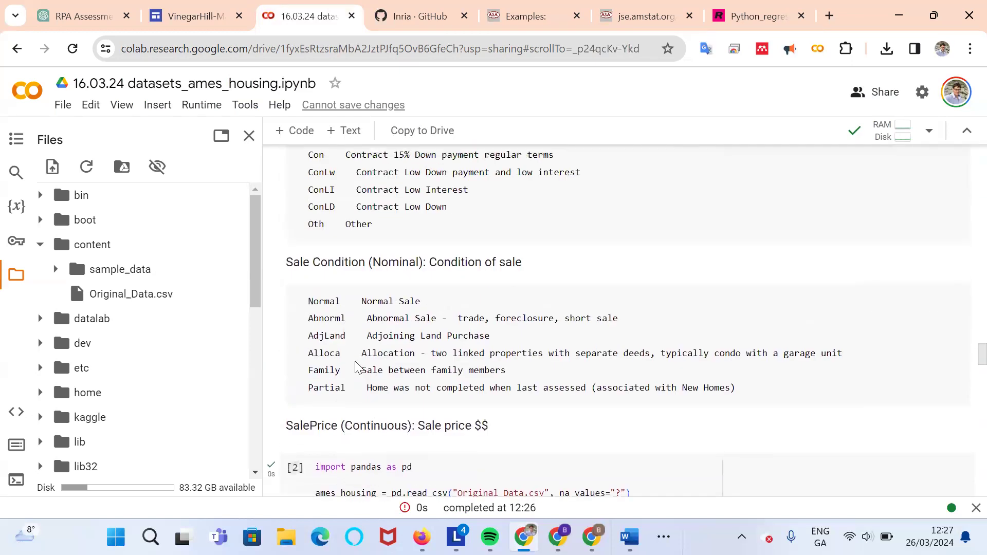
scroll("down", 3)
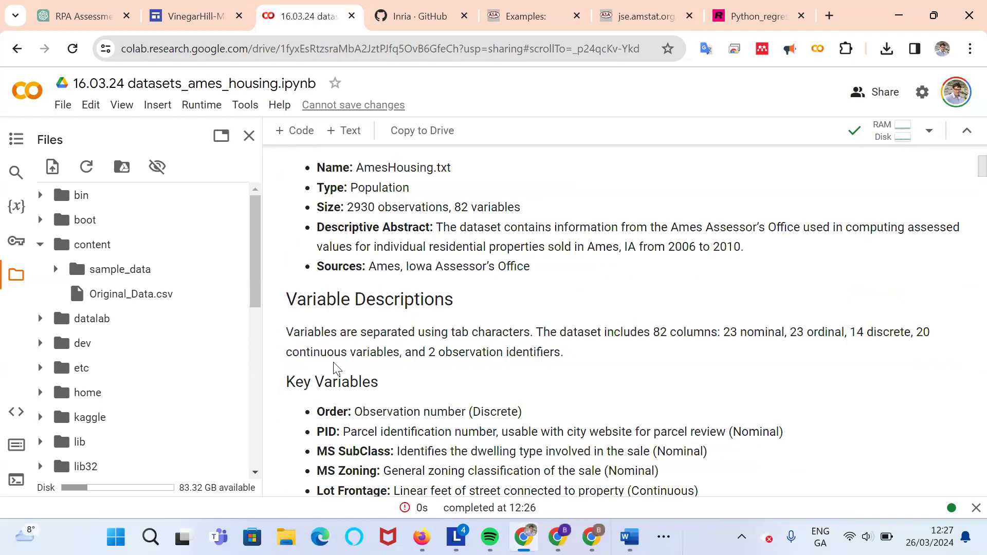
scroll("down", 3)
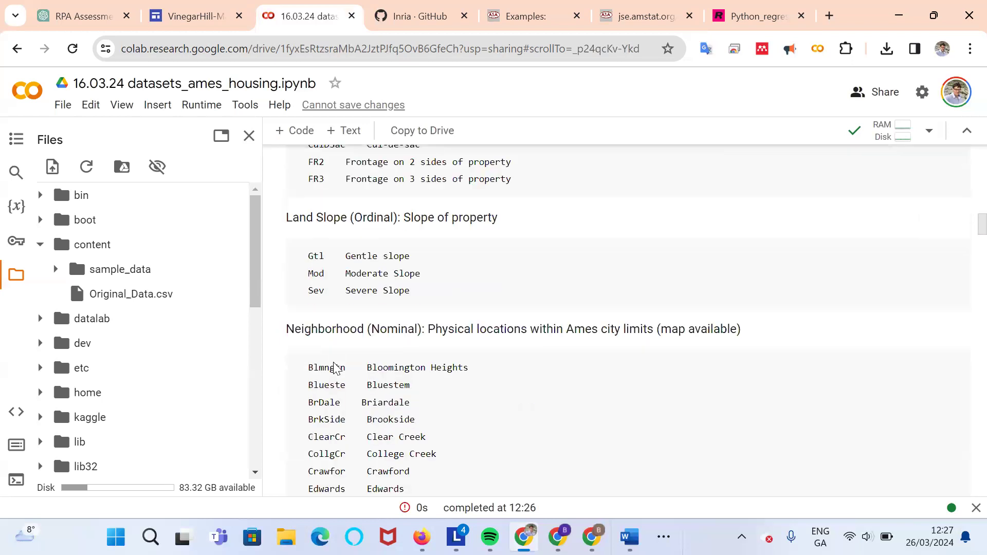
scroll("down", 3)
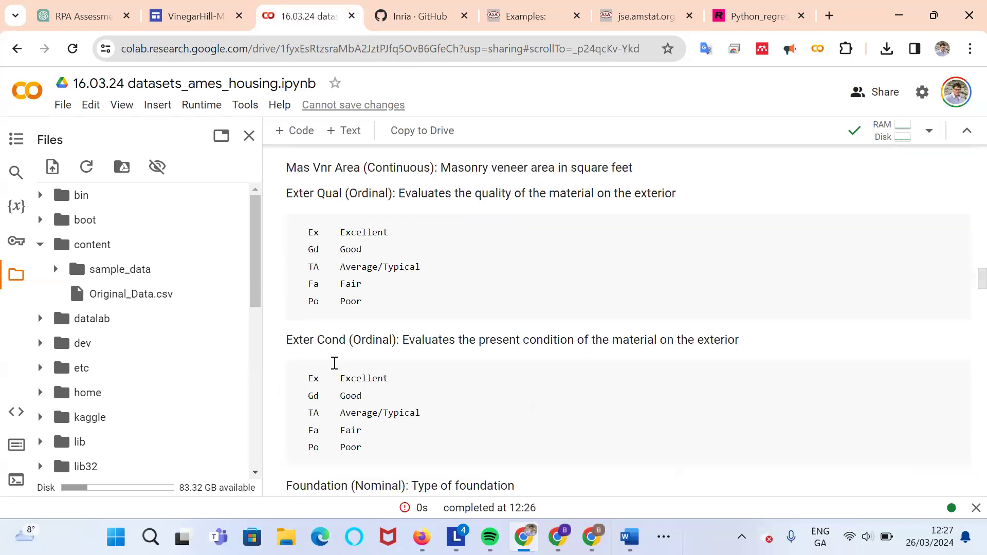
scroll("down", 3)
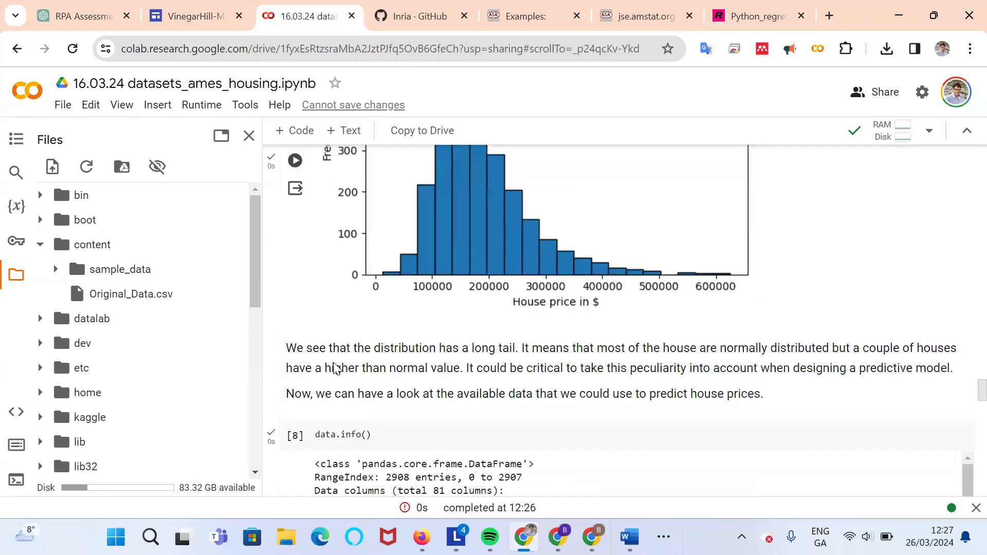
scroll("down", 3)
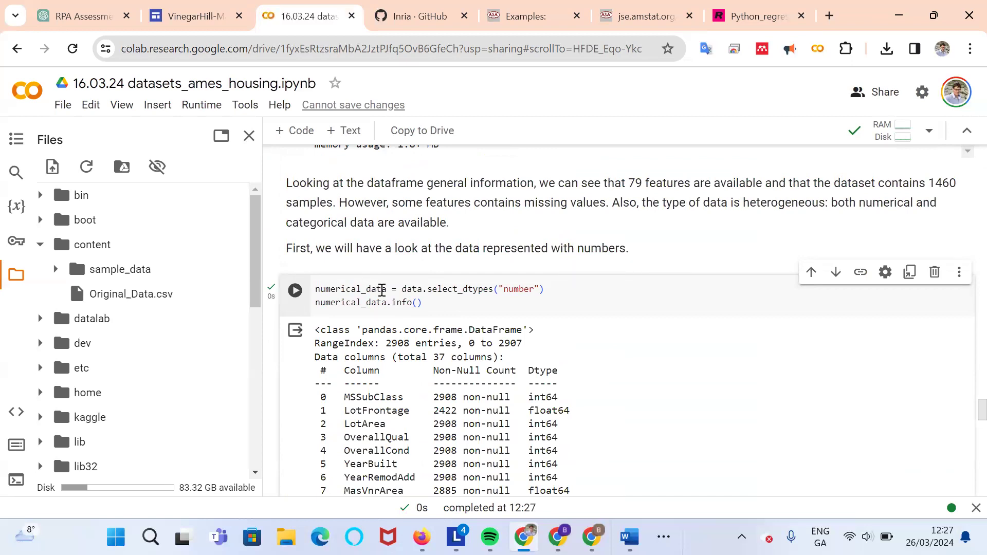
- Rerun the hist cell with layout=(10, 4) so all numeric feature histograms render
scroll("down", 3)
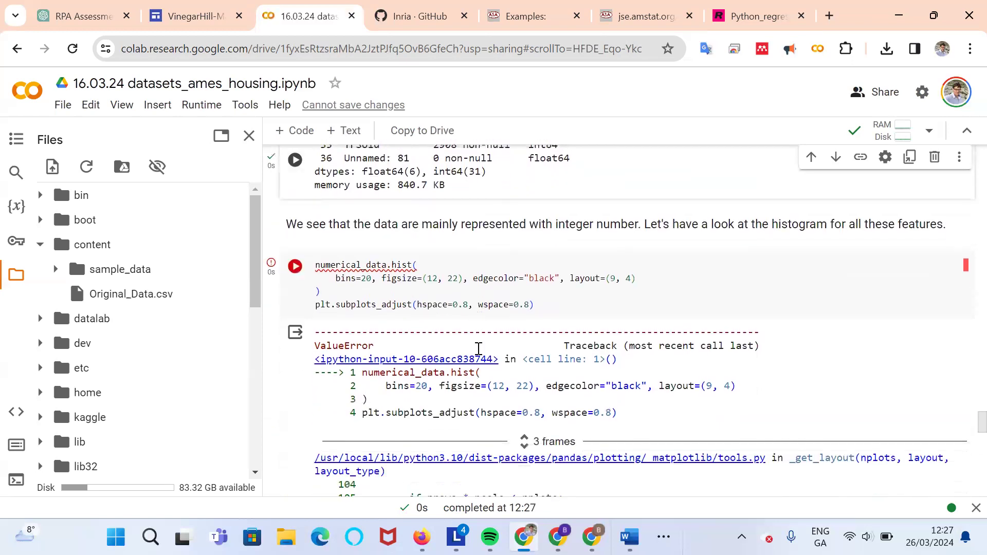
left_click(294, 266)
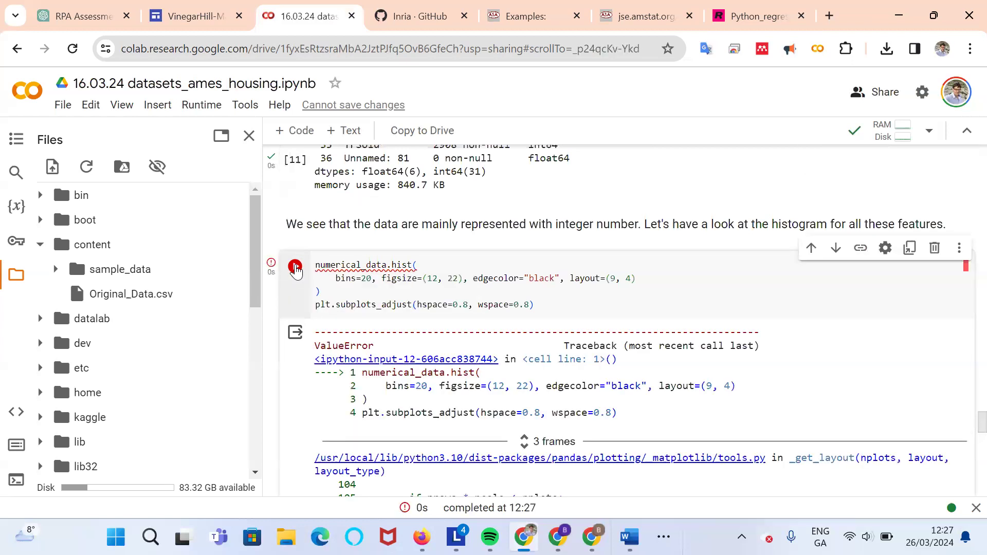
scroll("down", 3)
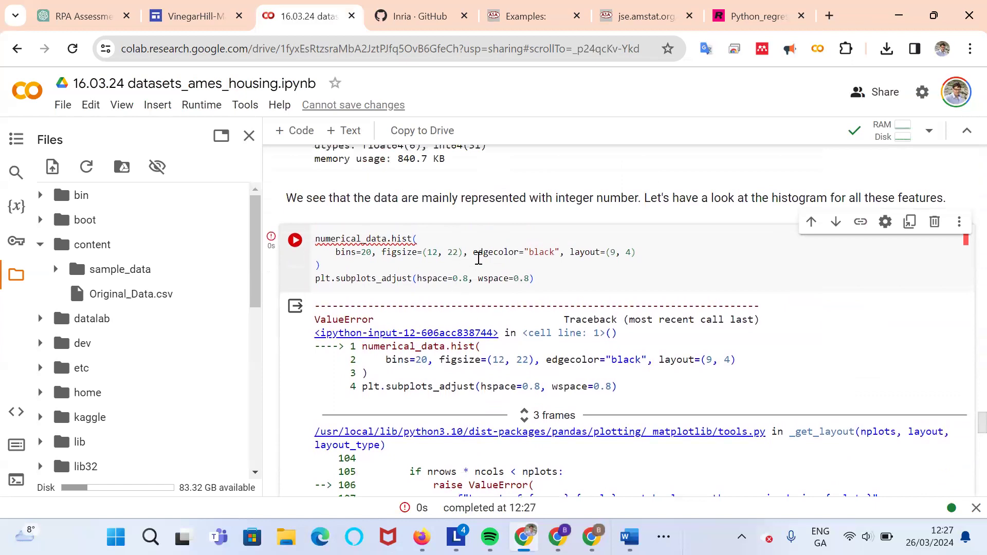
mouse_move(605, 325)
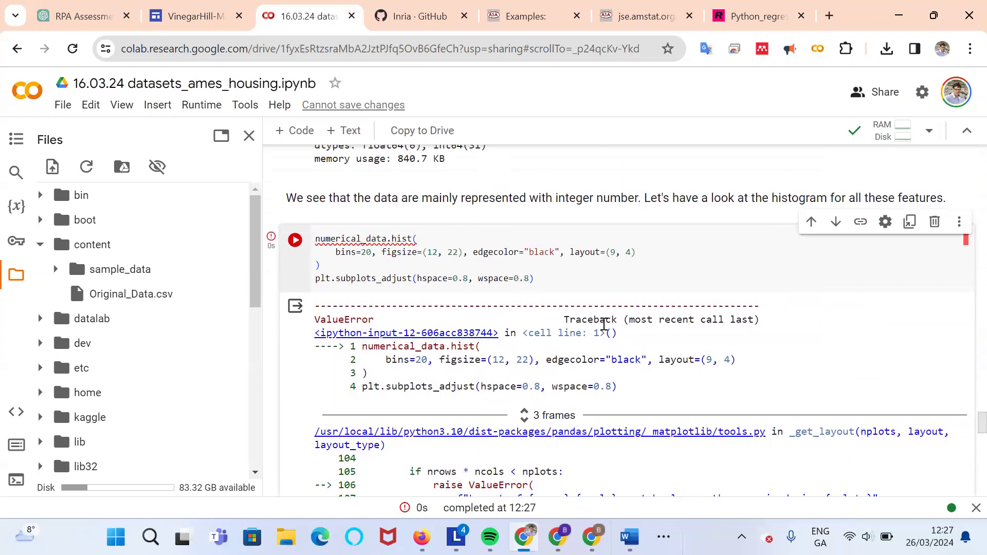
mouse_move(620, 438)
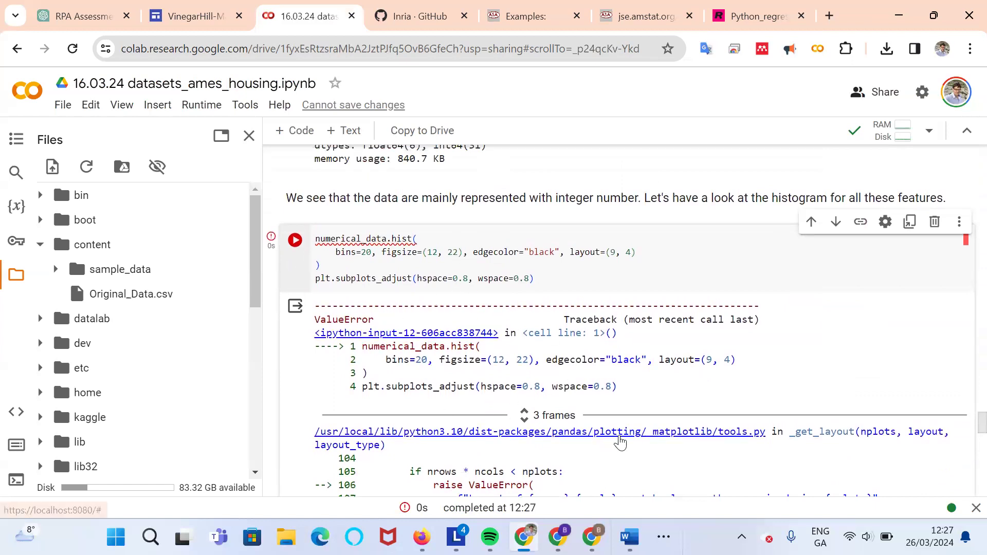
scroll("down", 3)
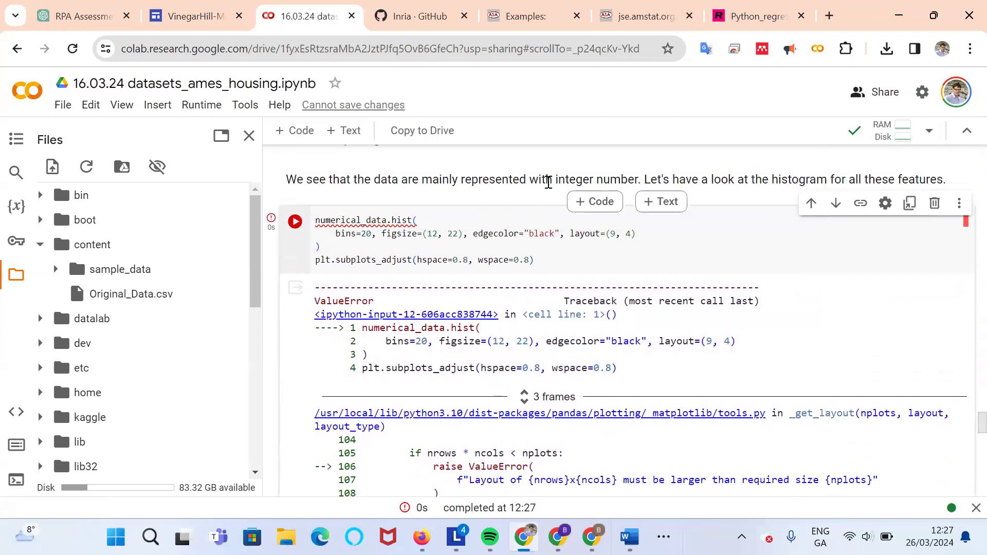
left_click(294, 221)
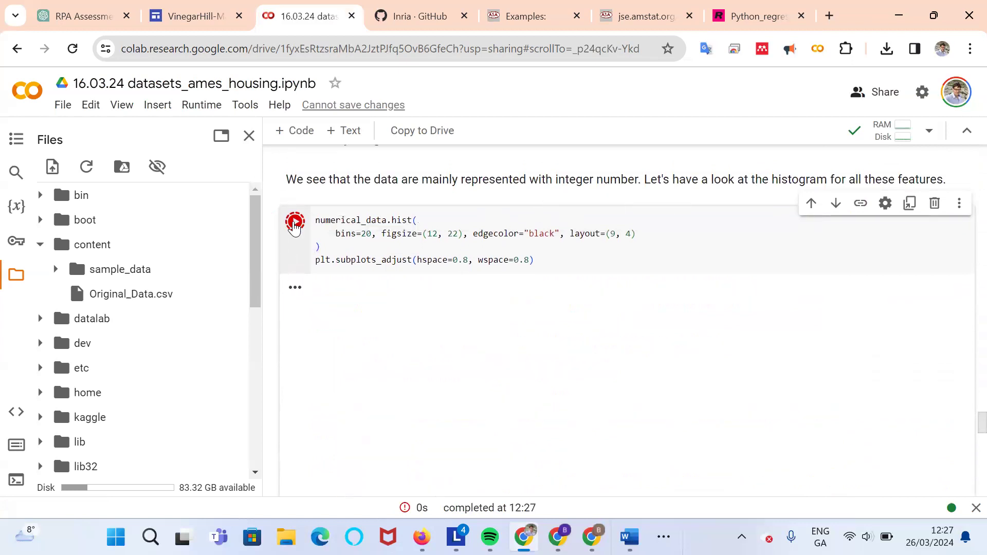
left_click(294, 221)
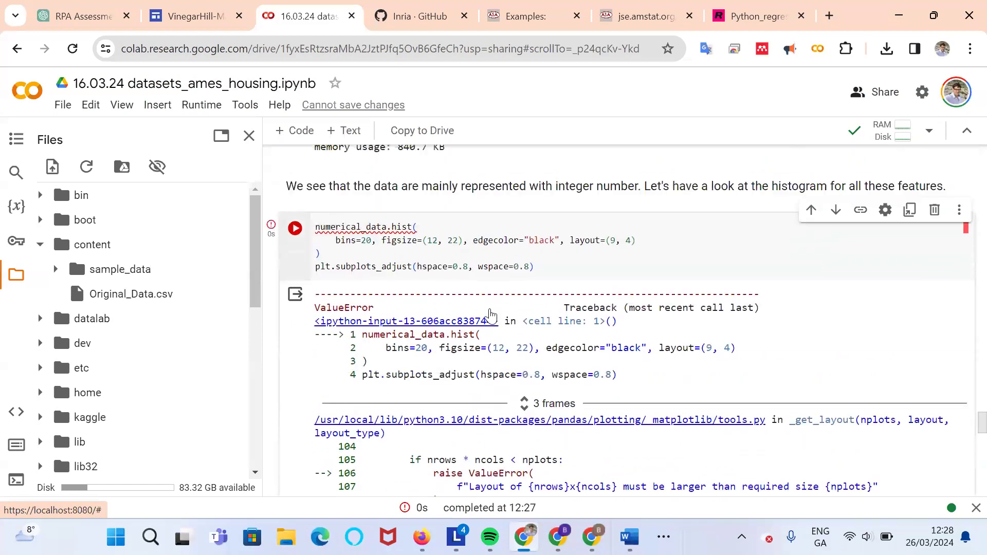
scroll("down", 3)
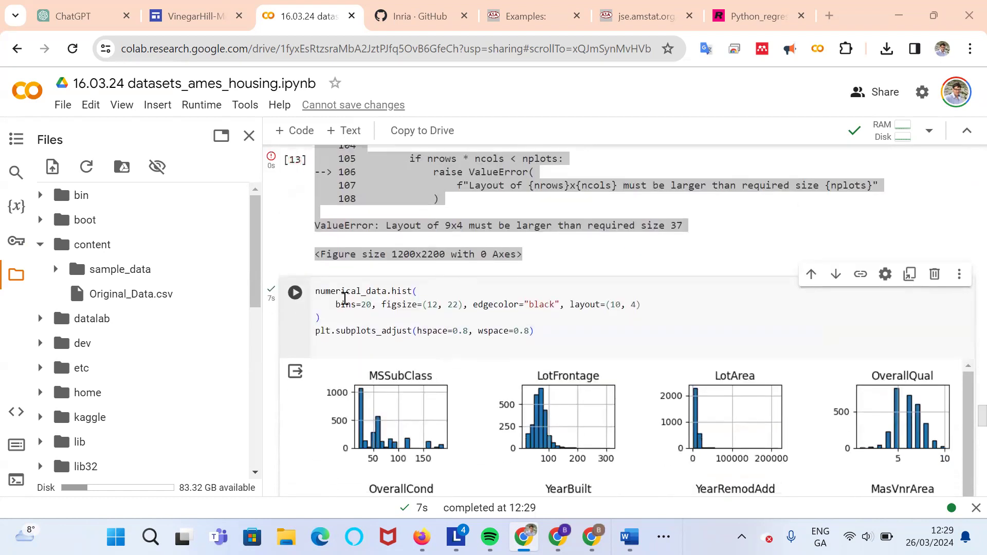
- Select the histogram cell and mirror it into a side panel
left_click(295, 292)
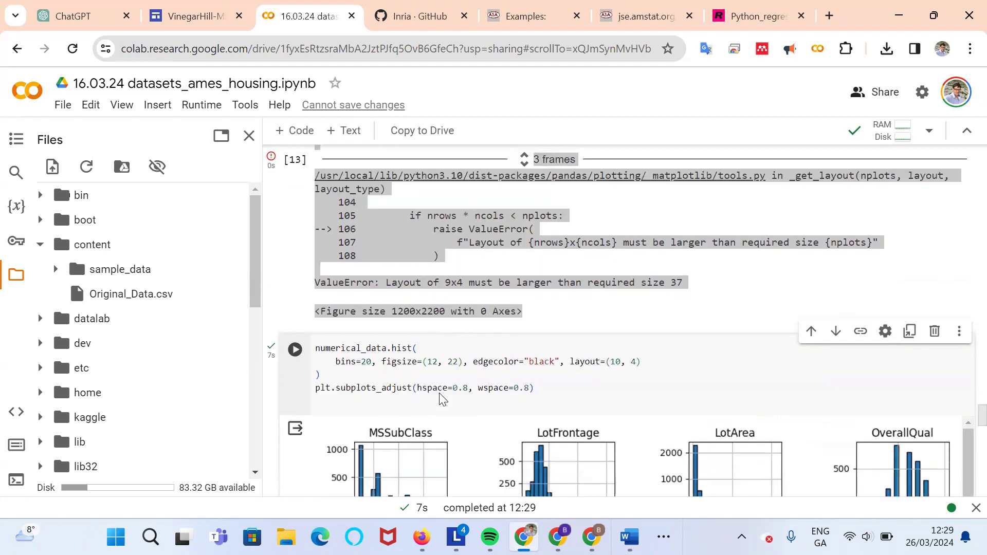
scroll("down", 3)
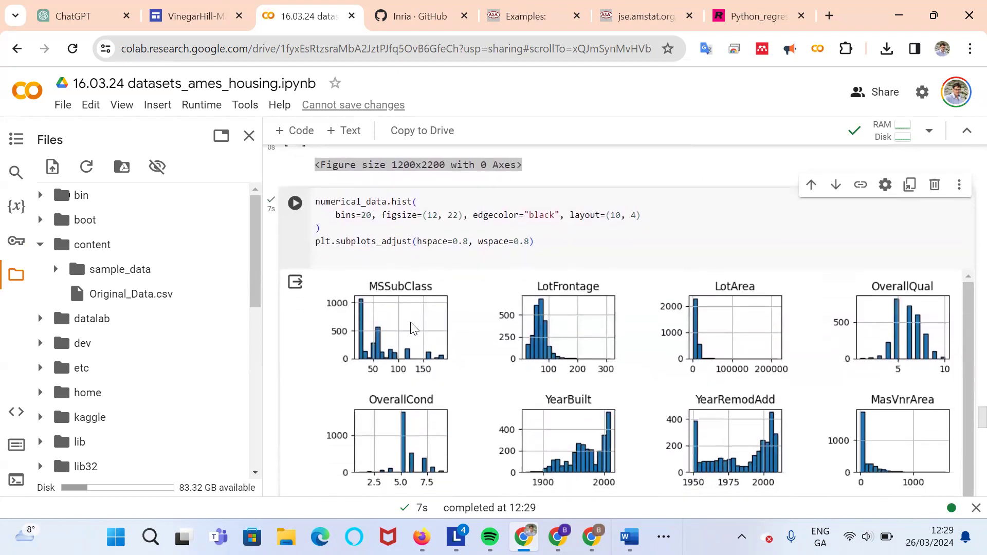
mouse_move(299, 187)
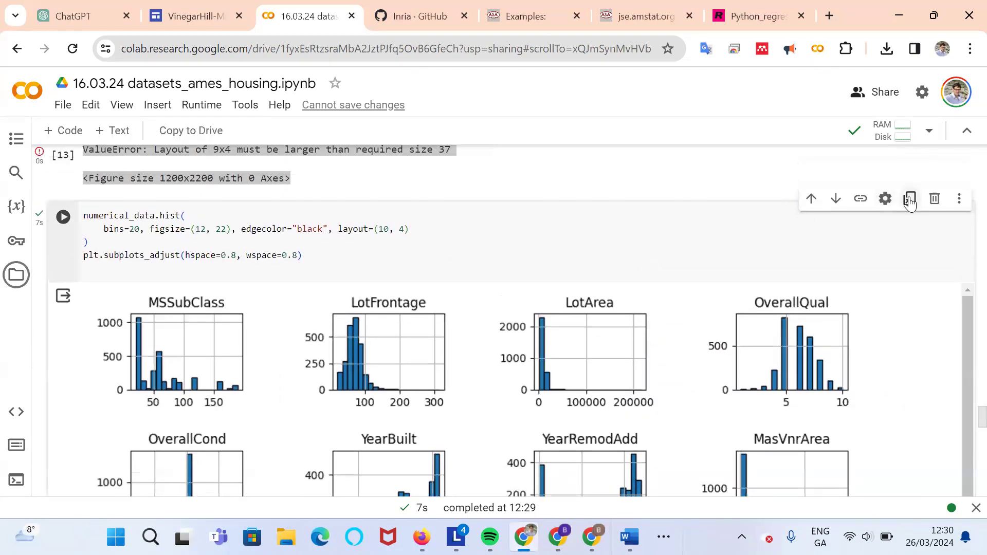
left_click(909, 198)
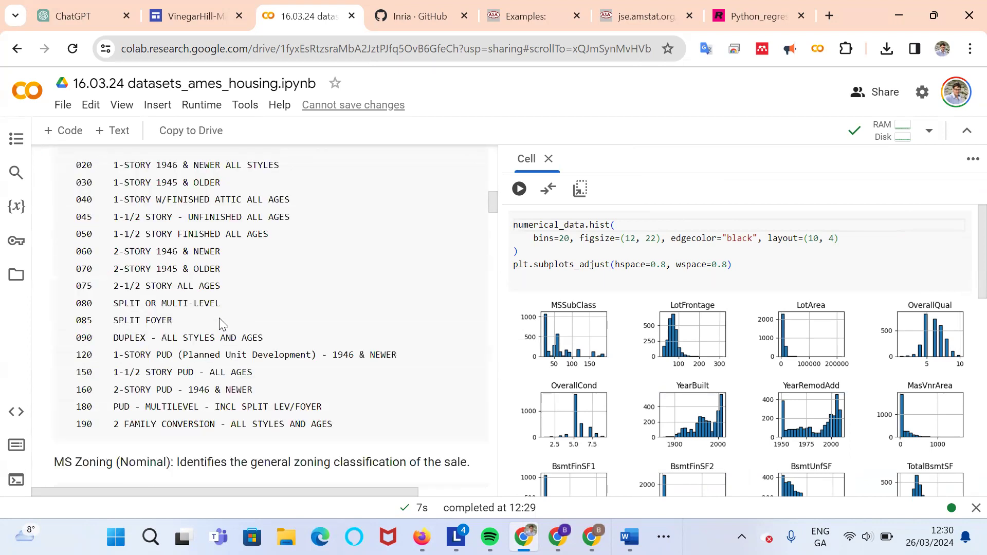
- Scroll the notebook to the MS SubClass variable description beside the histogram panel
scroll("down", 3)
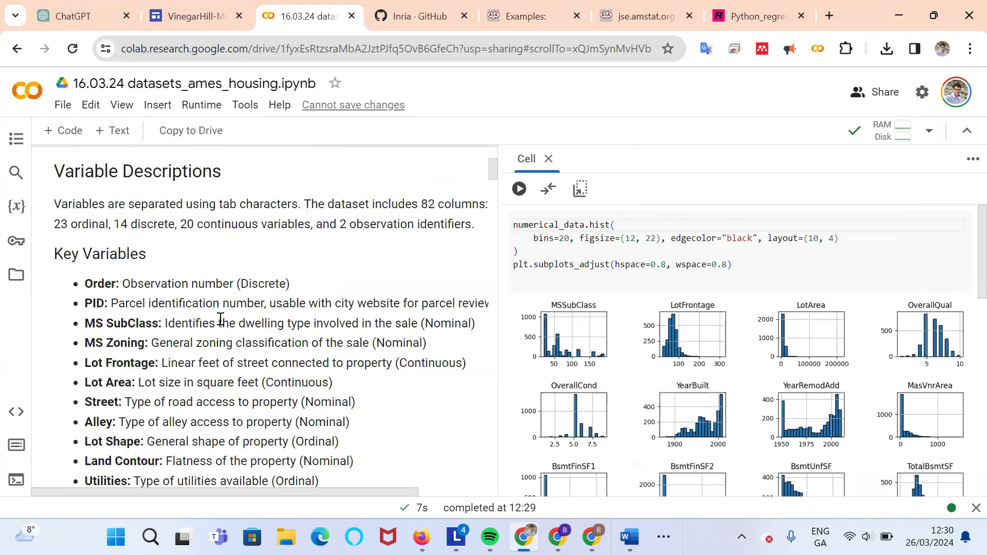
scroll("down", 3)
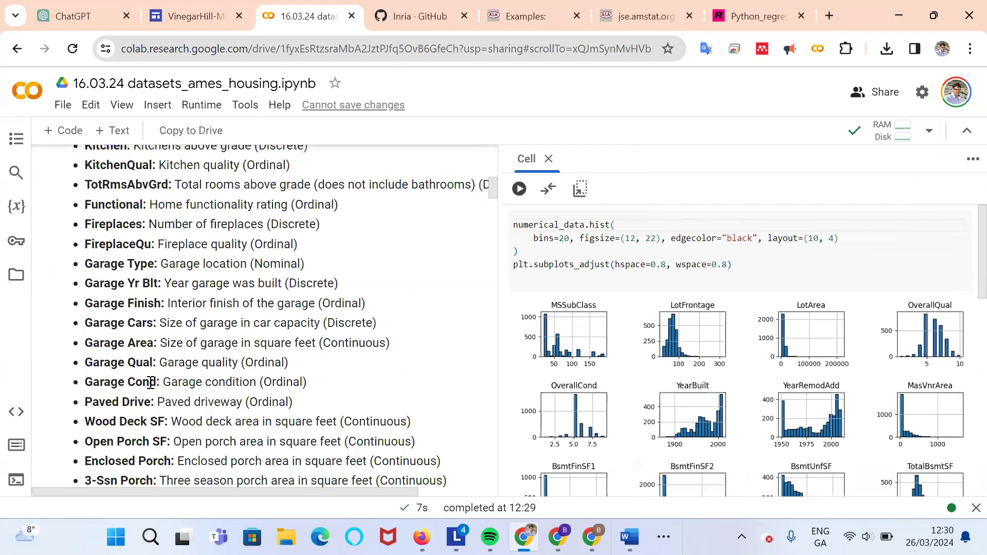
scroll("down", 3)
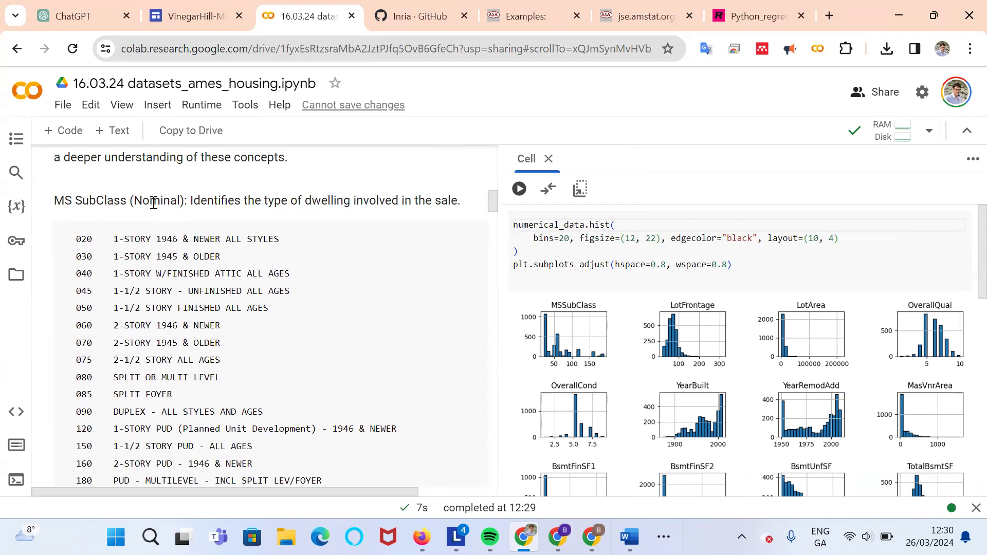
mouse_move(566, 358)
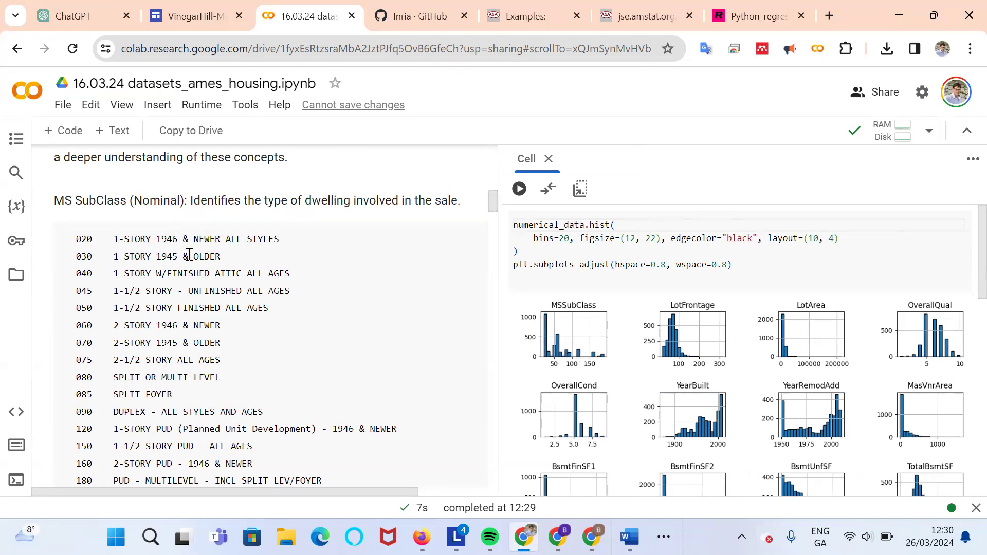
mouse_move(135, 256)
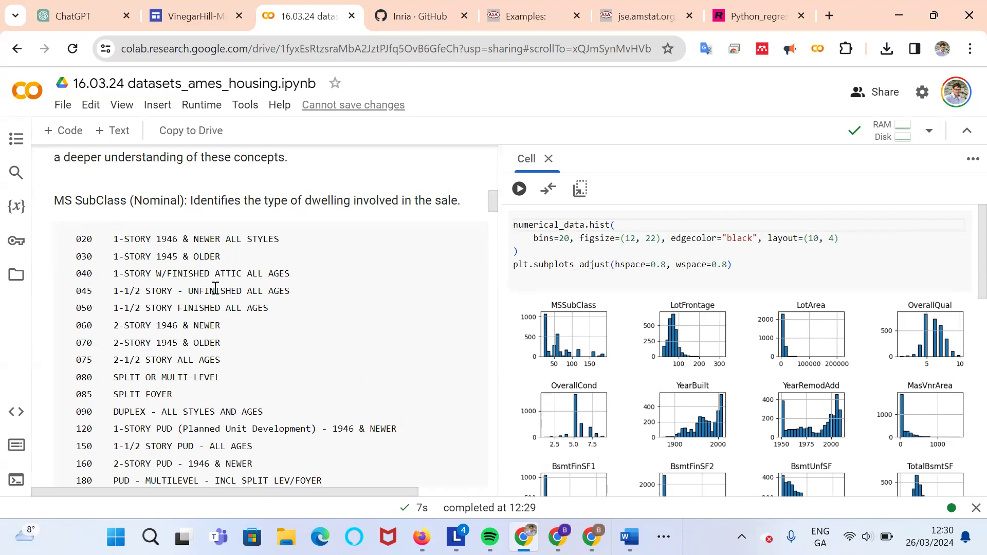
mouse_move(202, 238)
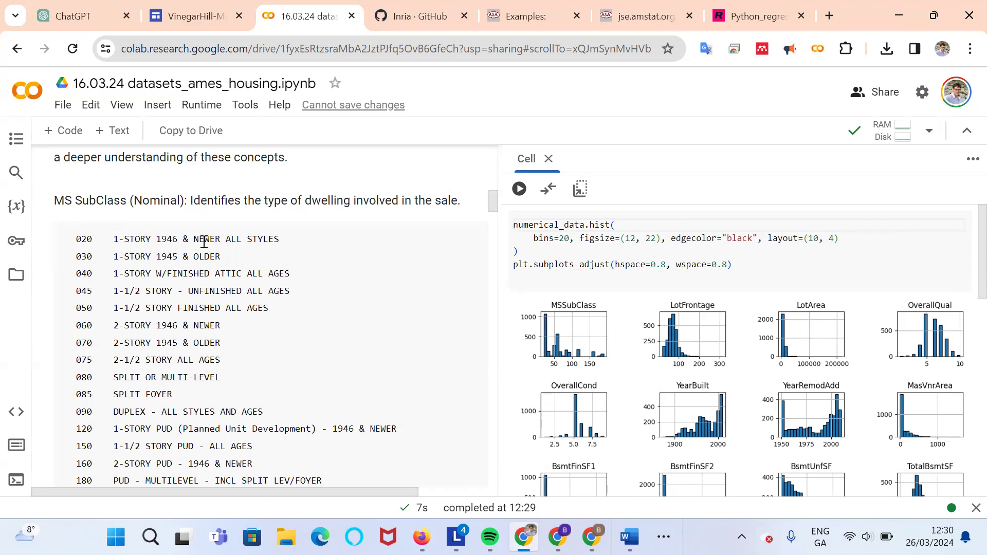
mouse_move(399, 353)
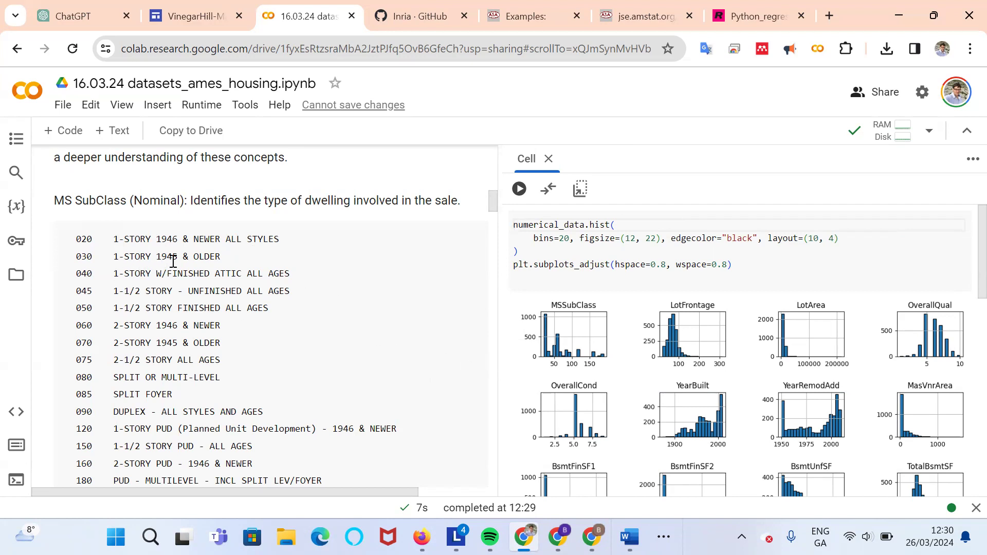
mouse_move(185, 273)
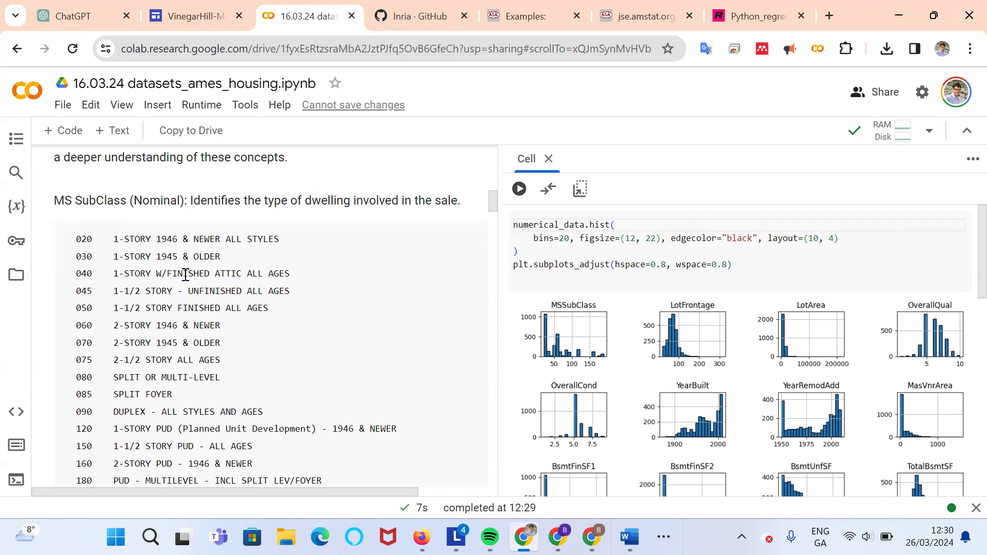
mouse_move(573, 369)
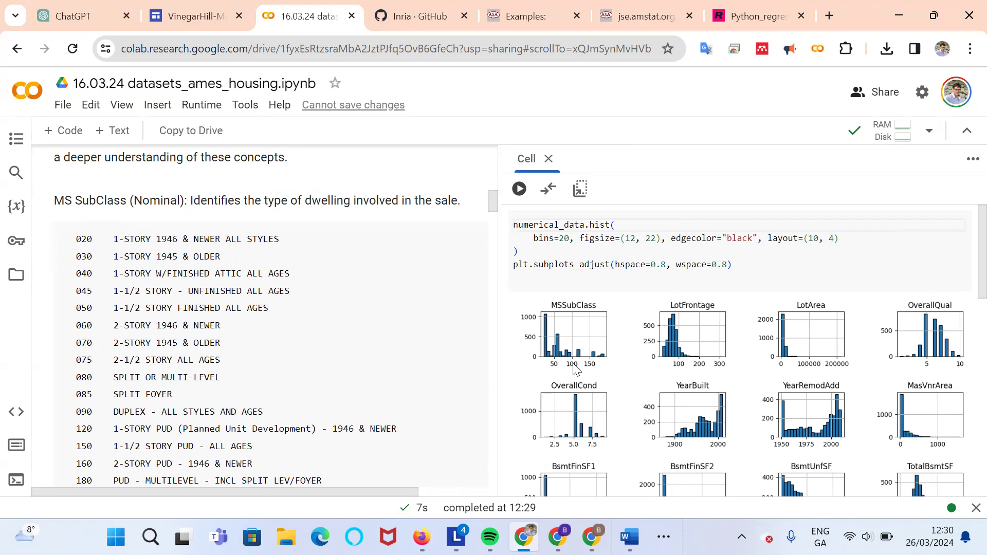
scroll("down", 3)
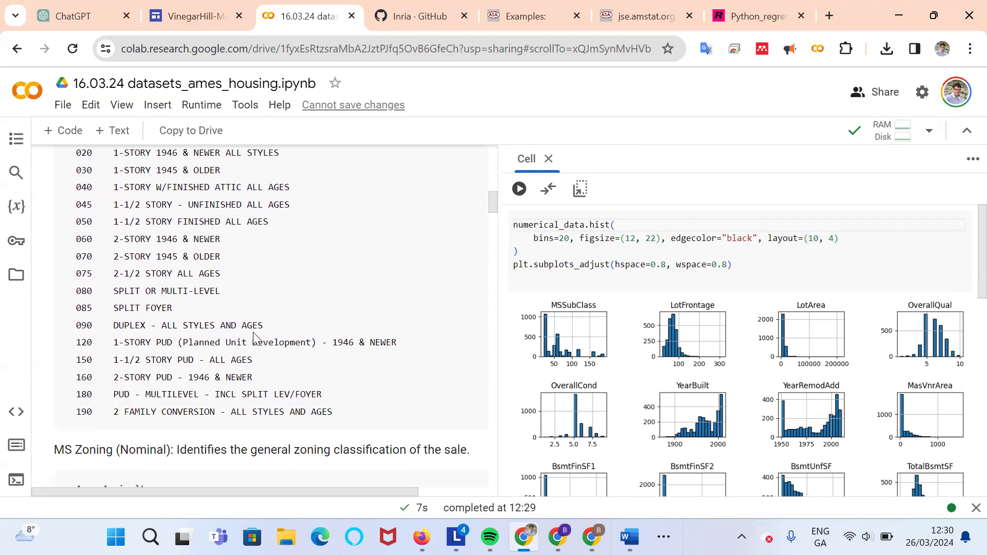
scroll("down", 3)
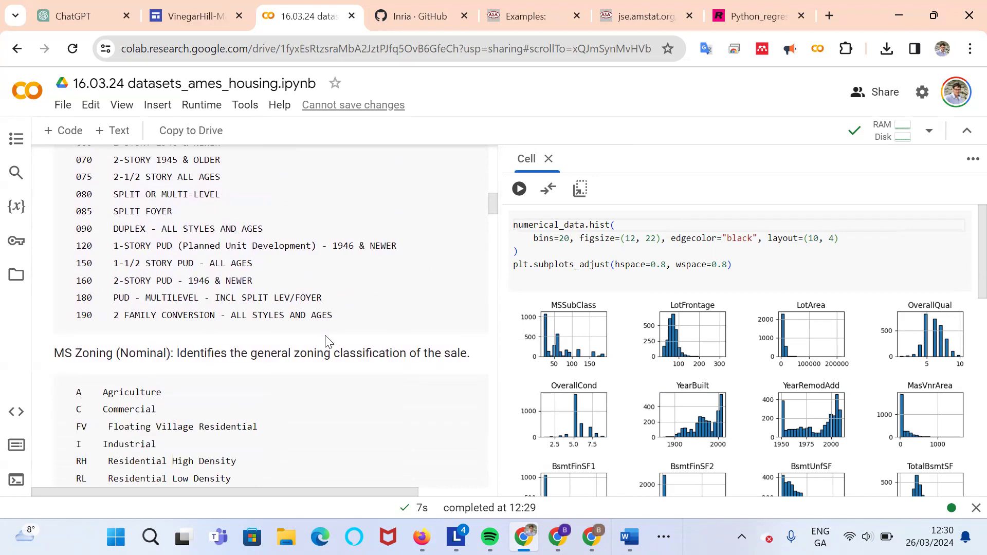
scroll("down", 3)
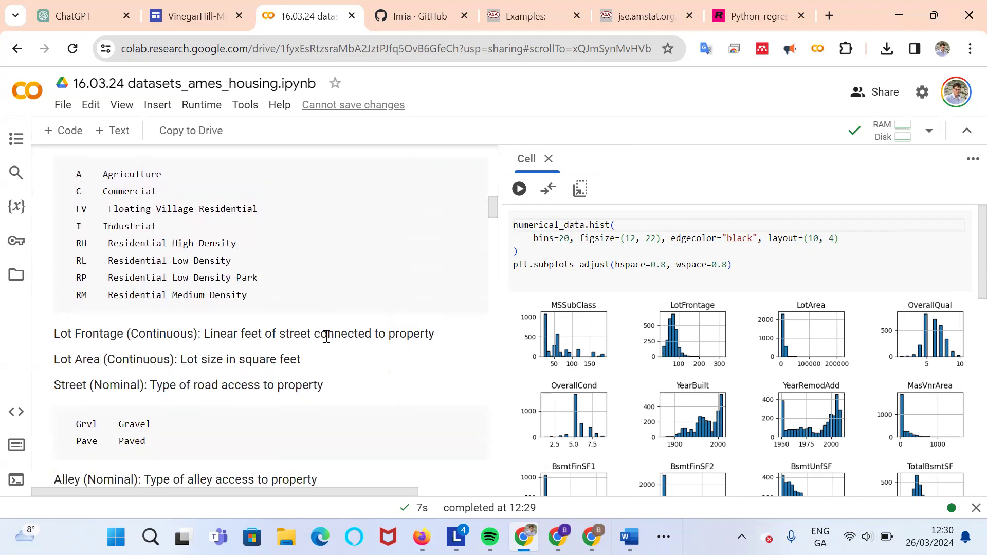
scroll("down", 3)
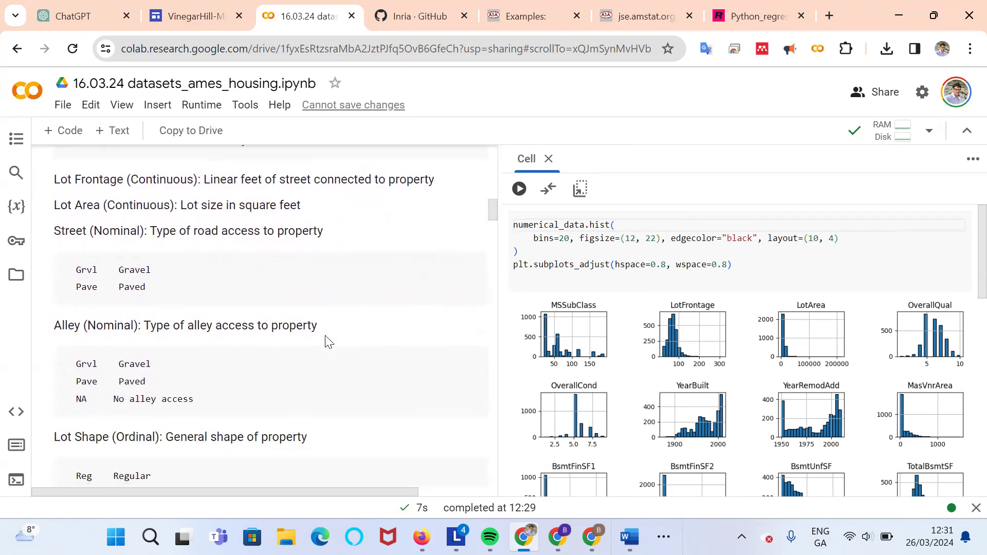
scroll("down", 3)
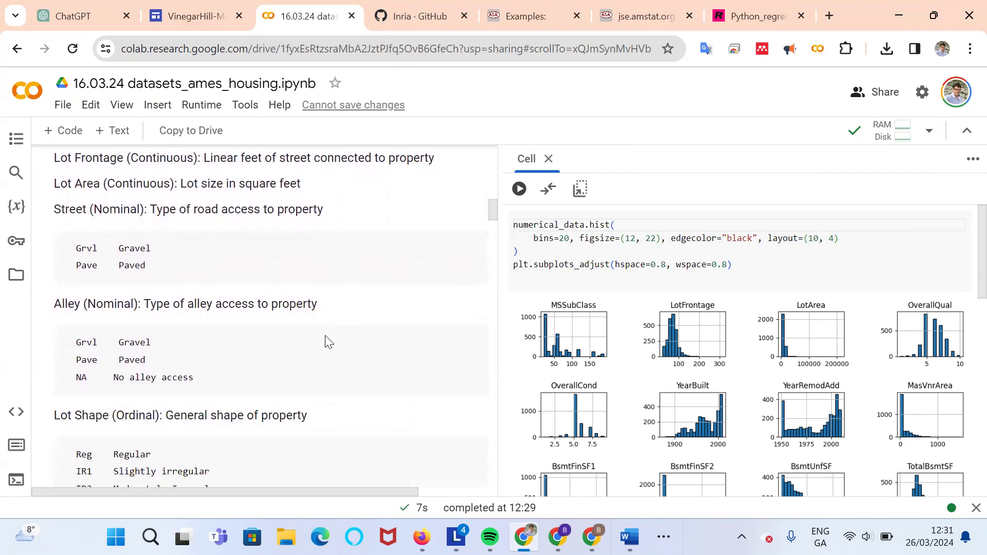
scroll("down", 3)
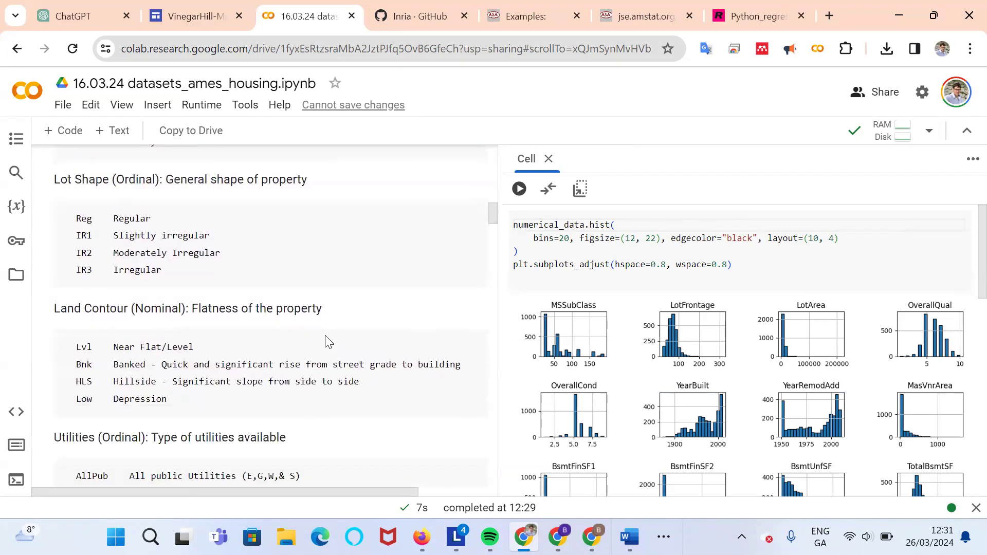
scroll("up", 3)
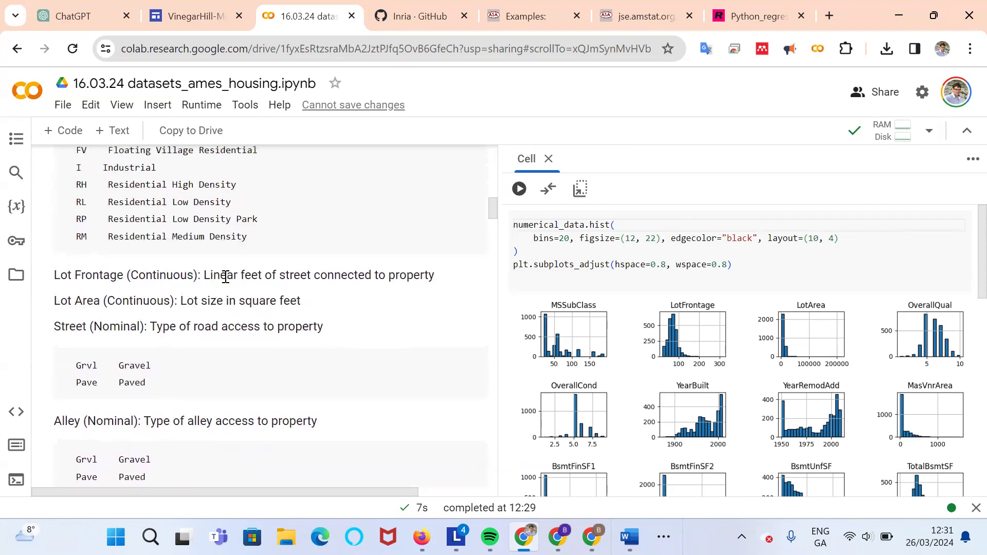
mouse_move(280, 275)
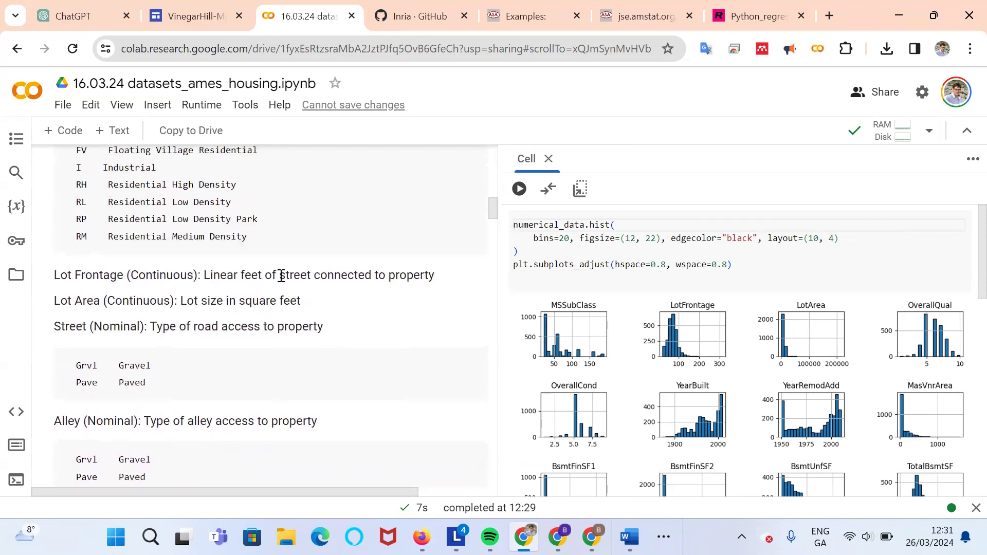
mouse_move(319, 276)
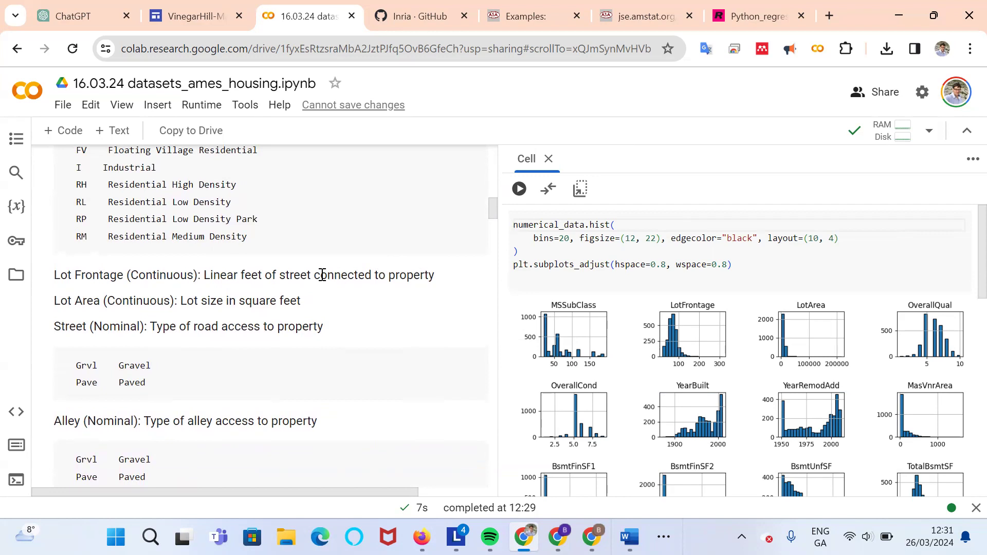
mouse_move(664, 365)
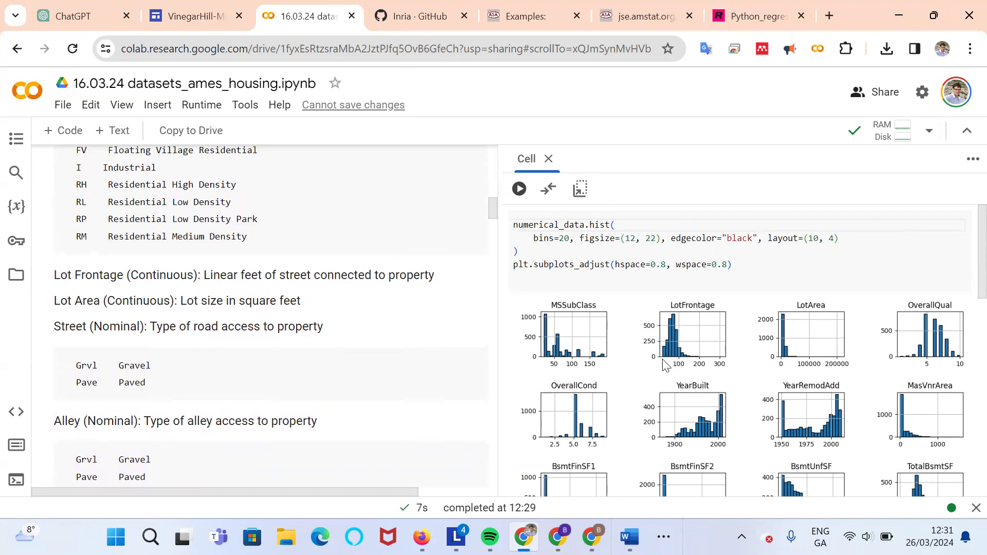
mouse_move(699, 365)
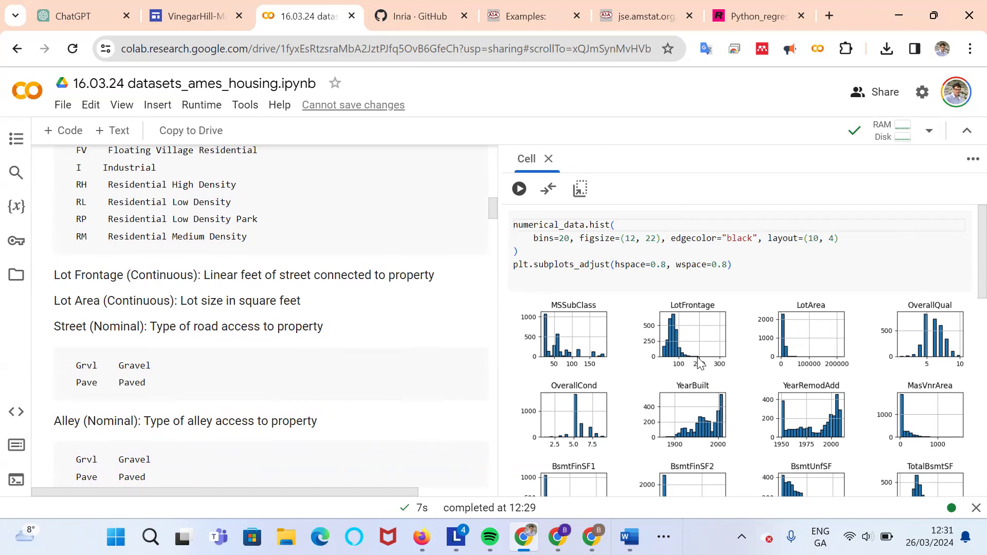
mouse_move(685, 357)
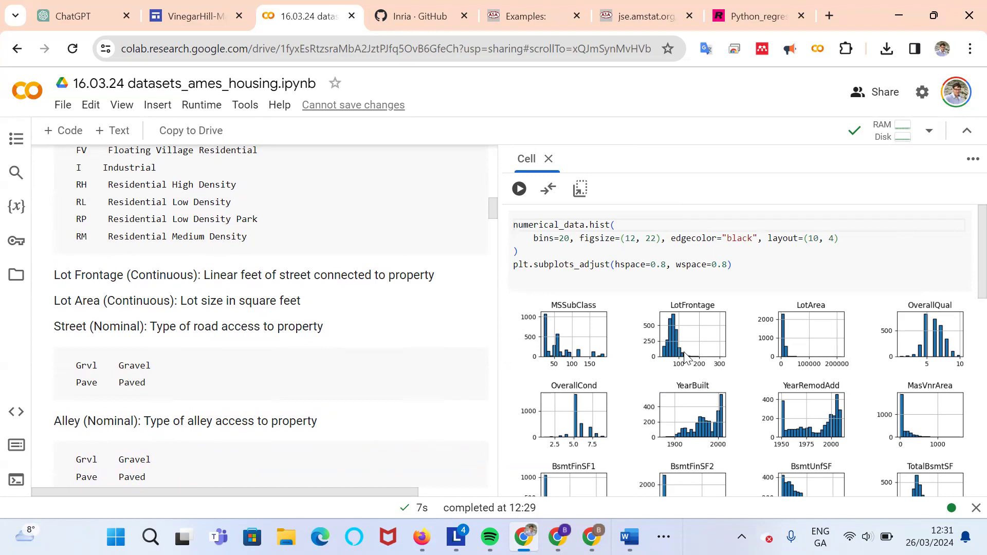
mouse_move(666, 357)
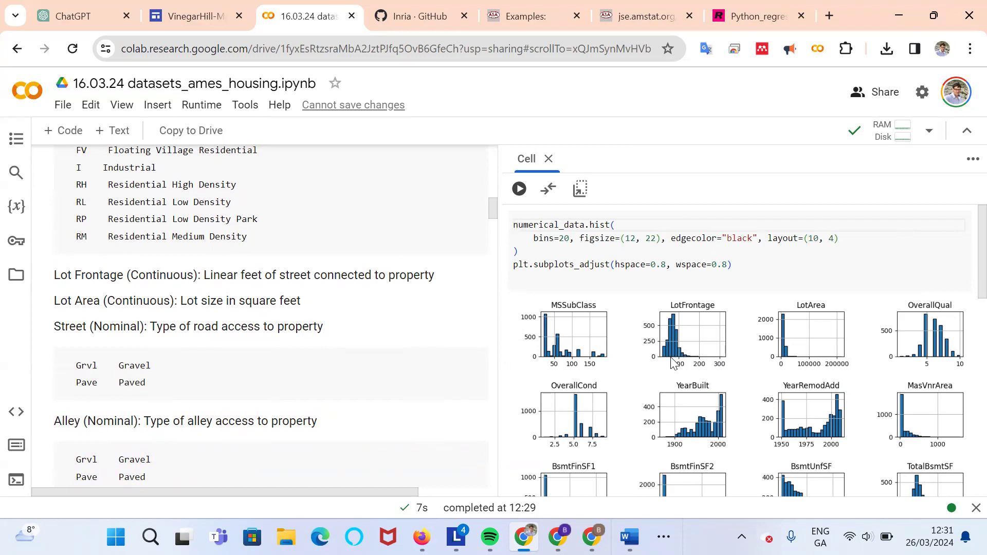
mouse_move(666, 361)
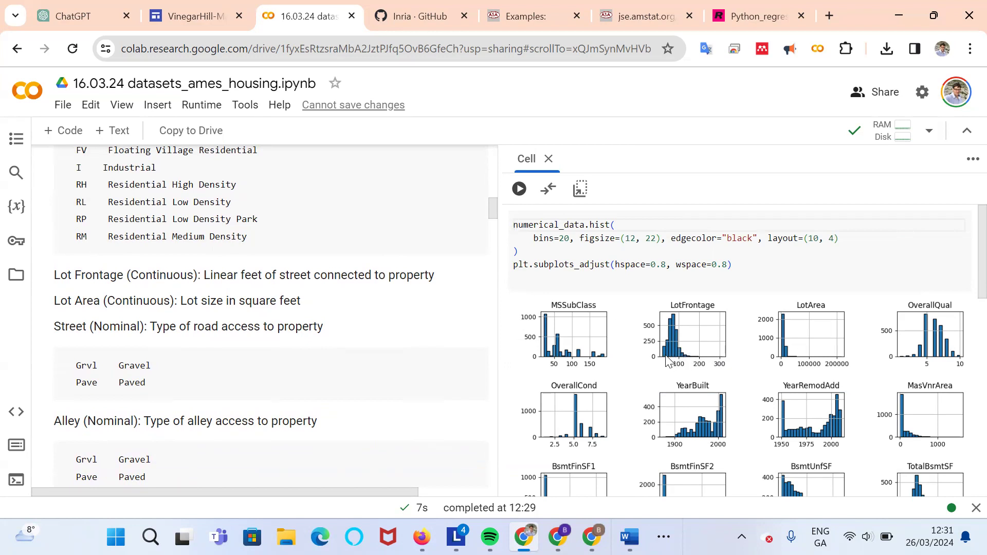
mouse_move(680, 317)
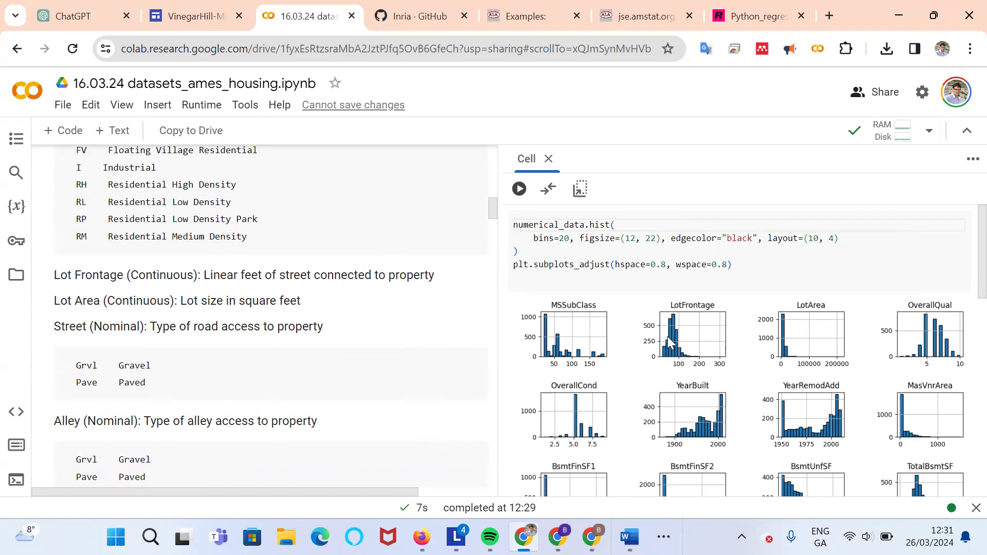
mouse_move(691, 331)
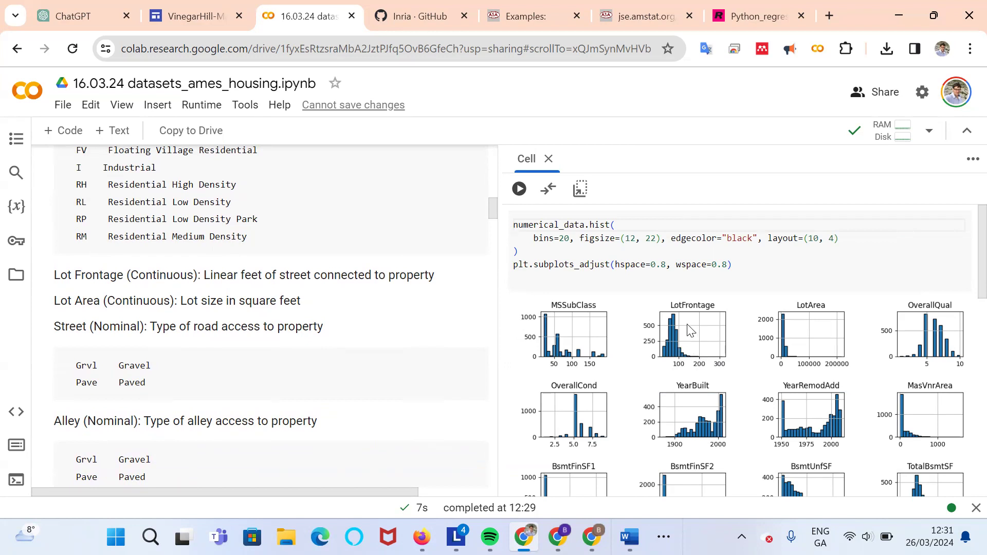
mouse_move(708, 365)
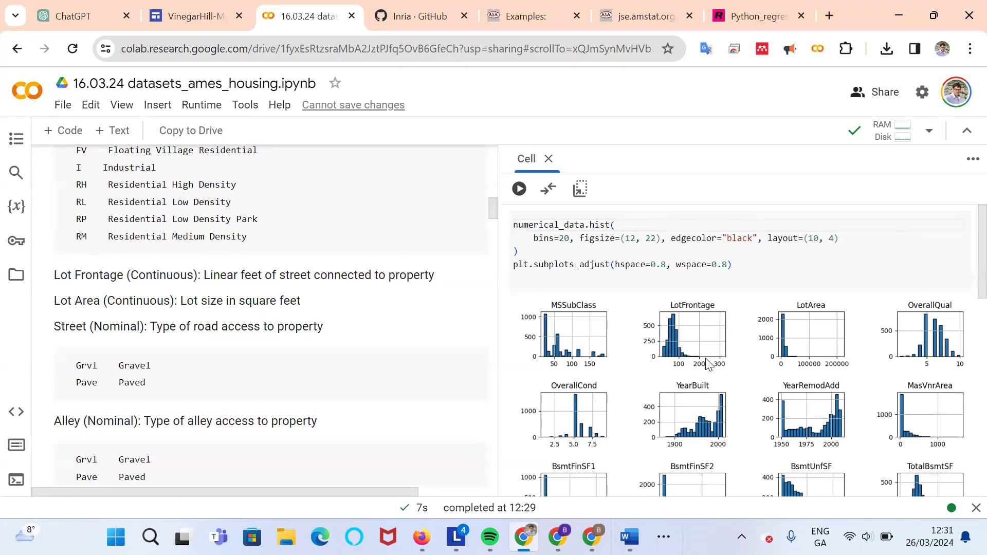
mouse_move(791, 360)
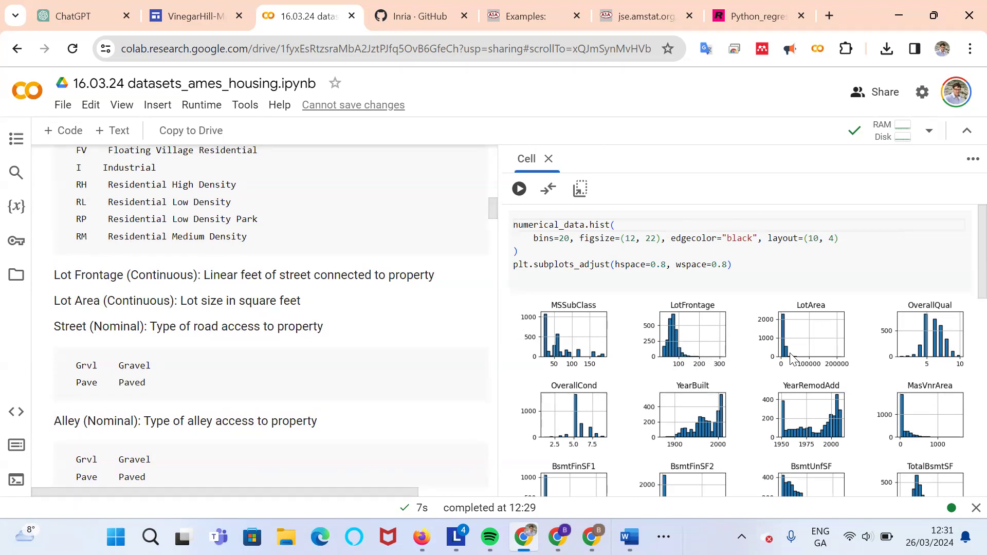
mouse_move(835, 365)
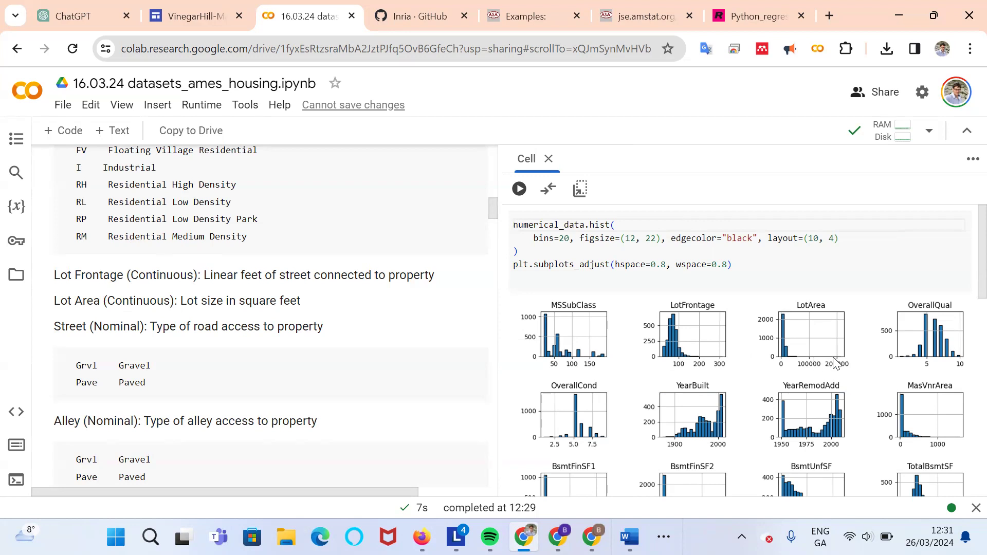
mouse_move(841, 363)
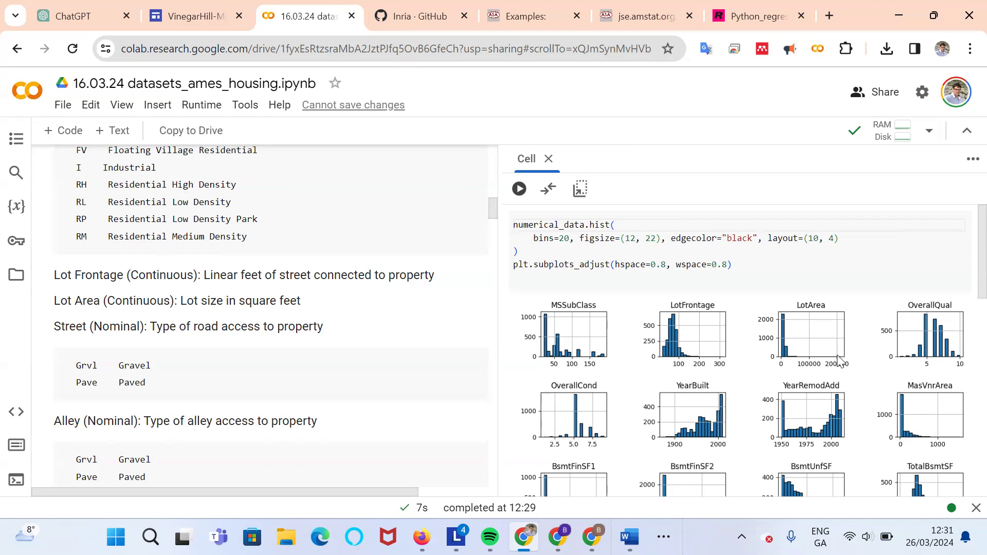
mouse_move(843, 369)
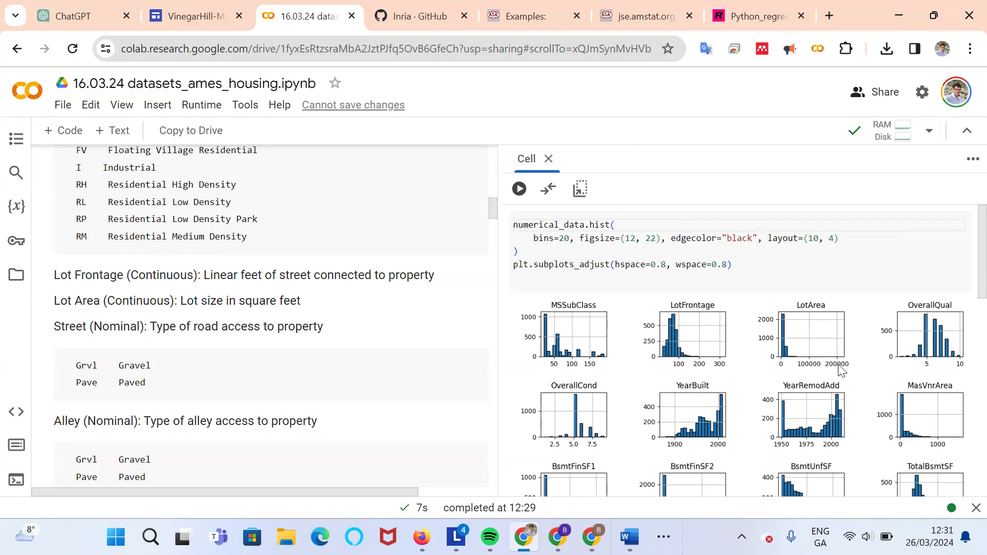
mouse_move(787, 361)
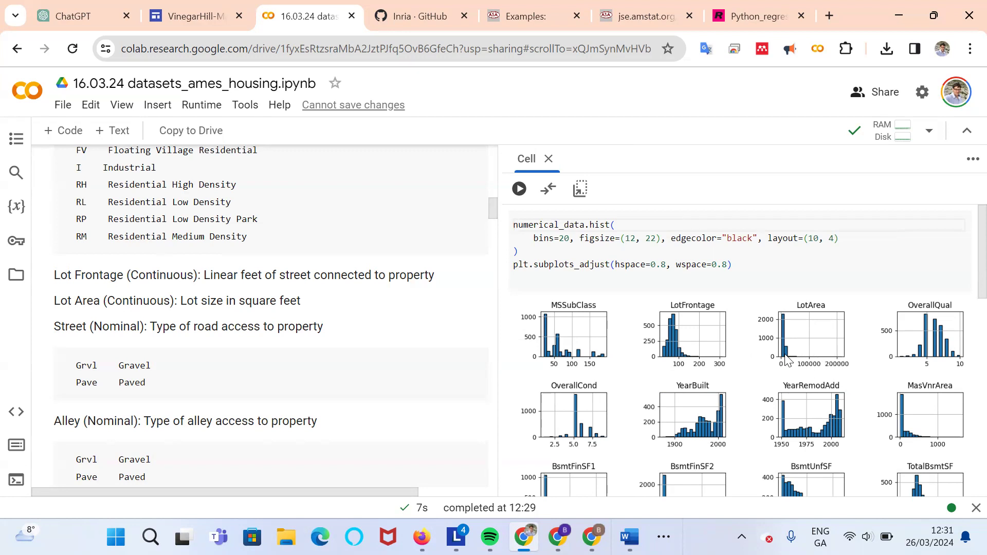
mouse_move(757, 371)
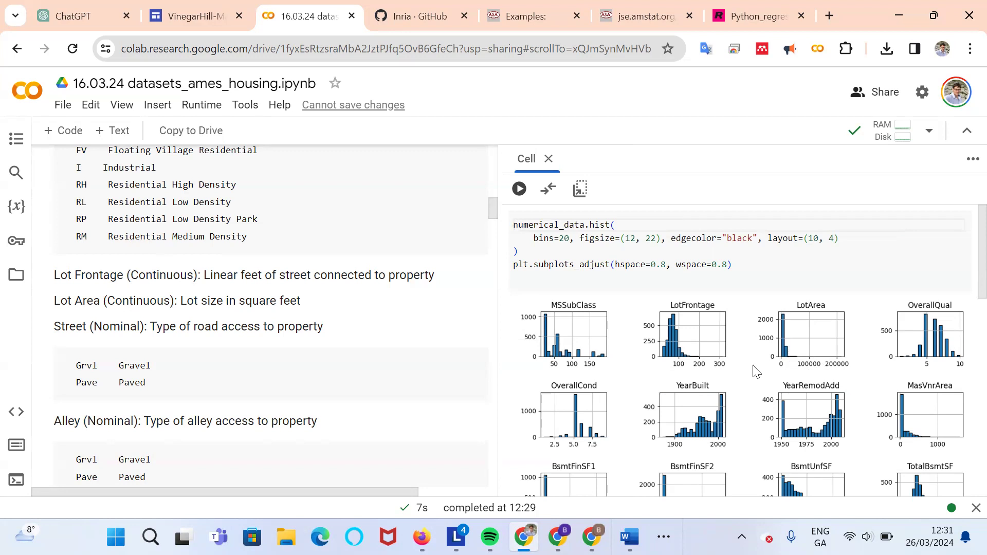
mouse_move(292, 321)
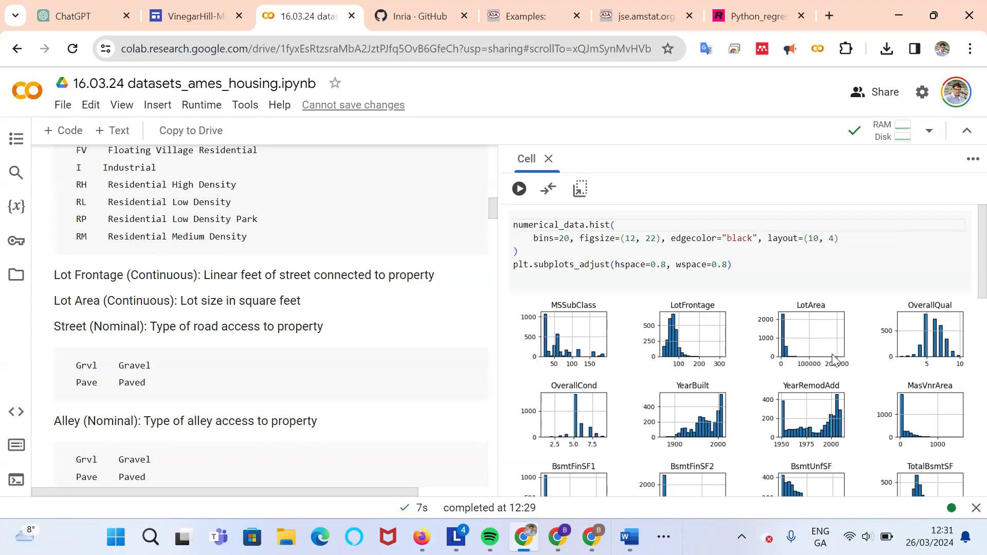
mouse_move(814, 358)
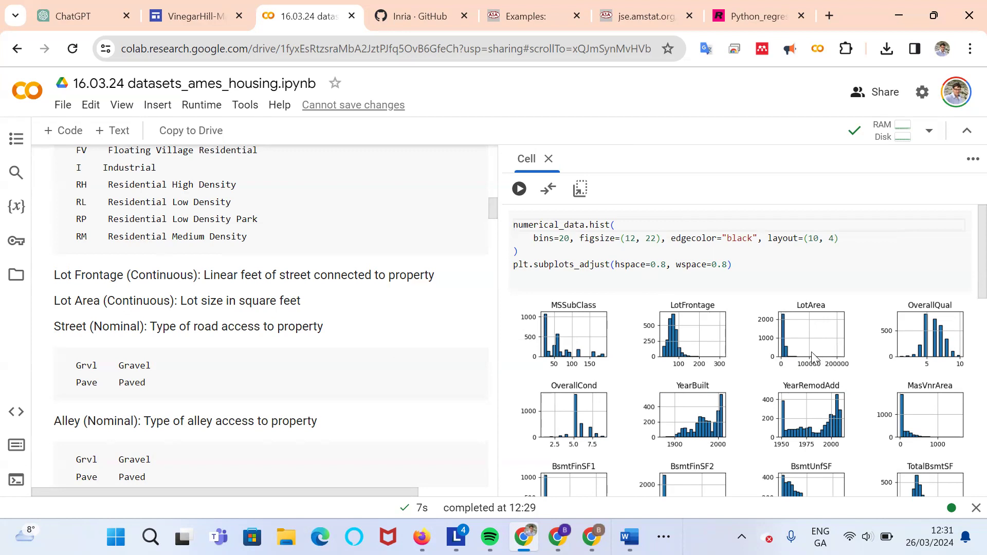
mouse_move(844, 364)
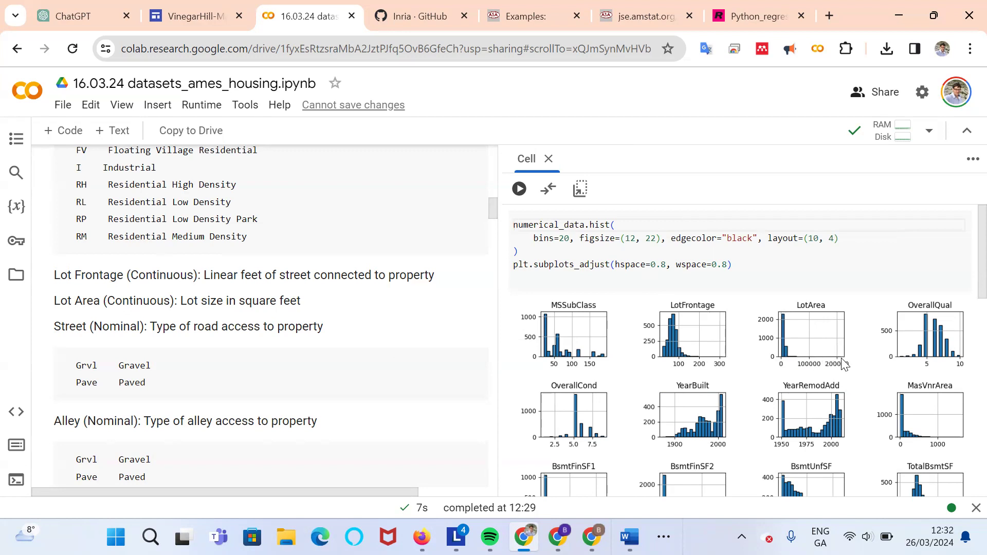
mouse_move(944, 316)
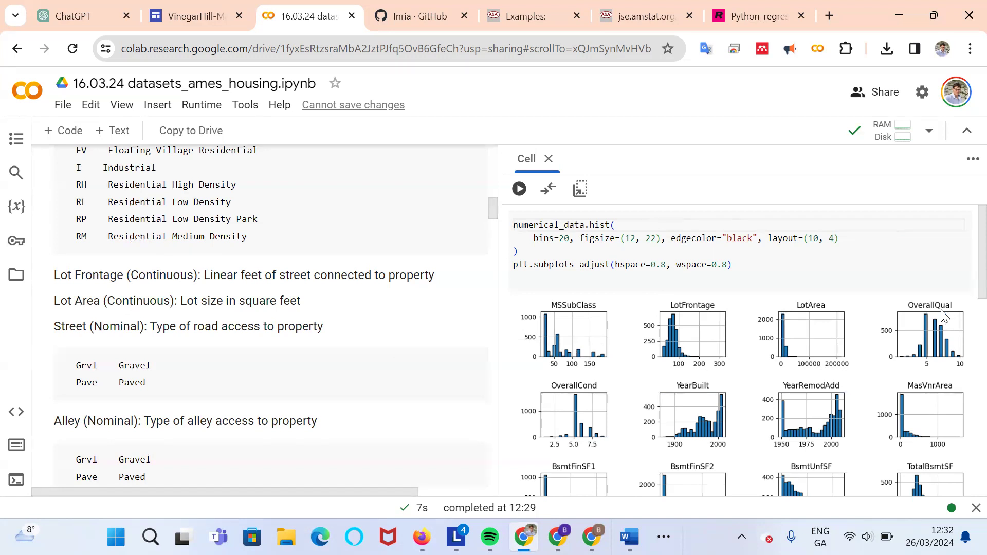
- Scroll the variable descriptions past Neighborhood and Bldg Type to the Overall Qual scale
scroll("down", 3)
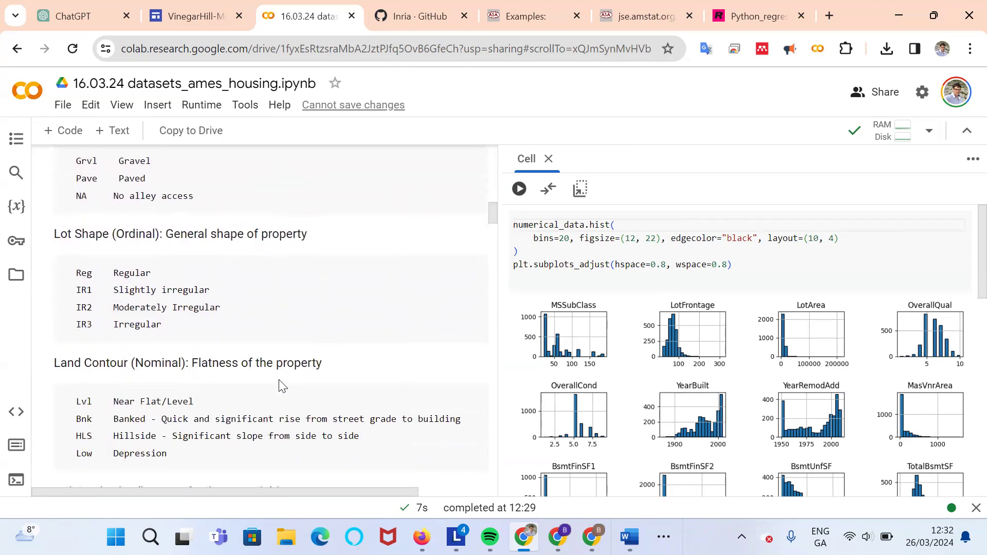
scroll("down", 3)
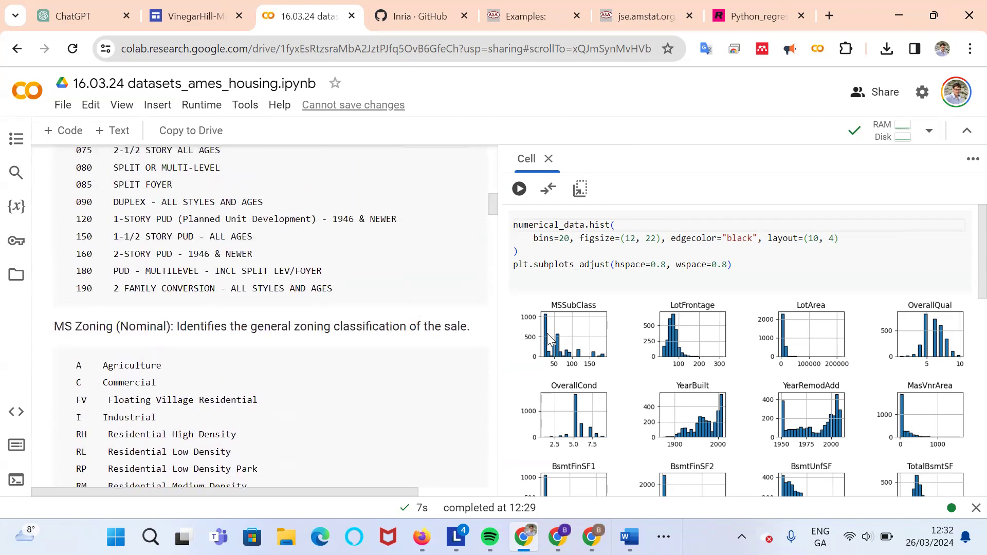
mouse_move(469, 420)
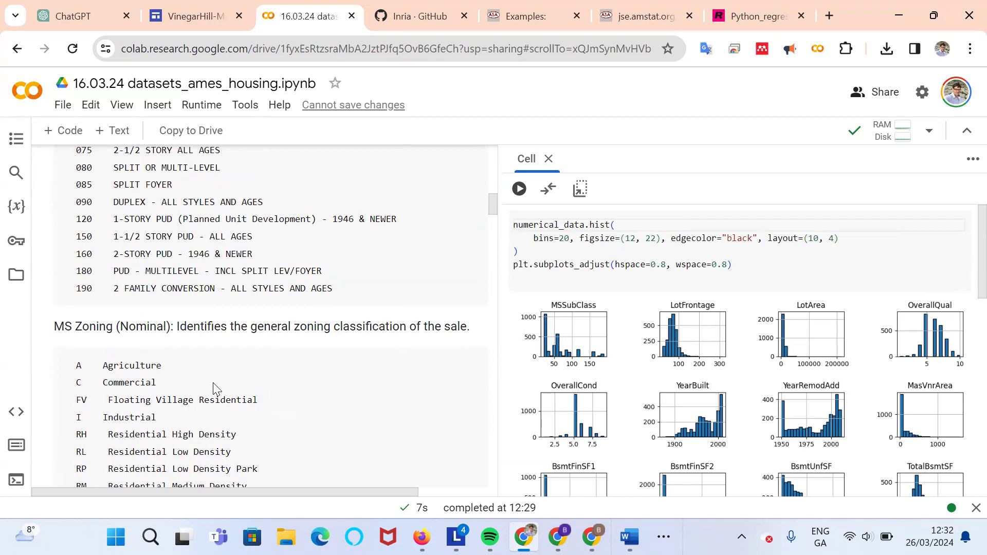
scroll("down", 3)
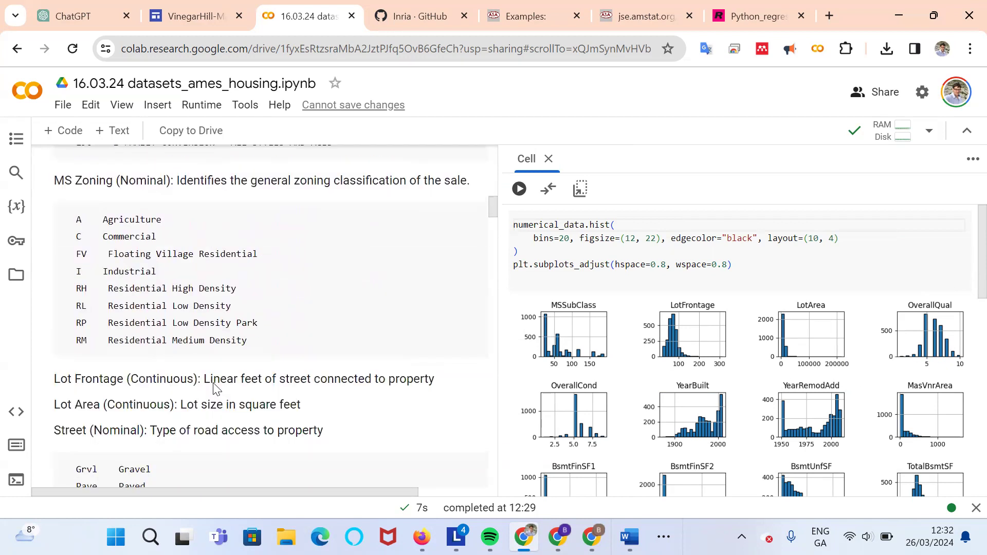
scroll("down", 3)
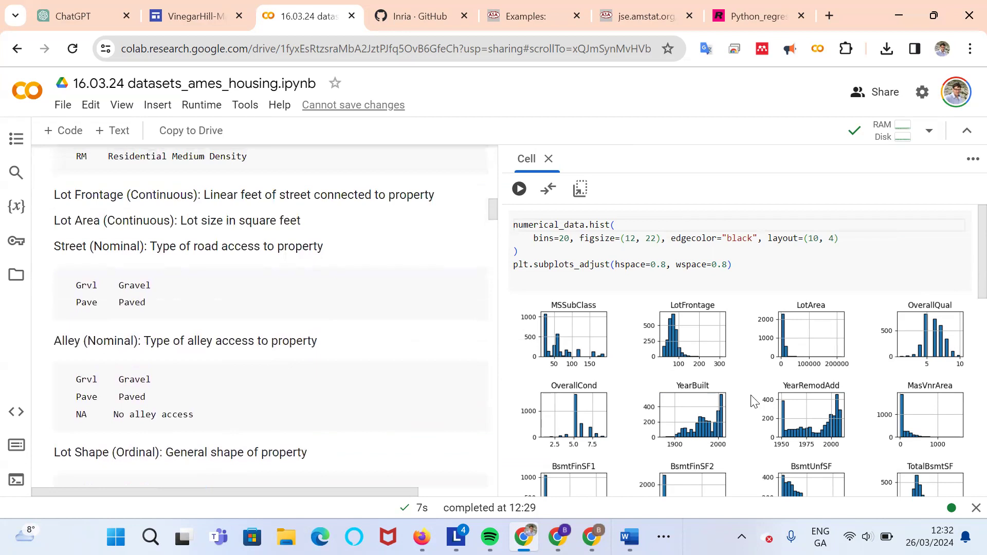
mouse_move(700, 421)
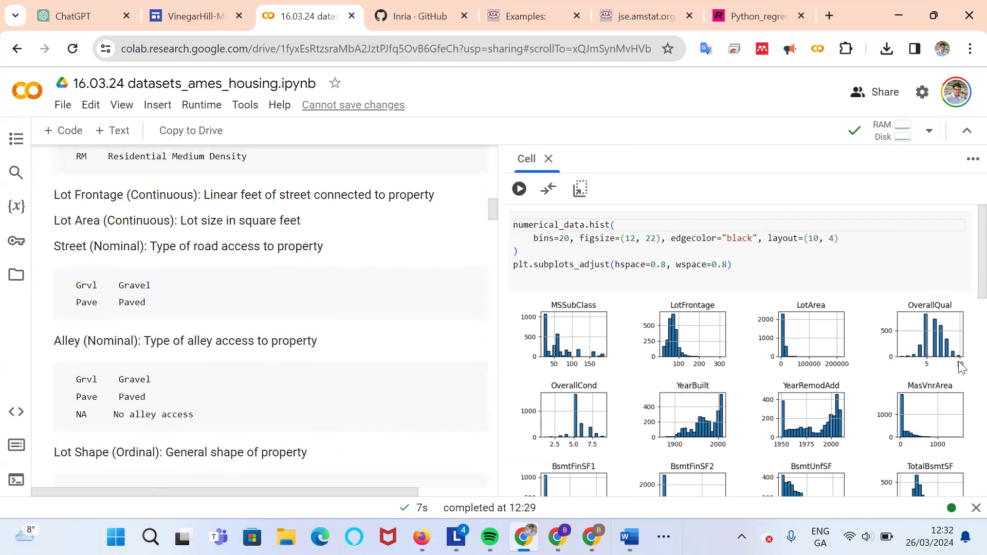
mouse_move(913, 364)
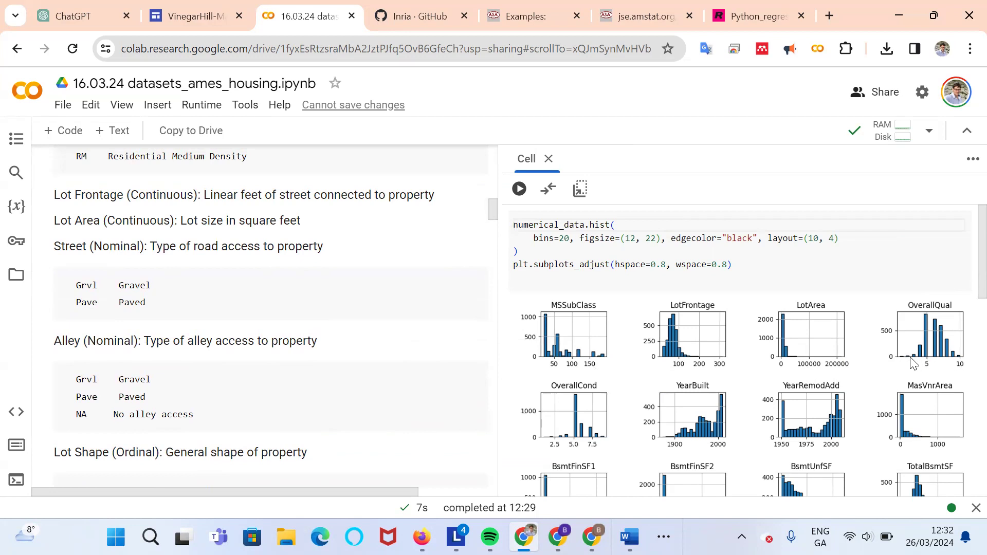
mouse_move(273, 392)
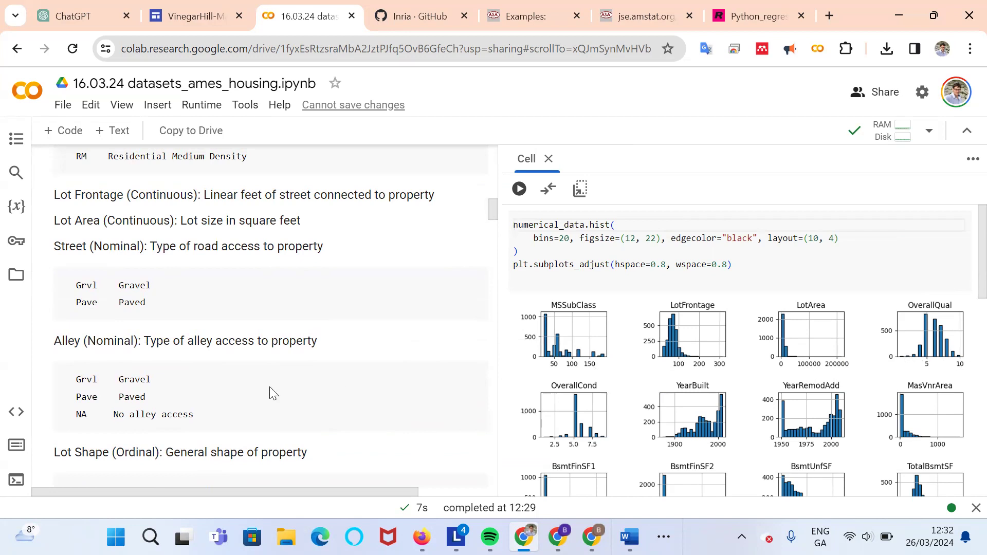
scroll("down", 3)
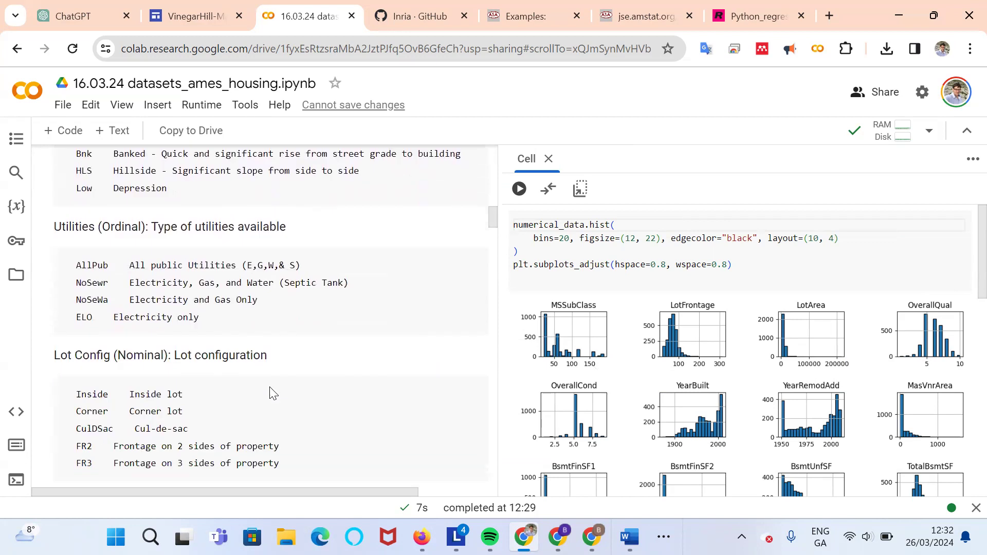
scroll("down", 3)
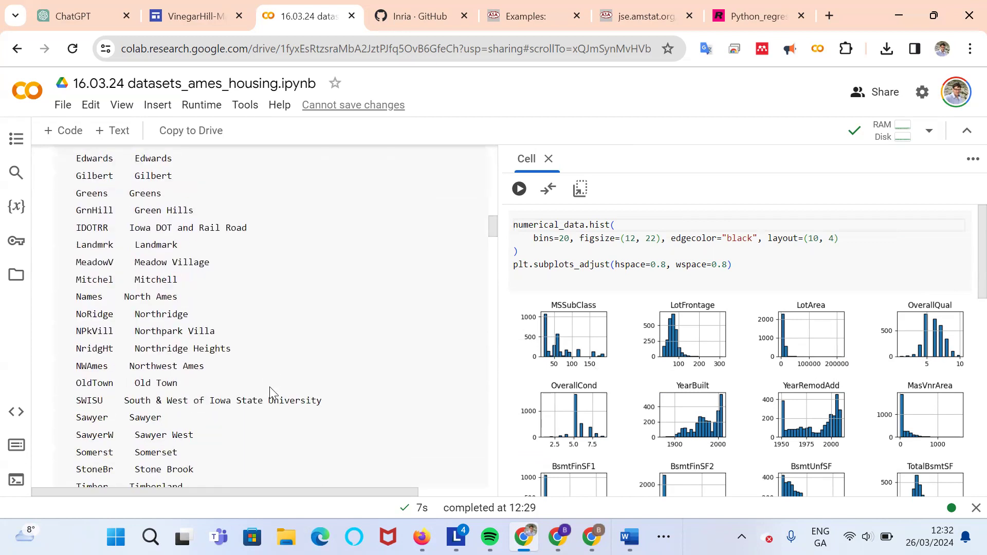
scroll("down", 3)
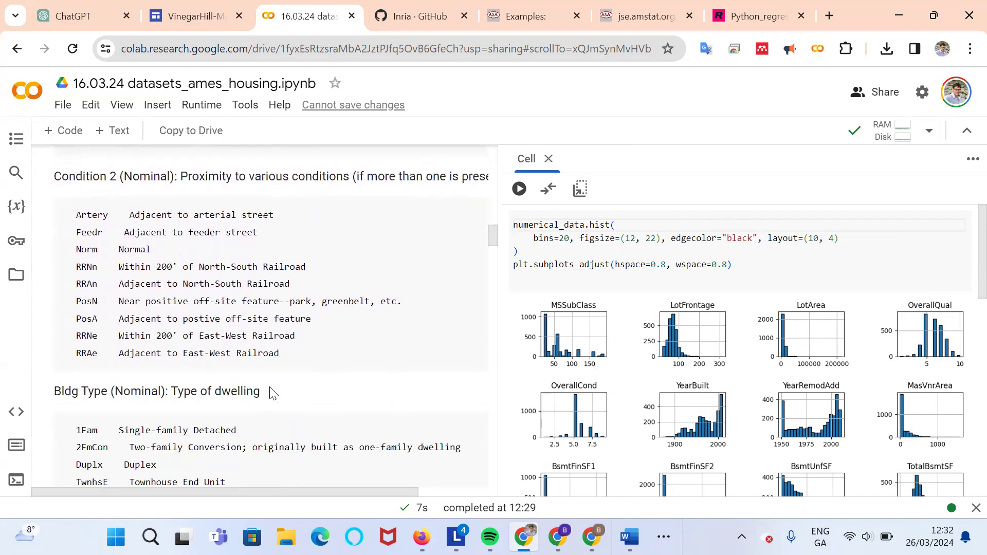
scroll("down", 3)
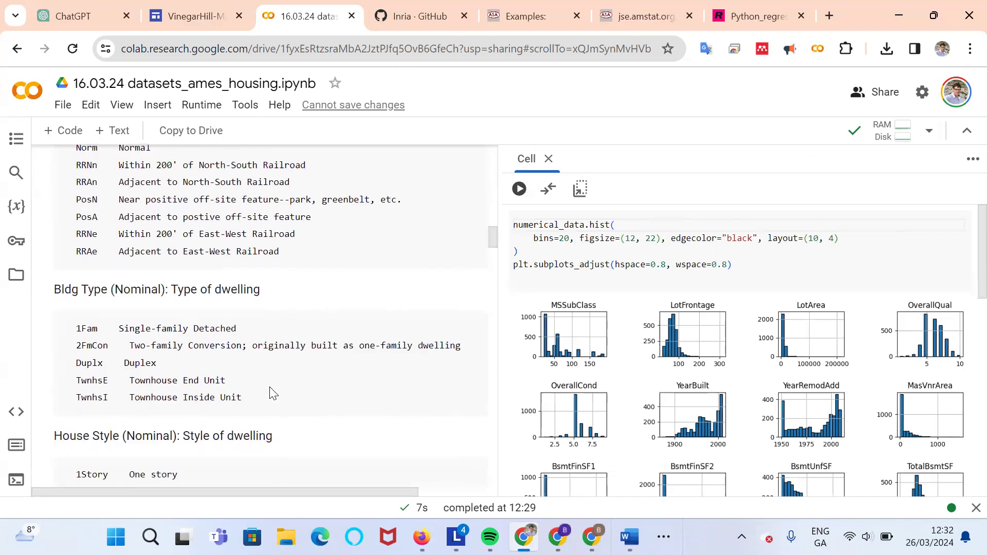
scroll("down", 3)
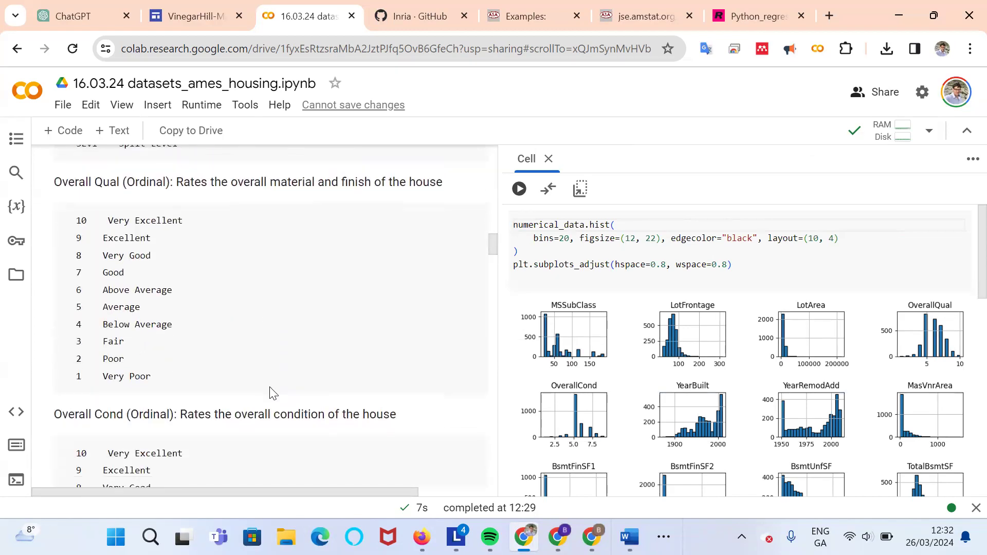
mouse_move(148, 208)
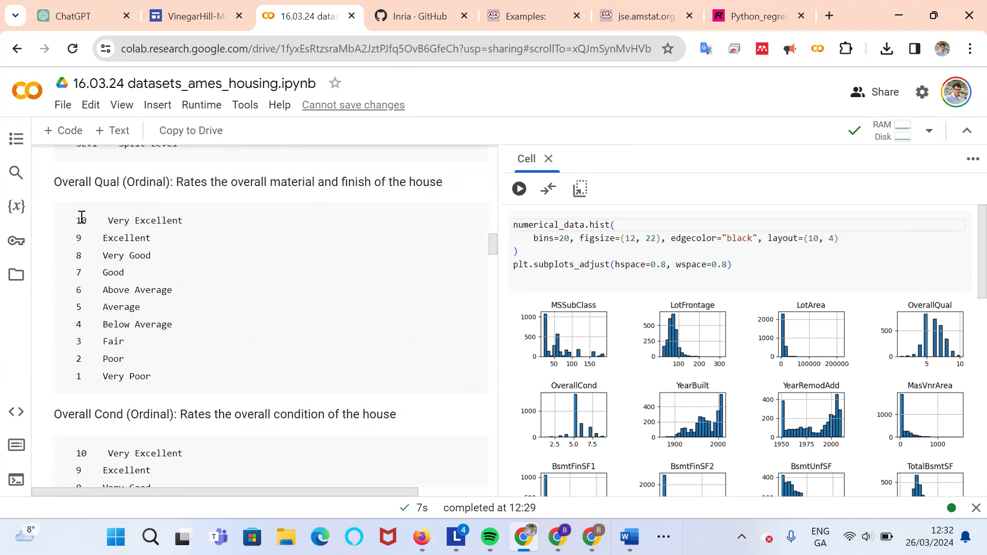
mouse_move(122, 275)
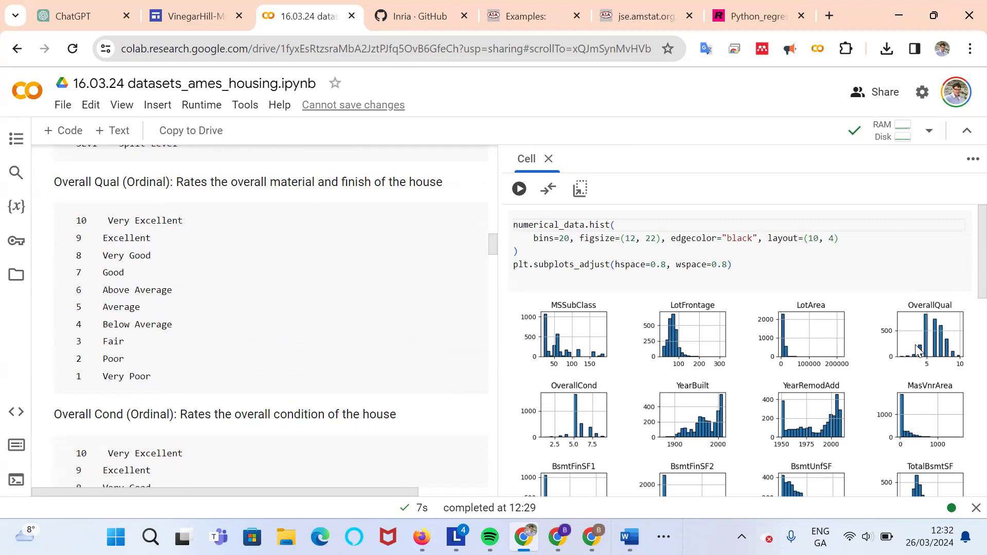
mouse_move(959, 363)
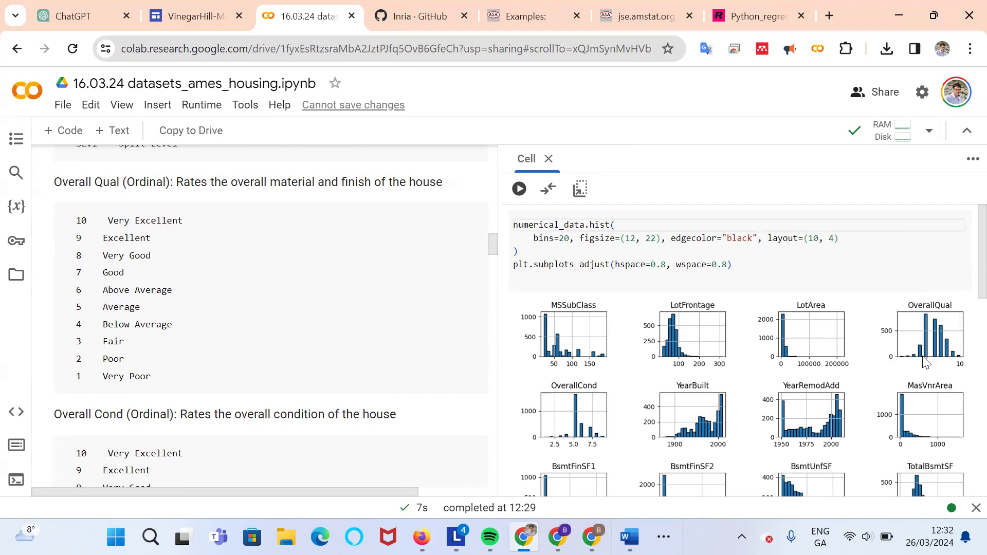
scroll("down", 3)
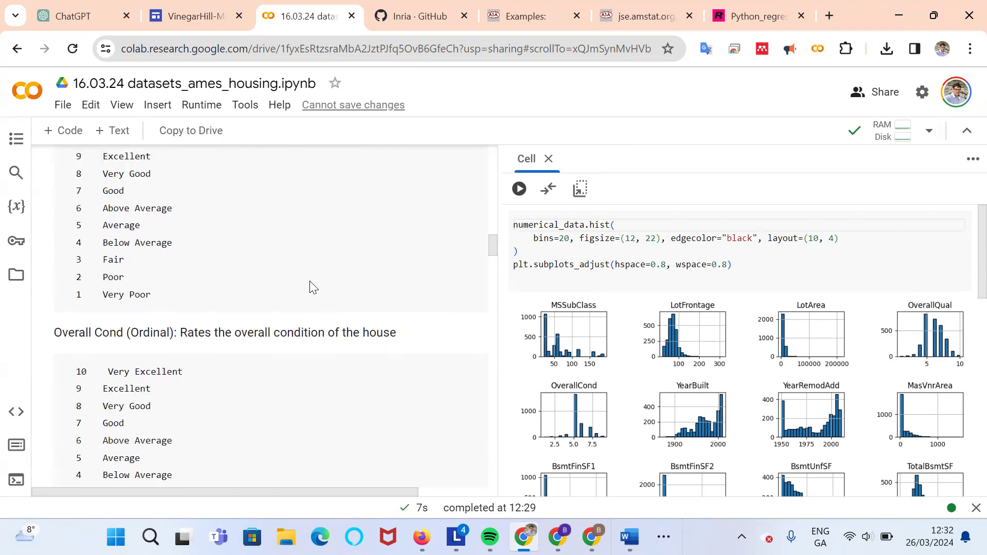
scroll("down", 3)
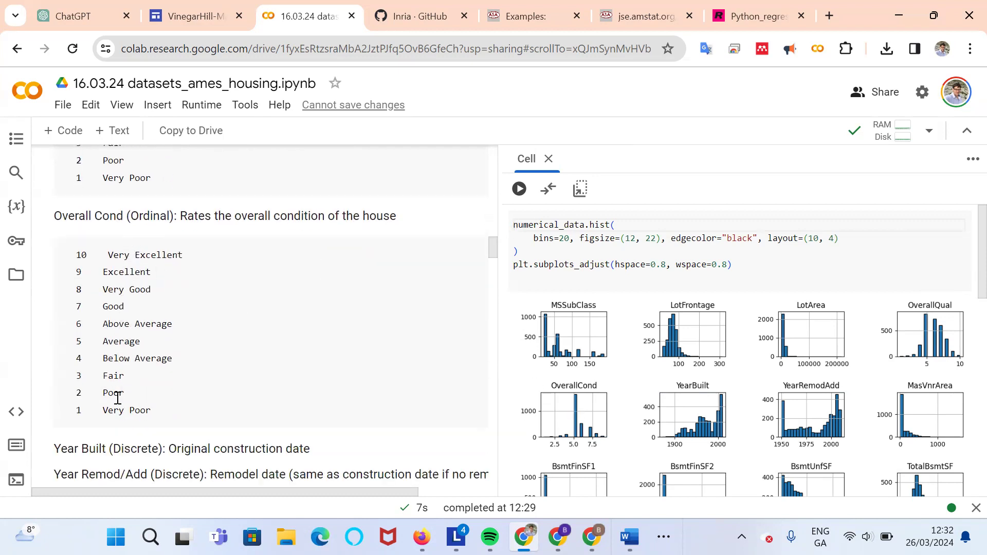
mouse_move(847, 358)
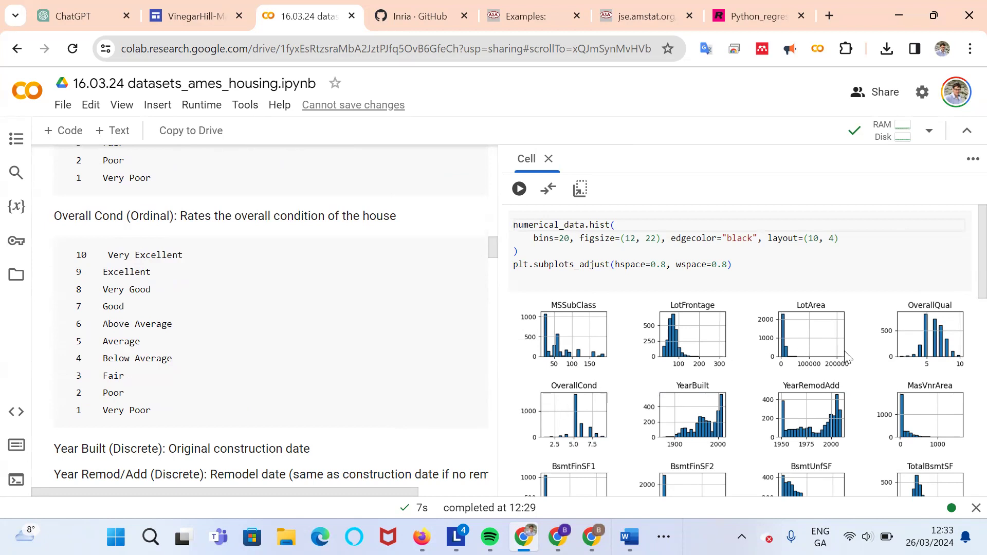
mouse_move(568, 422)
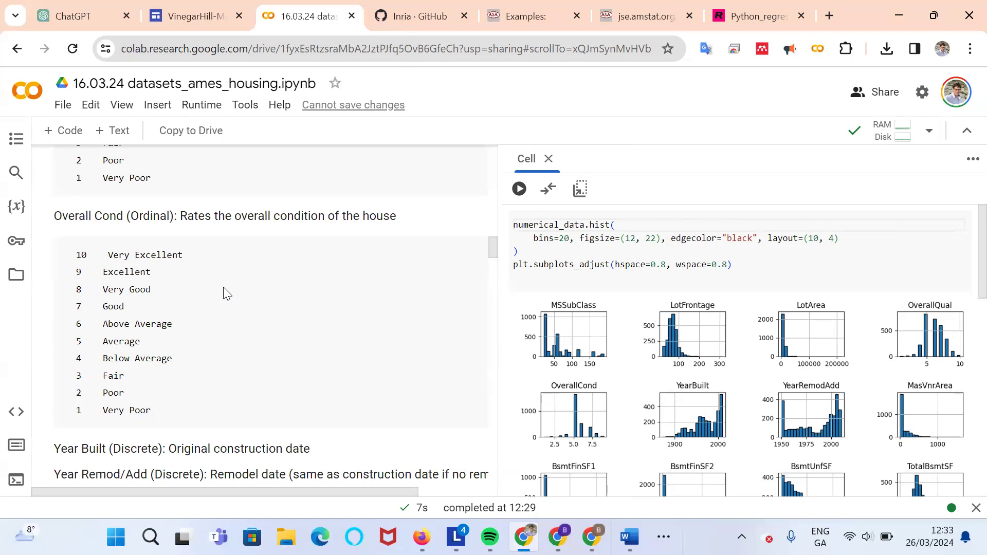
mouse_move(720, 426)
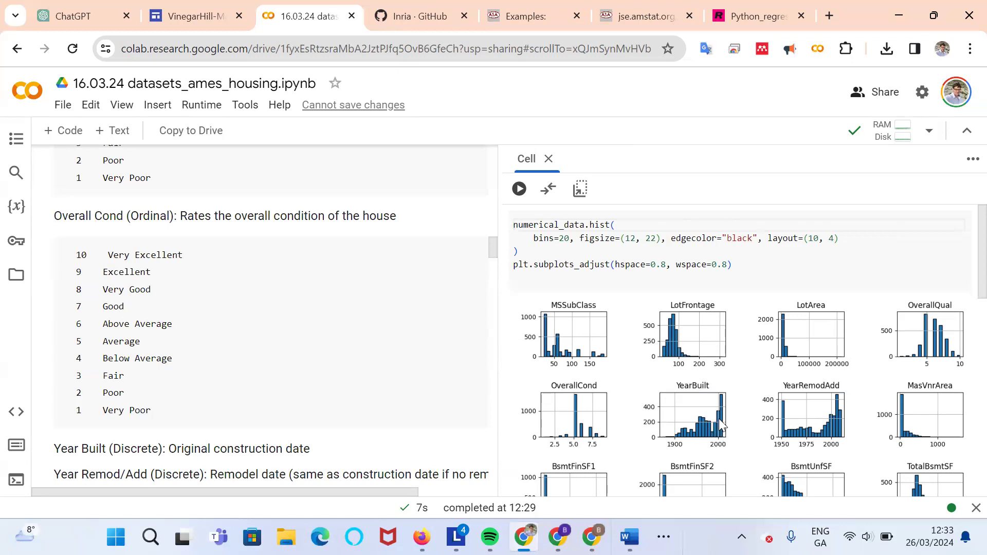
mouse_move(725, 410)
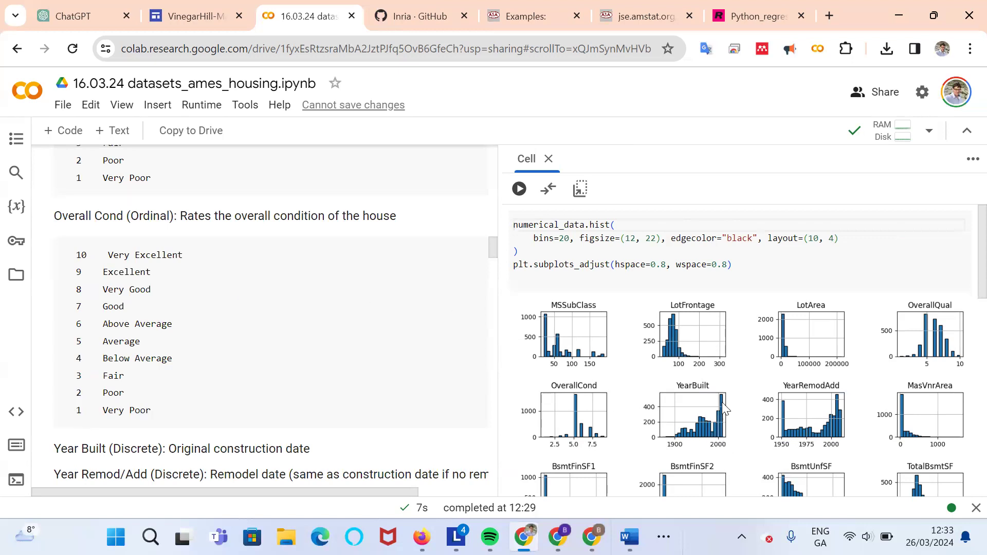
mouse_move(724, 420)
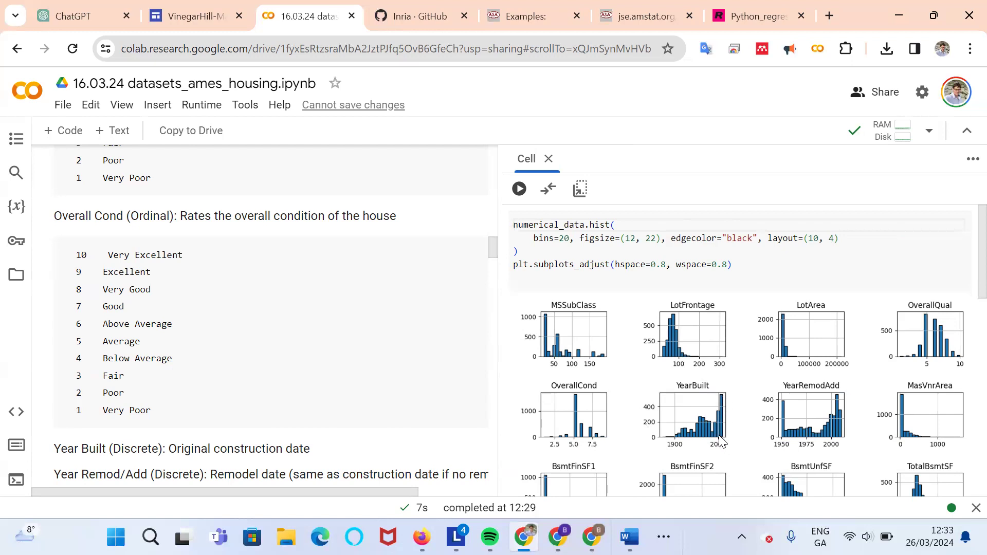
mouse_move(728, 395)
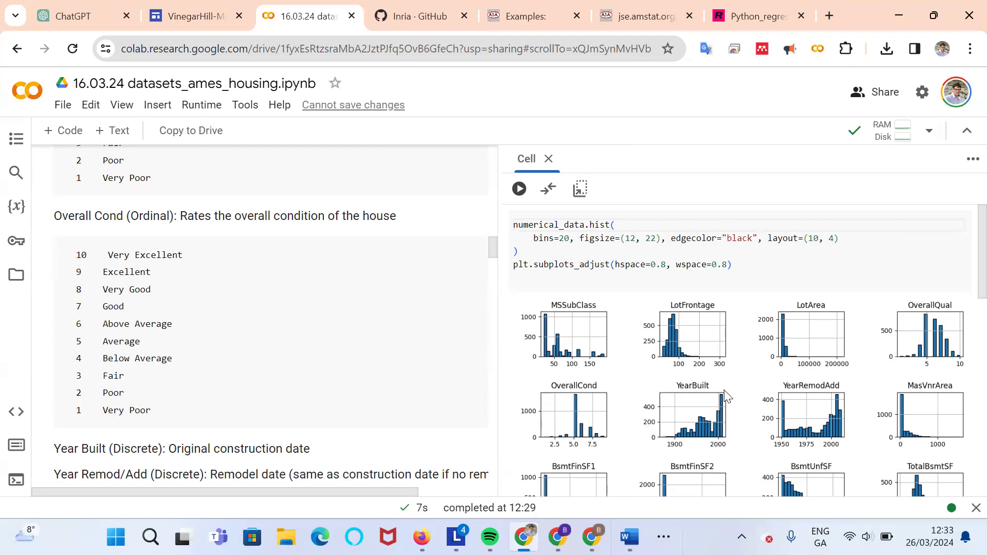
mouse_move(721, 407)
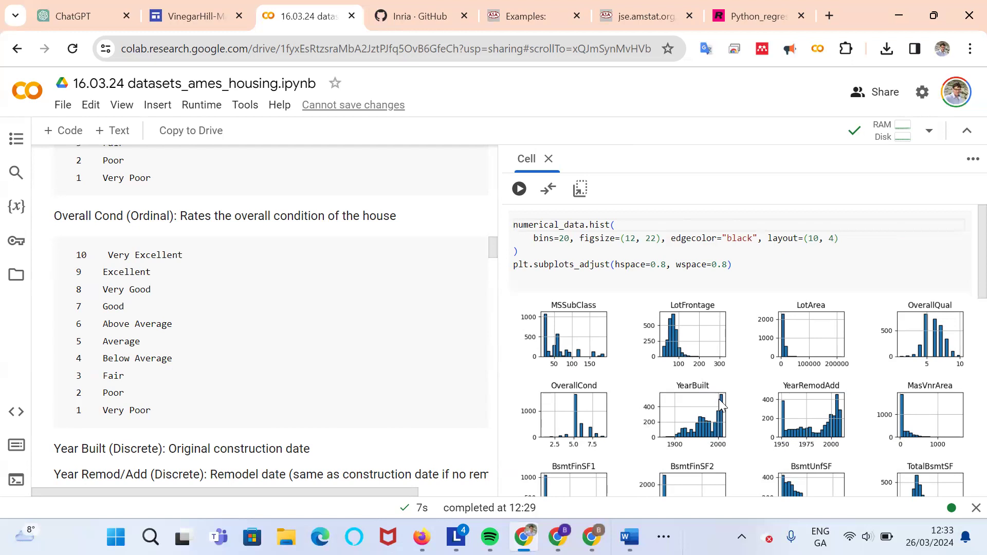
mouse_move(728, 420)
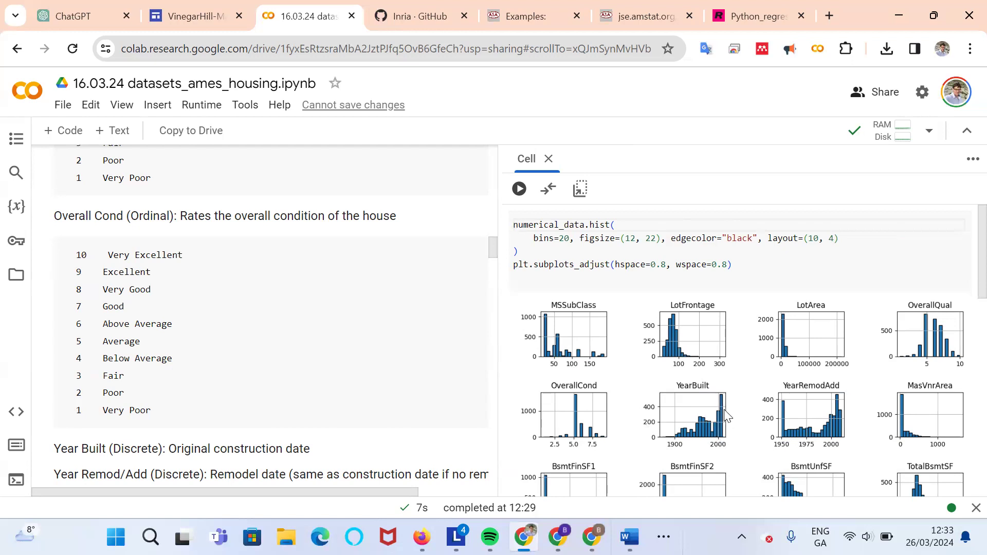
mouse_move(714, 431)
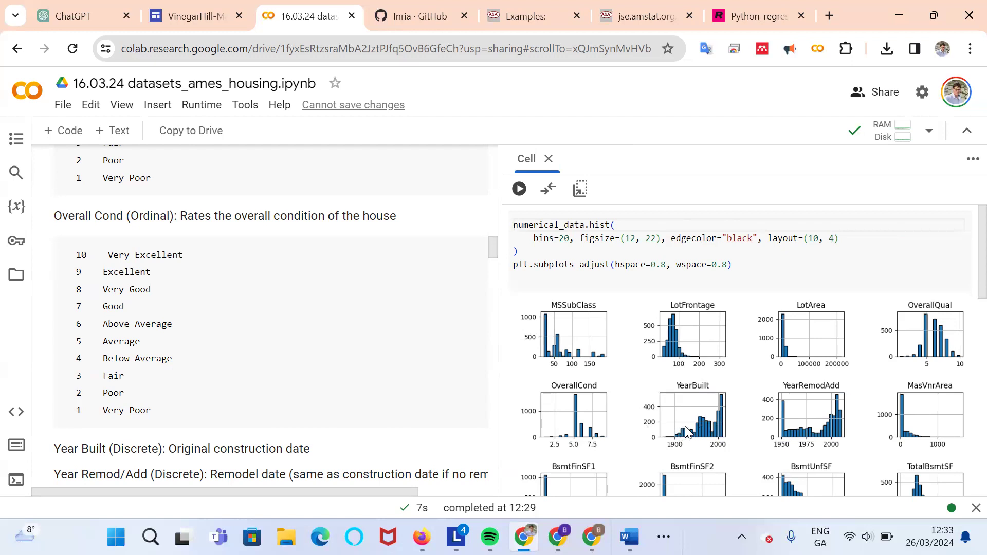
mouse_move(691, 438)
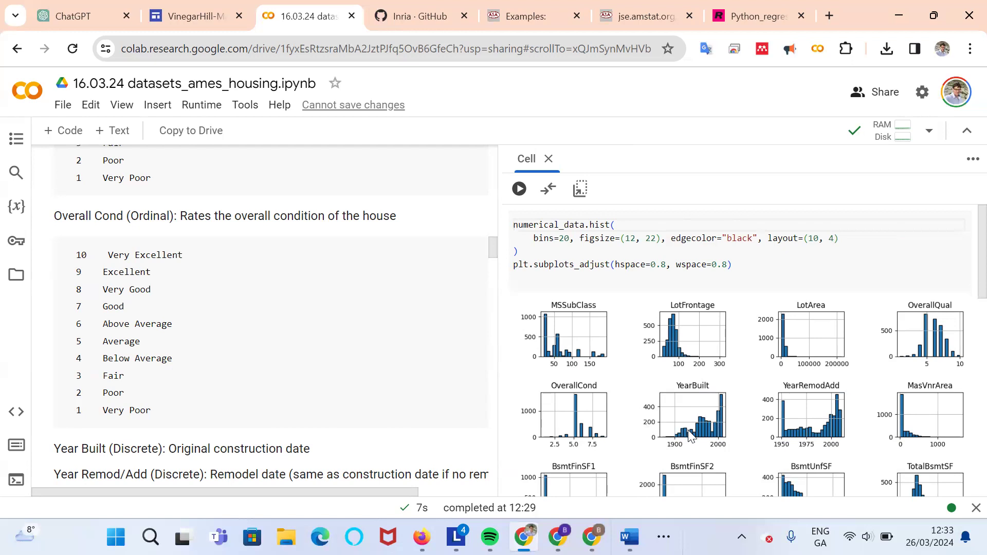
mouse_move(695, 438)
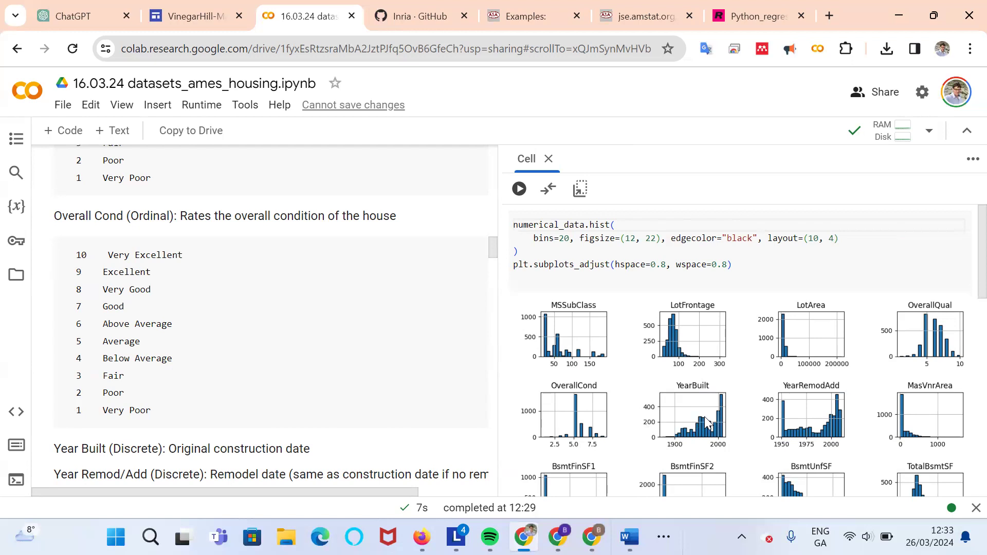
mouse_move(714, 430)
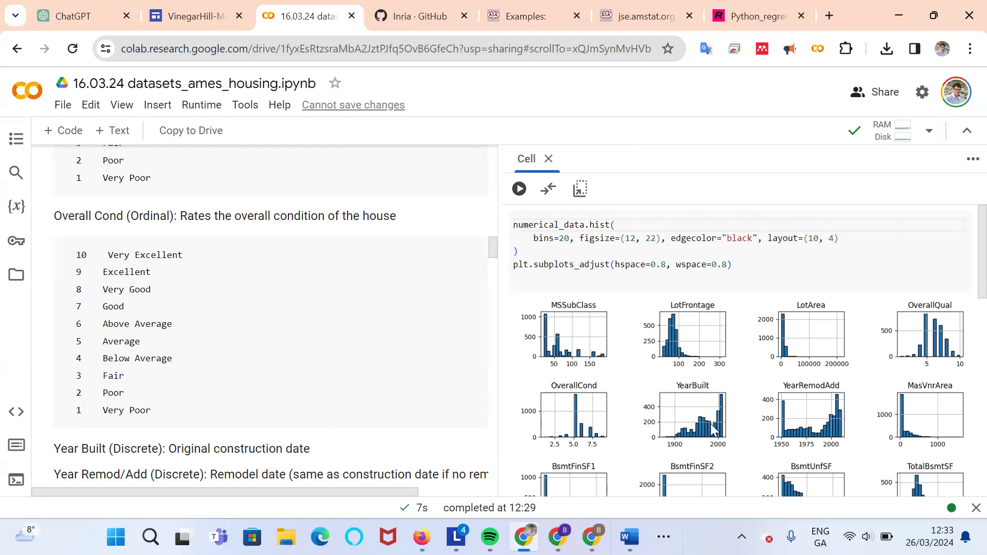
mouse_move(712, 438)
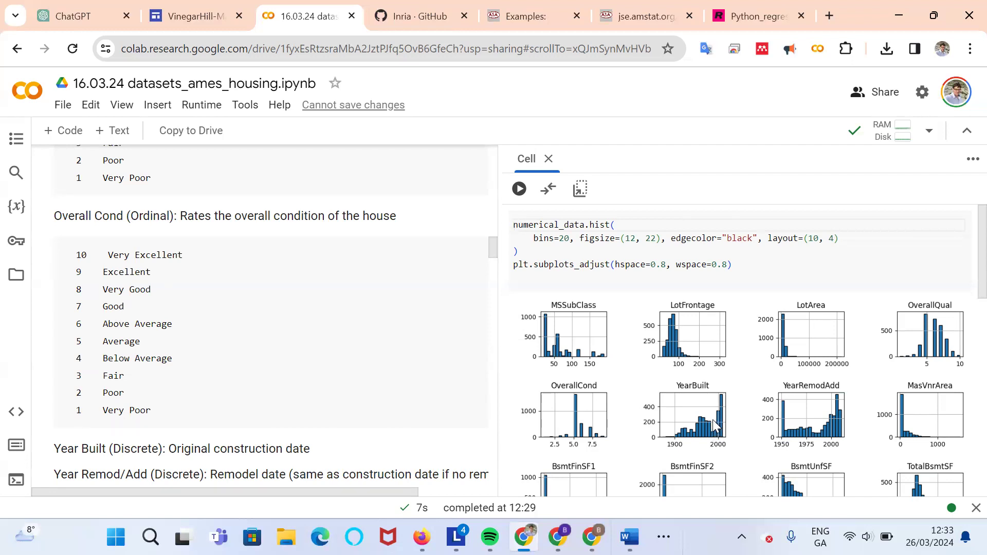
mouse_move(717, 441)
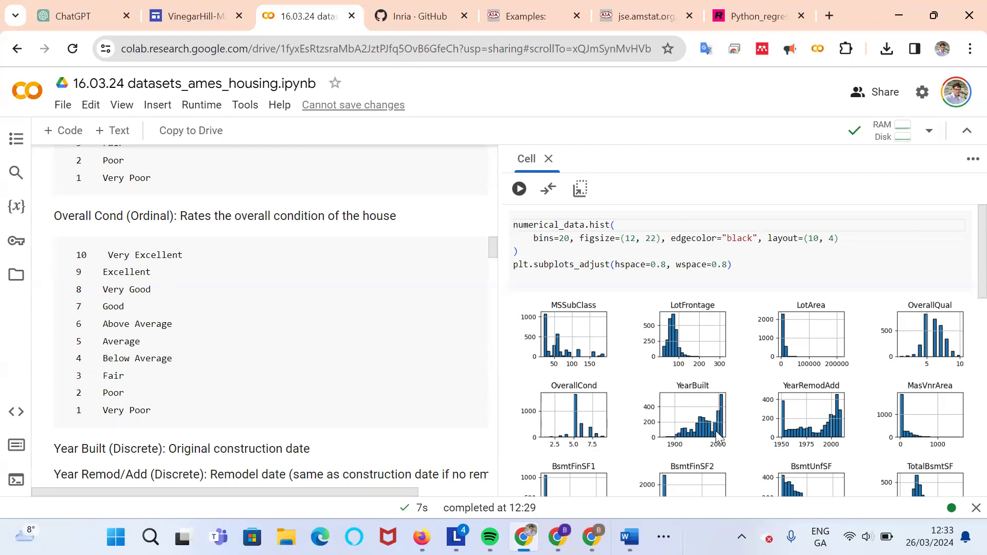
mouse_move(721, 442)
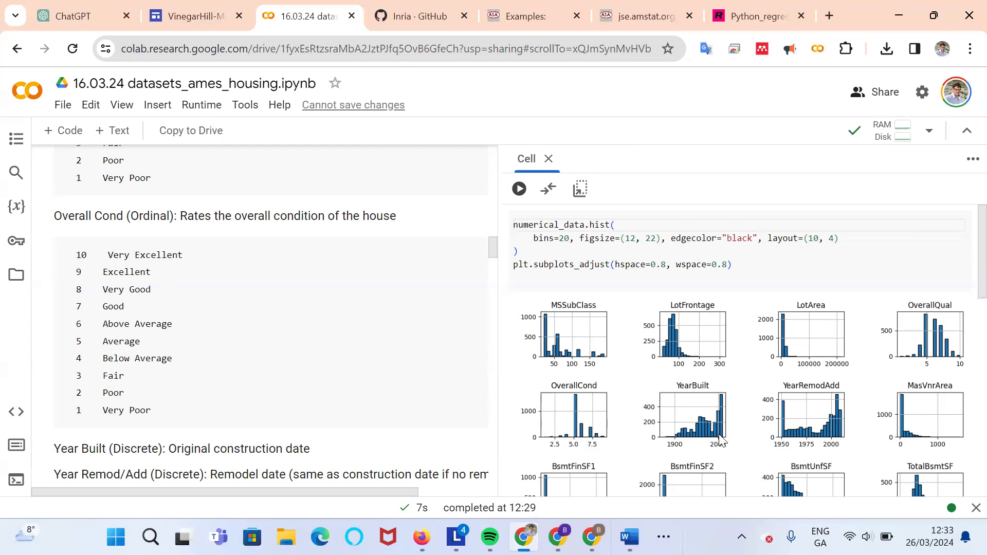
mouse_move(716, 440)
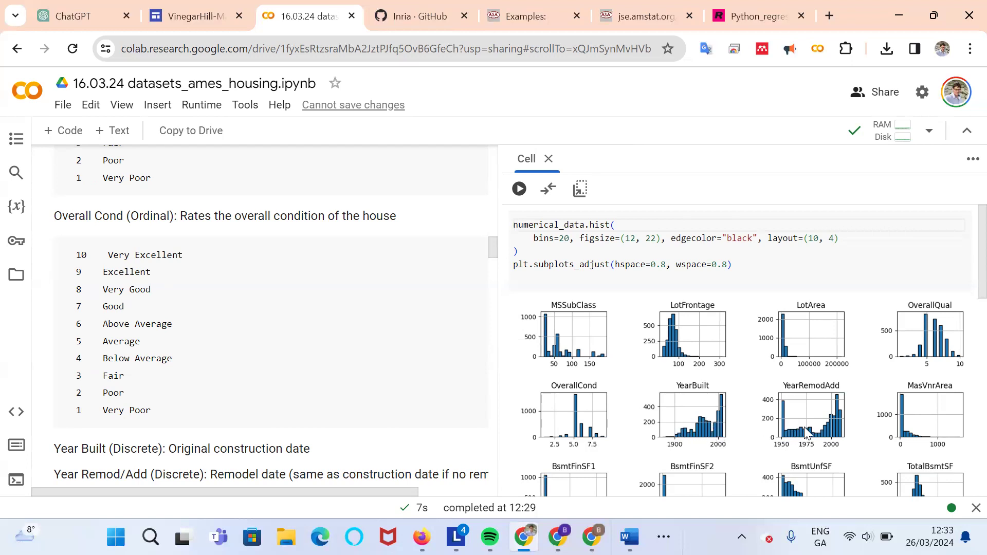
mouse_move(247, 336)
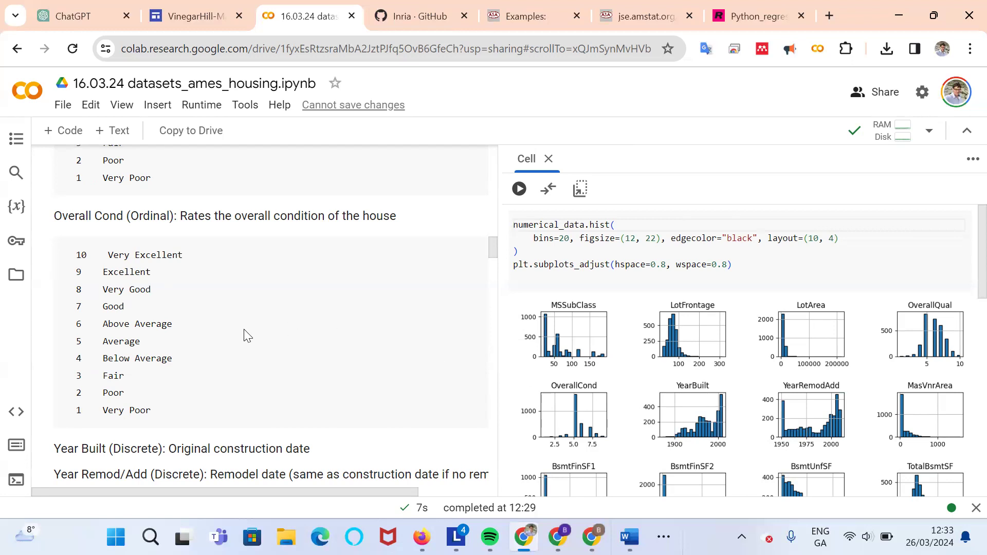
scroll("down", 3)
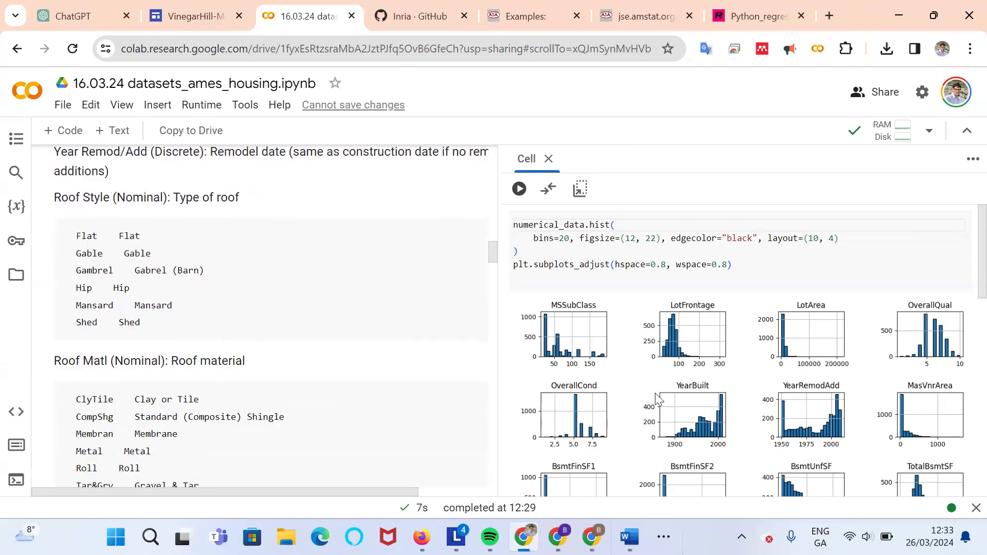
scroll("down", 3)
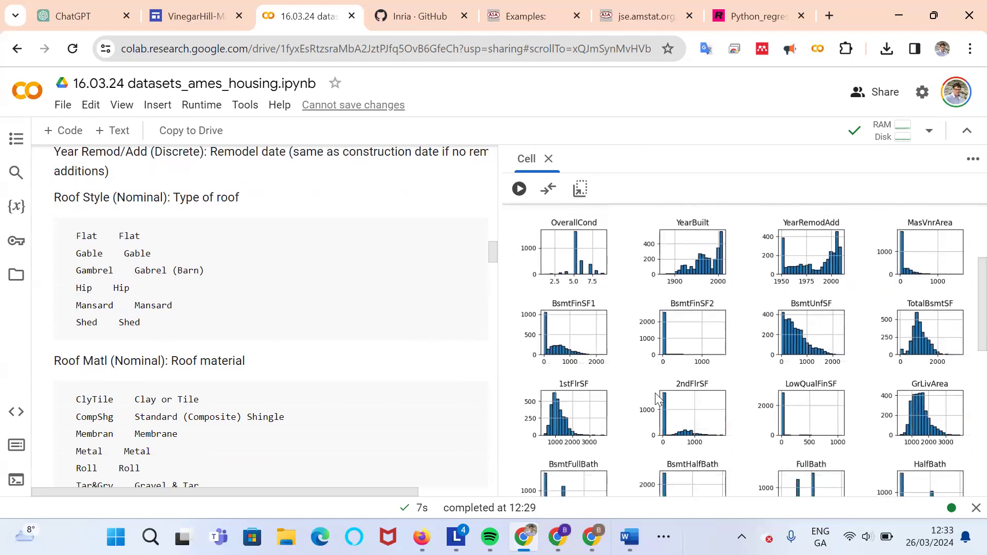
scroll("down", 3)
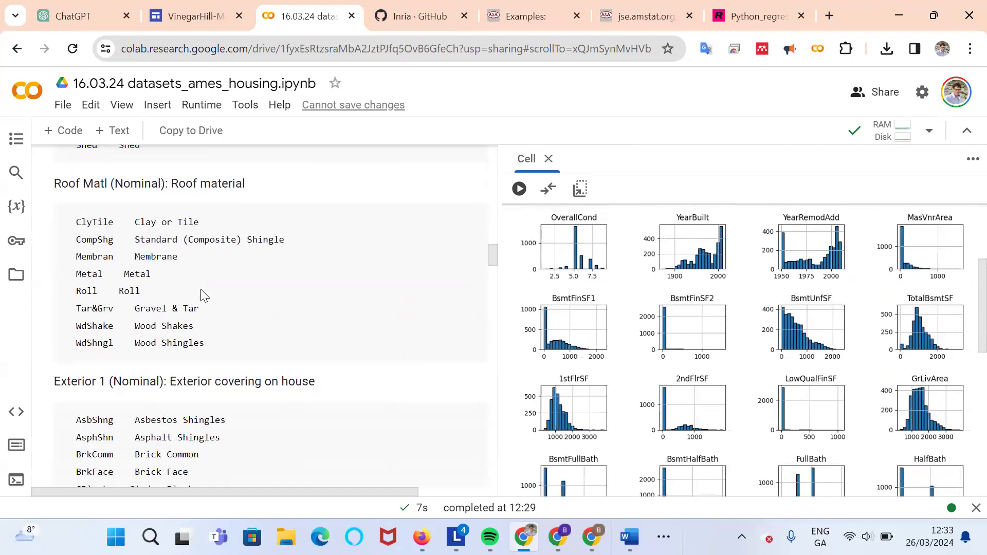
mouse_move(640, 378)
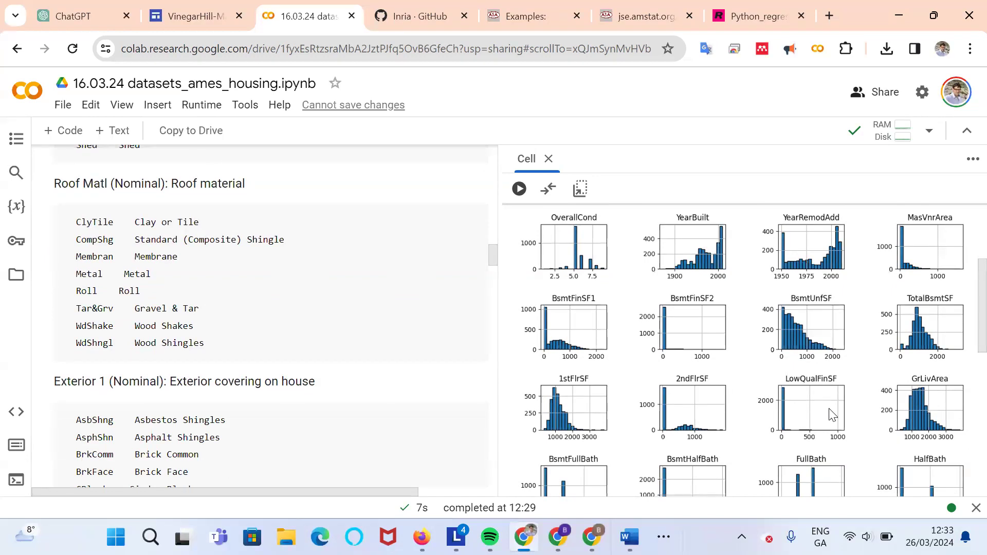
scroll("down", 3)
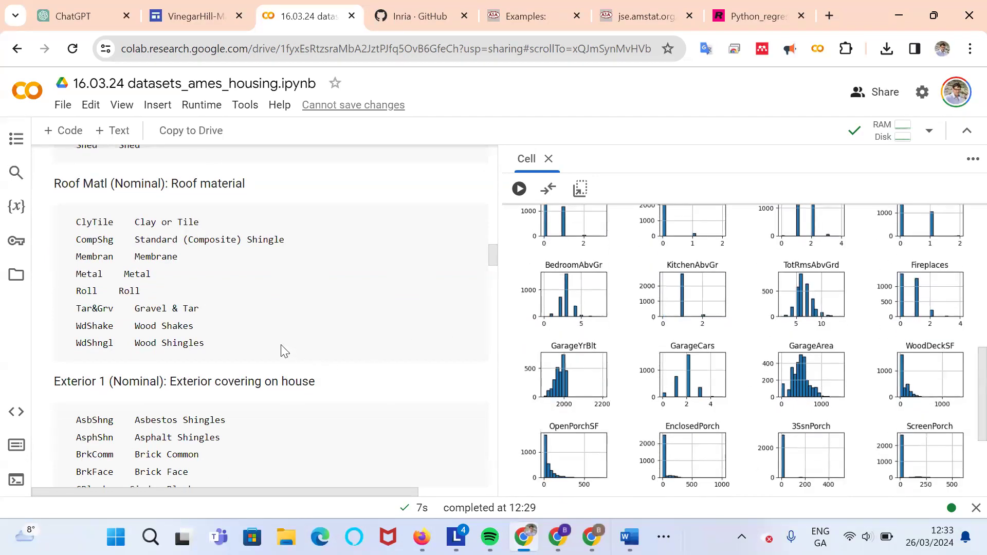
- Scroll the variable documentation down to the Electrical, Gr Liv Area and basement bathroom entries
scroll("down", 3)
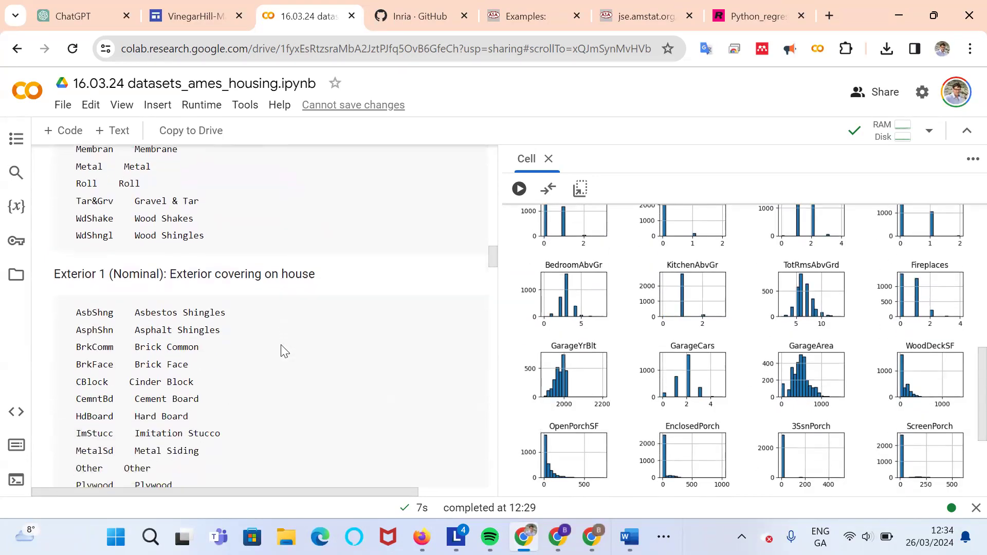
scroll("down", 3)
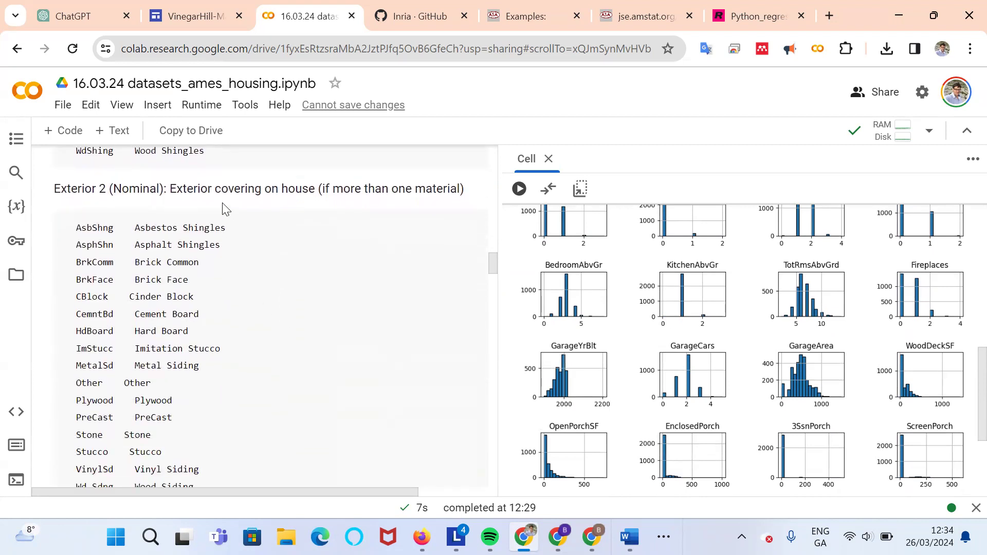
mouse_move(200, 310)
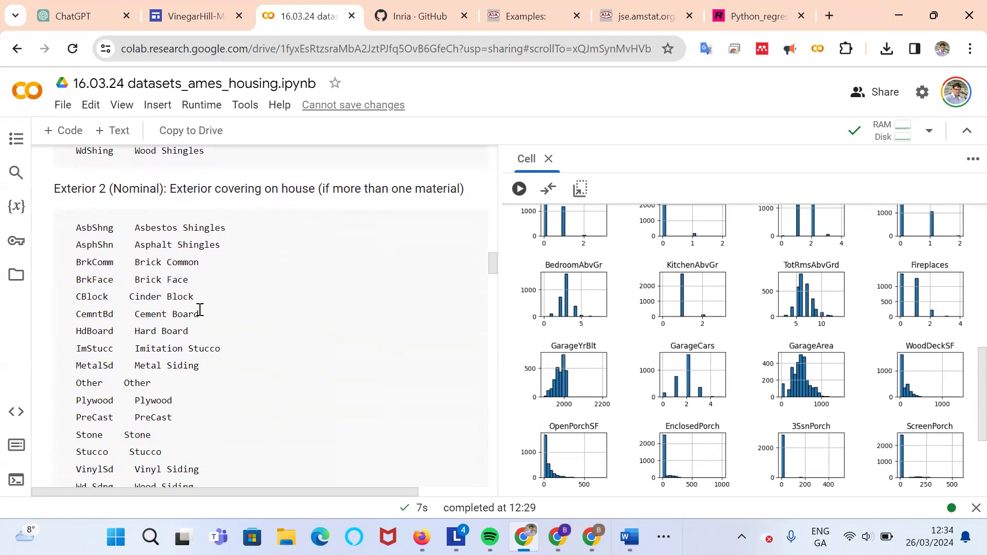
mouse_move(92, 276)
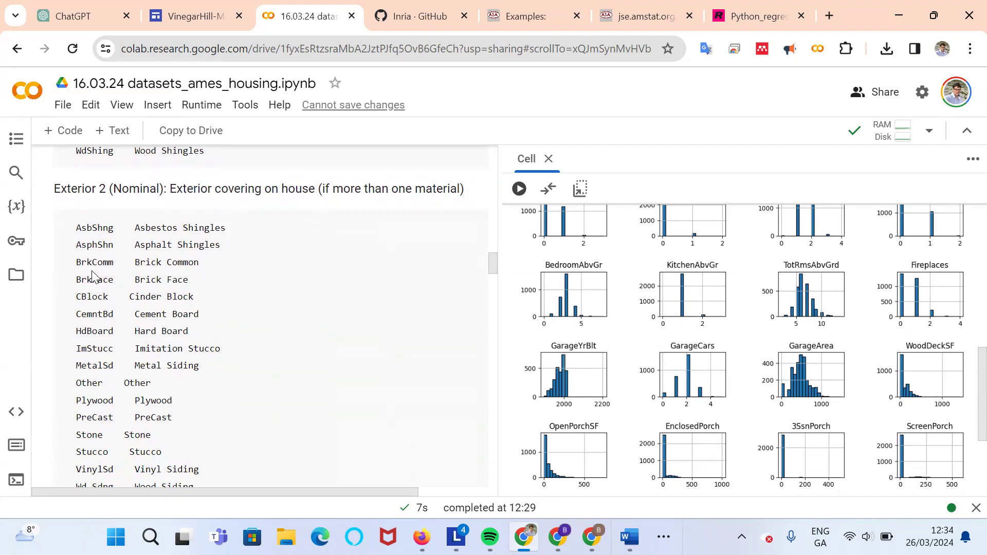
scroll("down", 3)
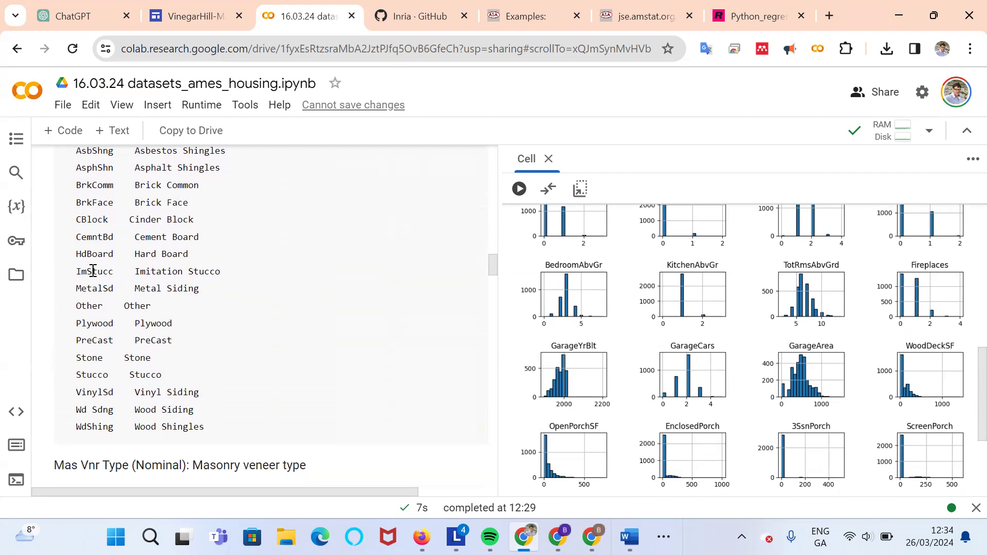
scroll("down", 3)
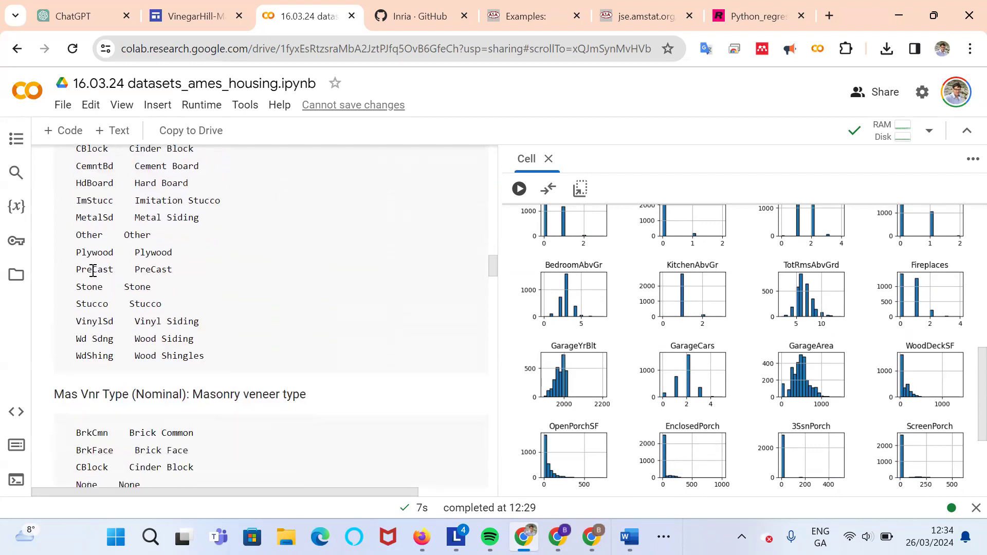
mouse_move(134, 292)
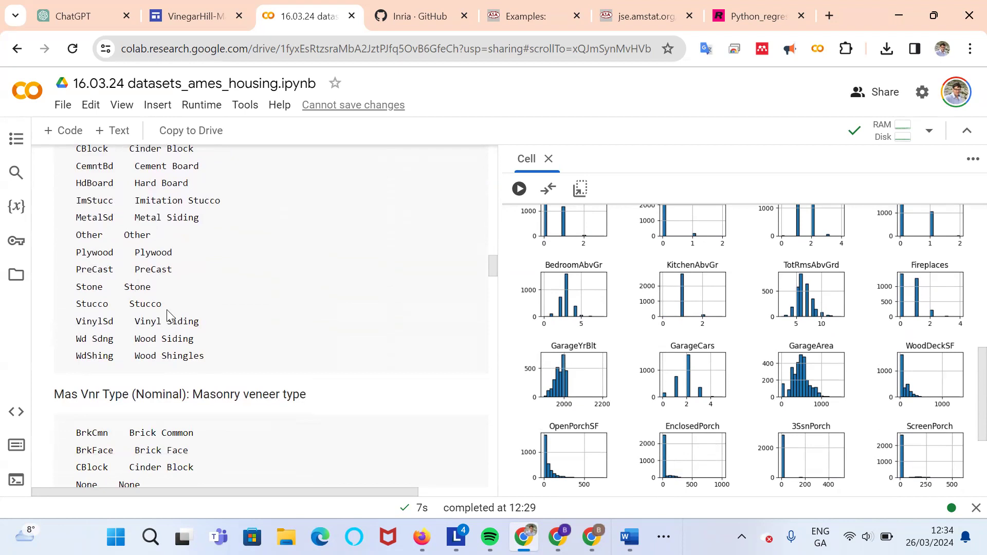
scroll("down", 3)
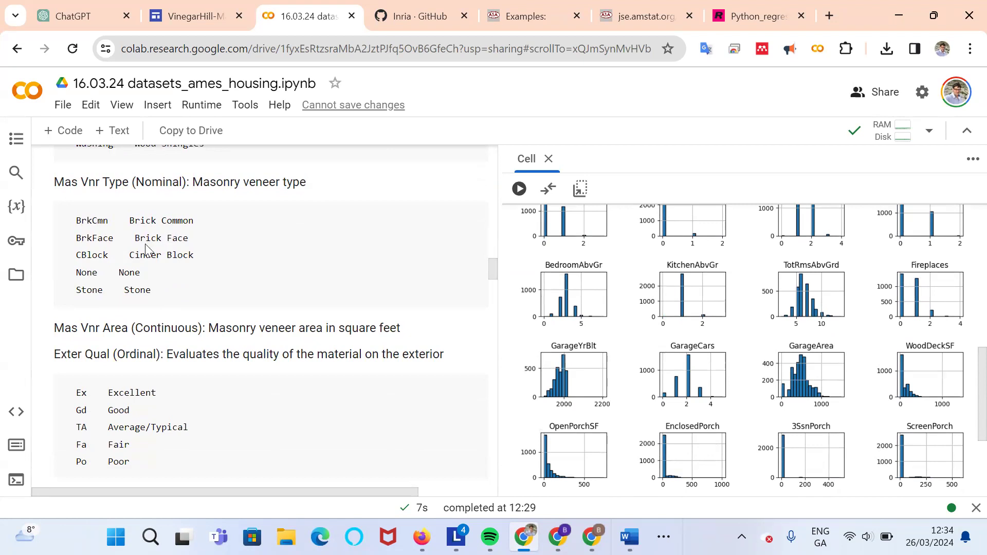
mouse_move(156, 272)
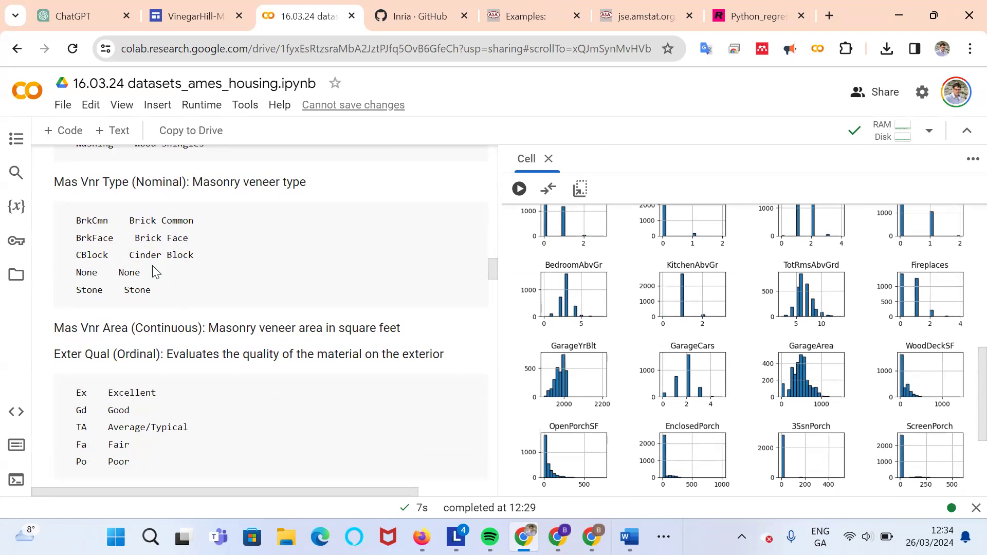
scroll("down", 3)
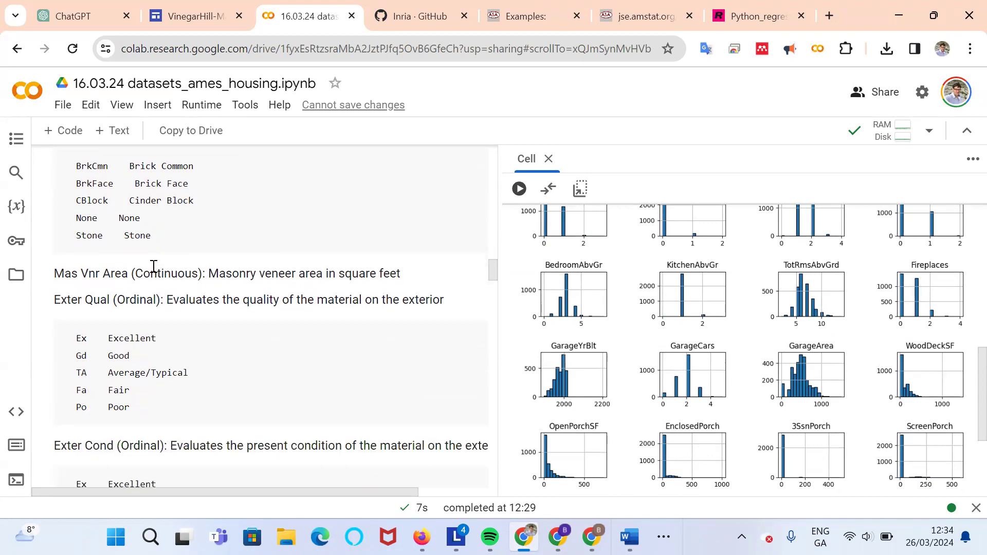
scroll("down", 3)
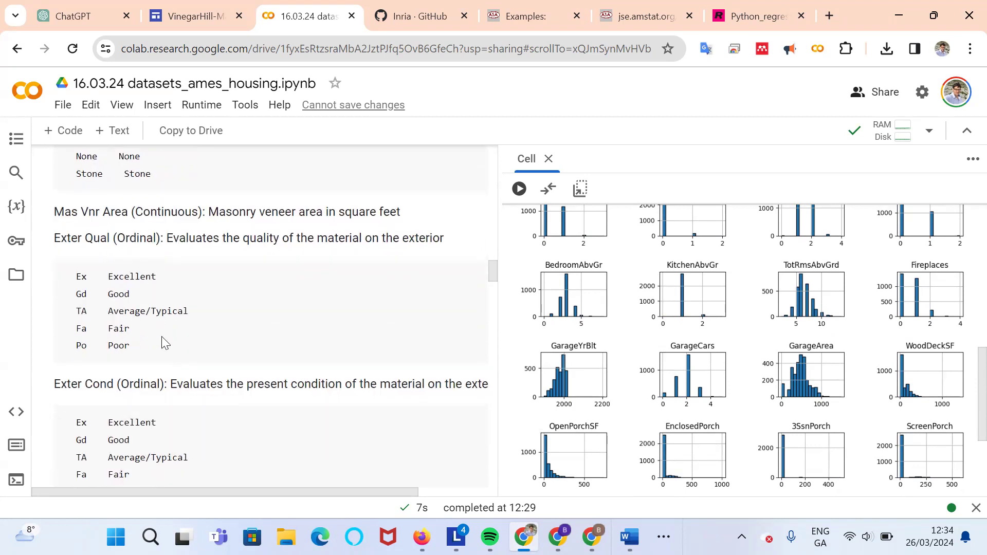
mouse_move(149, 192)
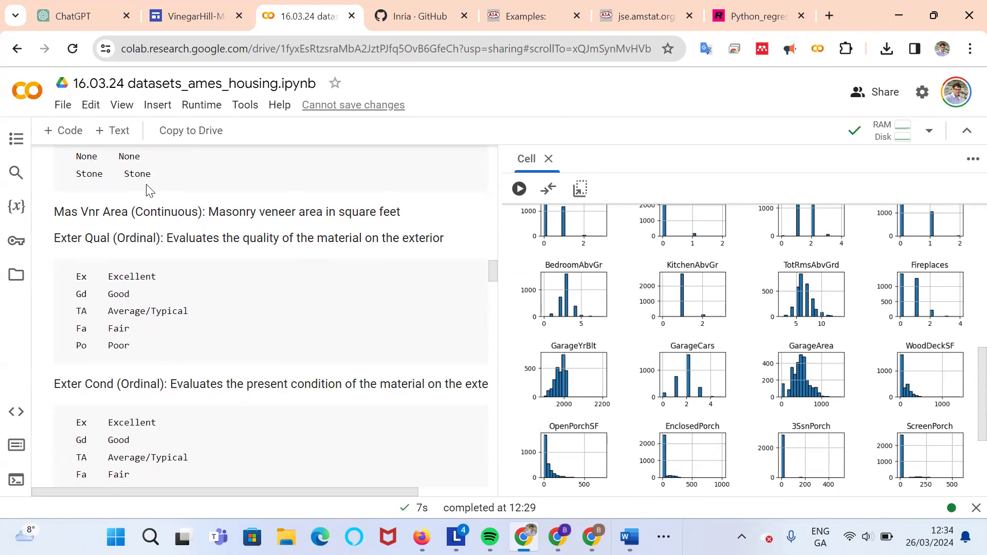
mouse_move(279, 341)
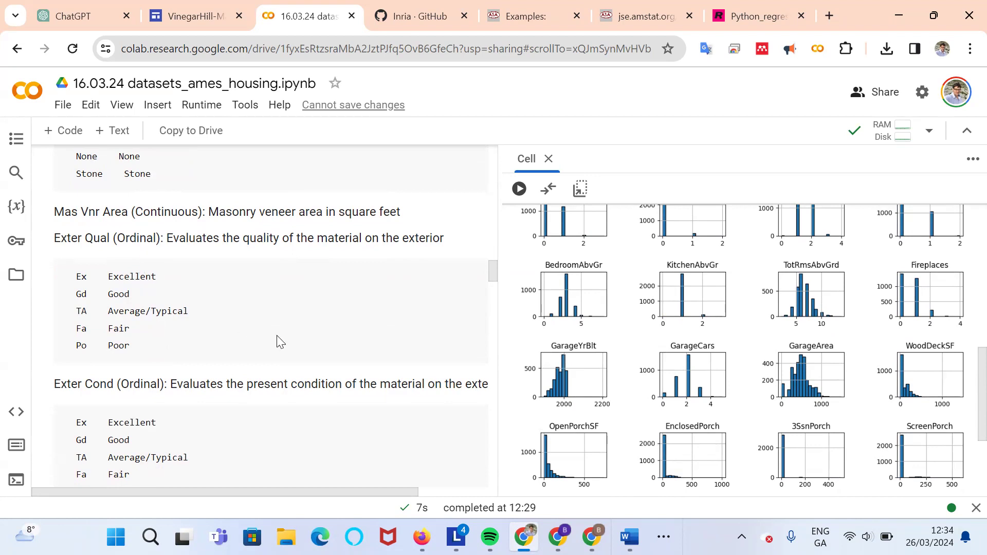
scroll("down", 3)
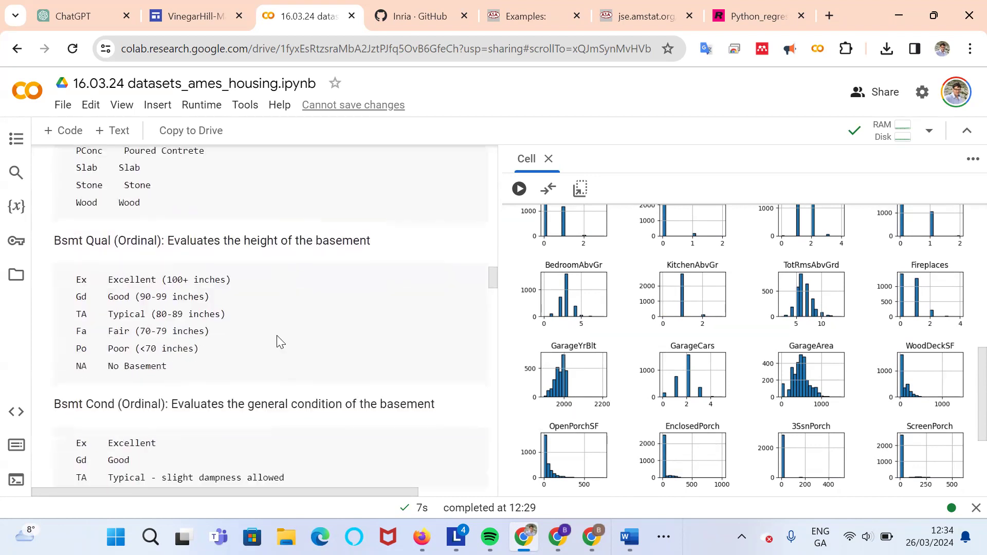
scroll("down", 3)
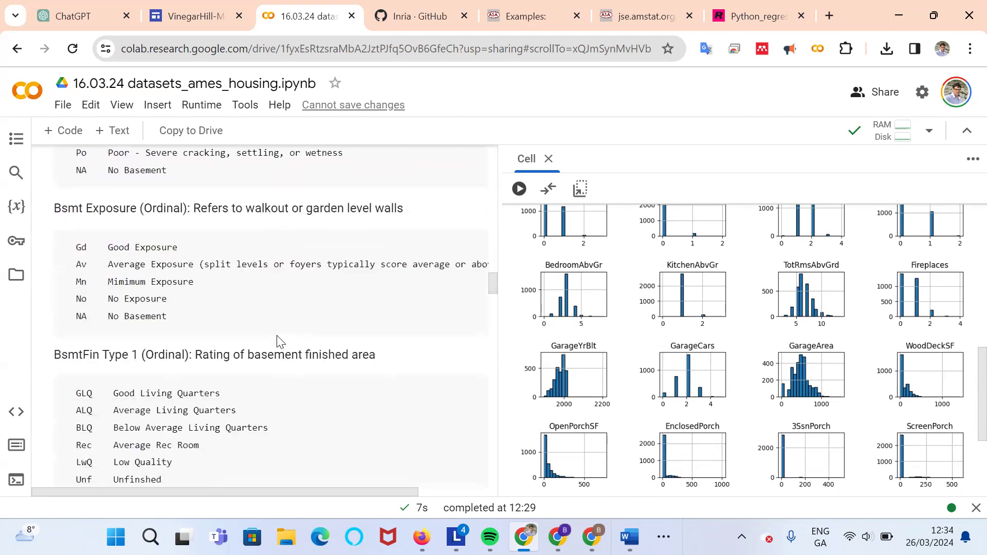
scroll("down", 3)
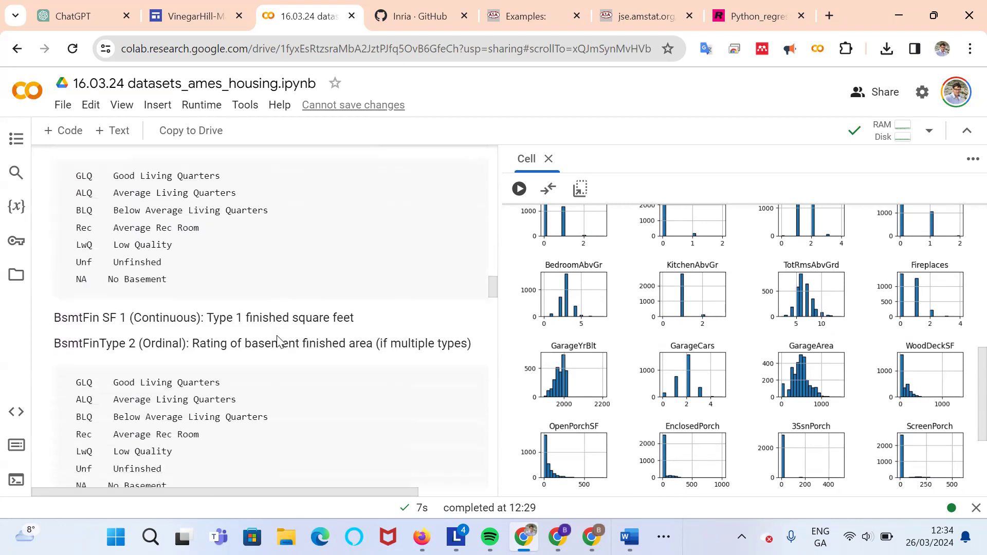
scroll("down", 3)
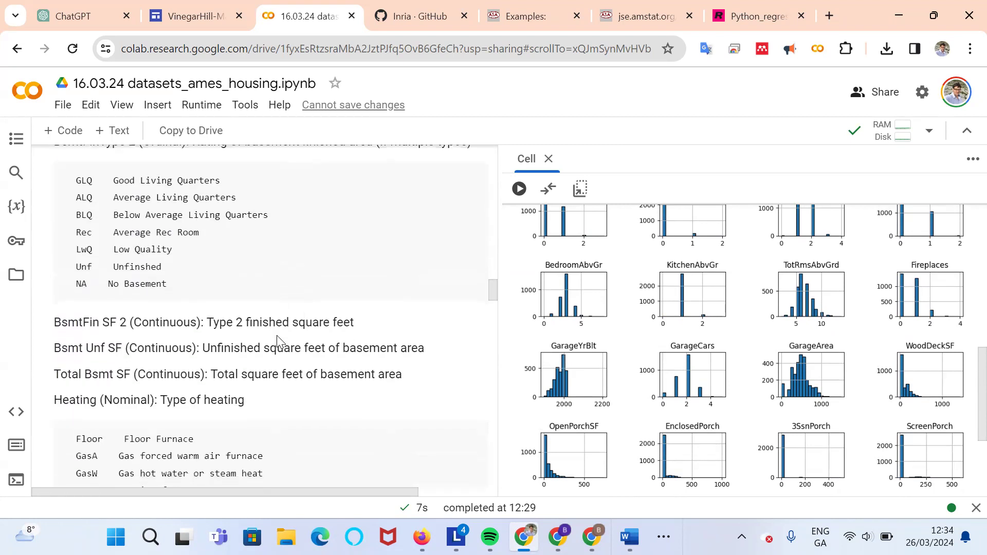
scroll("down", 3)
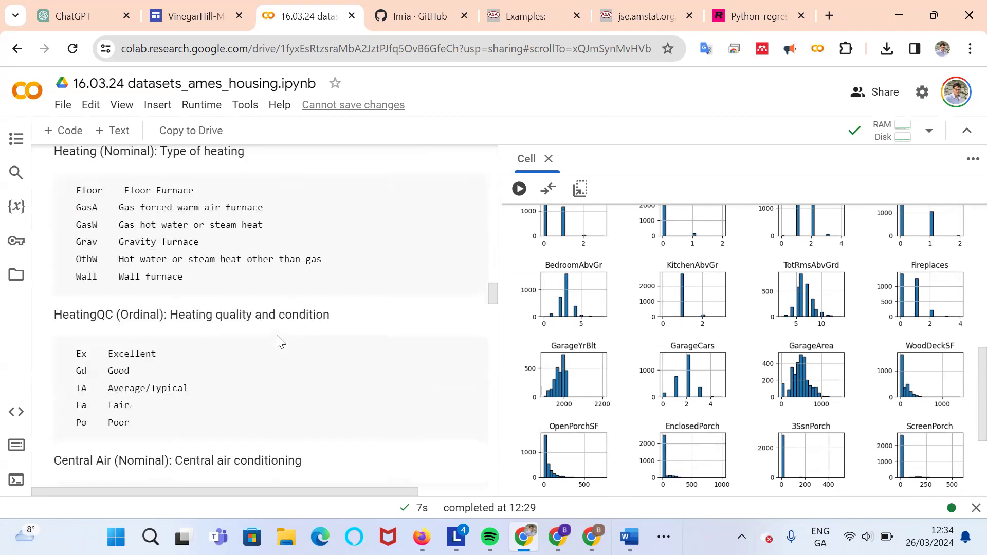
scroll("down", 3)
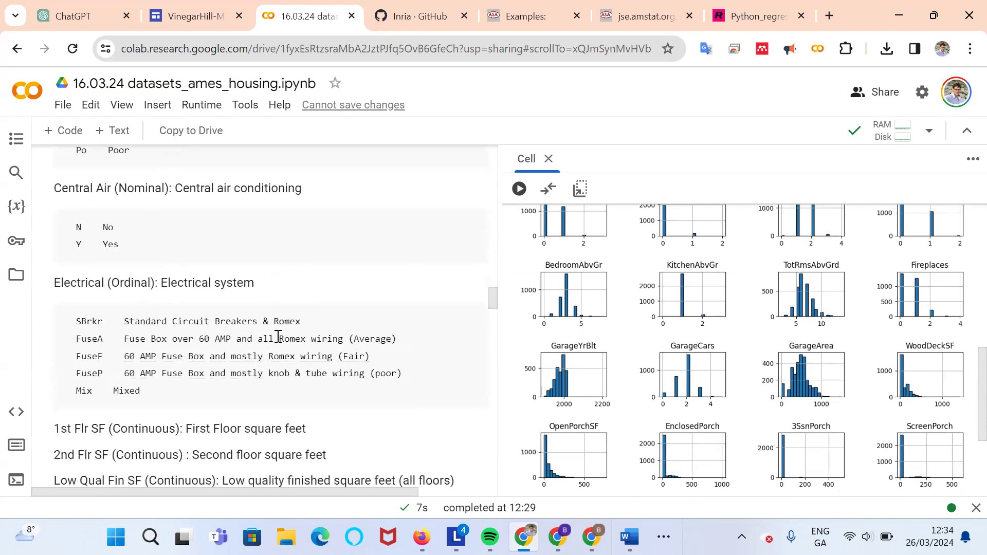
scroll("down", 3)
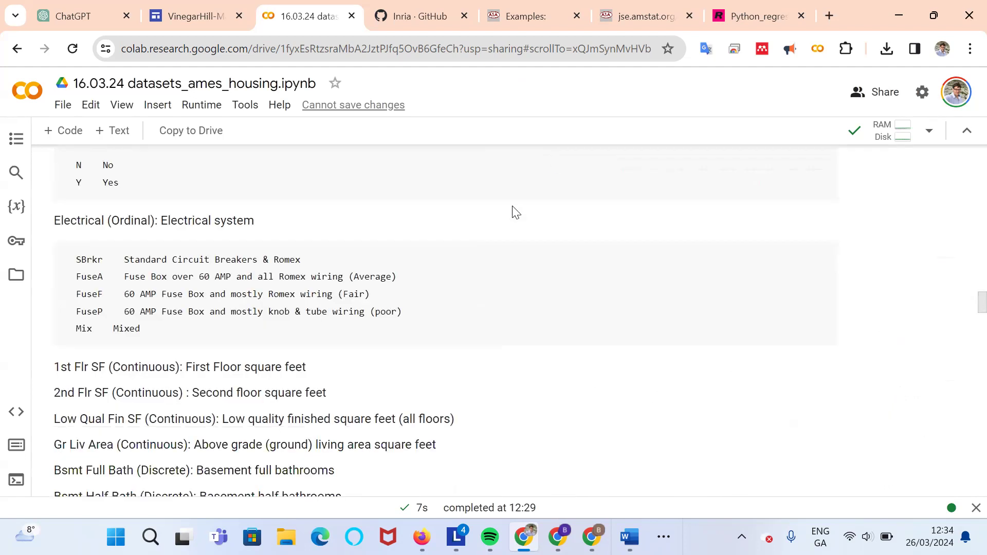
mouse_move(528, 135)
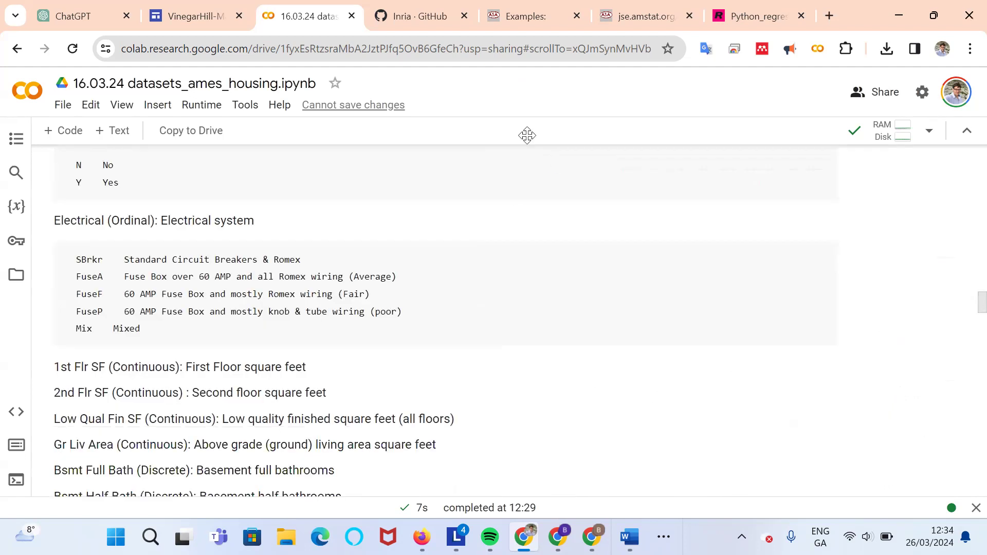
scroll("down", 3)
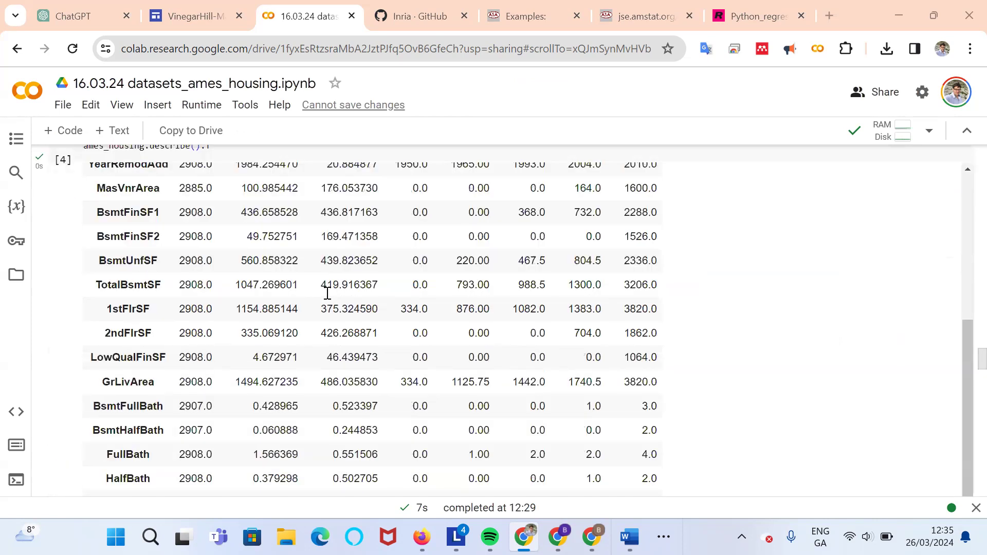
scroll("down", 3)
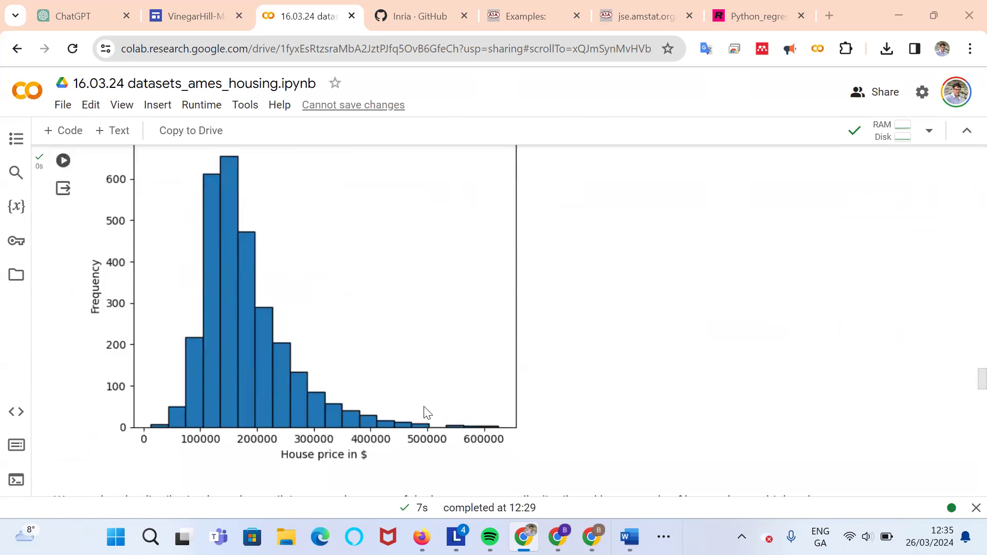
scroll("down", 3)
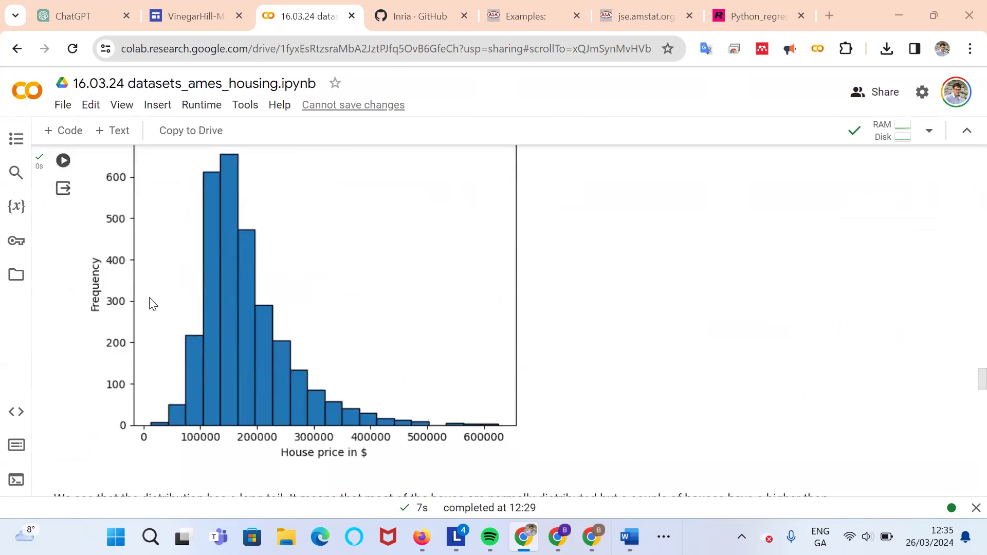
mouse_move(232, 155)
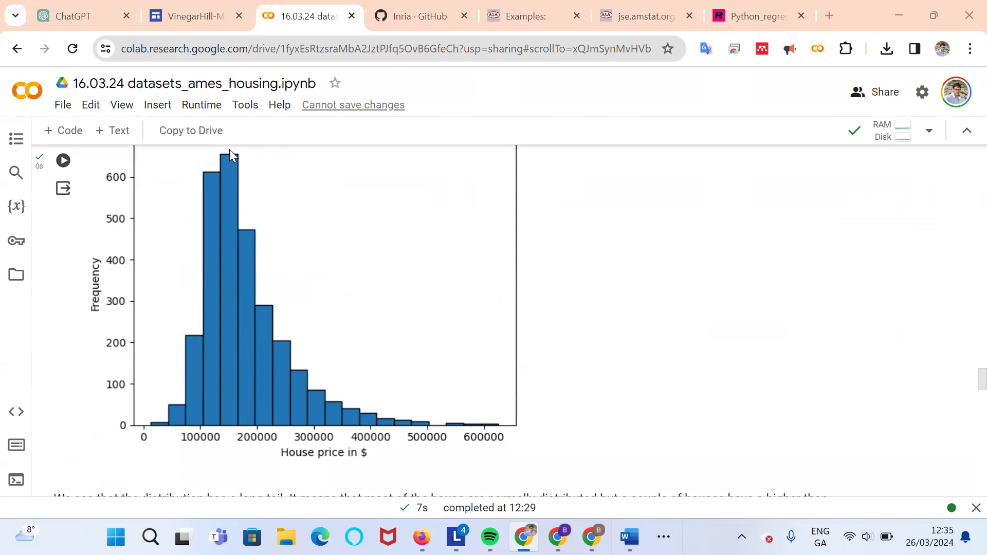
mouse_move(245, 255)
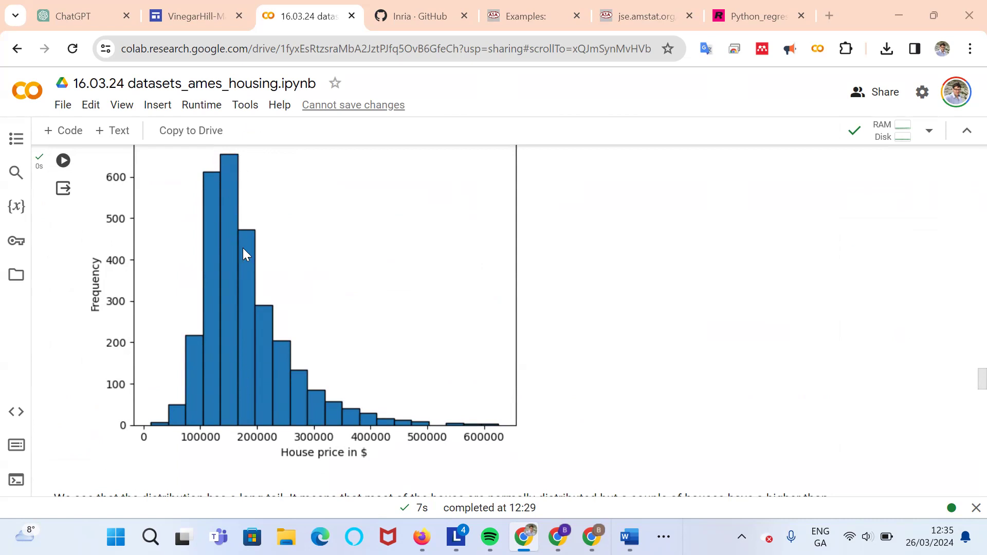
mouse_move(255, 440)
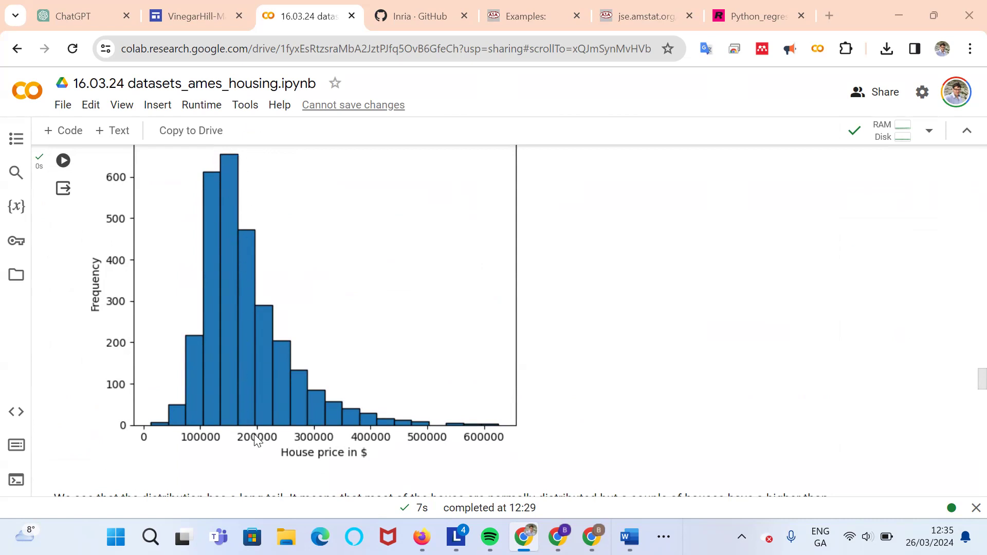
mouse_move(268, 412)
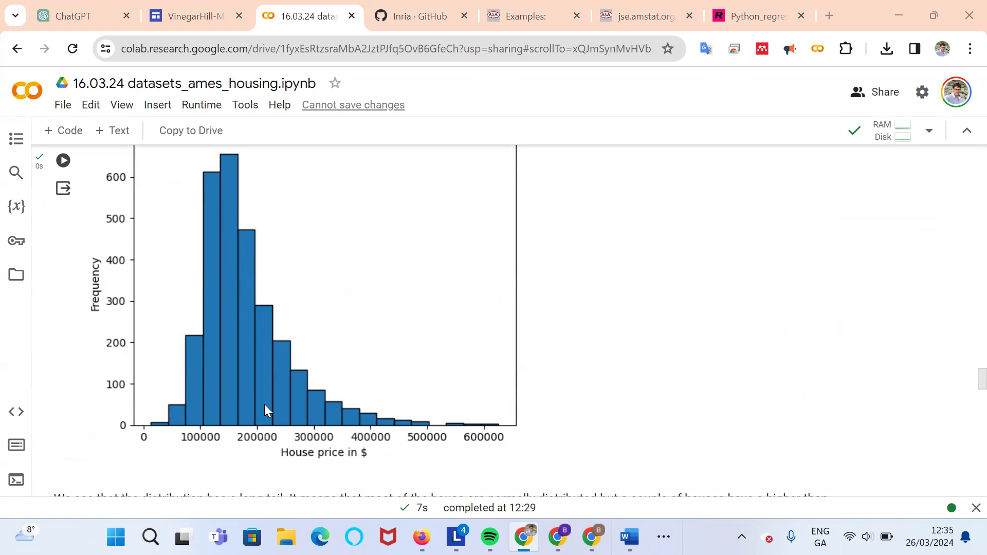
mouse_move(482, 430)
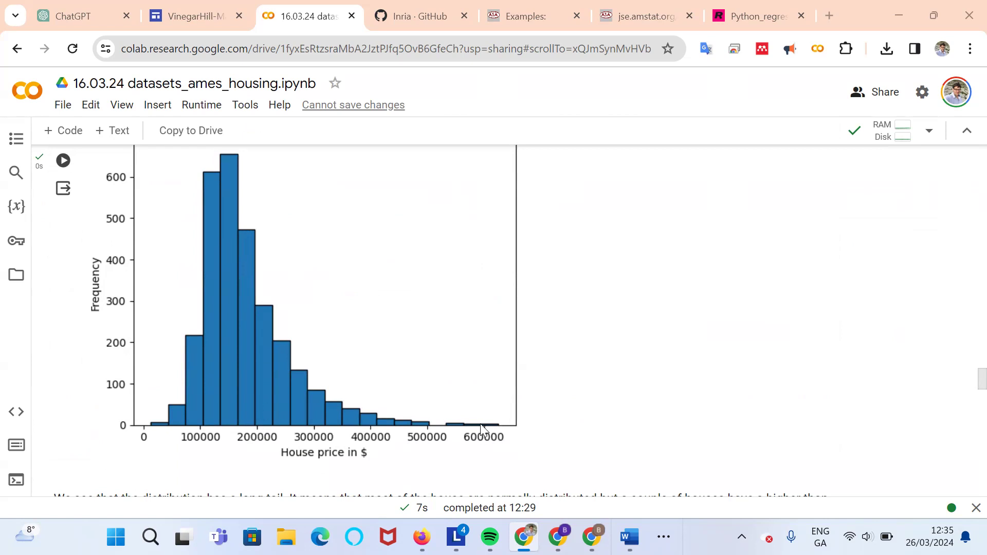
mouse_move(488, 444)
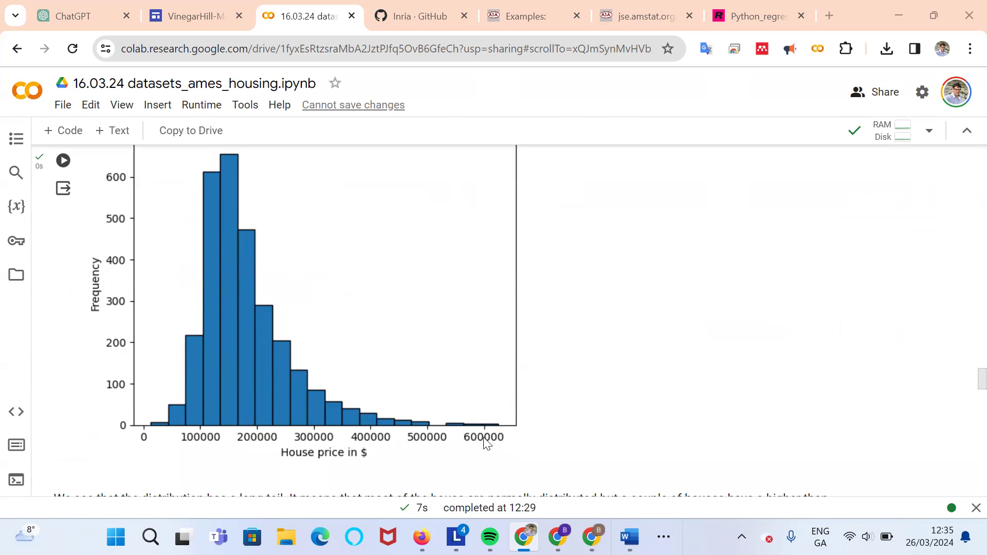
mouse_move(492, 449)
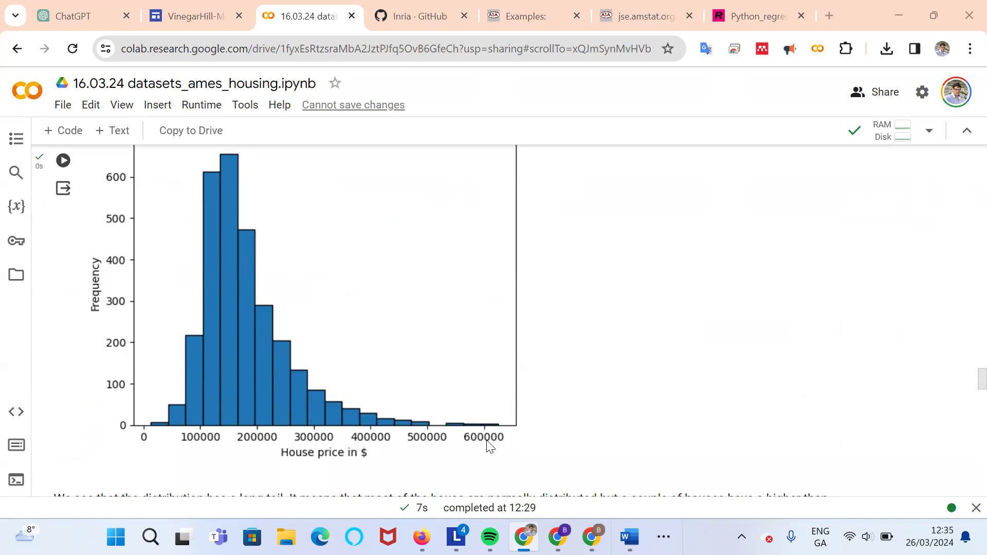
mouse_move(501, 436)
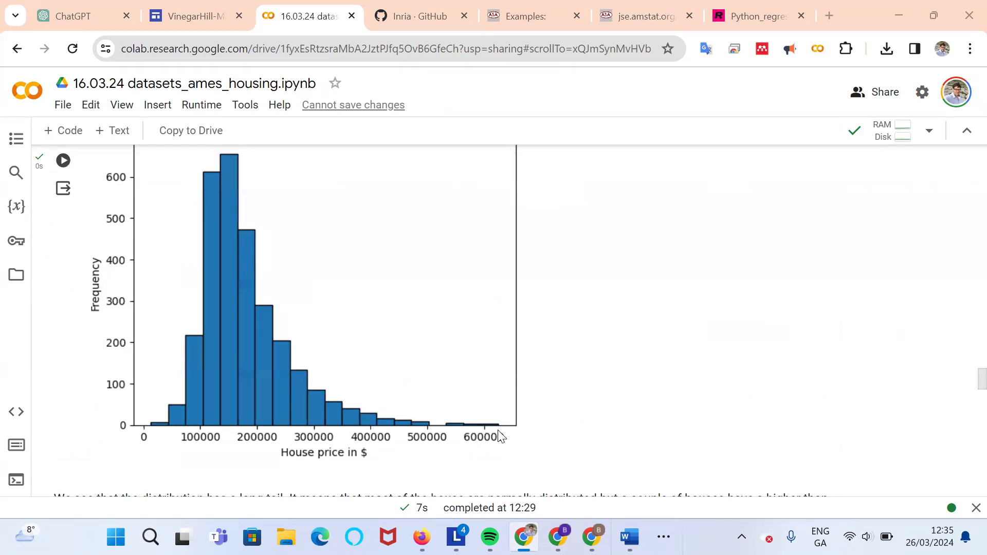
mouse_move(395, 409)
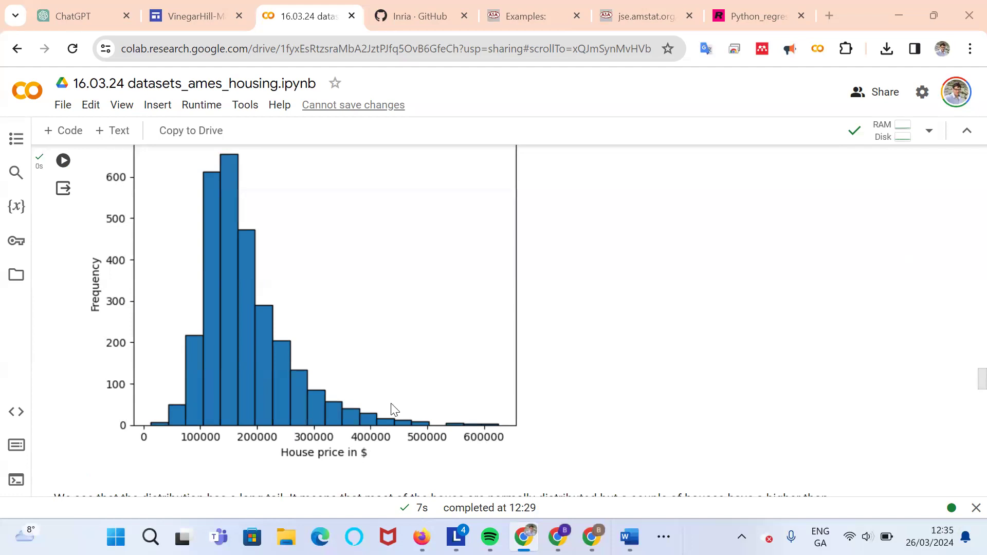
mouse_move(265, 253)
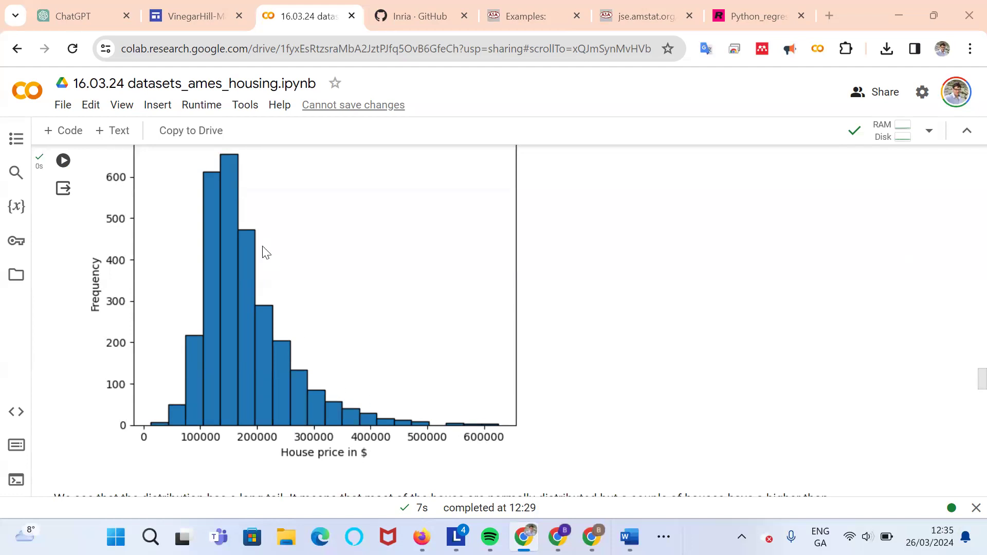
mouse_move(258, 403)
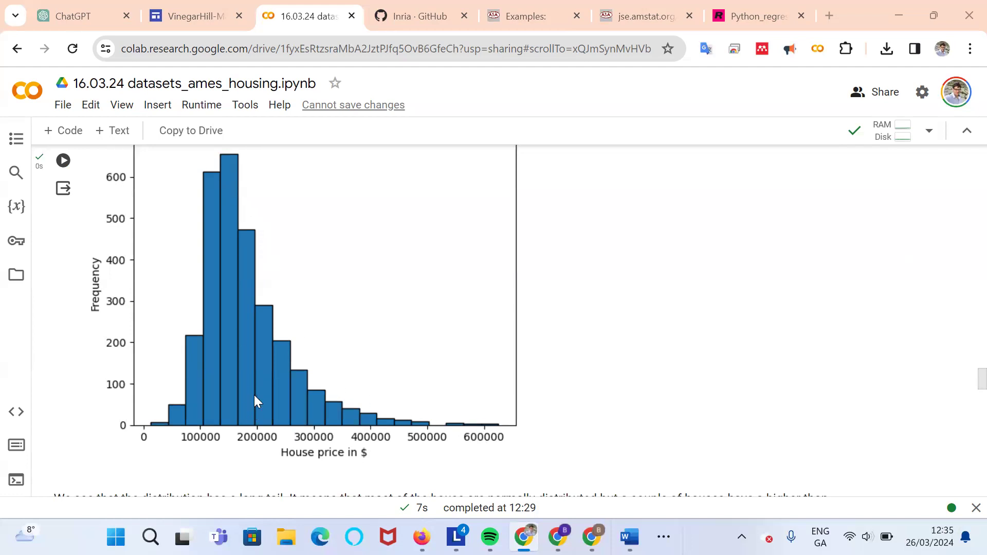
mouse_move(249, 443)
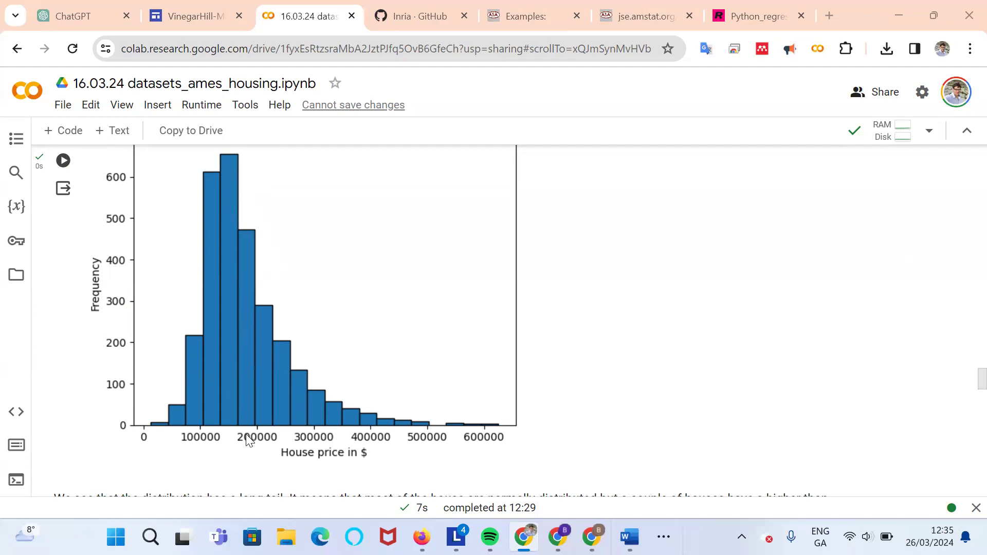
scroll("down", 3)
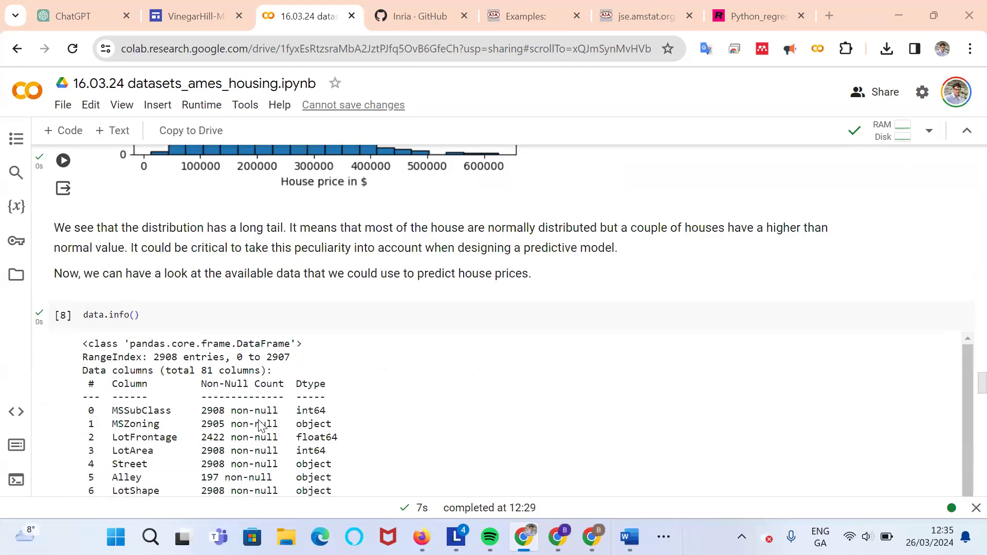
- Scroll past the numeric histograms to the categorical bar-plot code cell
scroll("down", 3)
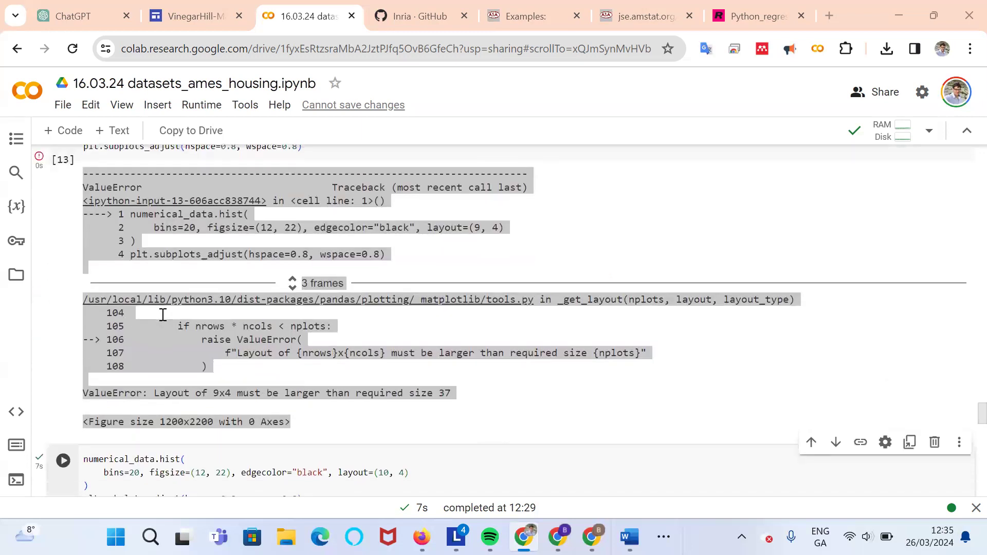
scroll("down", 3)
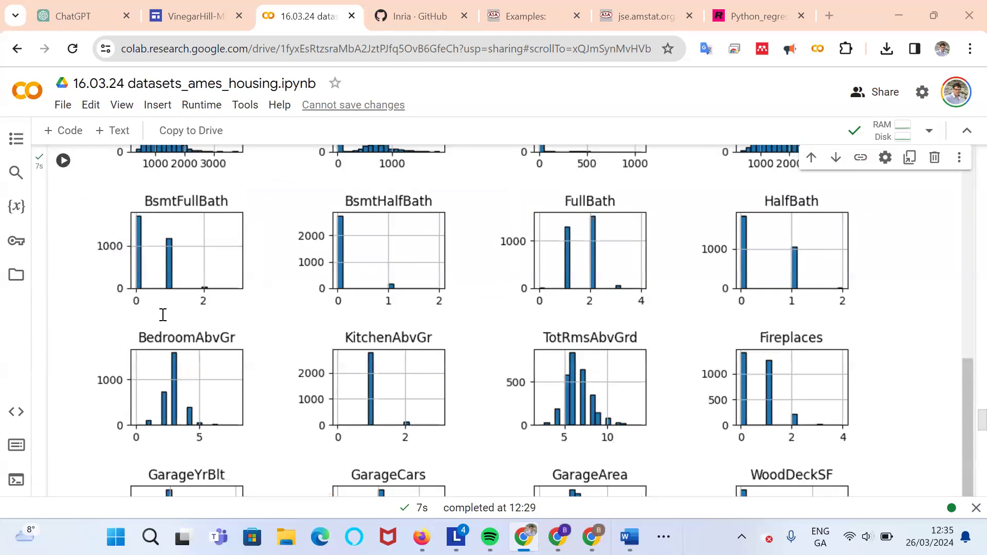
scroll("down", 3)
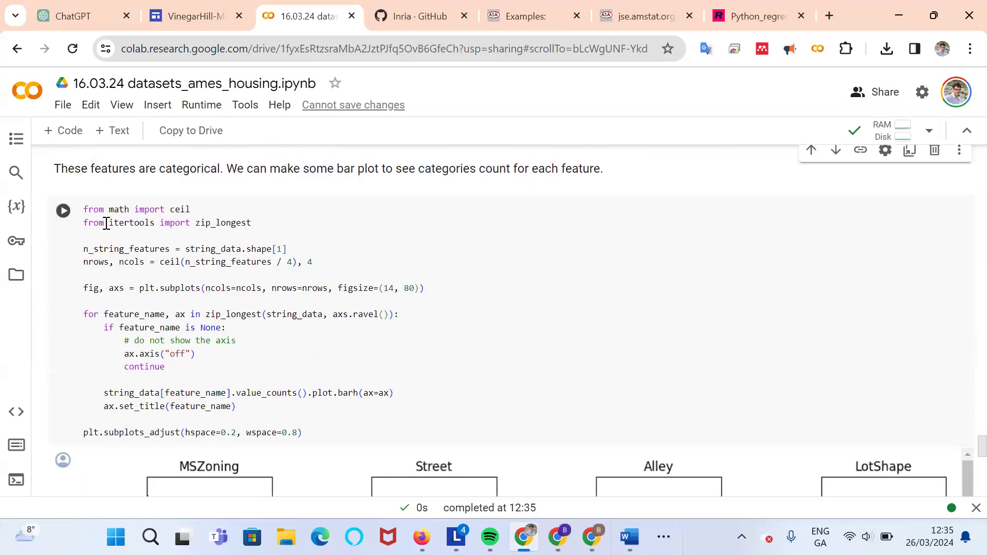
- Run the category-count barh cell and scroll through its GarageCond and PavedDrive subplots
left_click(61, 210)
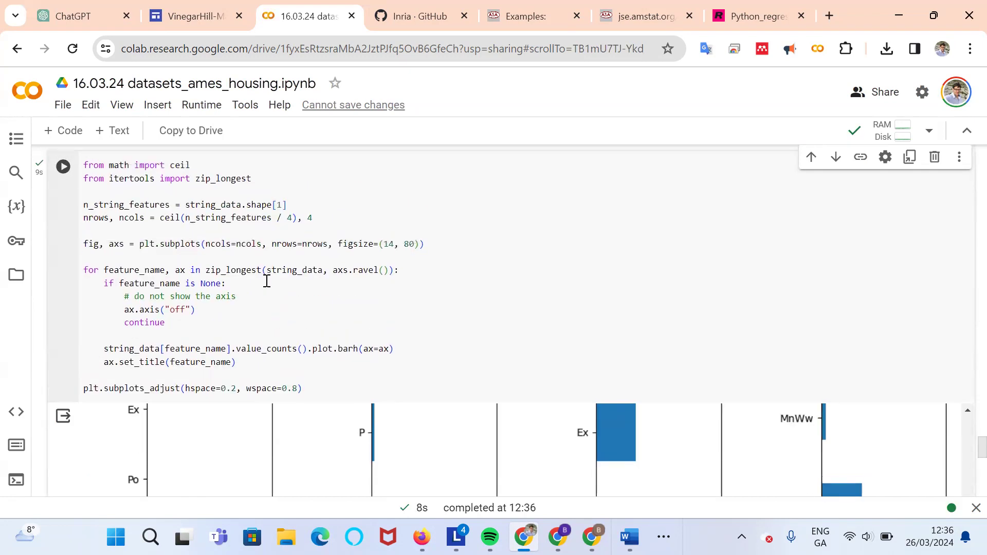
scroll("down", 3)
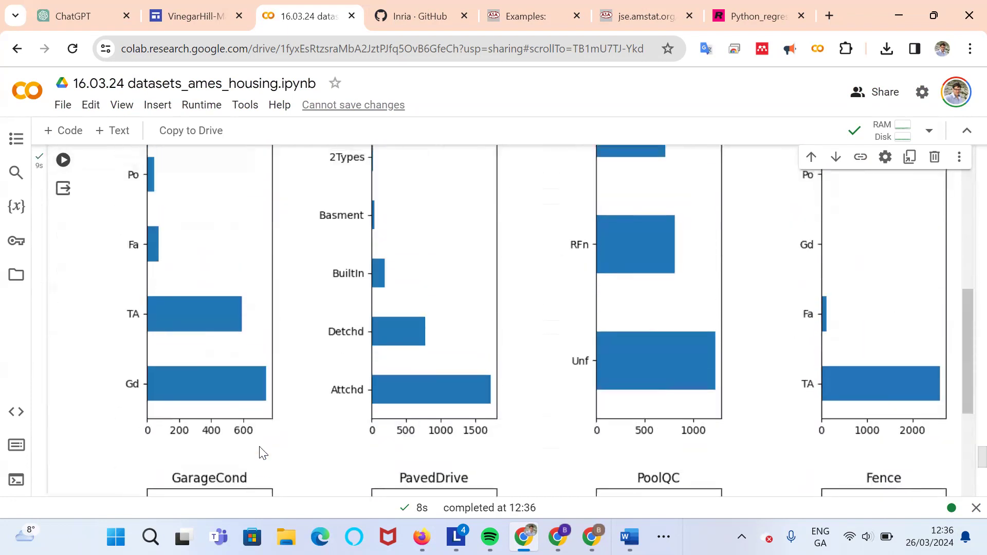
scroll("down", 3)
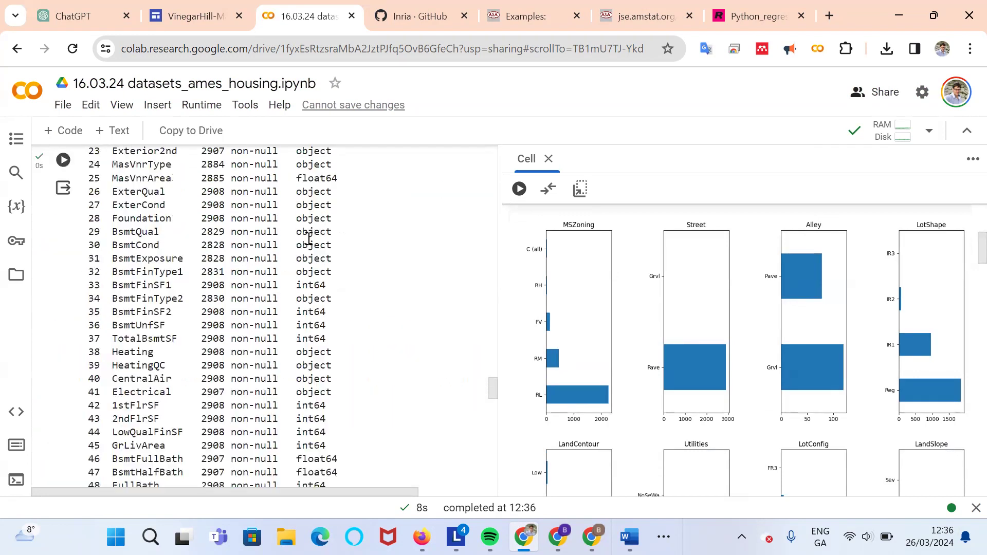
- Scroll the notebook to the MS Zoning and Street descriptions beside the LandContour and Utilities charts
scroll("down", 3)
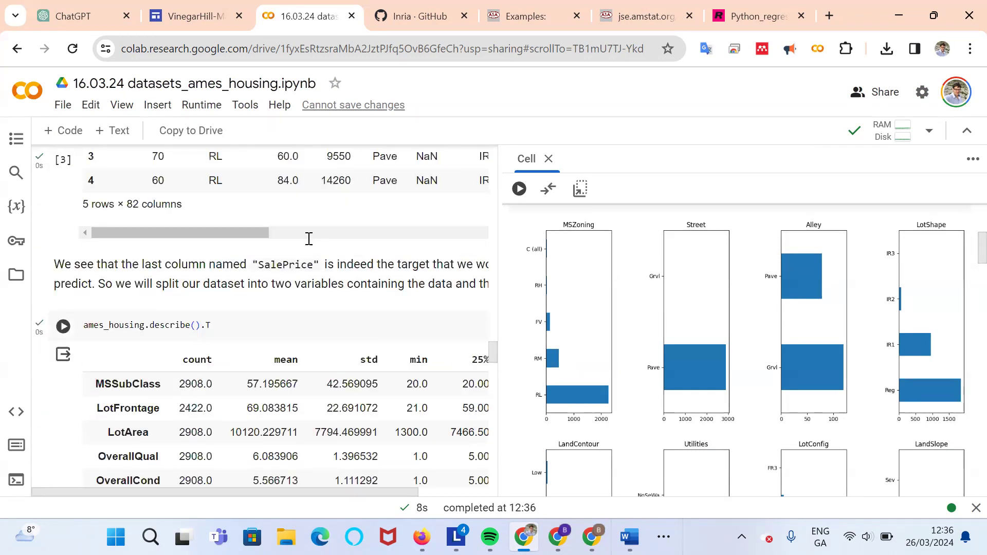
scroll("down", 3)
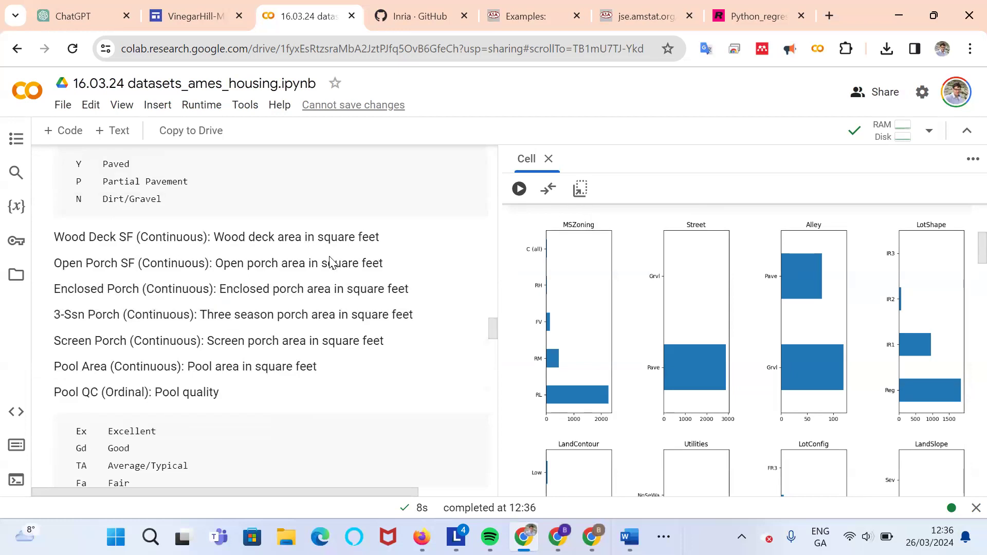
scroll("down", 3)
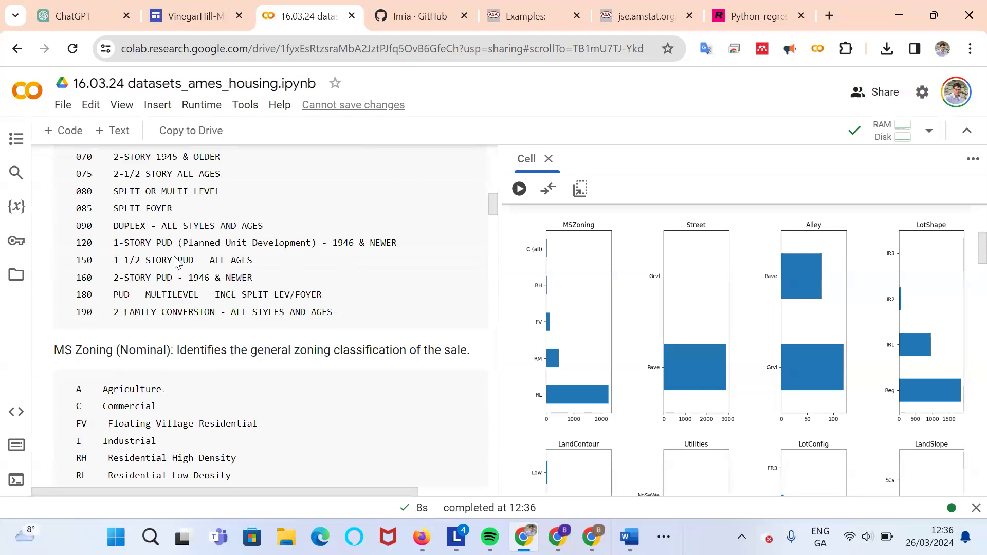
scroll("down", 3)
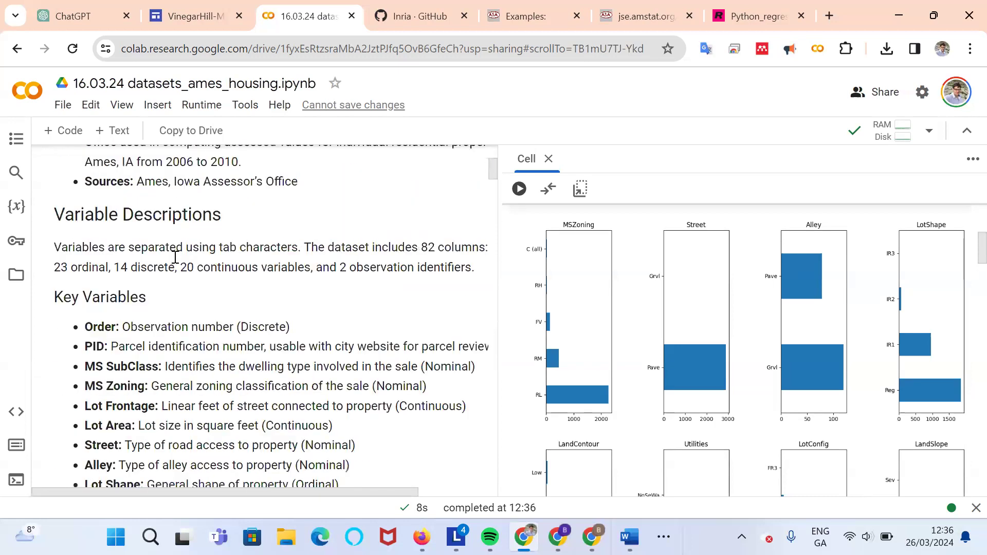
scroll("down", 3)
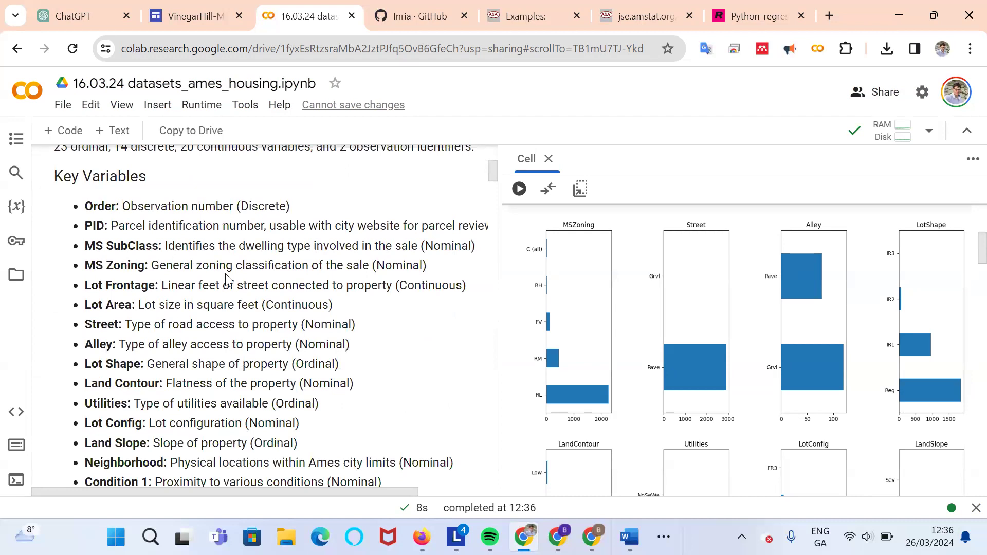
mouse_move(340, 271)
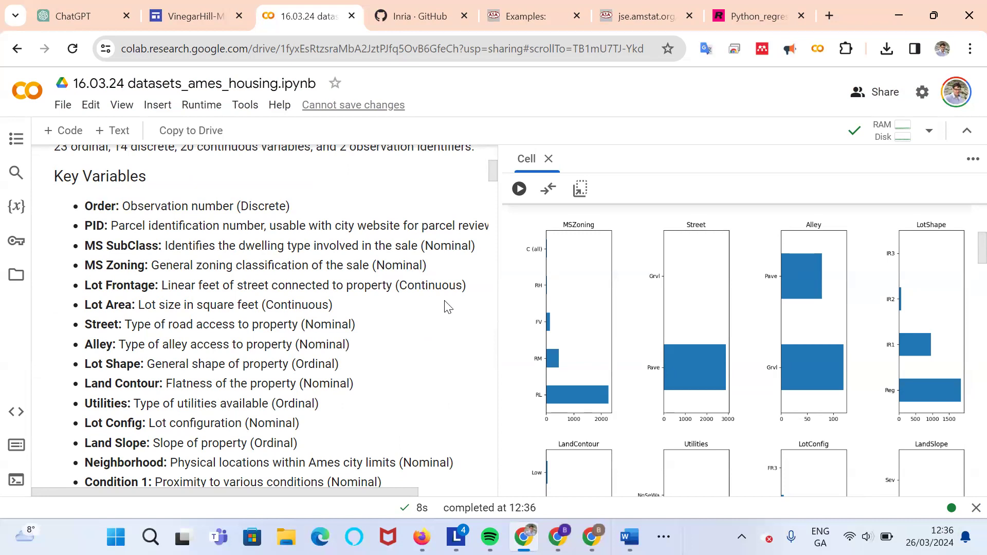
mouse_move(256, 331)
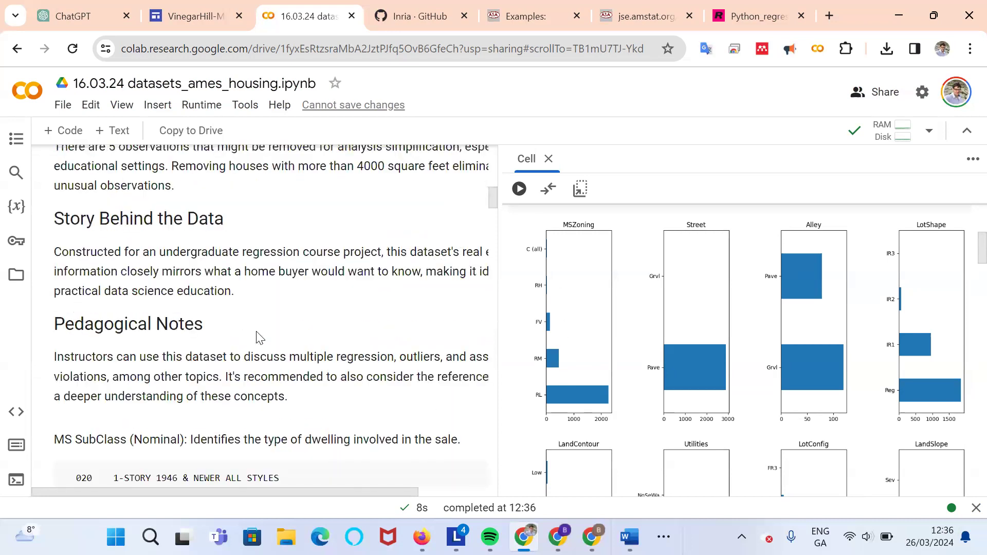
scroll("down", 3)
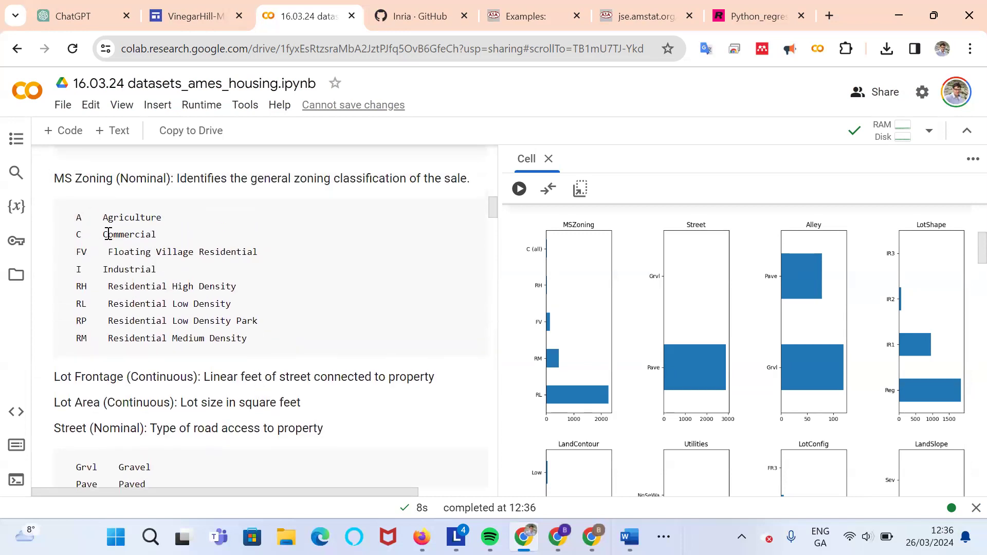
mouse_move(128, 251)
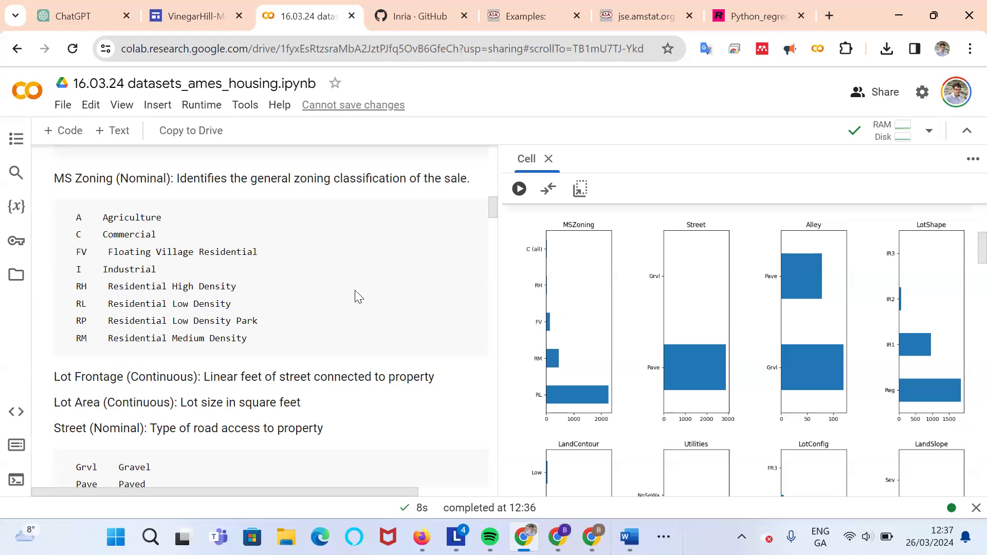
mouse_move(677, 380)
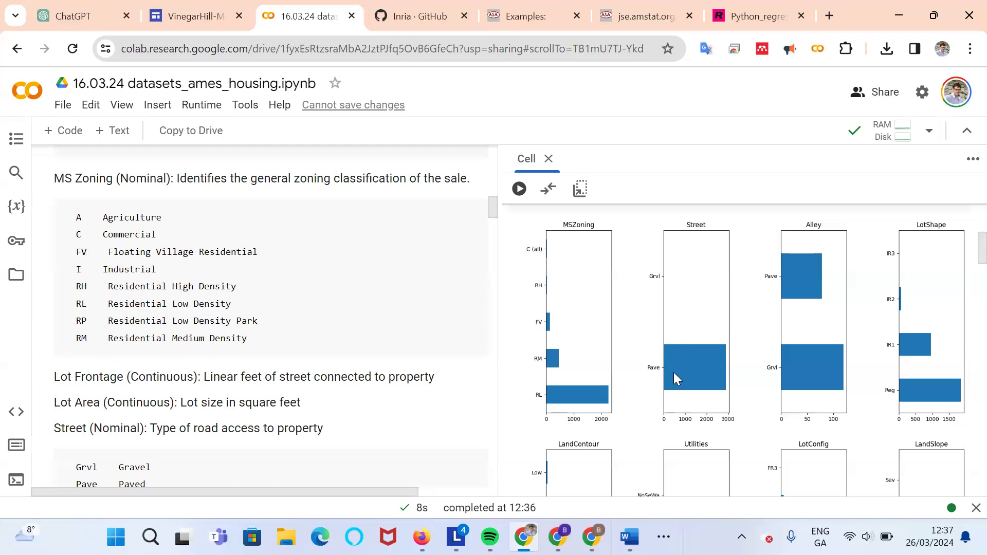
mouse_move(667, 375)
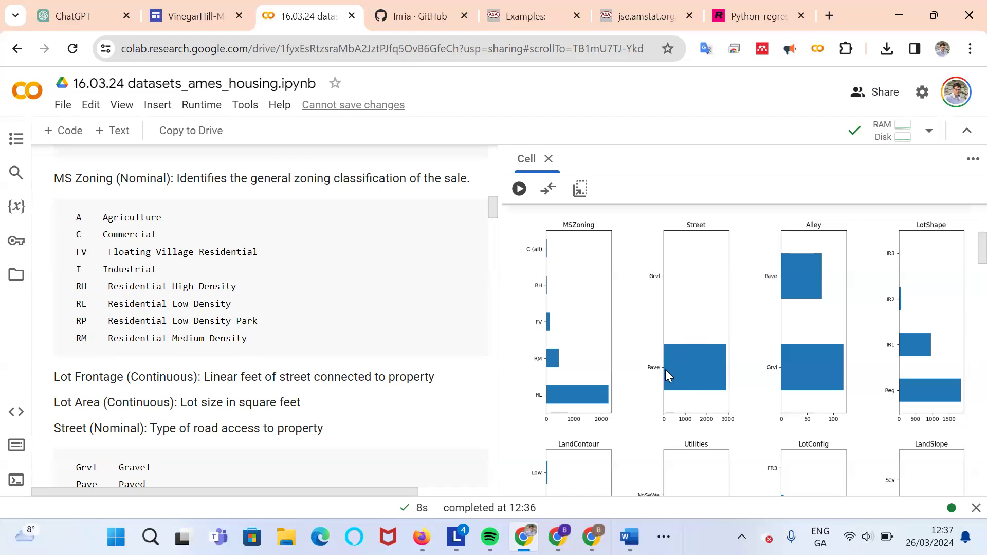
mouse_move(795, 343)
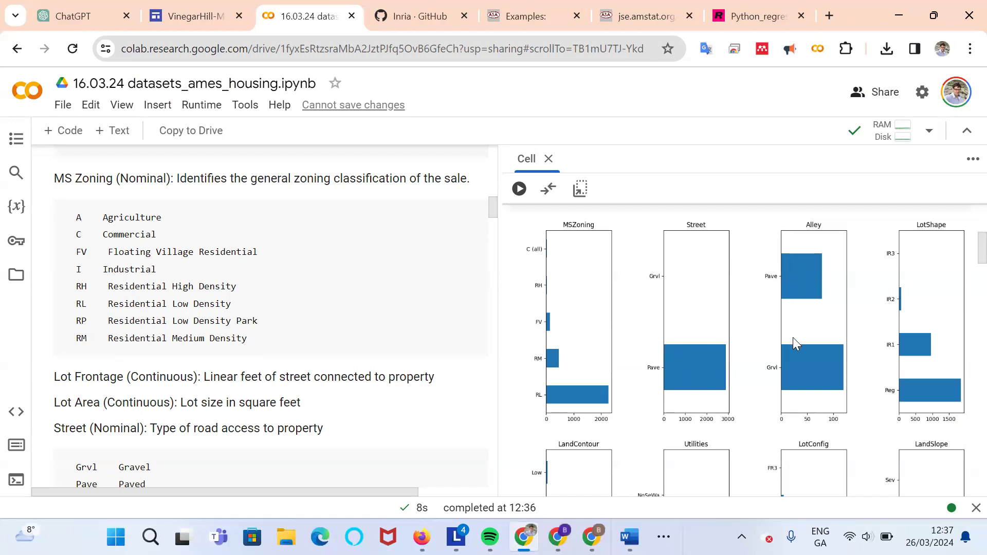
mouse_move(808, 380)
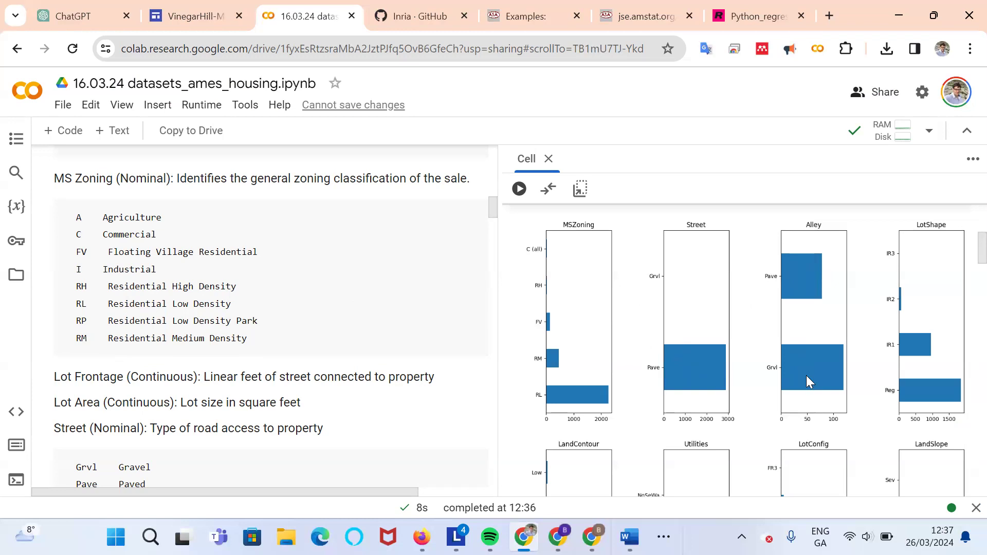
mouse_move(940, 237)
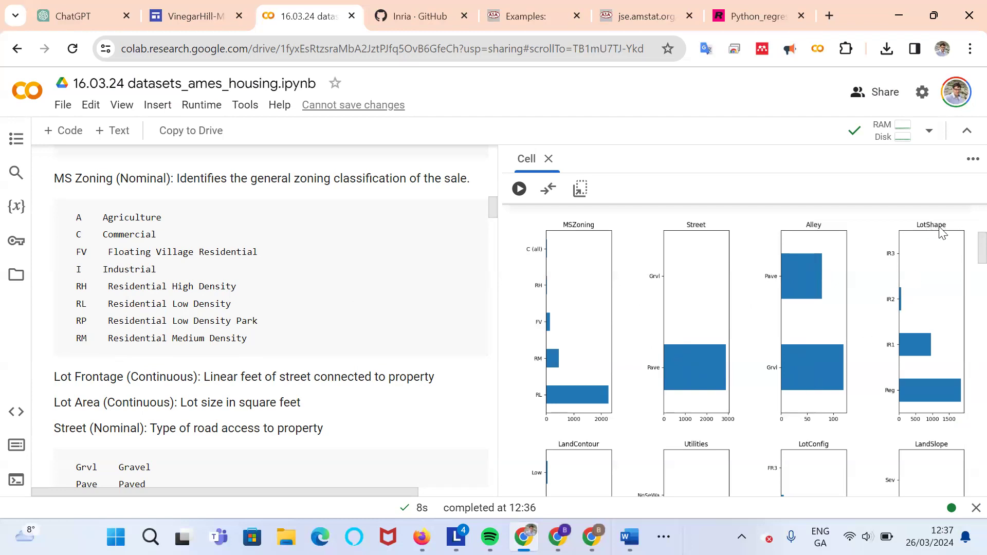
mouse_move(943, 383)
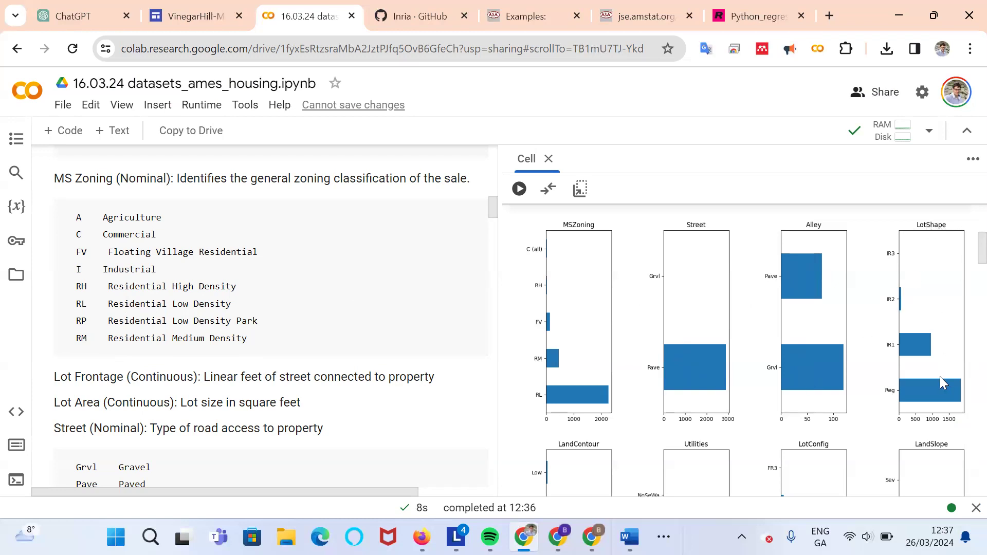
mouse_move(921, 360)
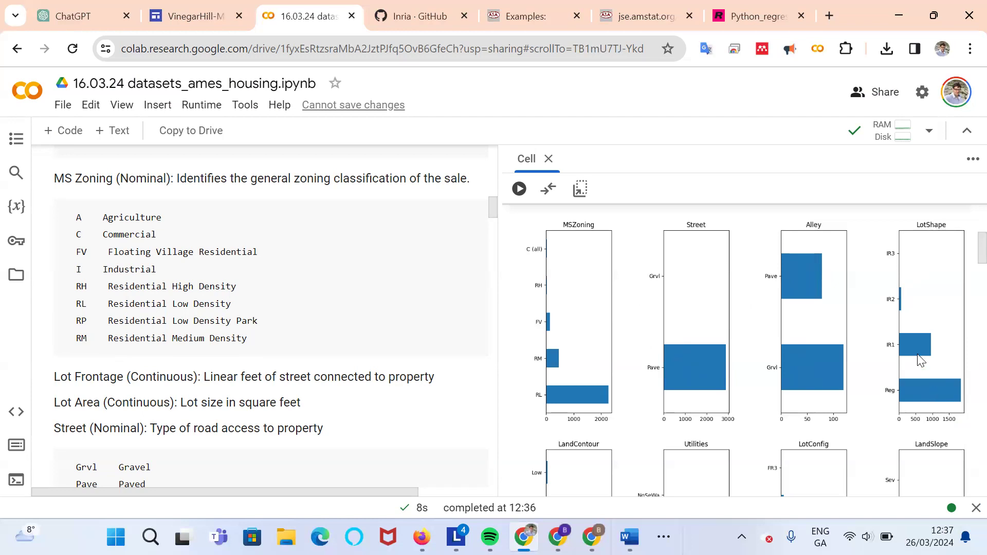
mouse_move(908, 344)
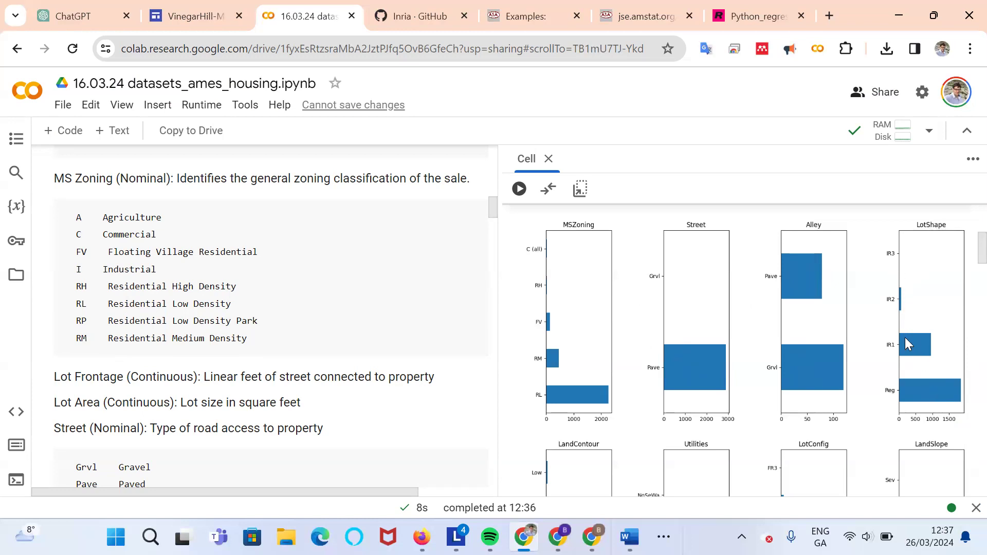
mouse_move(907, 336)
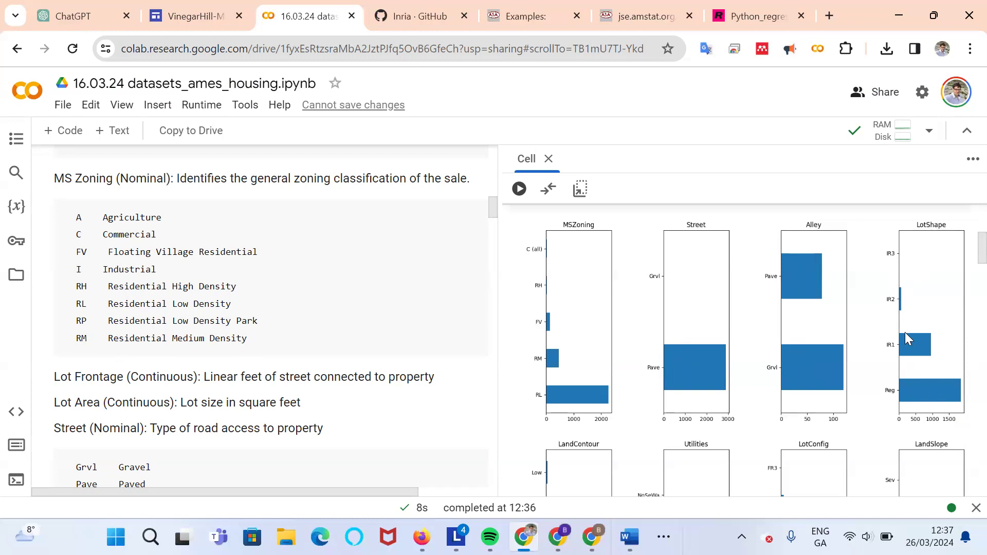
mouse_move(892, 265)
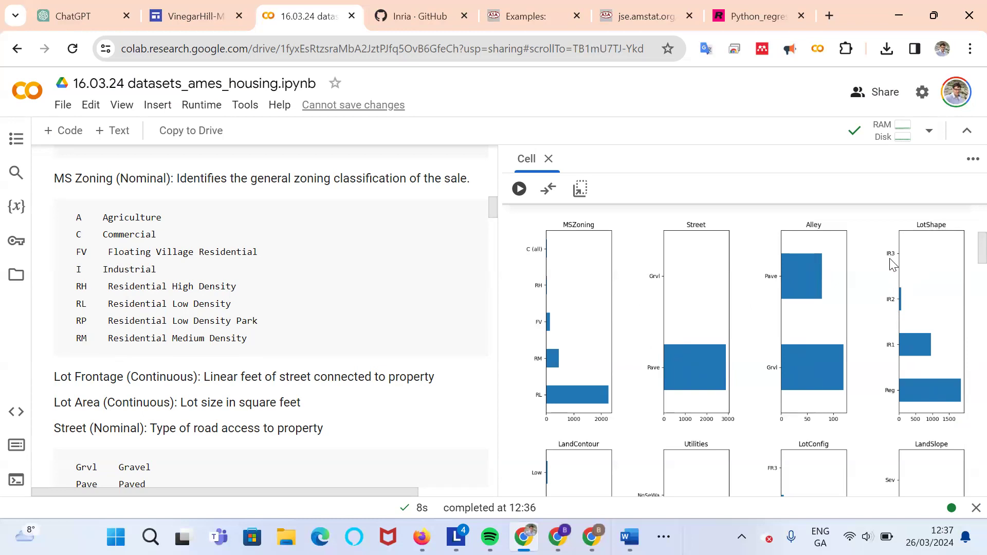
mouse_move(942, 422)
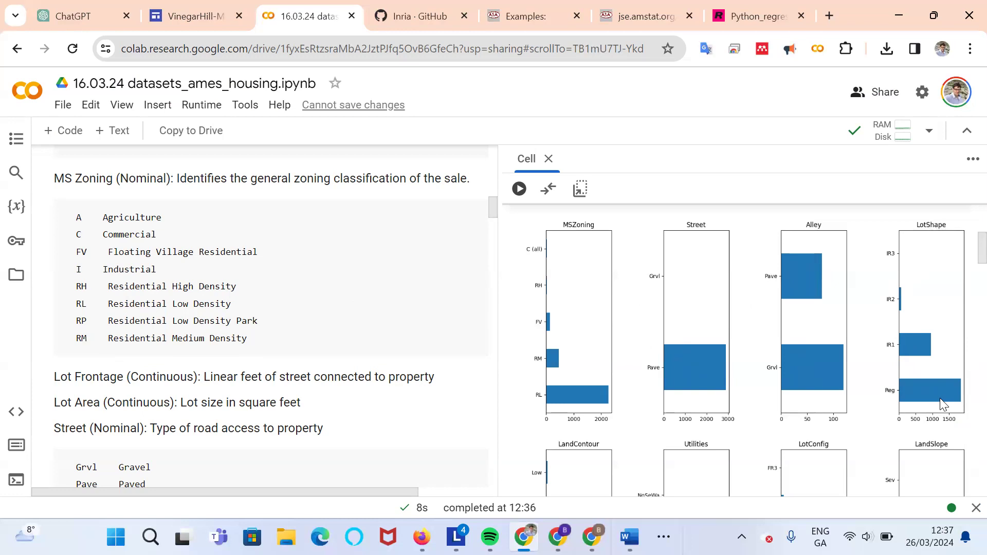
mouse_move(916, 353)
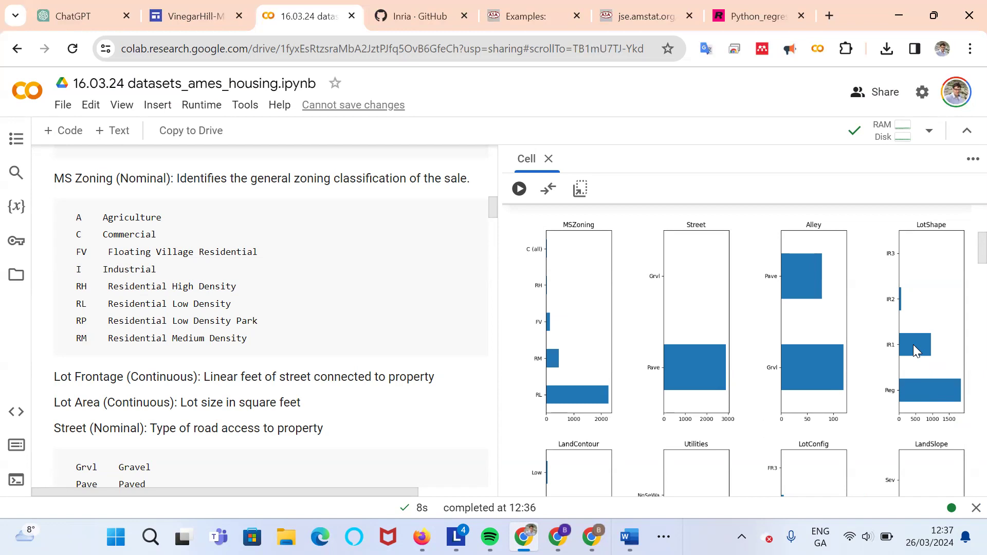
scroll("down", 3)
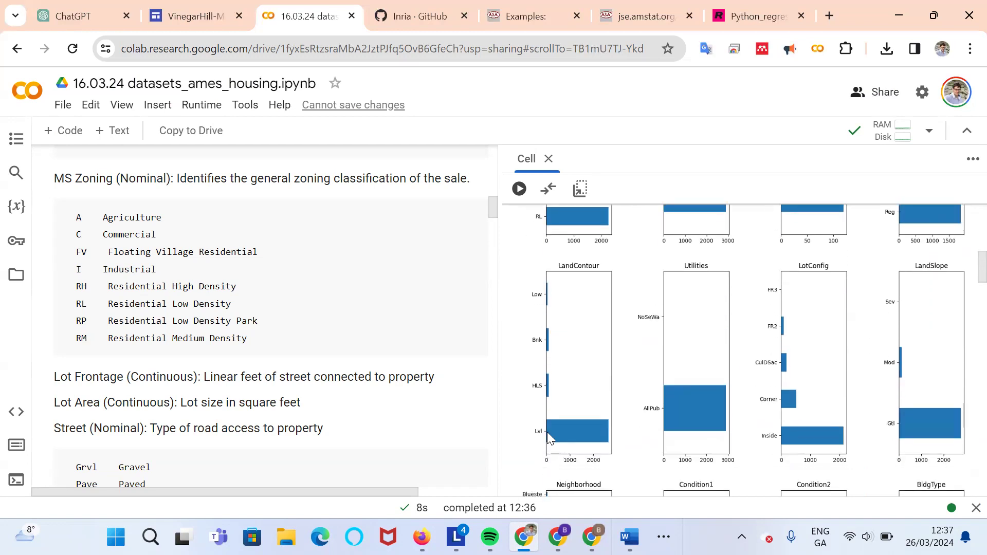
scroll("down", 3)
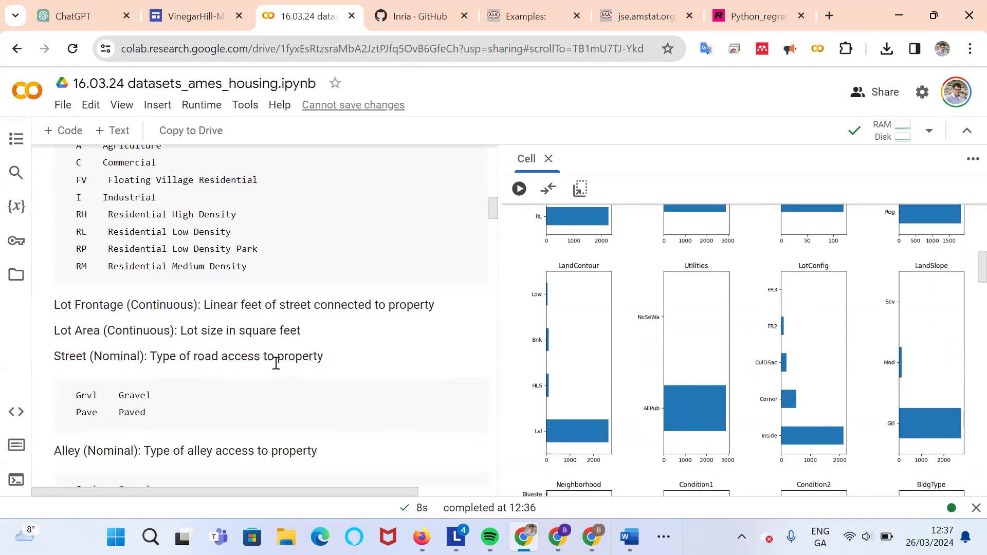
scroll("down", 3)
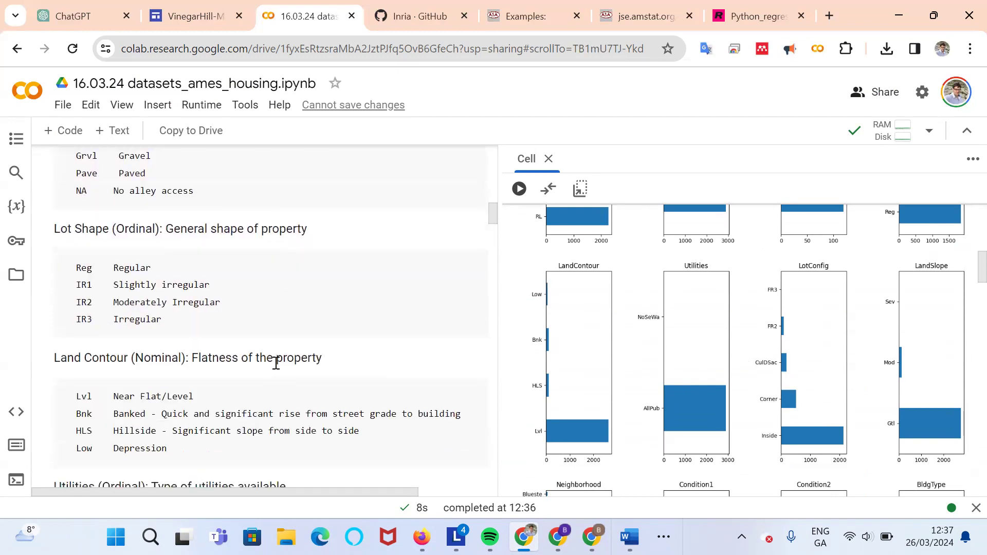
scroll("down", 3)
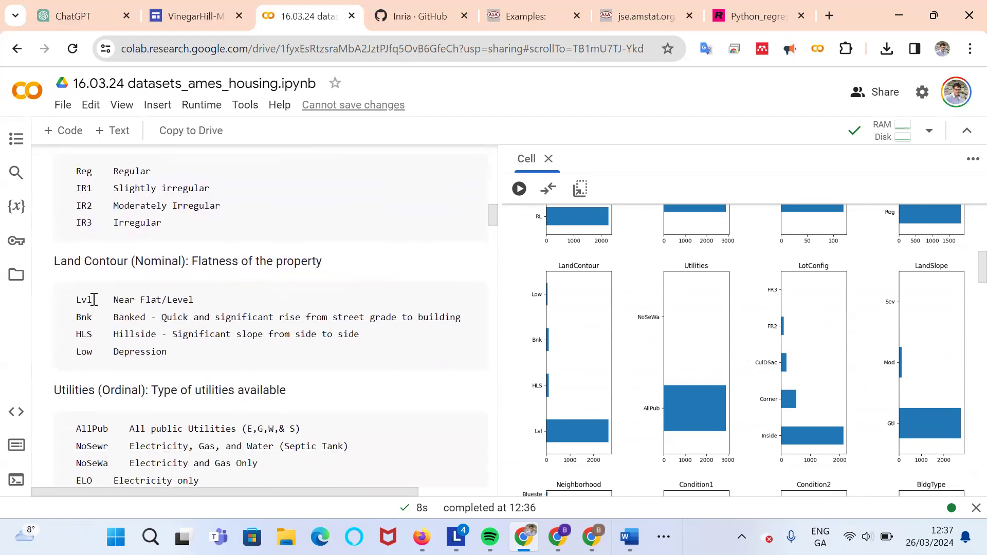
mouse_move(147, 299)
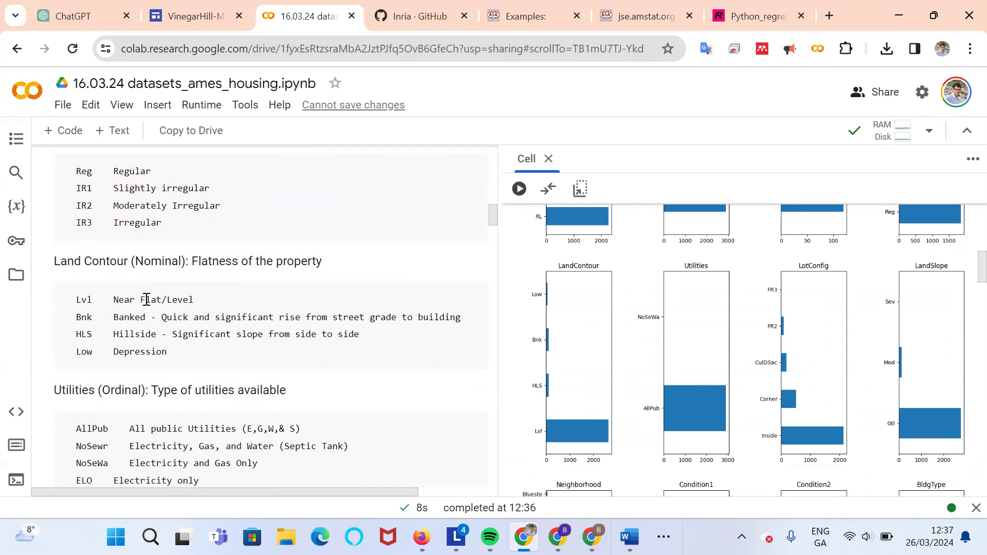
mouse_move(140, 322)
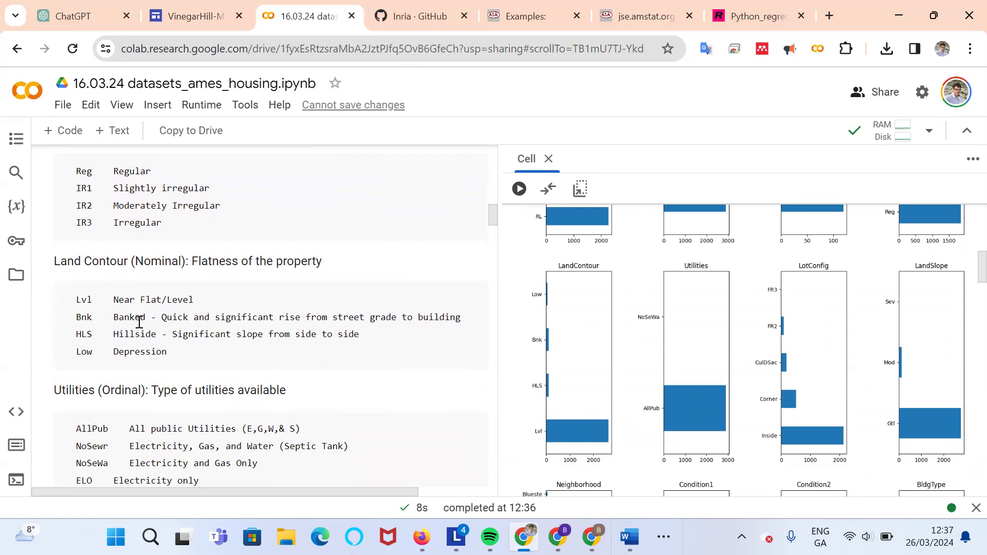
mouse_move(123, 352)
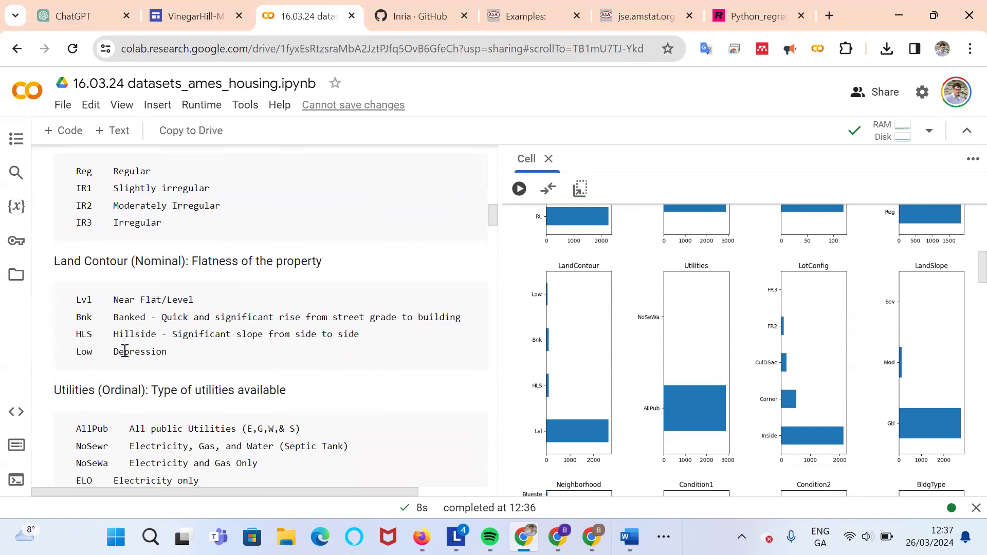
mouse_move(549, 368)
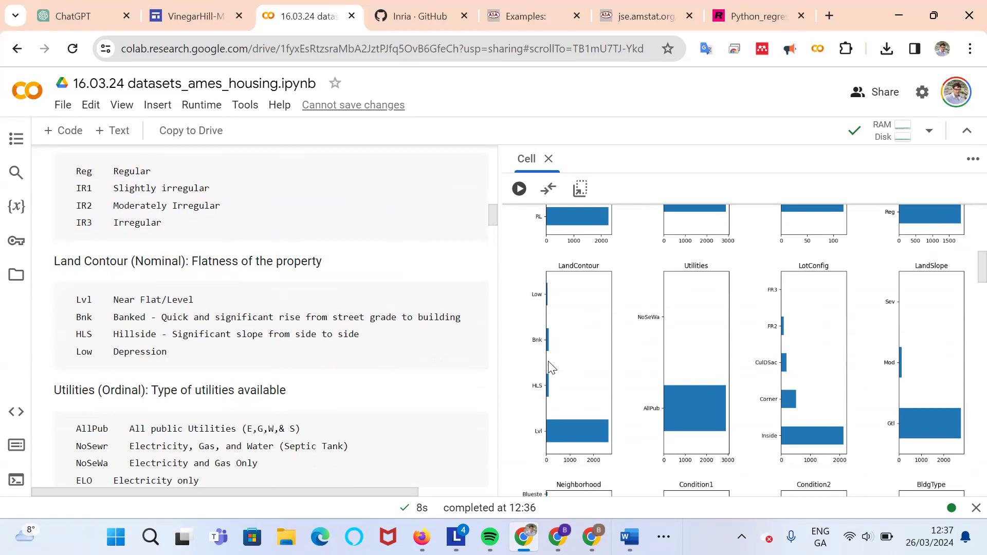
scroll("down", 3)
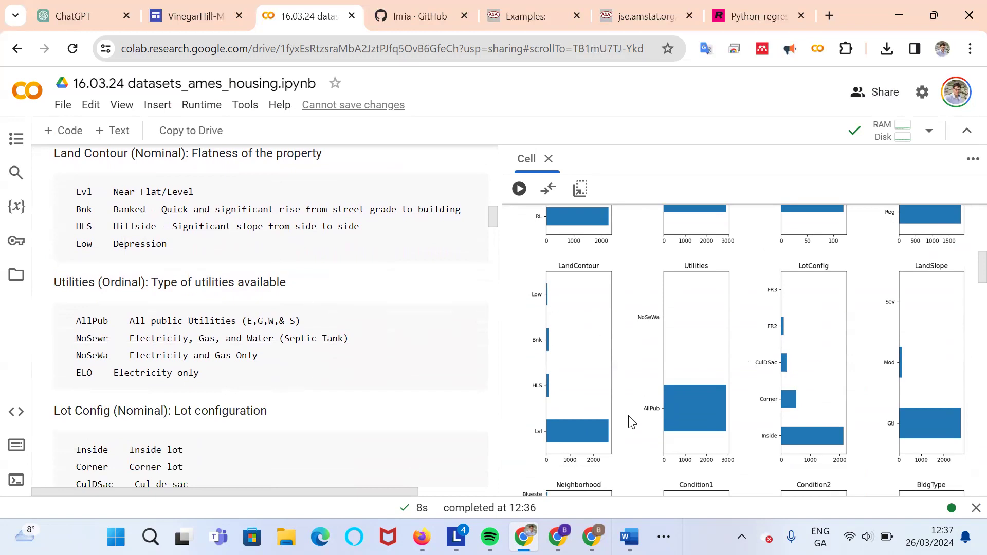
mouse_move(226, 334)
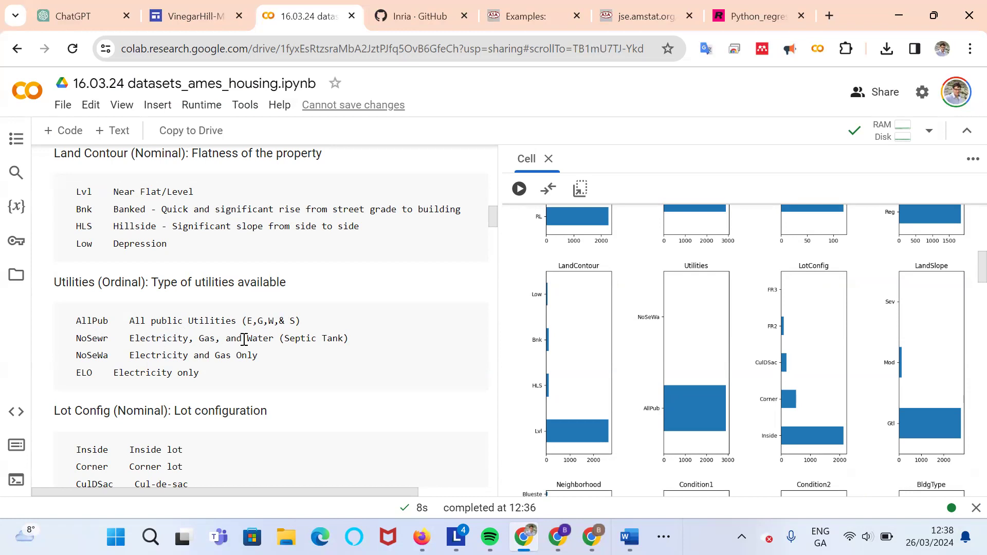
mouse_move(180, 354)
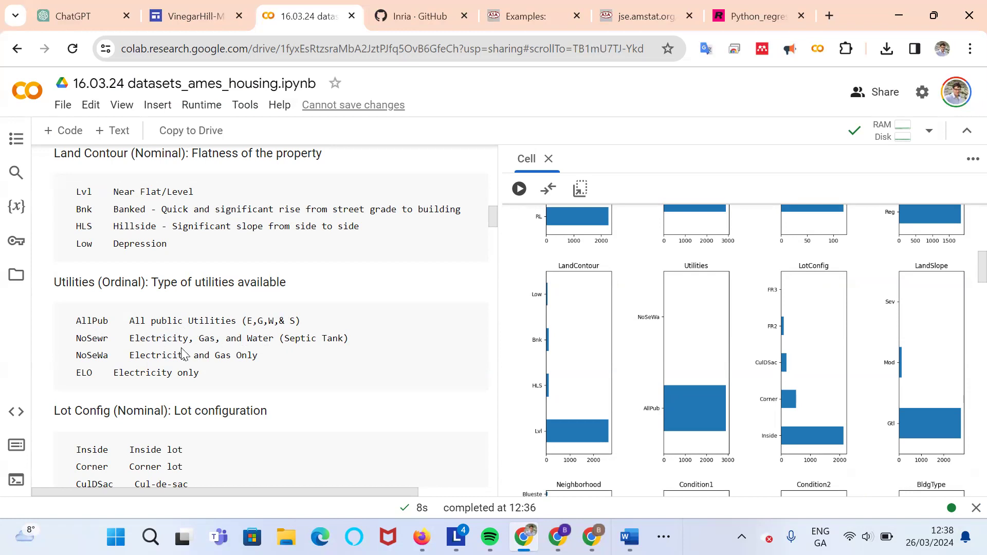
mouse_move(106, 355)
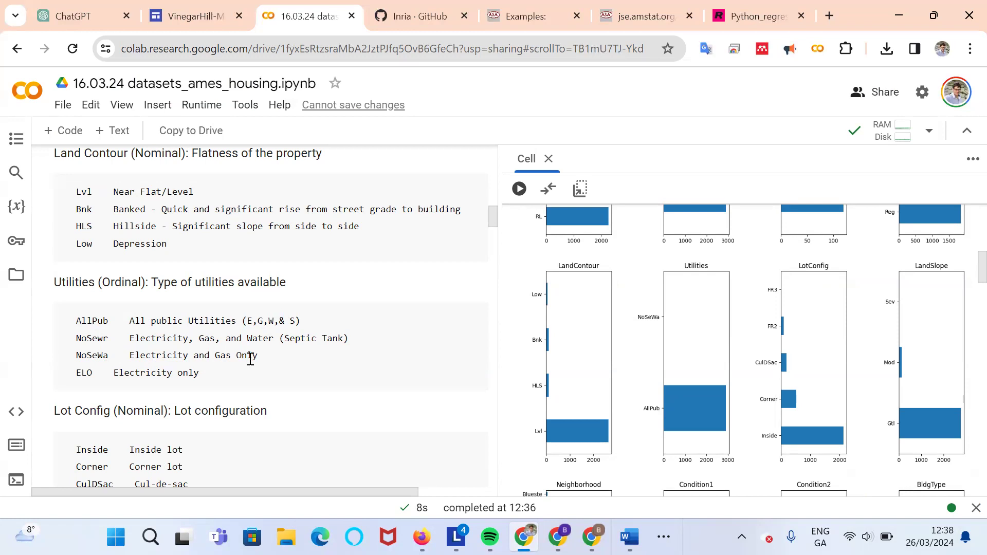
mouse_move(170, 321)
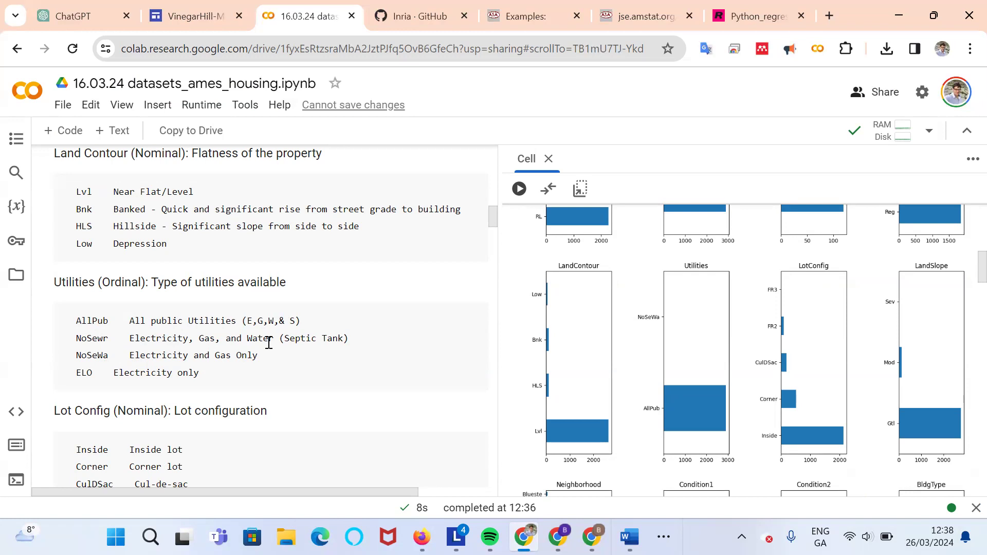
mouse_move(259, 361)
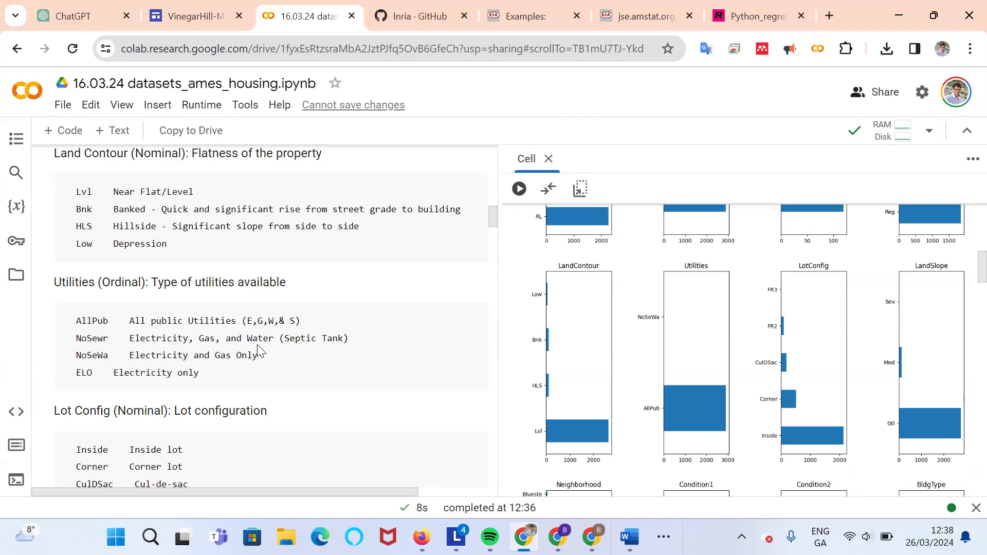
mouse_move(181, 354)
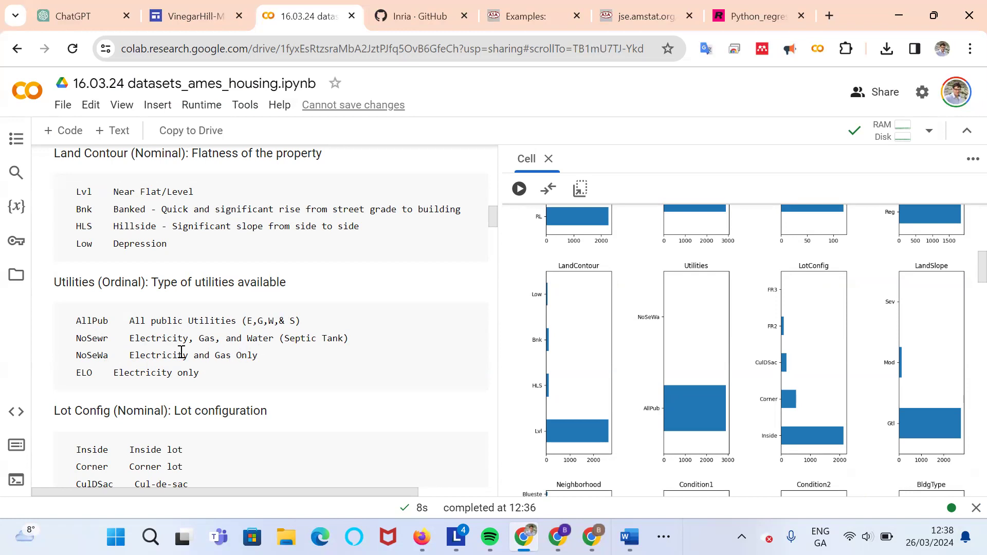
mouse_move(235, 355)
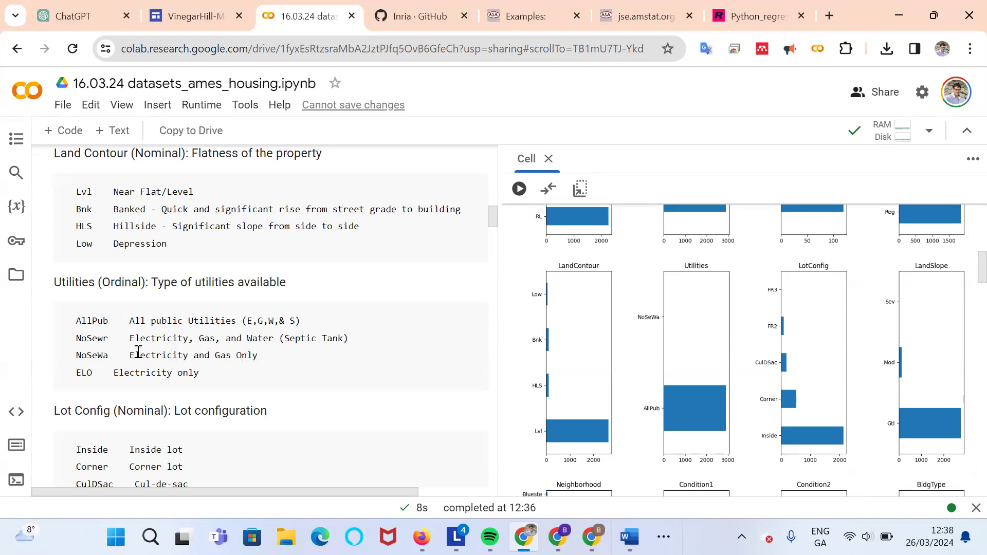
mouse_move(243, 356)
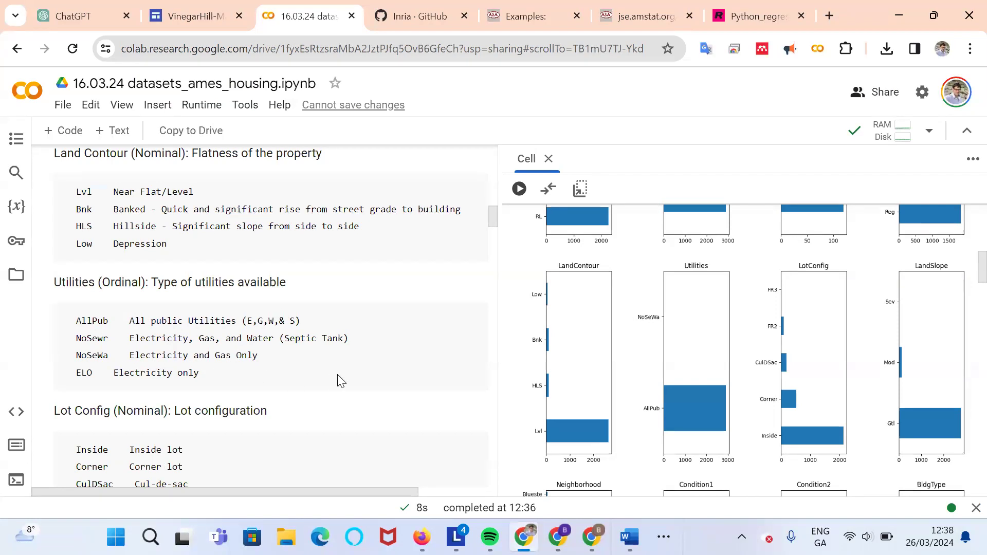
scroll("down", 3)
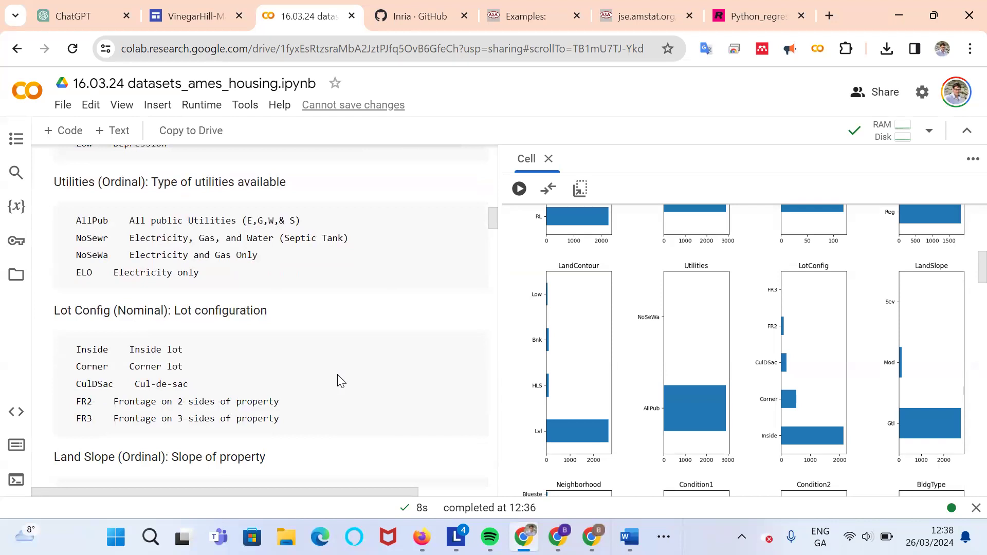
mouse_move(190, 239)
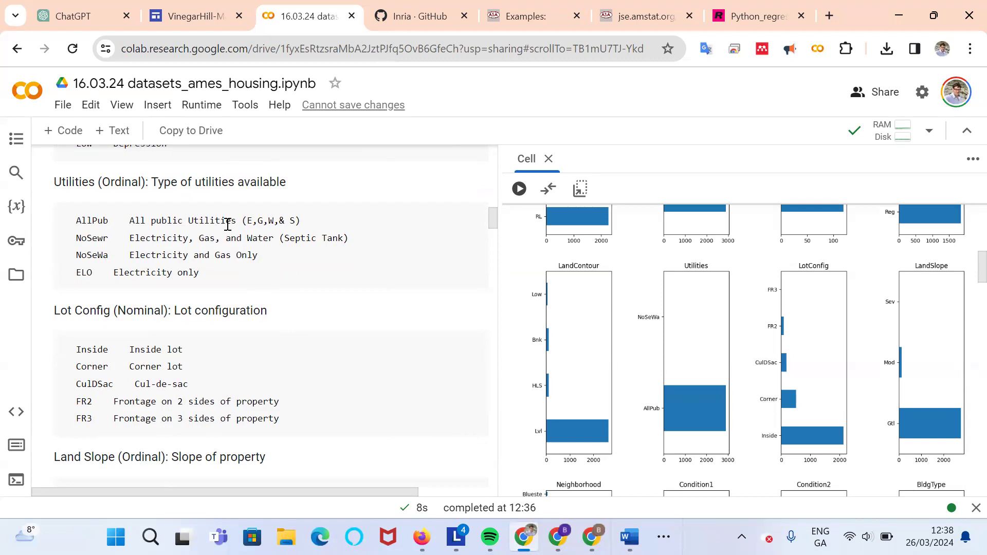
scroll("down", 3)
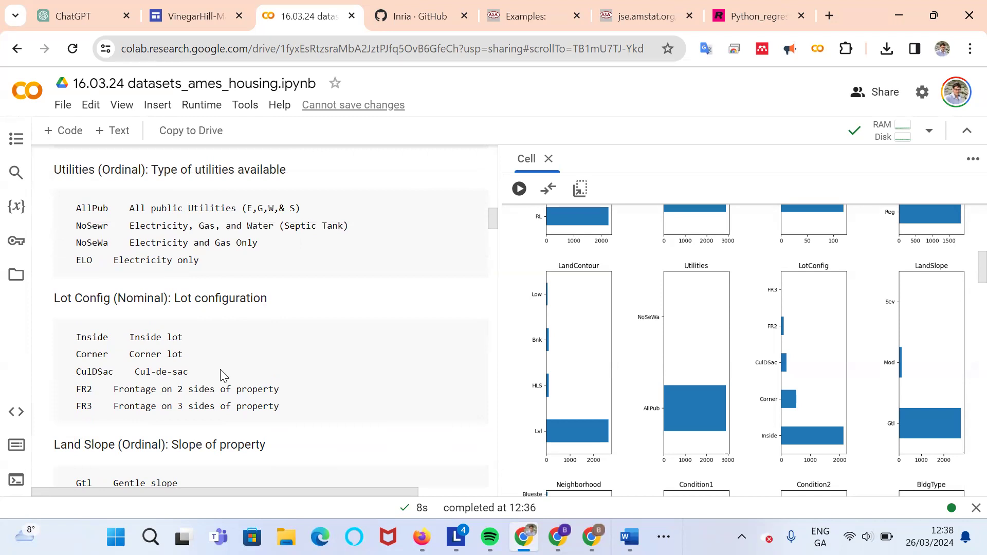
scroll("down", 3)
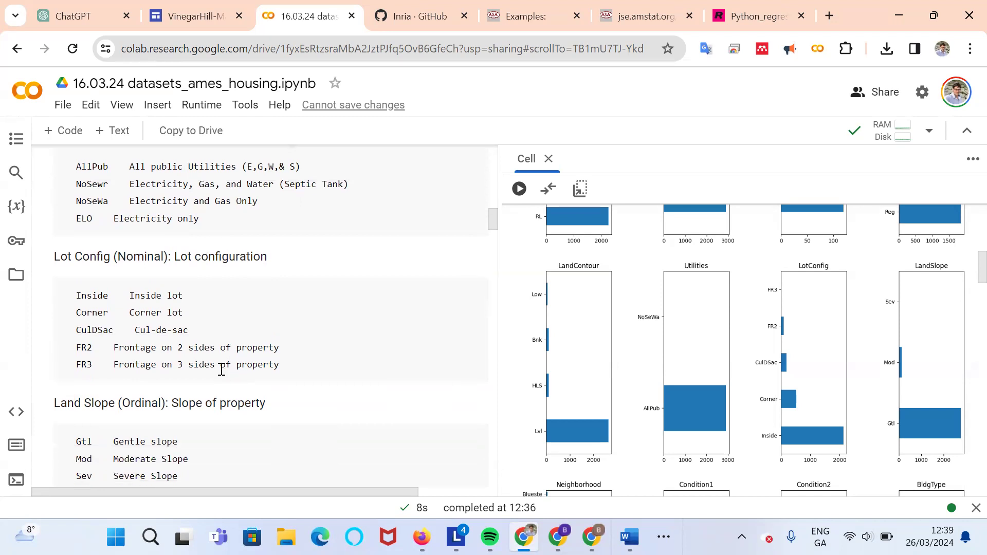
scroll("down", 3)
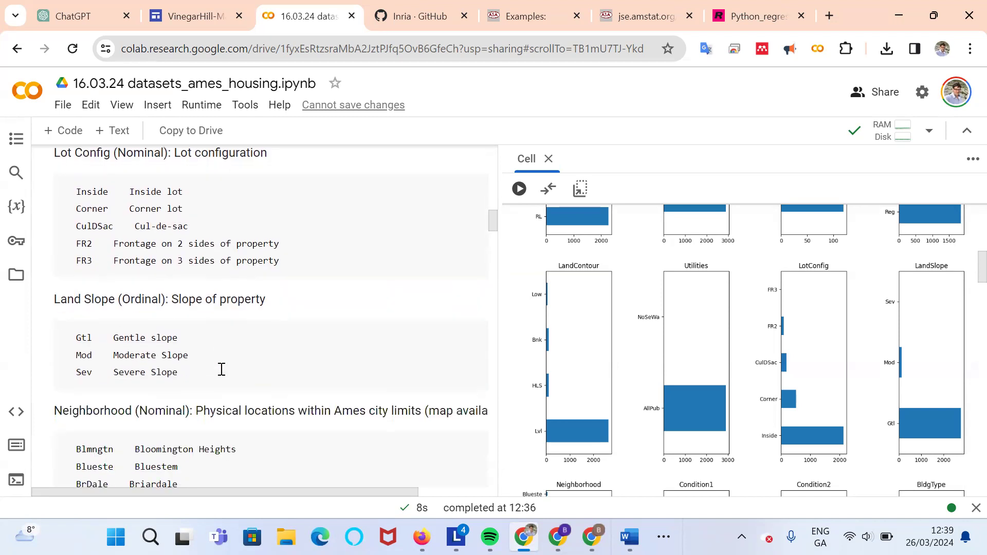
scroll("down", 3)
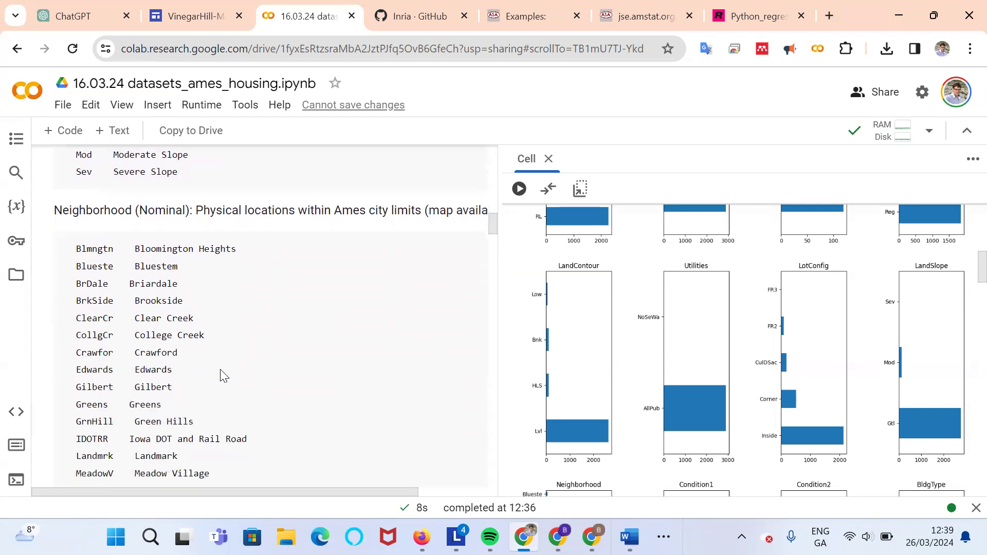
mouse_move(245, 224)
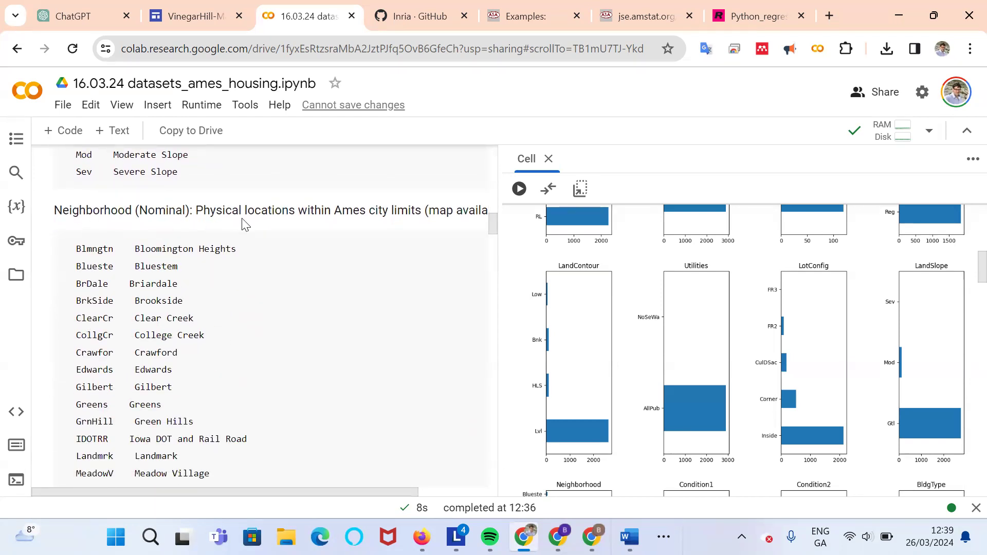
mouse_move(317, 252)
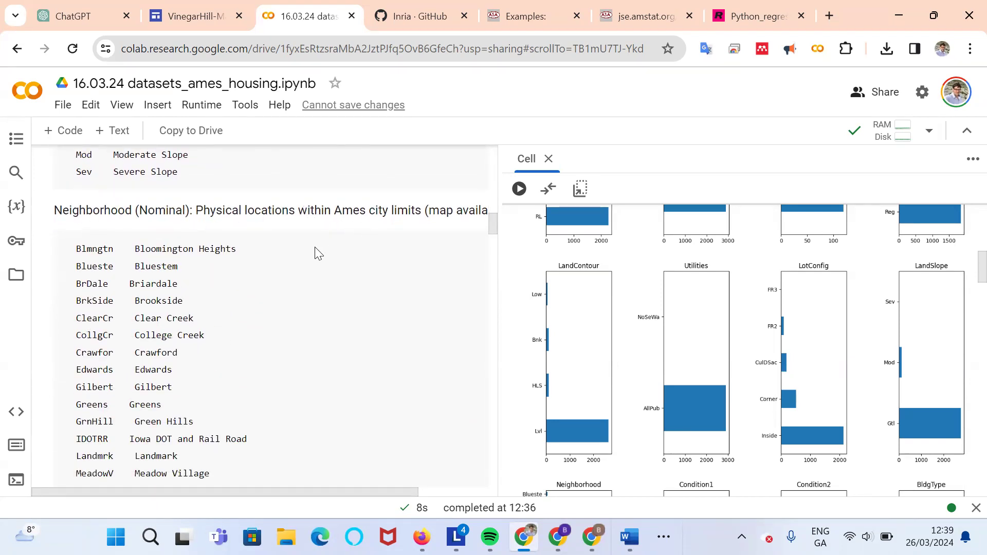
scroll("down", 3)
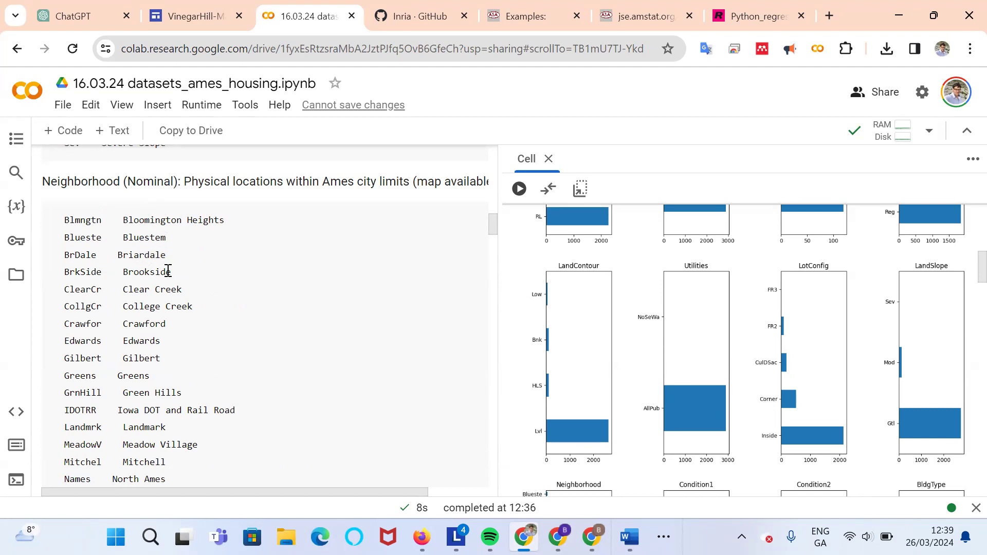
scroll("down", 3)
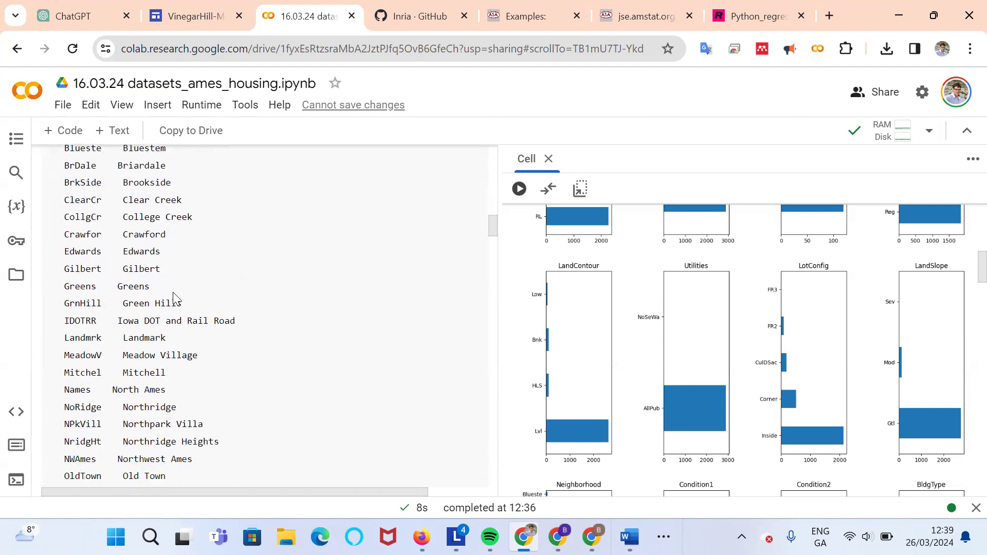
scroll("down", 3)
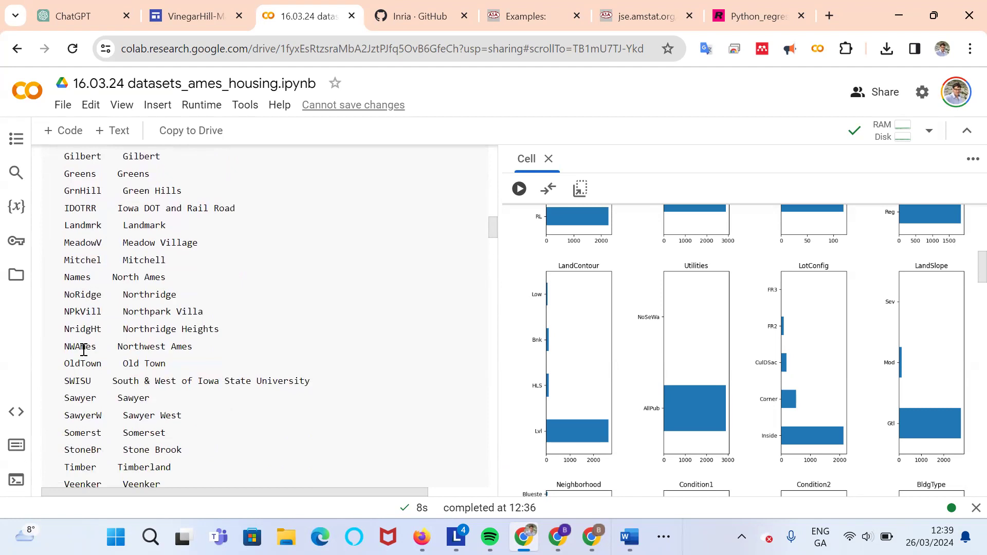
scroll("down", 3)
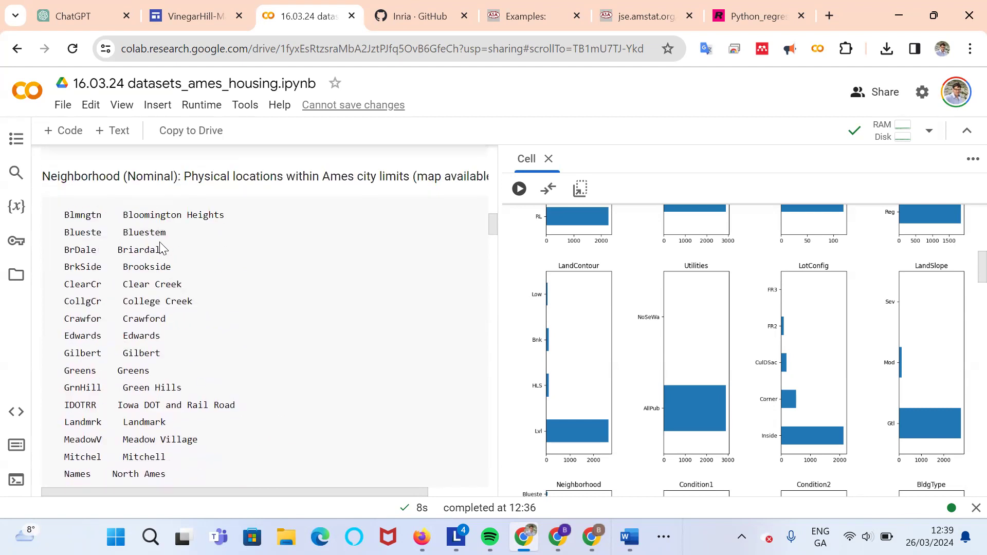
left_click(831, 15)
type("map")
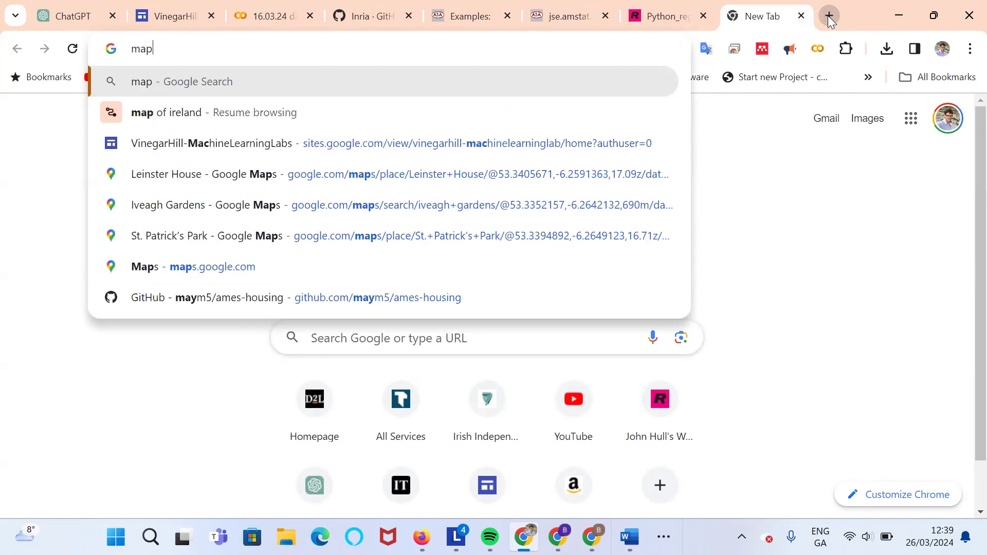
- Search Google for a map of Ames from the new tab's address bar
type("google.com")
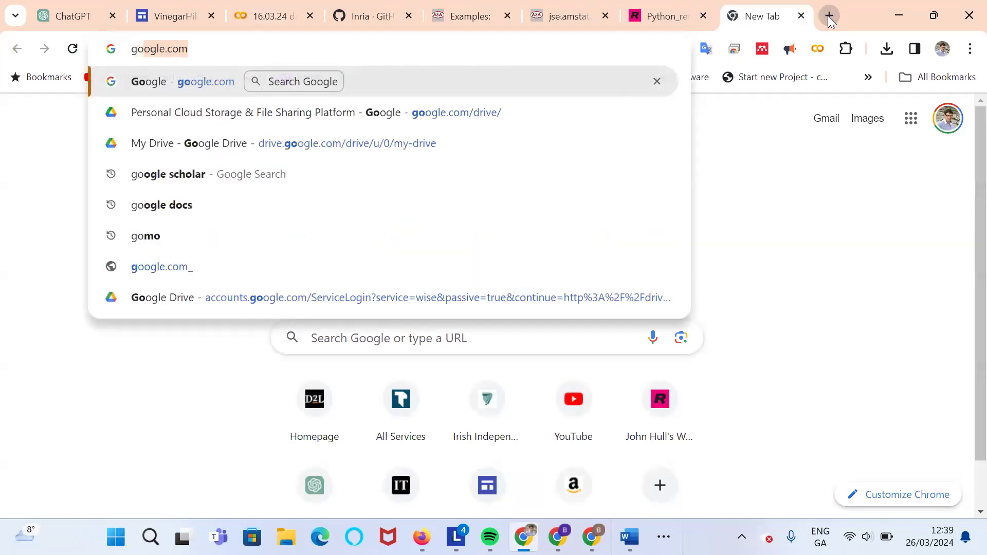
type("google map america")
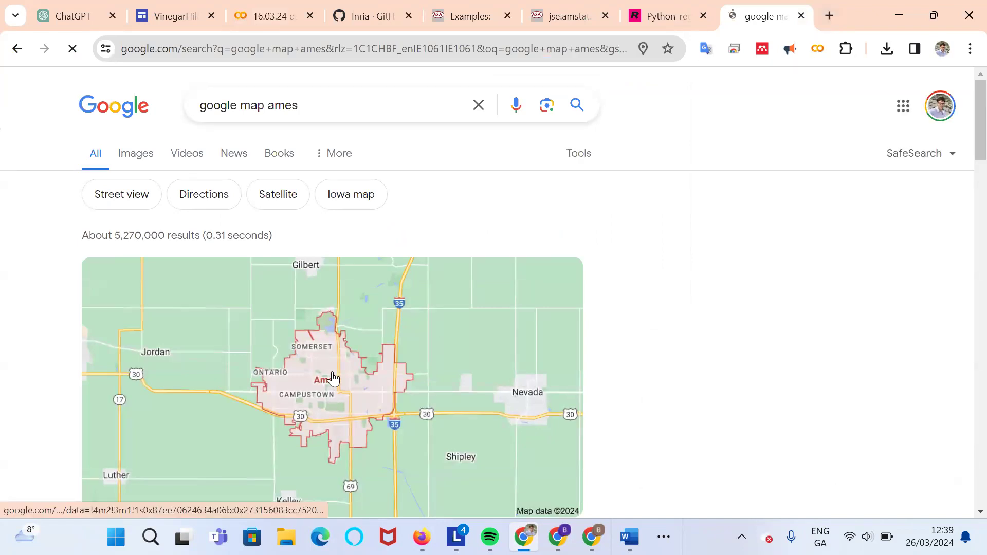
- Open the Ames result in Google Maps, hide the place panel and preview Iowa State University
left_click(332, 378)
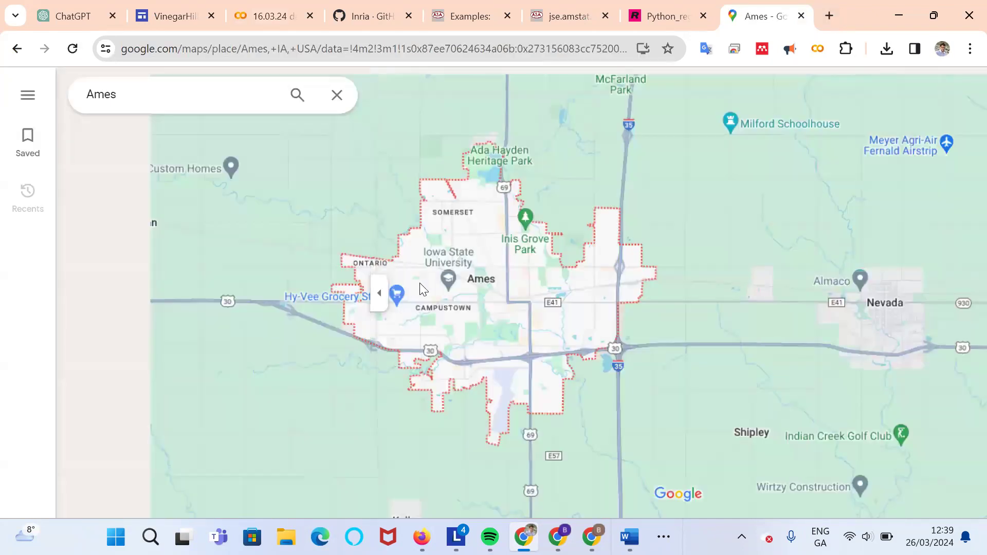
left_click(337, 95)
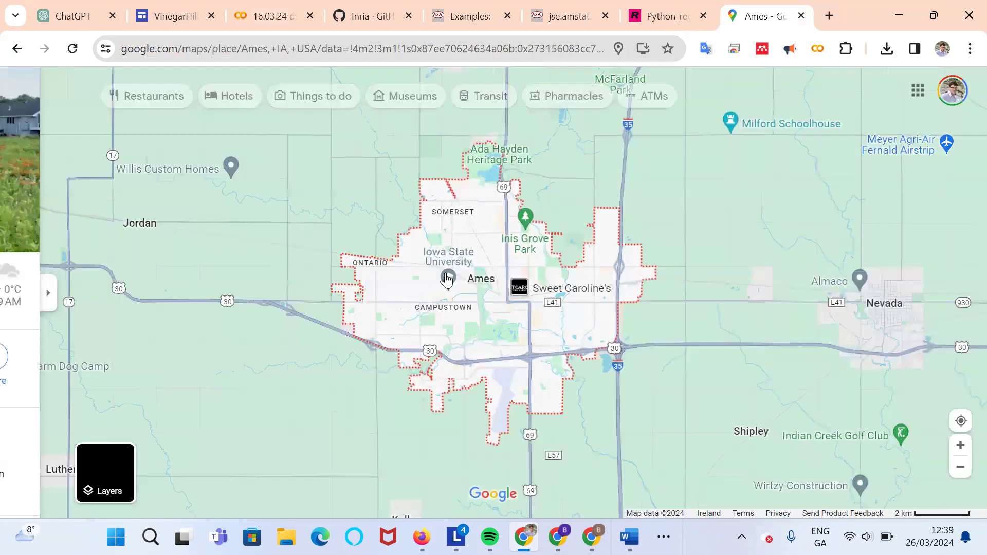
left_click(449, 278)
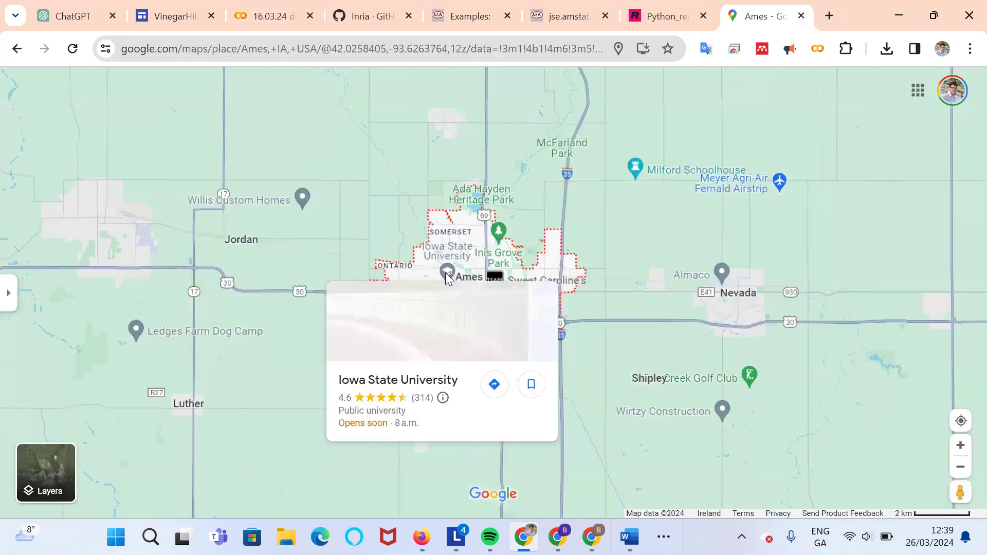
- Zoom out to the US and back in to Ames at city scale with its boundary
scroll("down", 3)
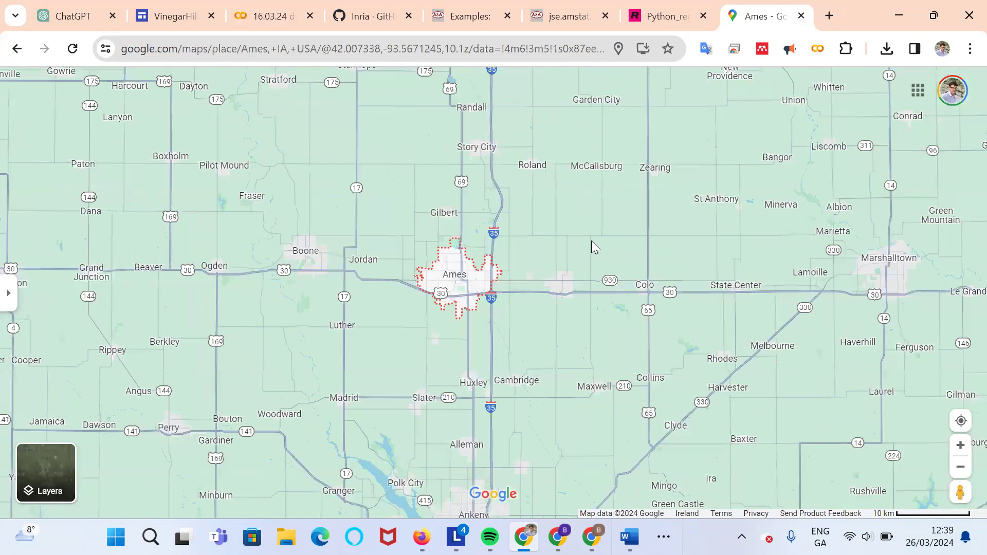
scroll("down", 3)
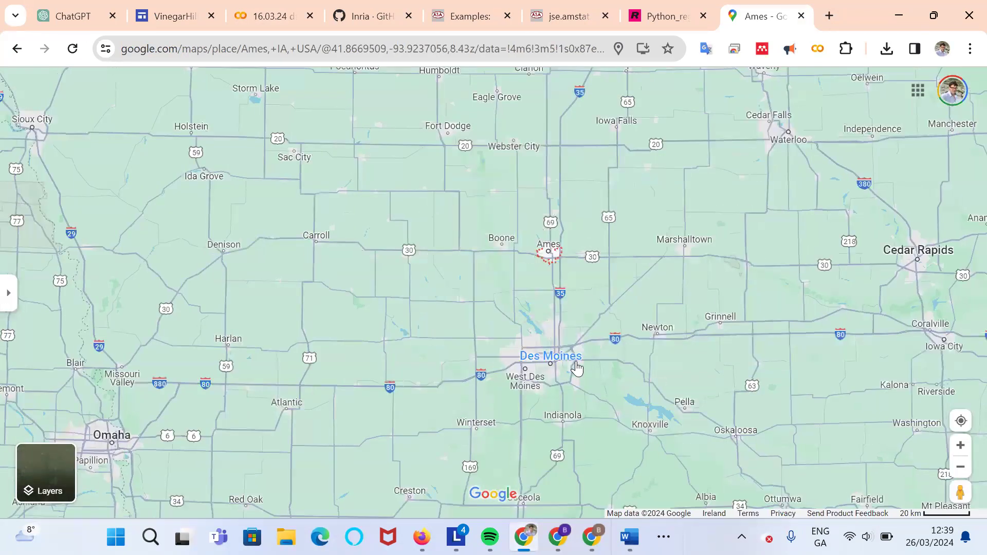
scroll("down", 3)
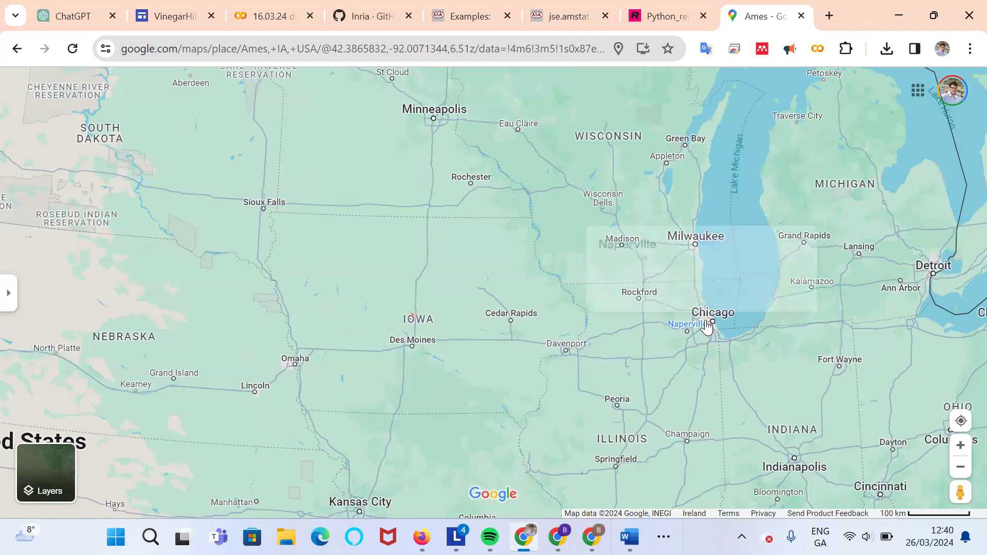
left_click(415, 318)
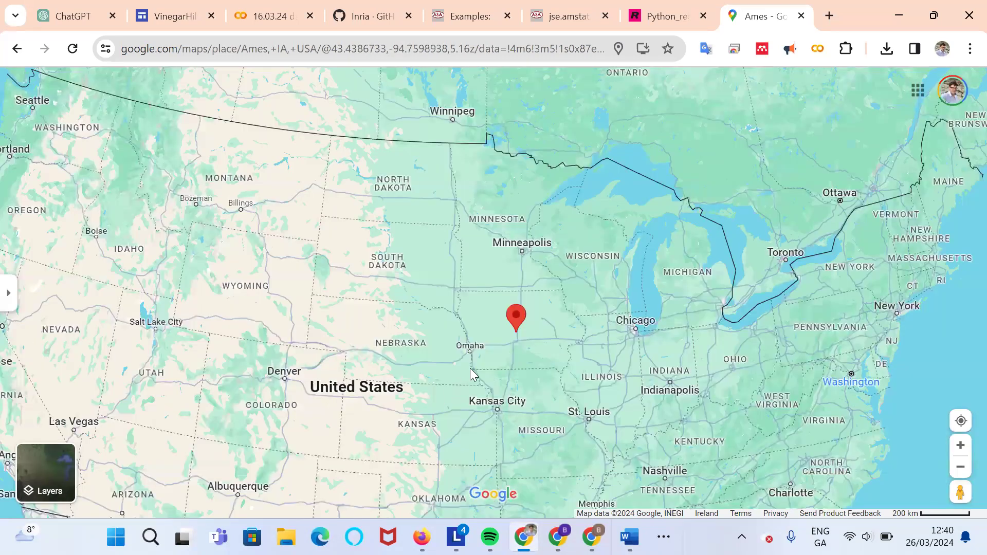
left_click(515, 327)
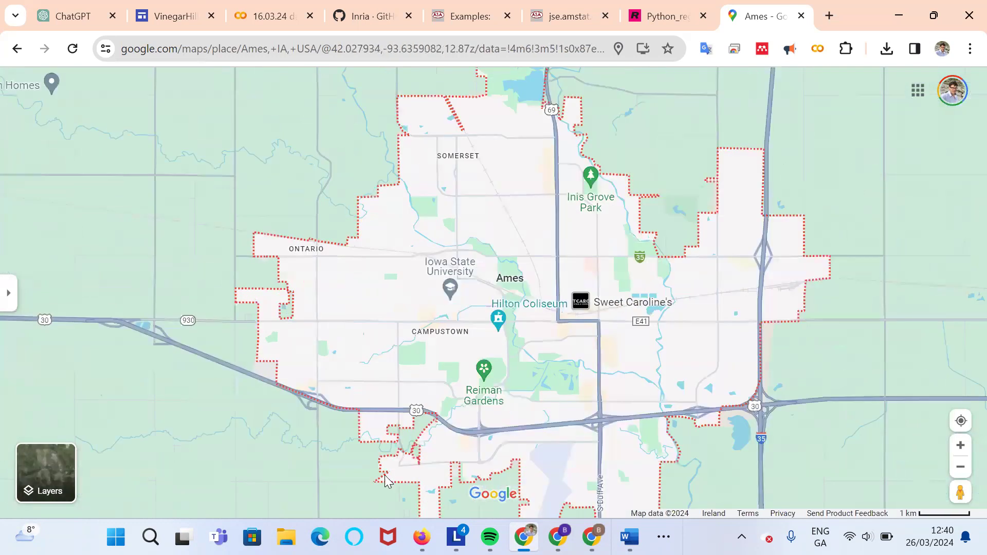
- Switch to satellite imagery and zoom in on Iowa State University, Campustown and Jack Trice Stadium
left_click(45, 472)
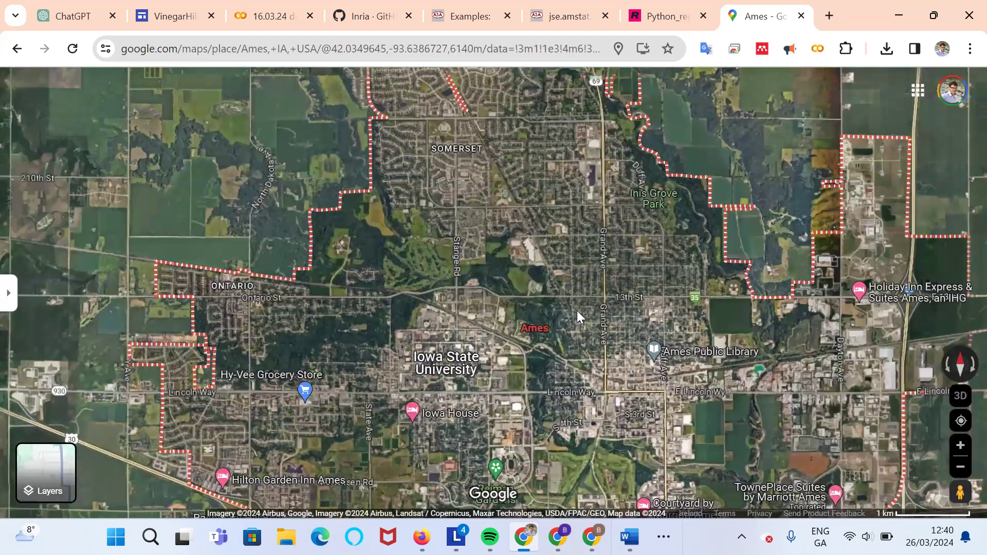
scroll("down", 3)
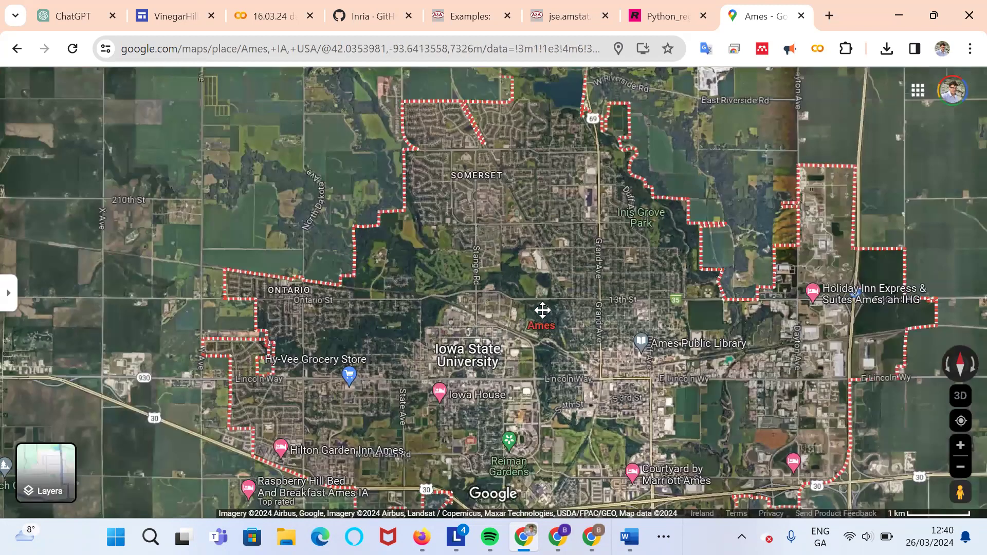
mouse_move(494, 413)
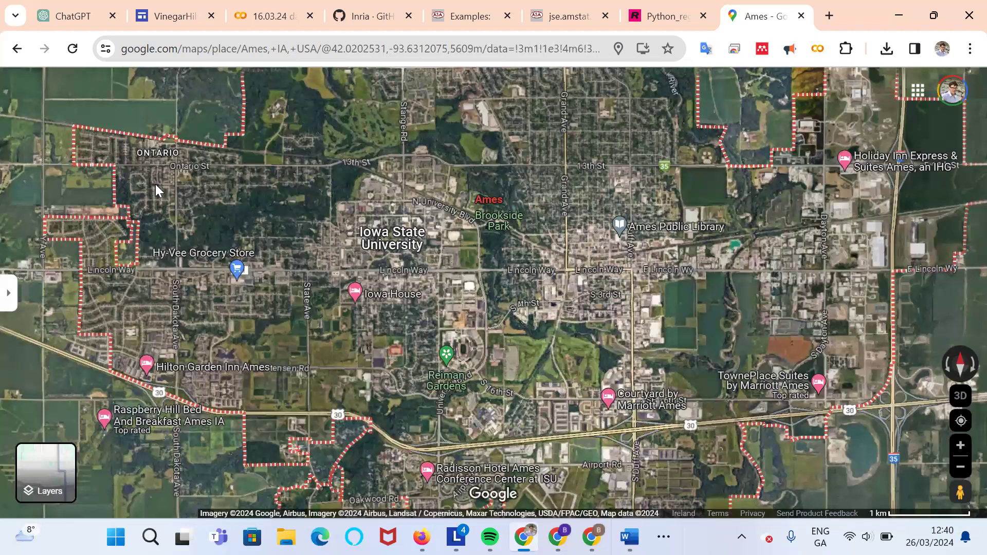
mouse_move(397, 424)
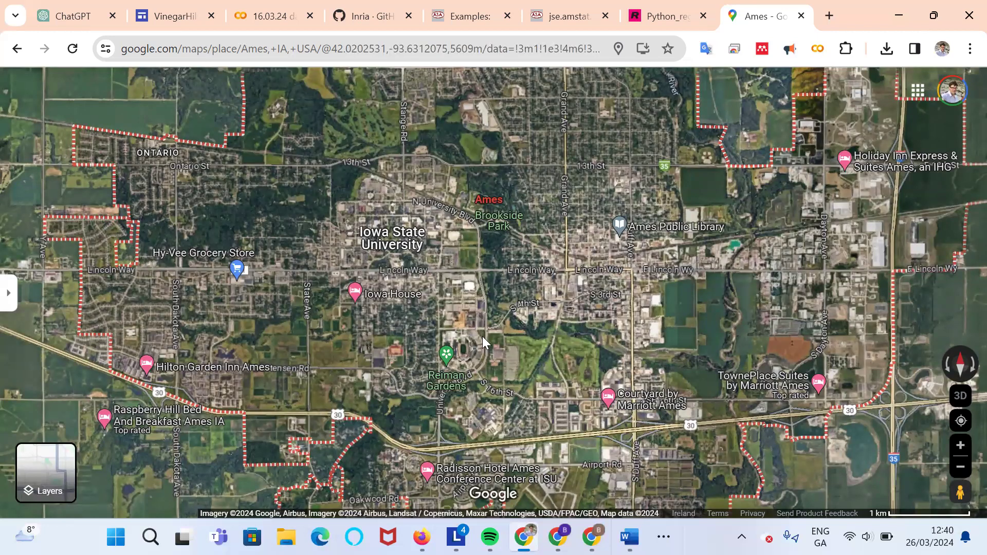
mouse_move(676, 243)
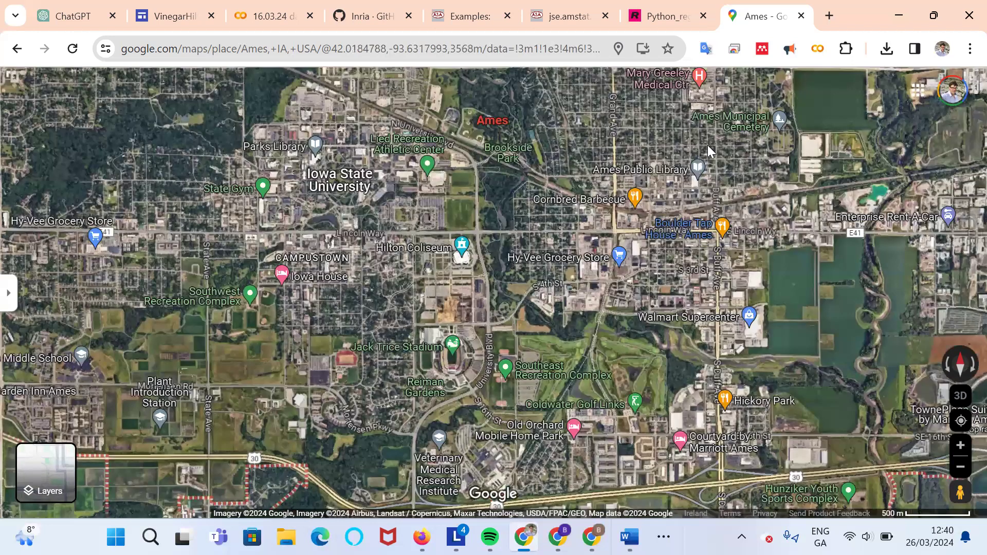
mouse_move(341, 198)
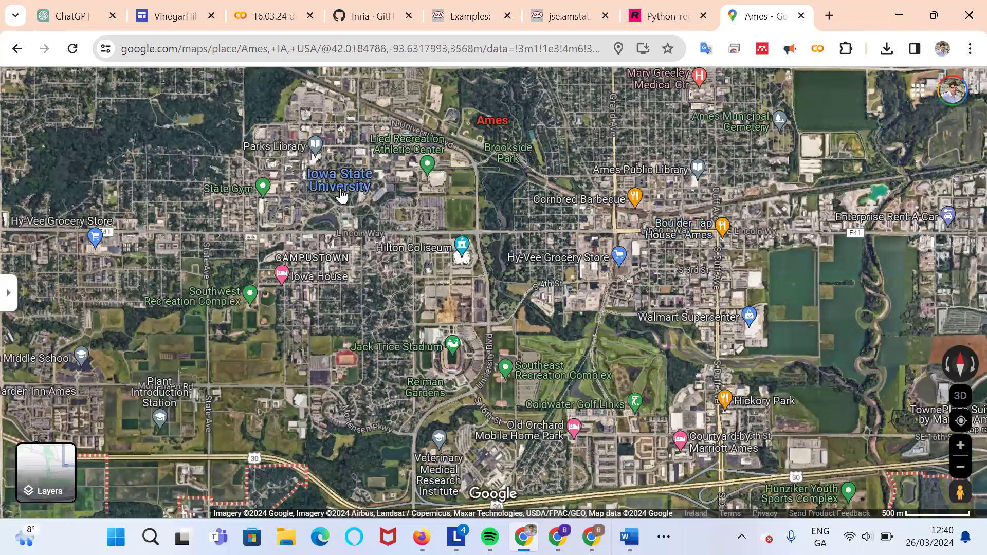
left_click(339, 180)
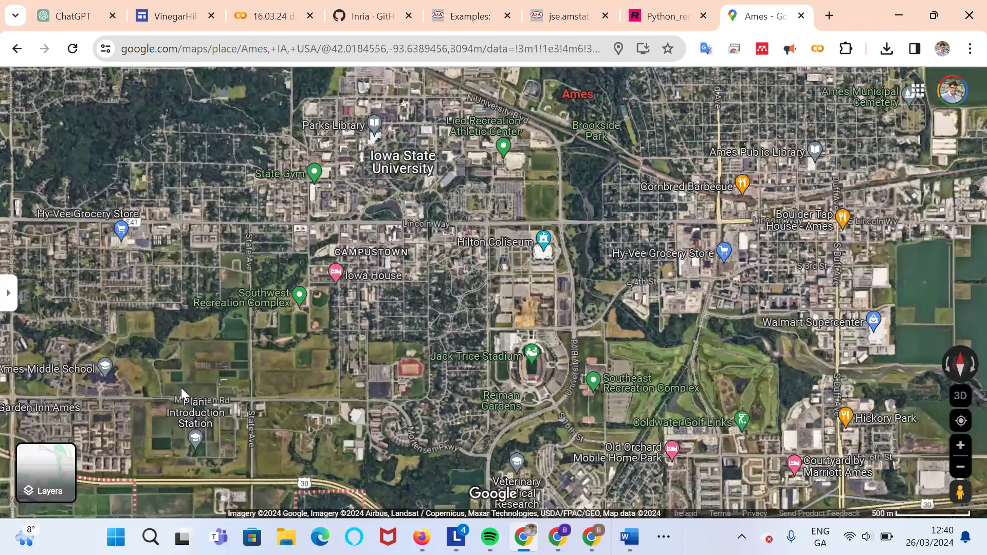
mouse_move(255, 346)
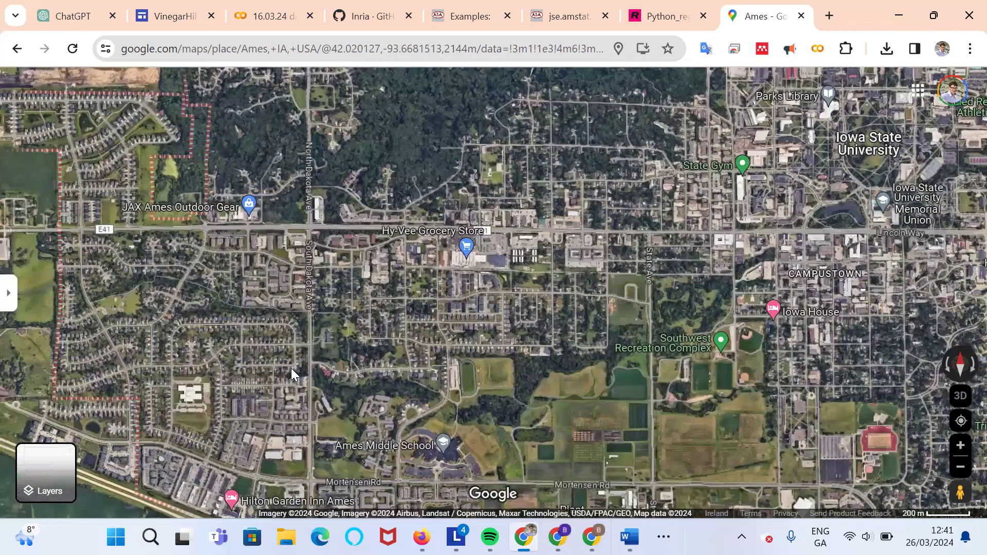
mouse_move(372, 365)
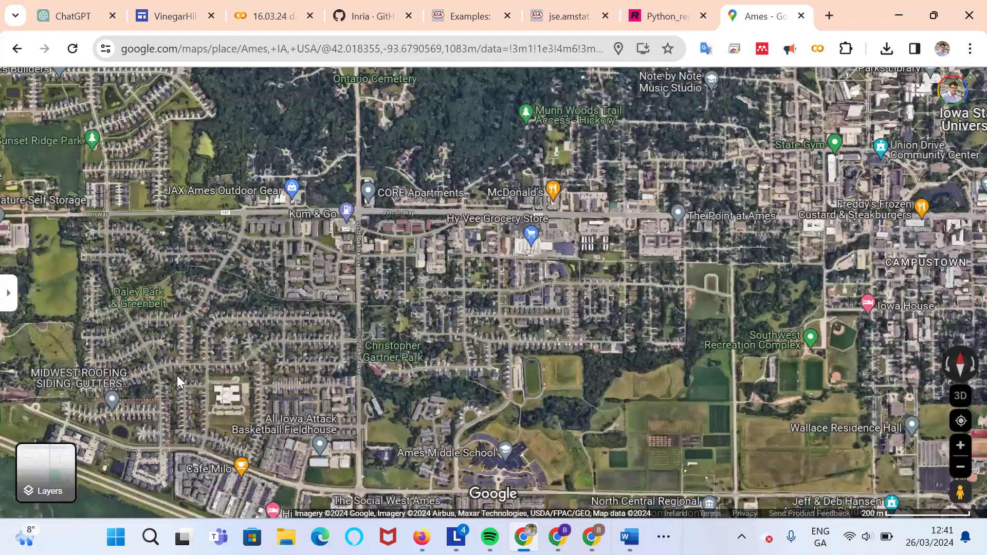
mouse_move(578, 335)
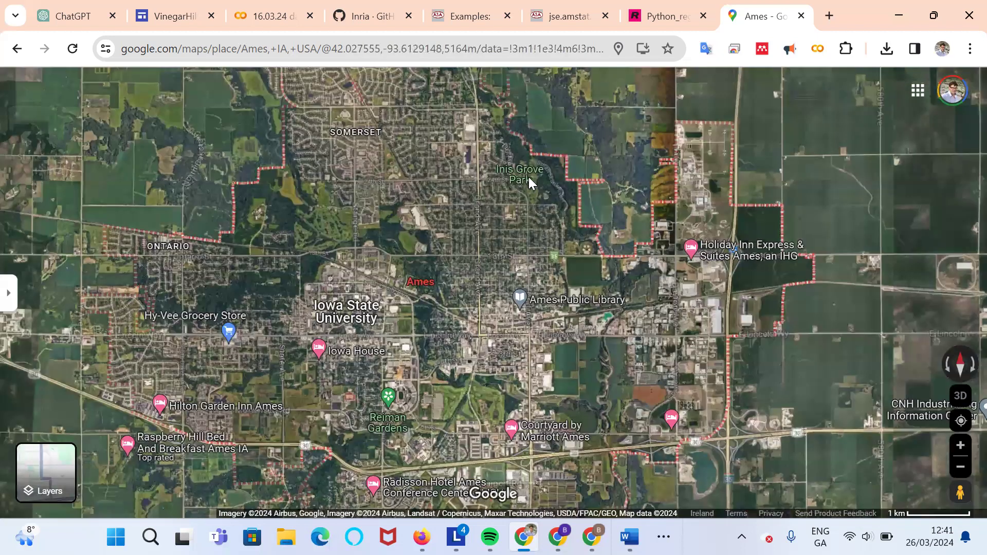
mouse_move(351, 151)
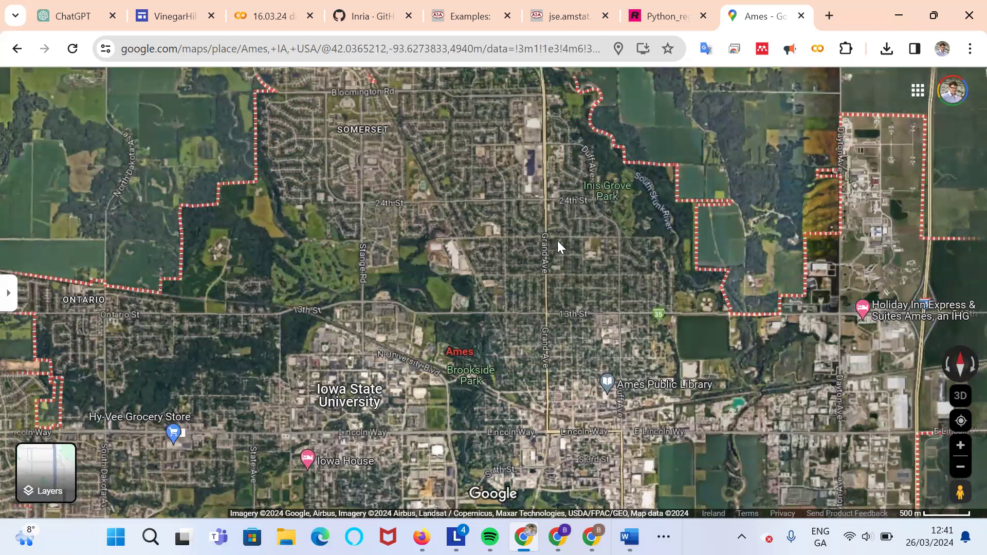
mouse_move(550, 315)
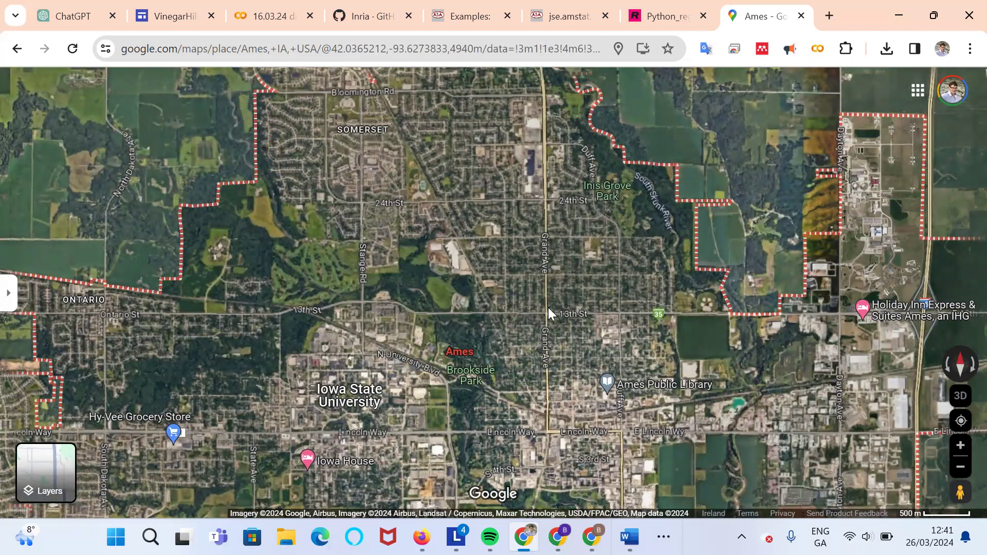
mouse_move(604, 10)
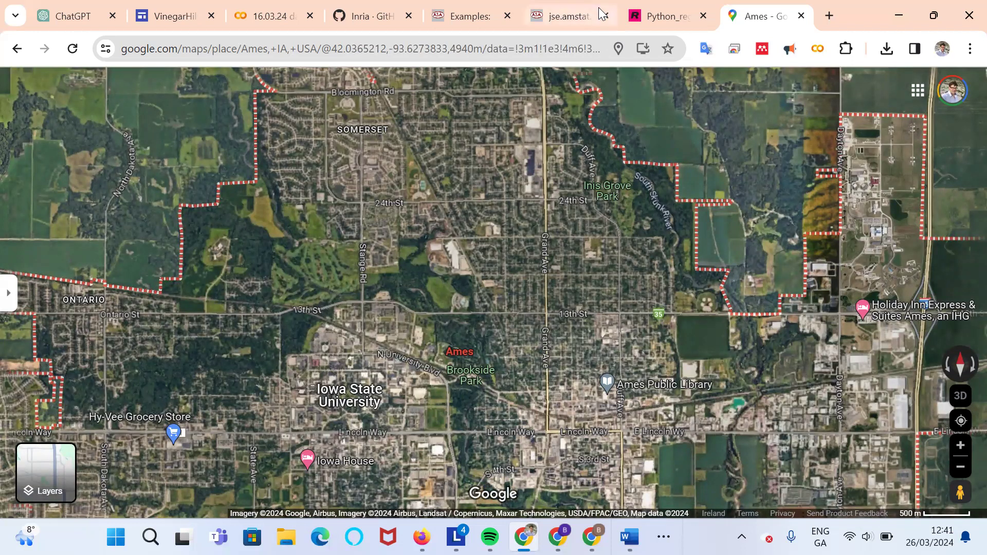
- Return to the Ames notebook tab and scroll the descriptions past Condition 1 and Condition 2
left_click(273, 17)
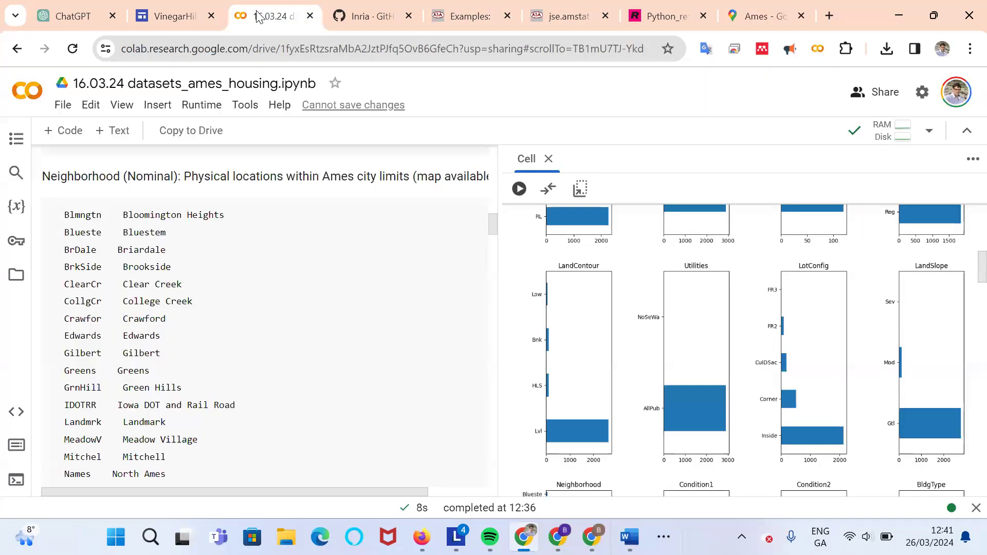
mouse_move(139, 228)
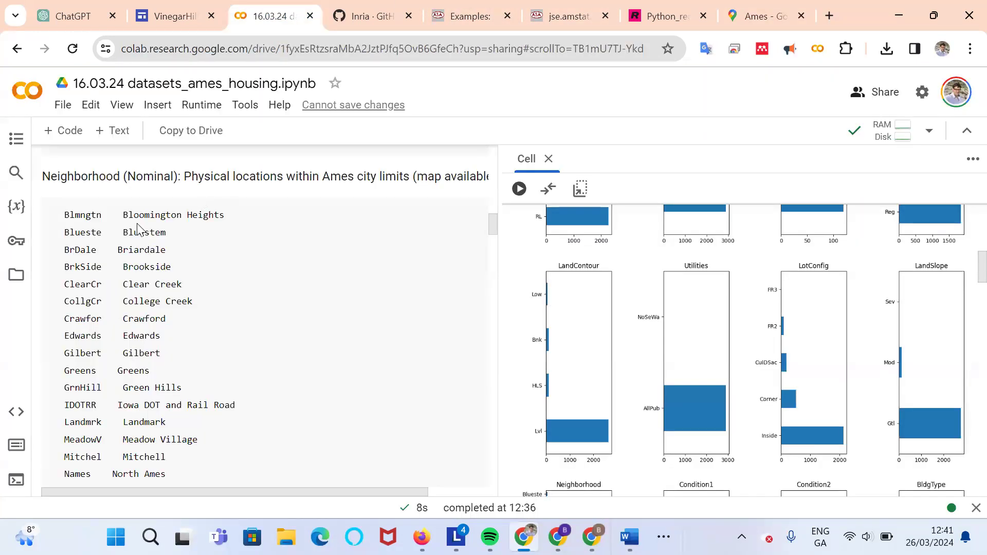
mouse_move(148, 260)
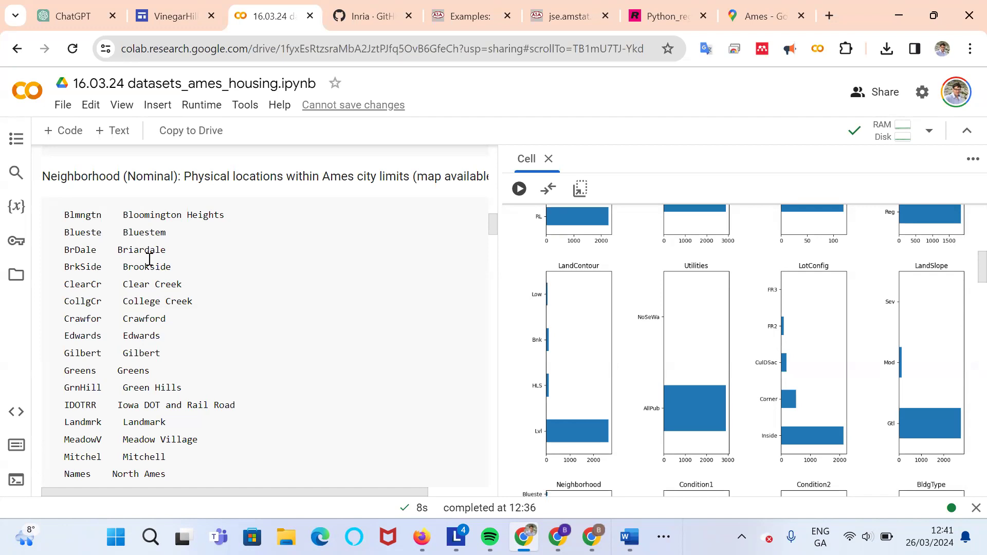
scroll("down", 3)
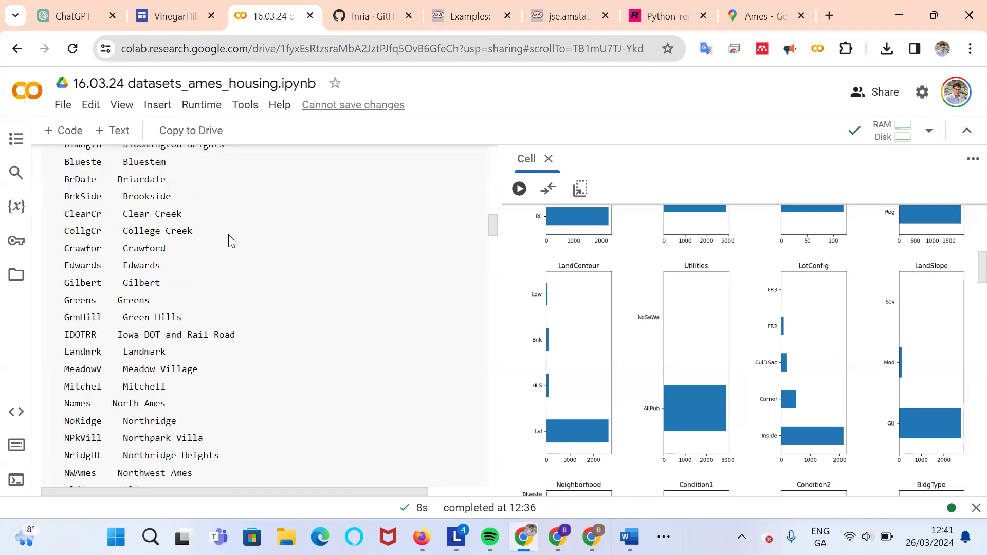
mouse_move(237, 257)
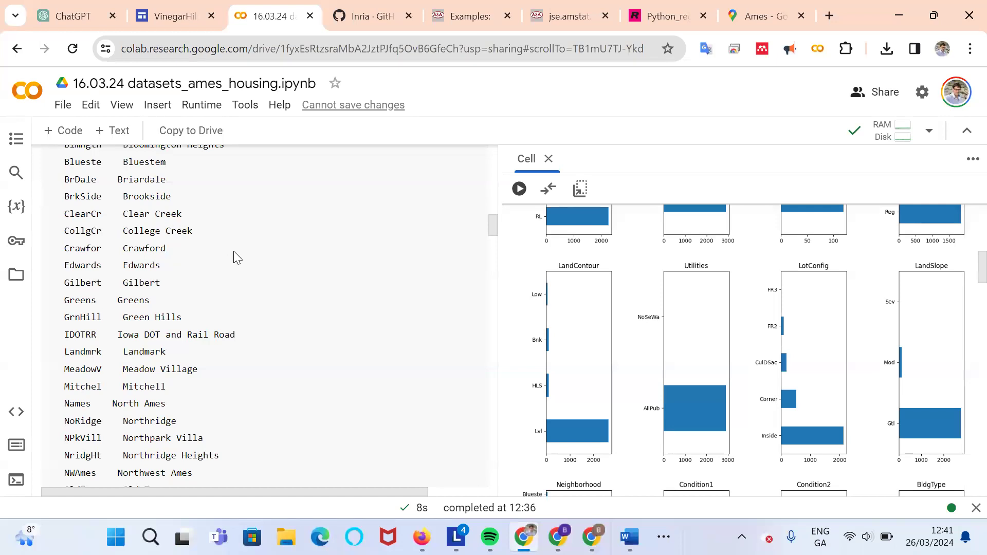
scroll("down", 3)
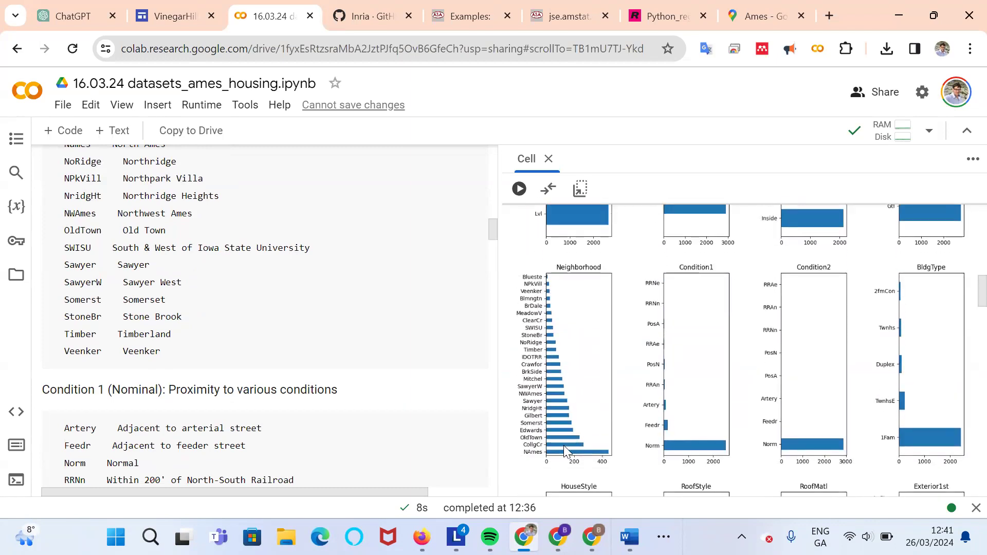
mouse_move(564, 302)
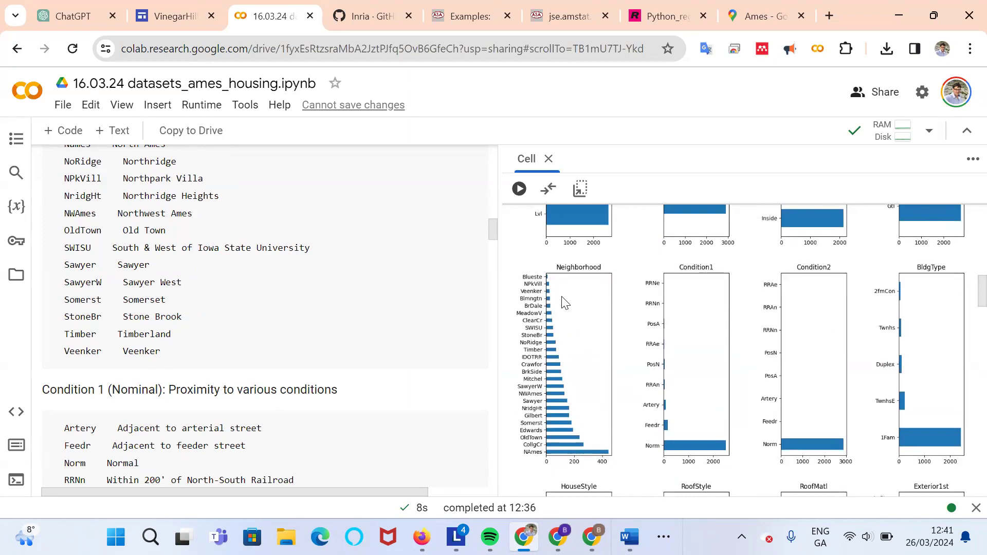
mouse_move(609, 463)
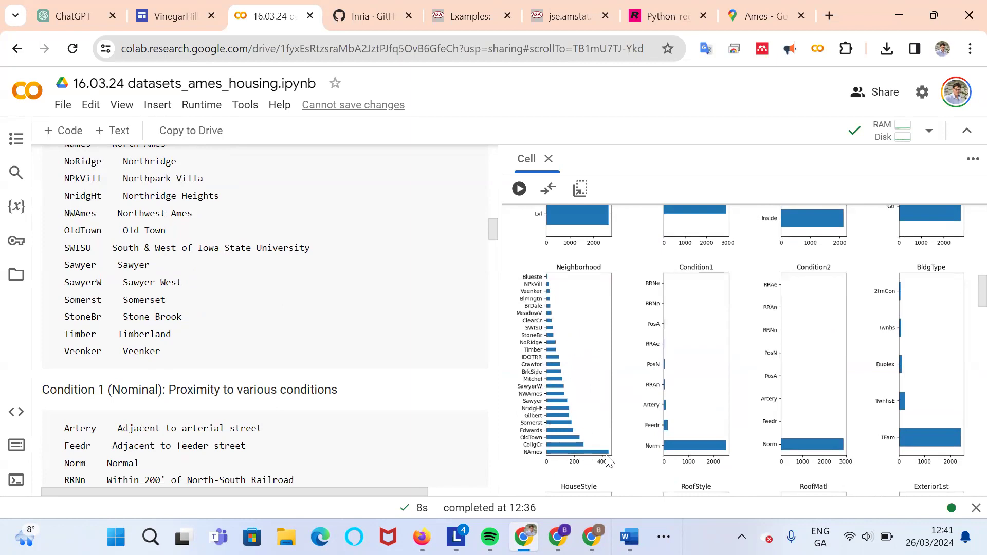
mouse_move(600, 364)
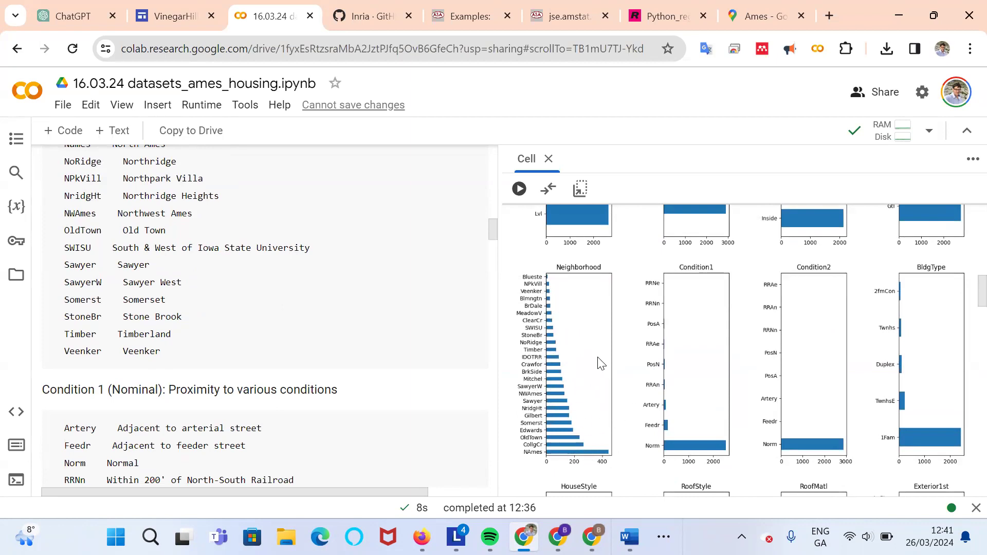
mouse_move(688, 392)
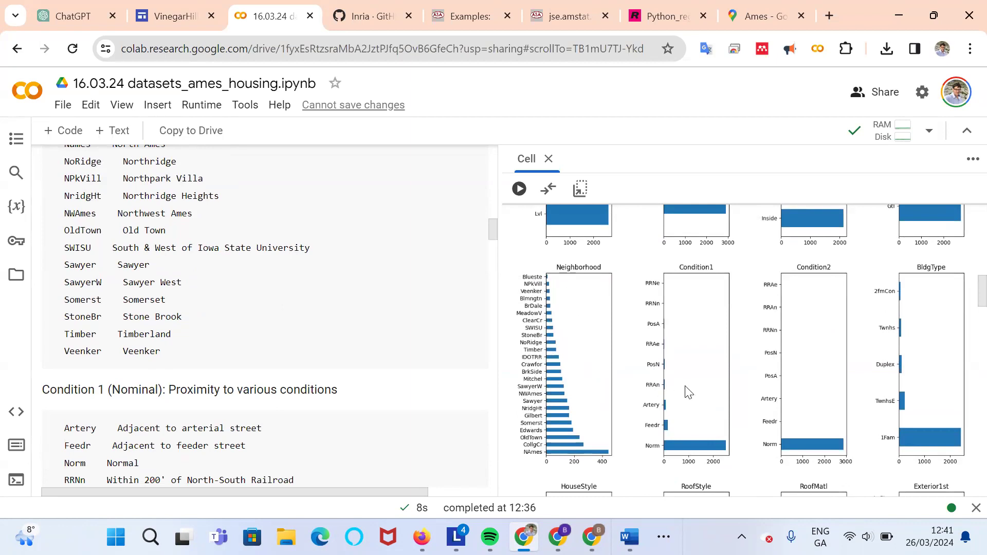
scroll("down", 3)
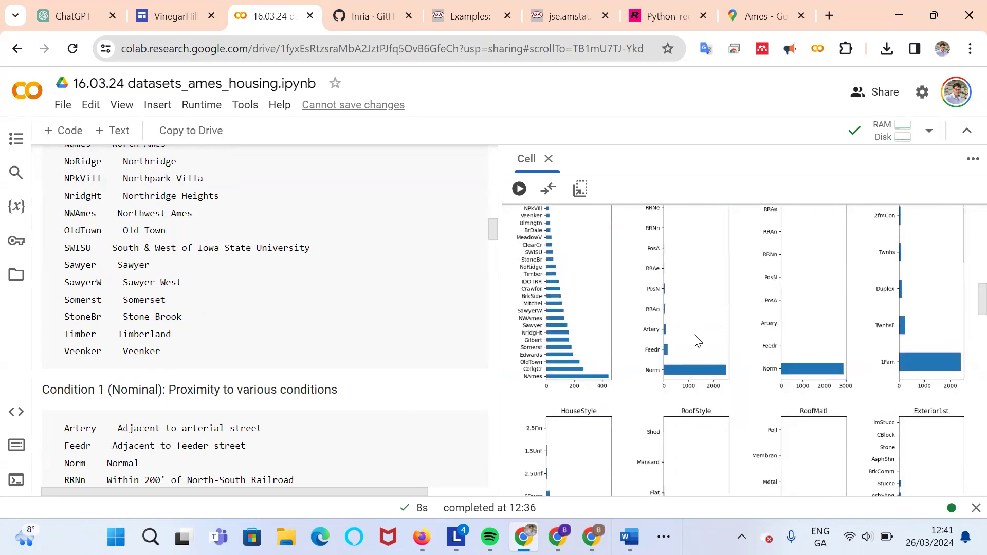
scroll("down", 3)
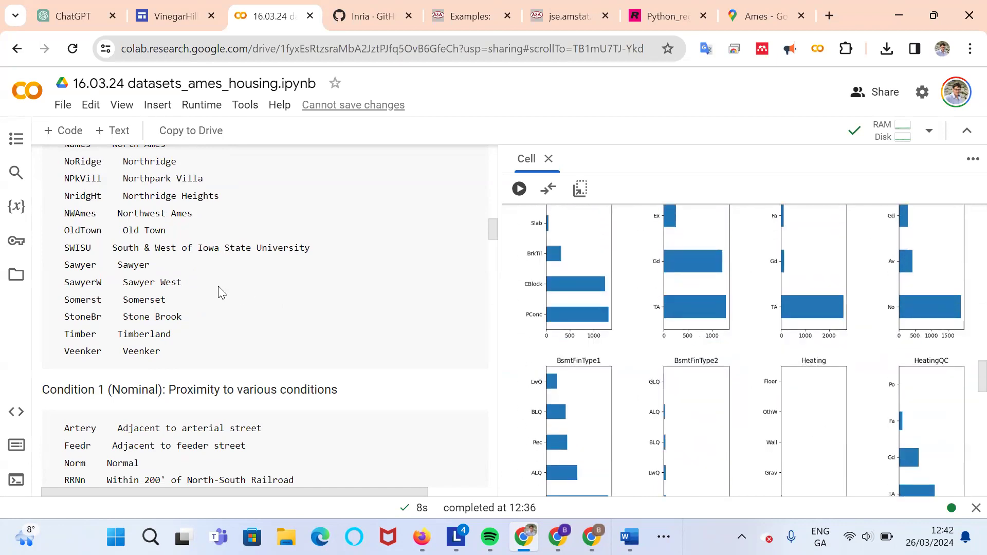
- Scroll on through Roof Style and Exterior 2 beside the SaleCondition bar charts
scroll("down", 3)
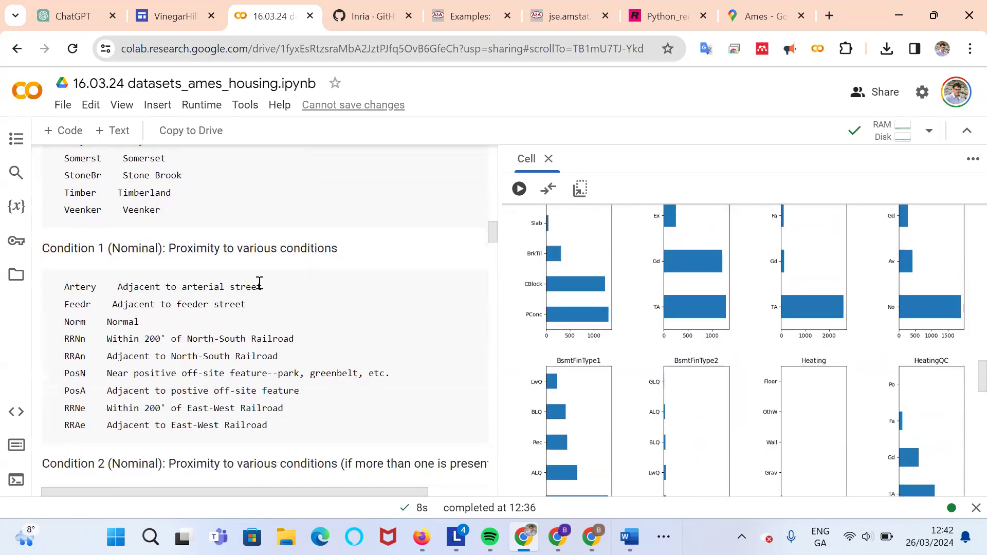
scroll("down", 3)
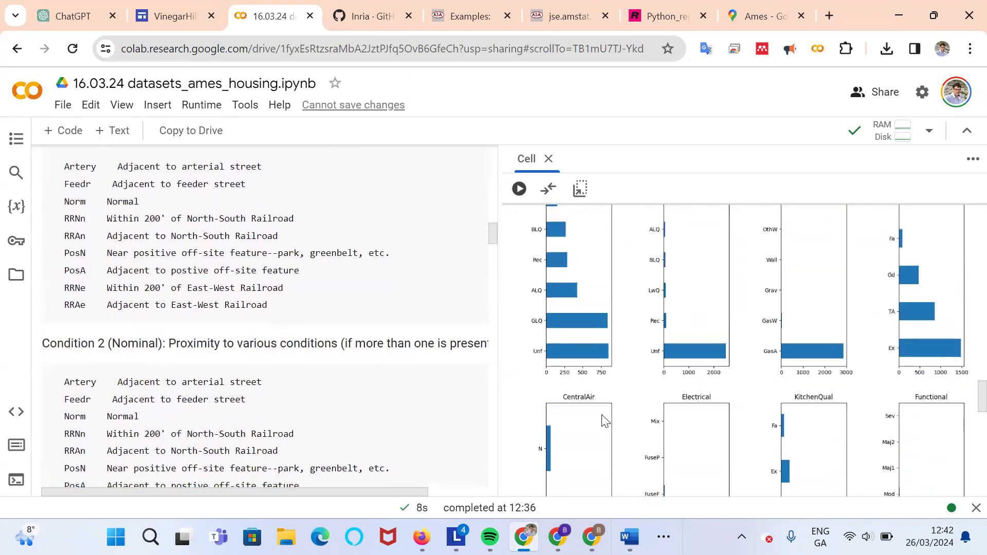
scroll("down", 3)
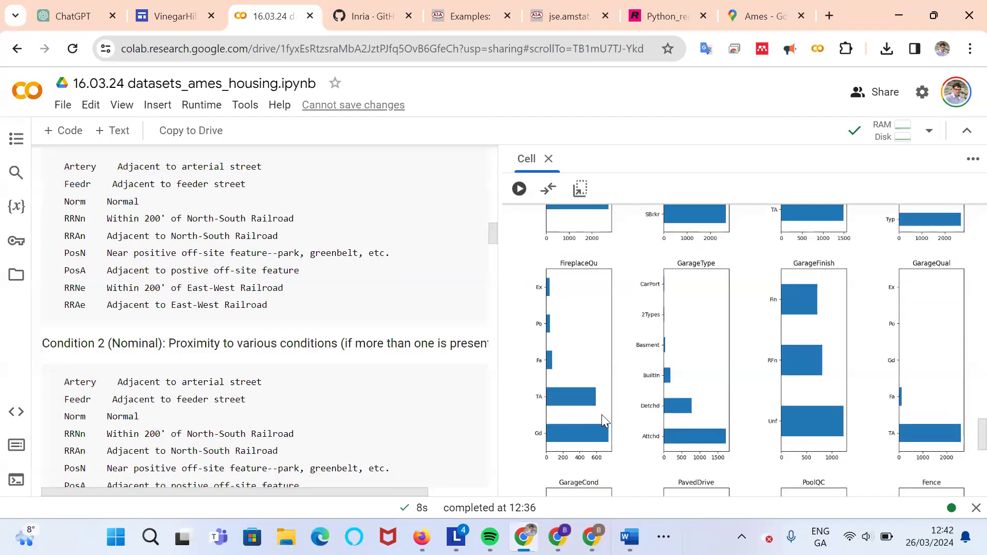
scroll("down", 3)
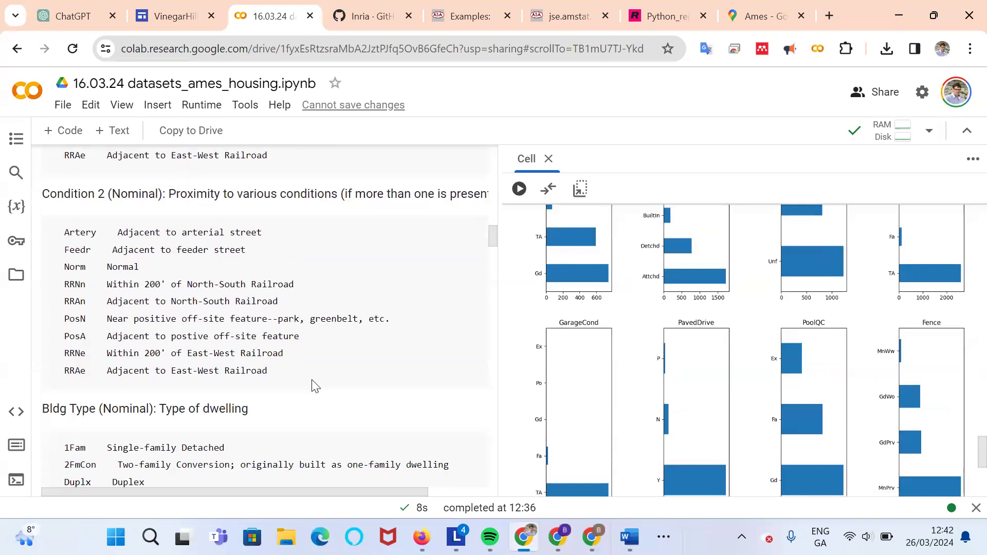
scroll("down", 3)
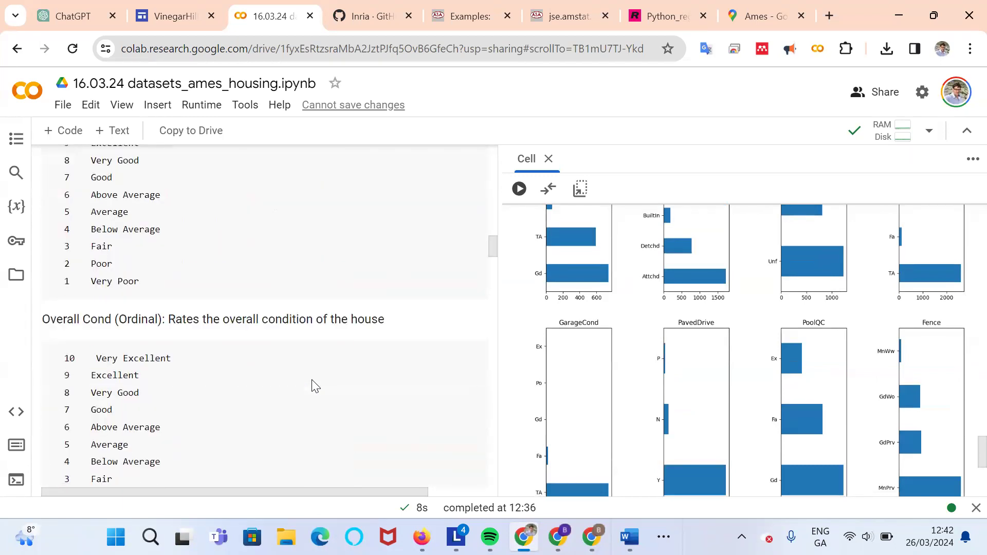
mouse_move(718, 343)
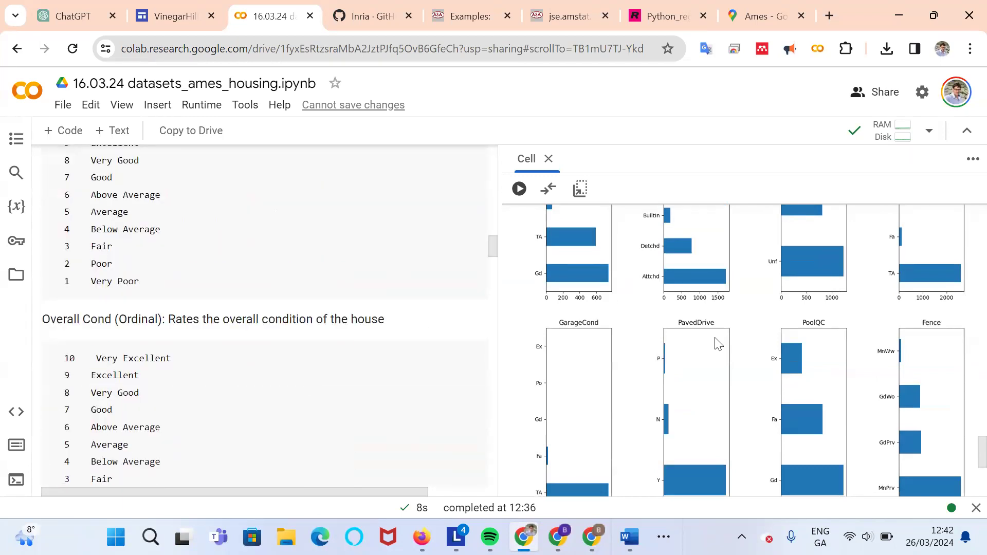
scroll("down", 3)
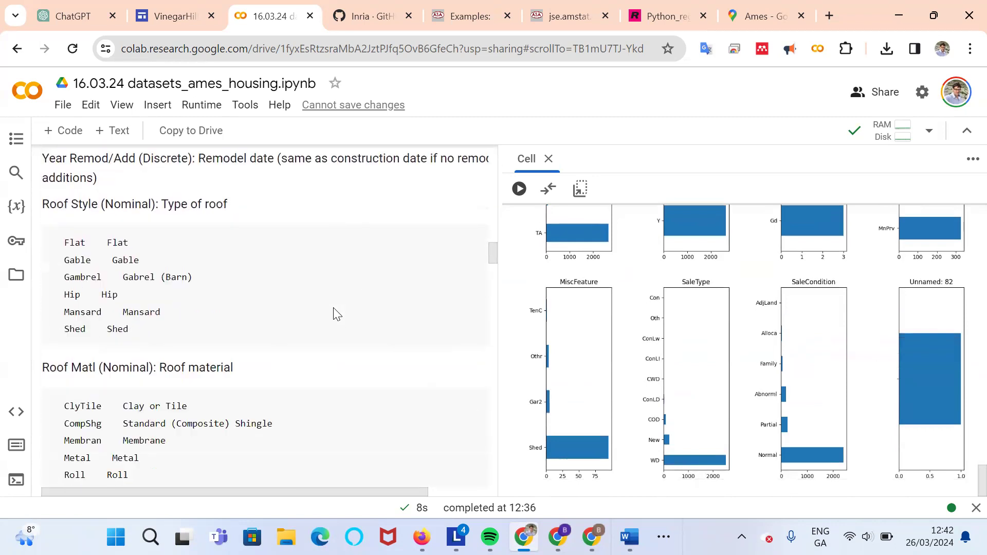
scroll("down", 3)
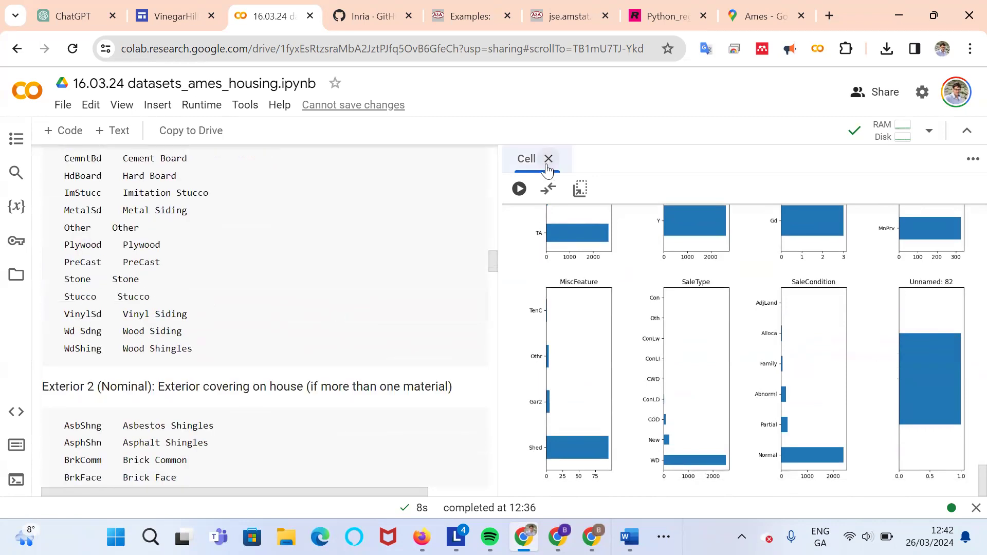
- Close the separate output view and scroll down to the running seaborn correlation heatmap cell
left_click(549, 159)
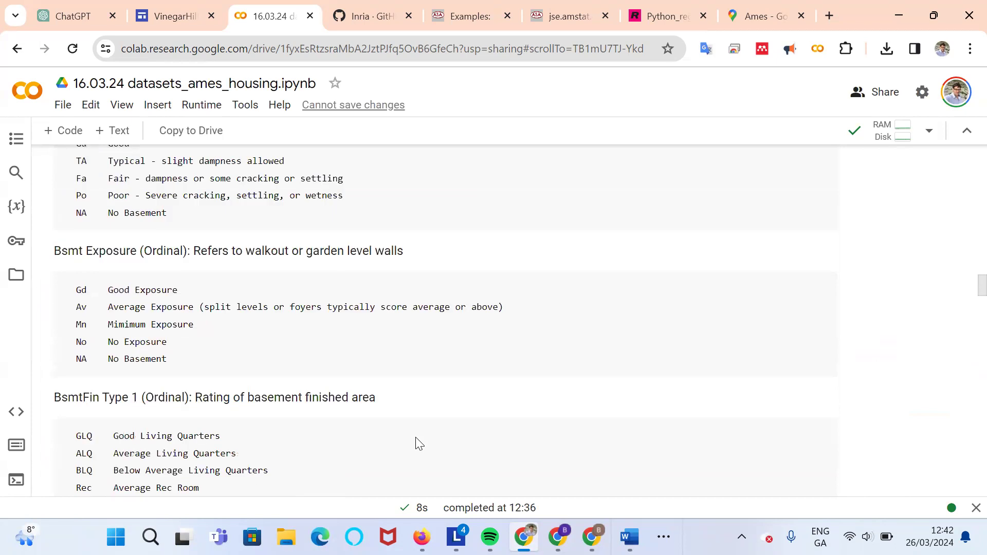
scroll("down", 3)
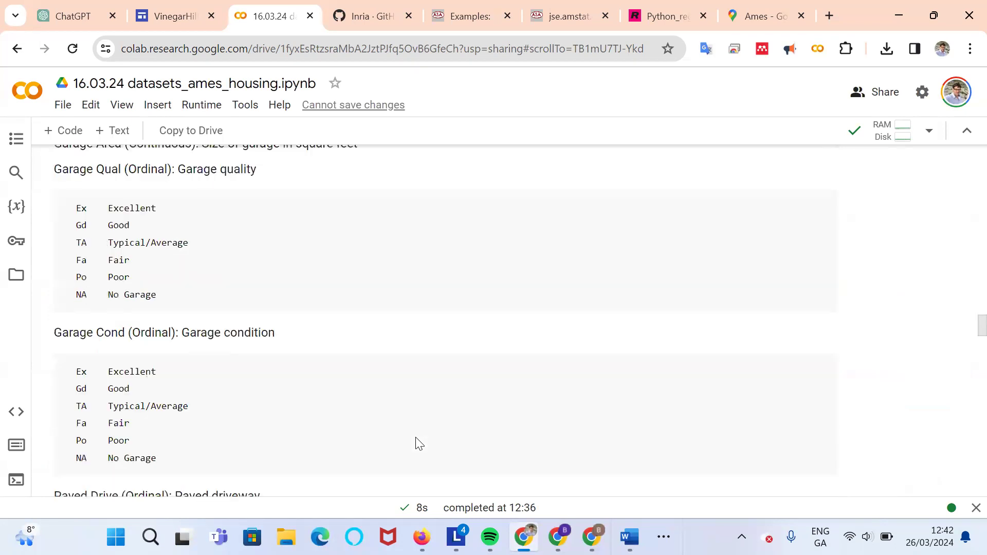
scroll("down", 3)
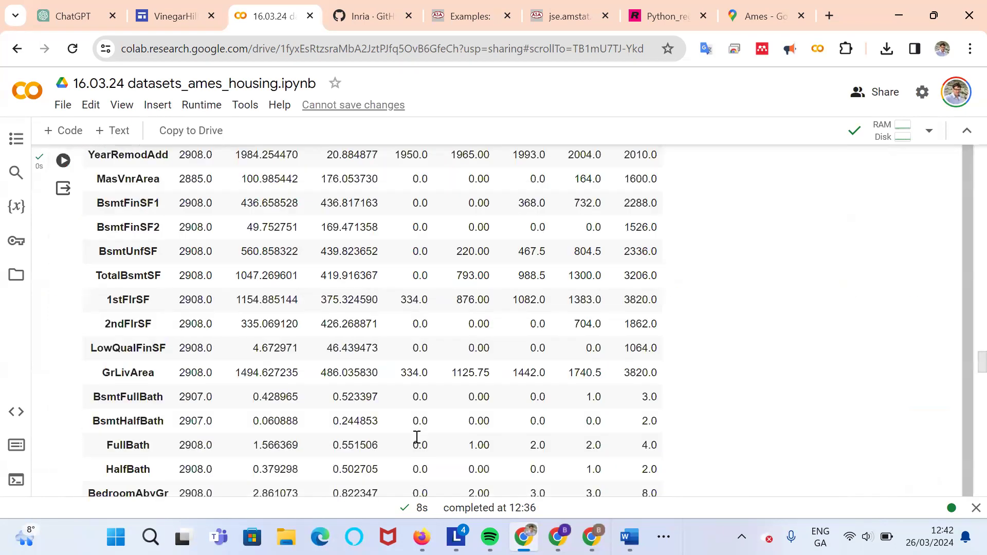
scroll("down", 3)
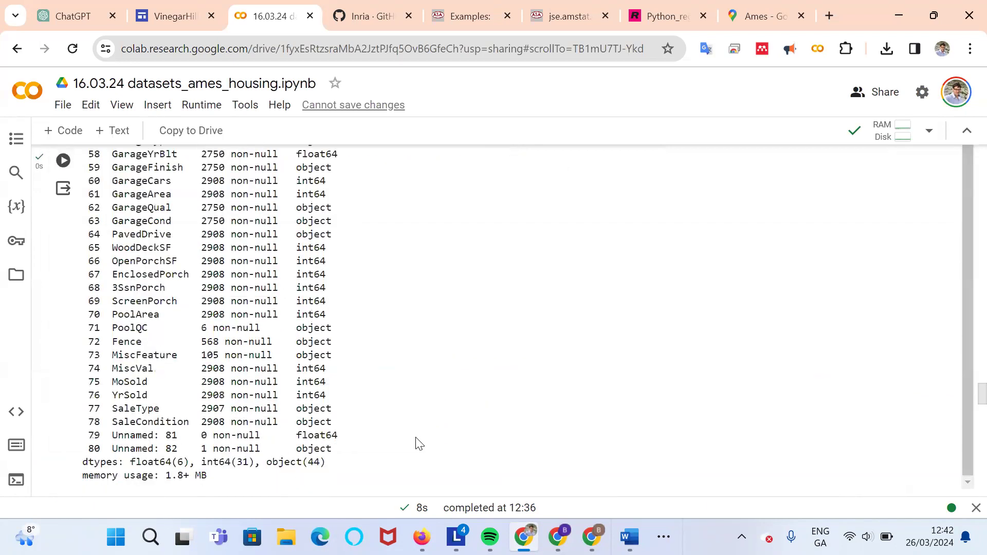
scroll("down", 3)
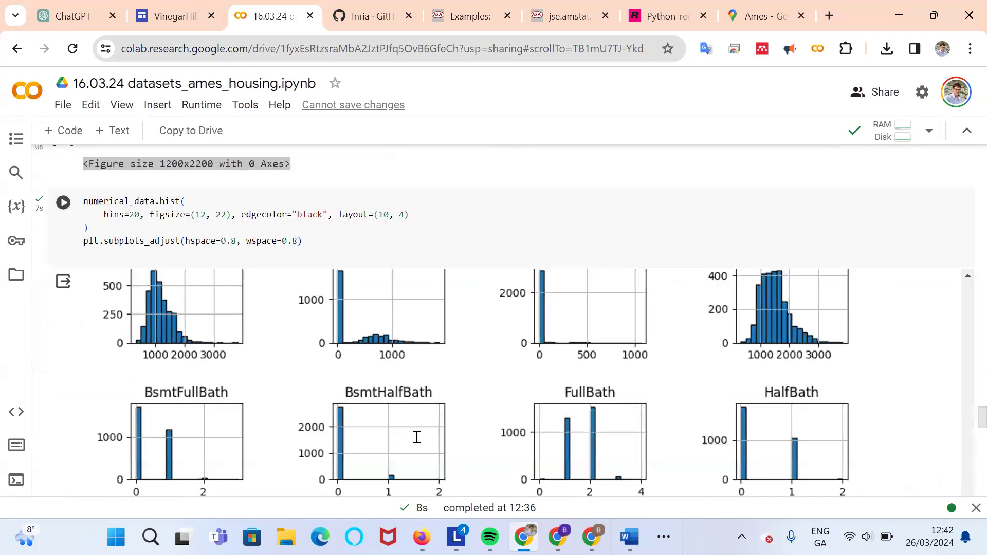
scroll("down", 3)
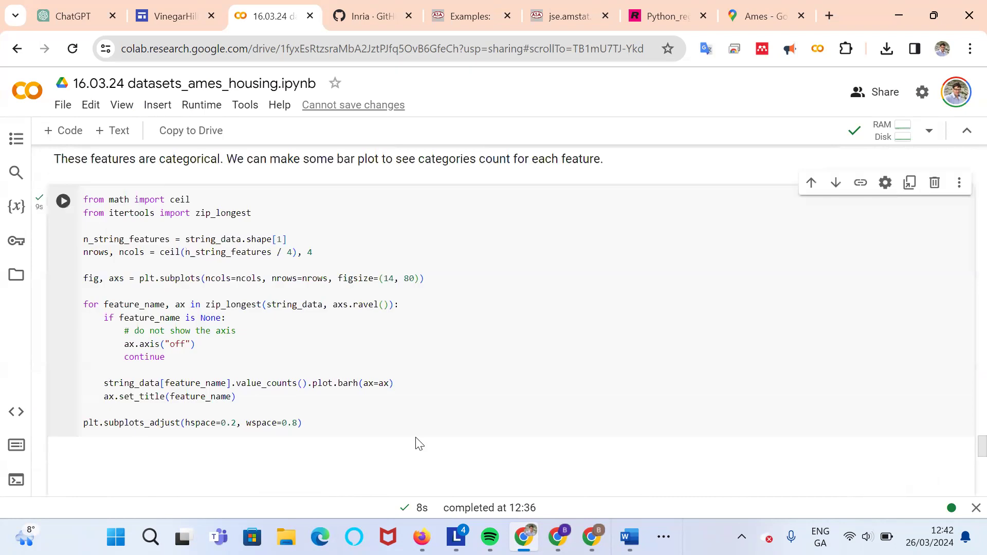
scroll("down", 3)
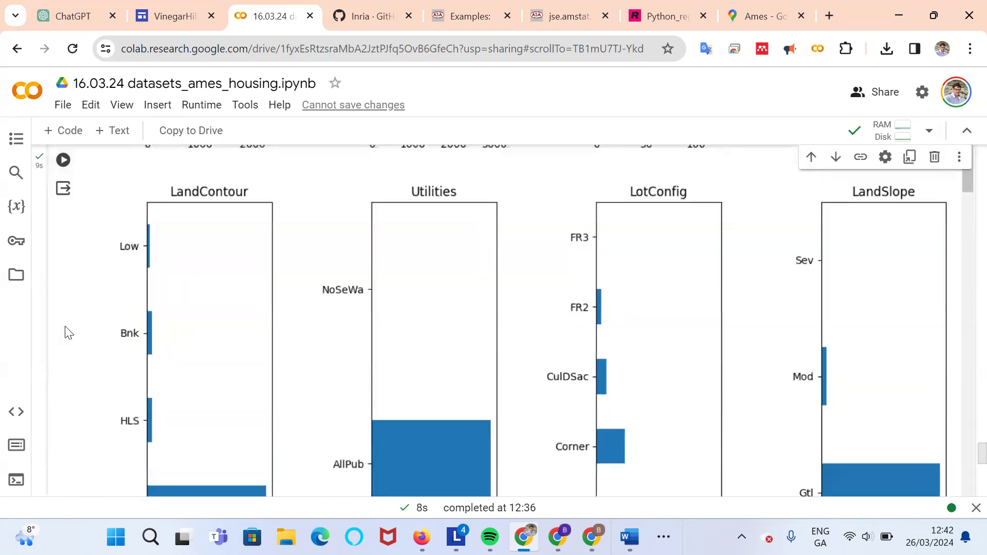
scroll("down", 3)
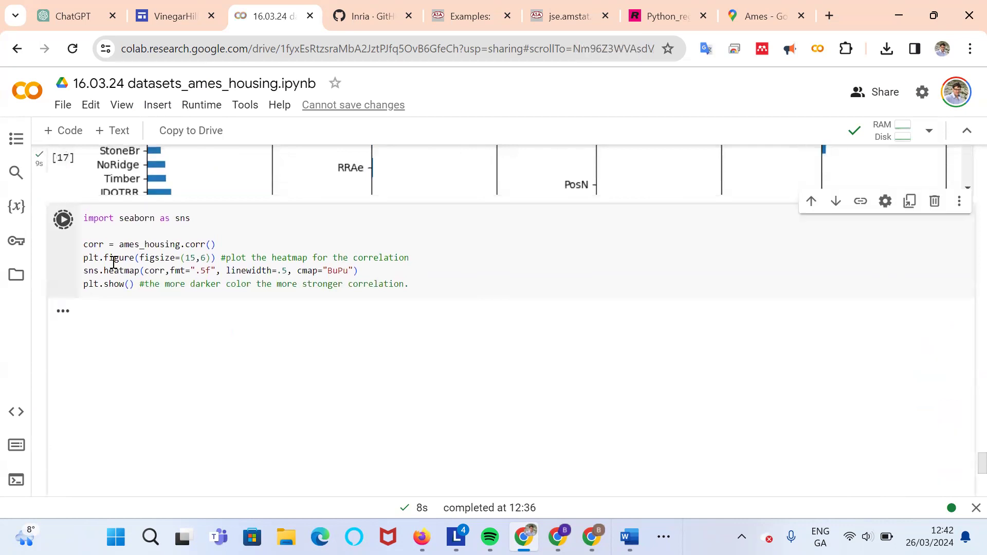
- Add the correlation_matrix, sort_values and top_correlations cell below the finished heatmap
left_click(63, 219)
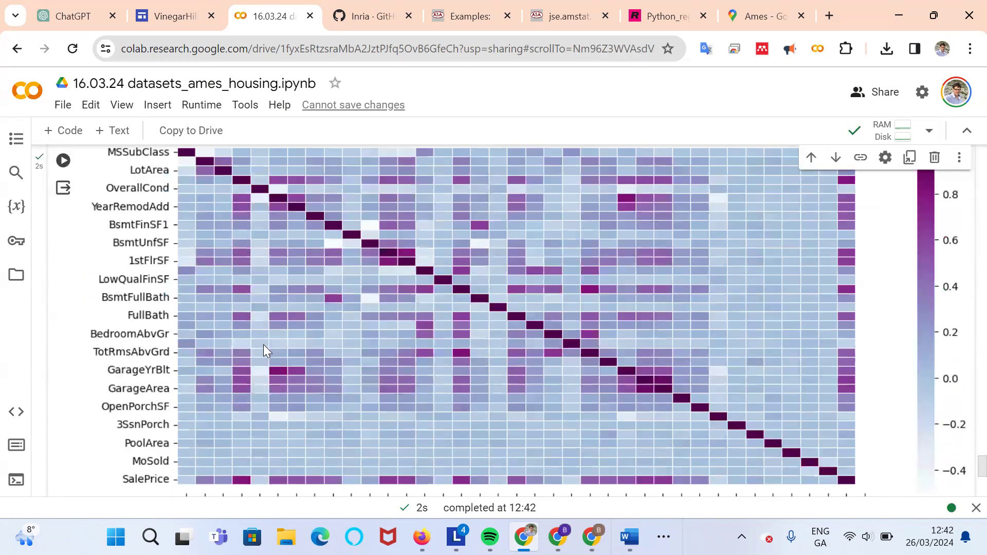
scroll("down", 3)
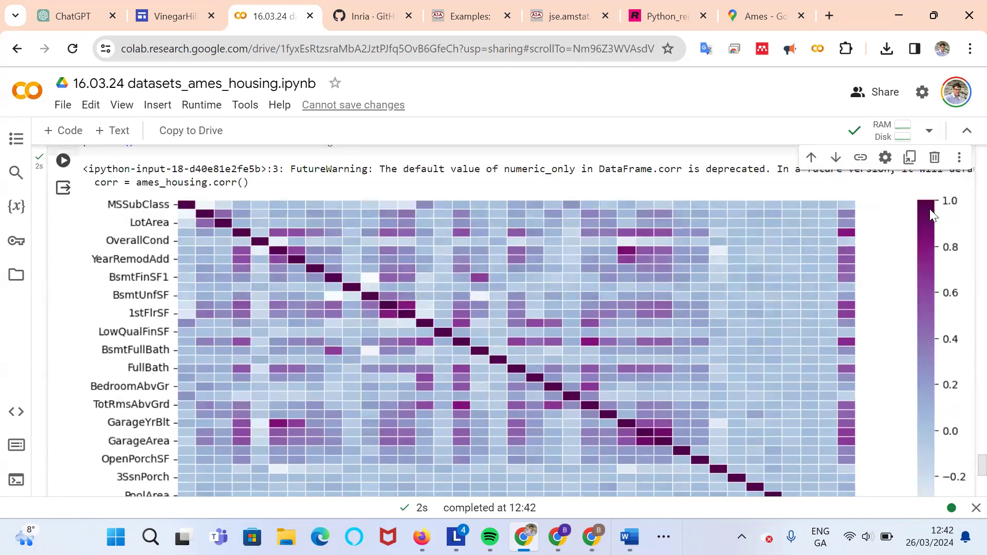
scroll("down", 3)
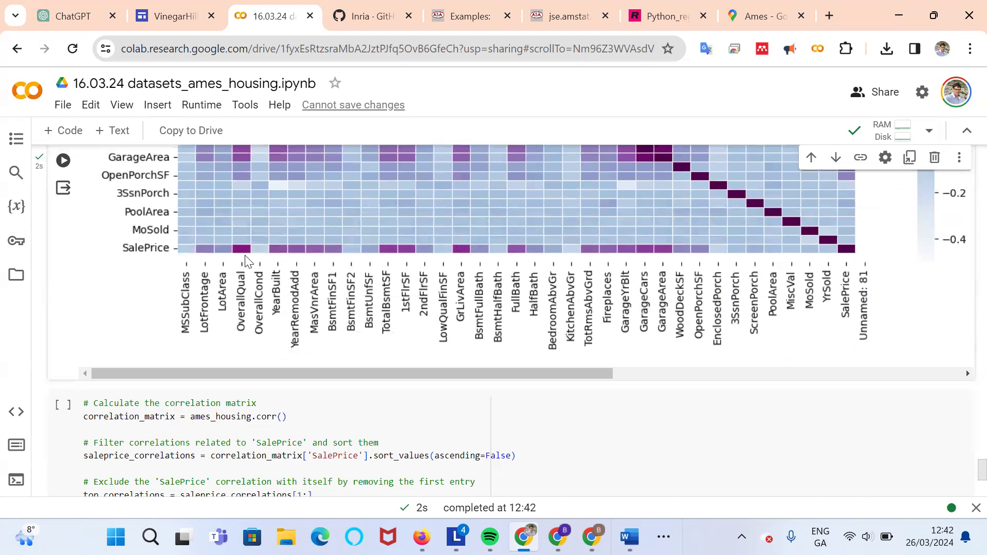
mouse_move(179, 248)
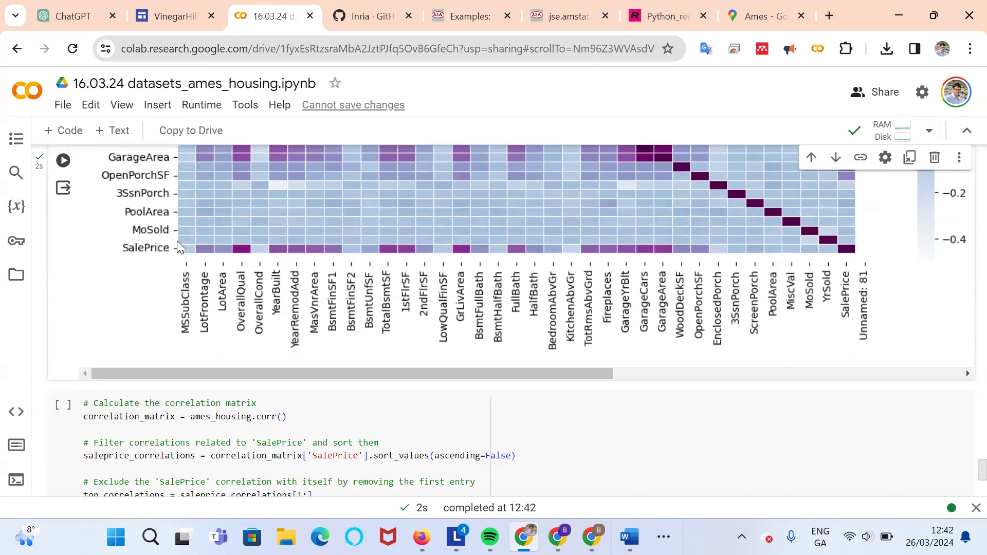
mouse_move(246, 255)
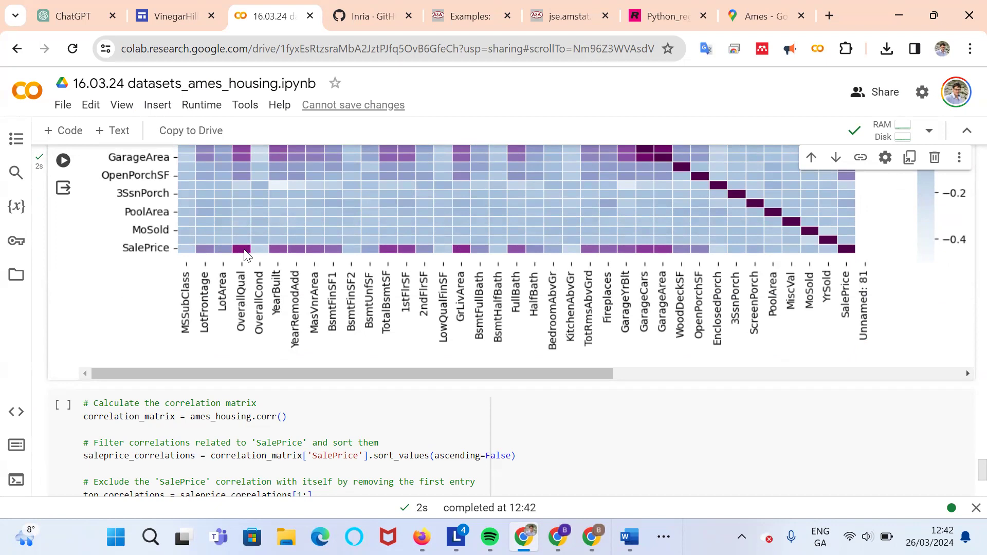
mouse_move(222, 292)
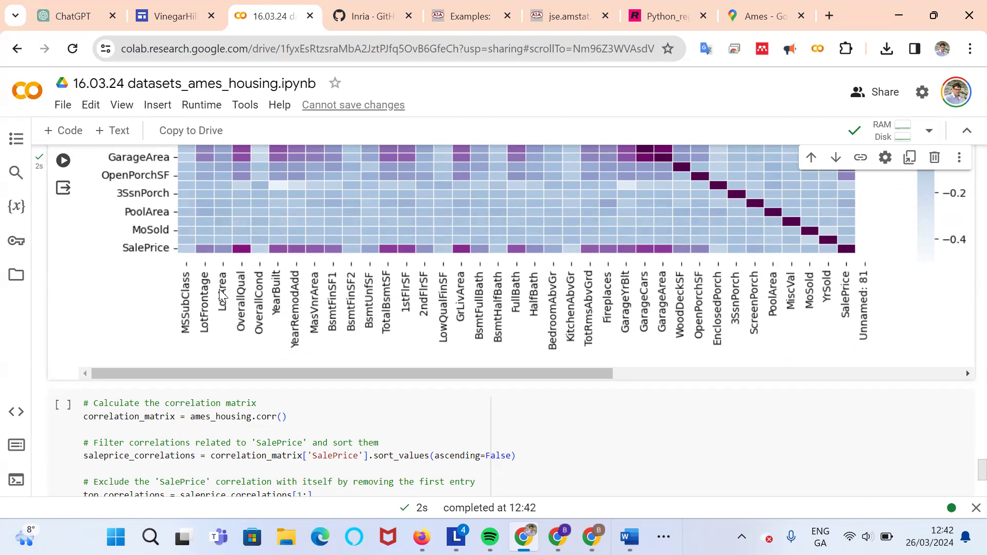
mouse_move(270, 308)
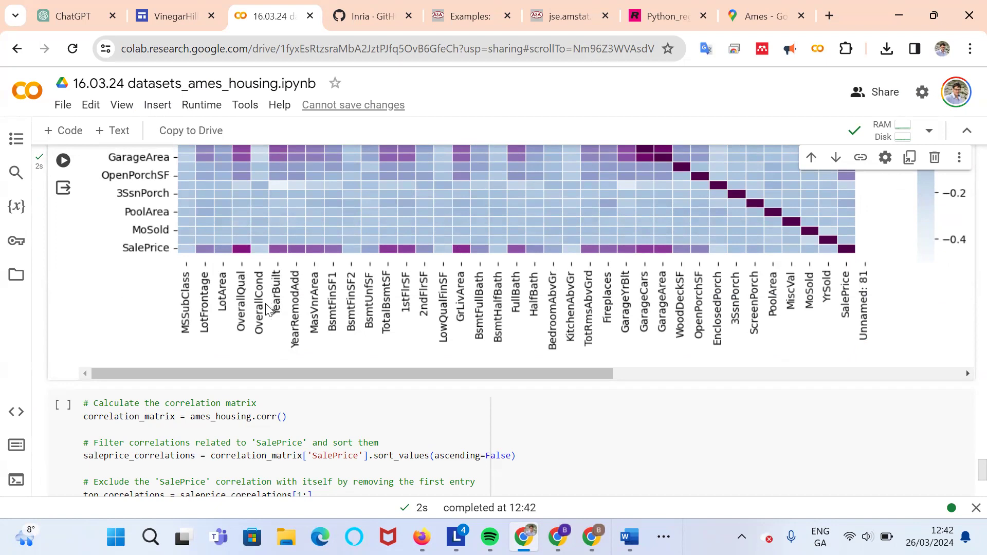
mouse_move(282, 256)
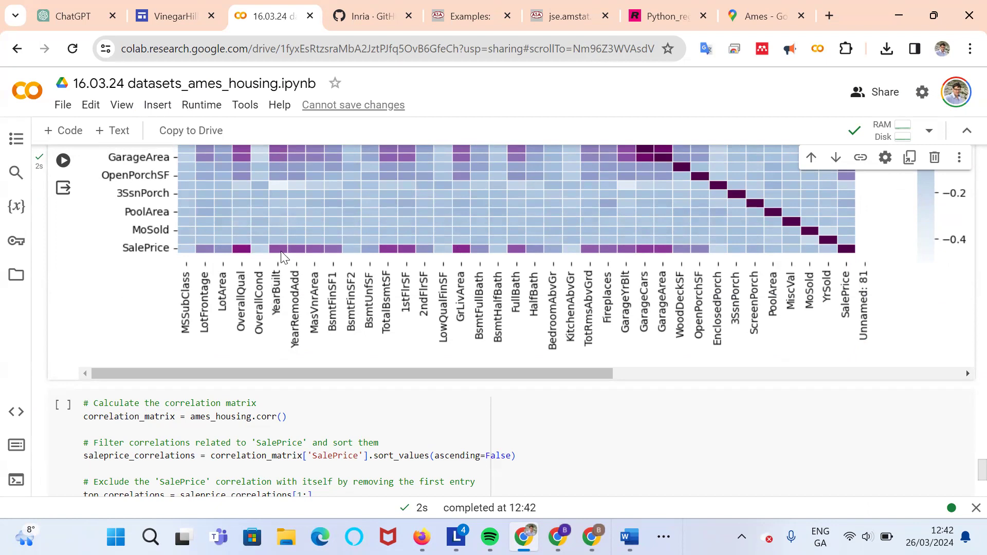
mouse_move(388, 330)
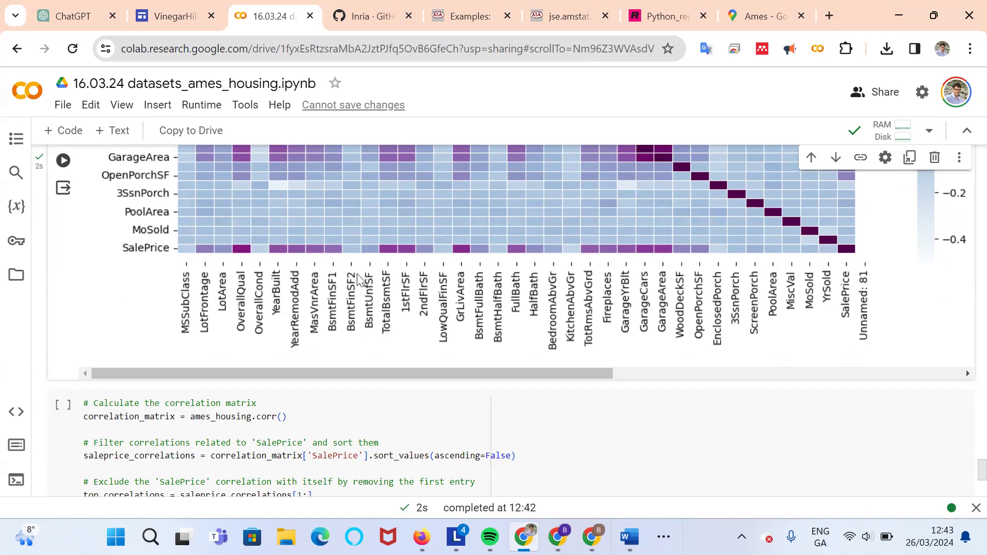
mouse_move(459, 309)
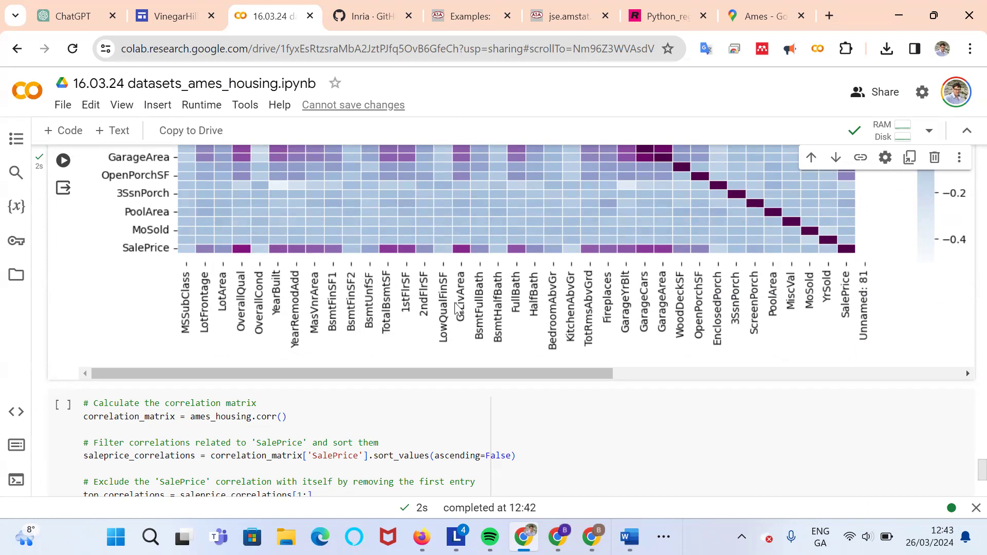
mouse_move(413, 306)
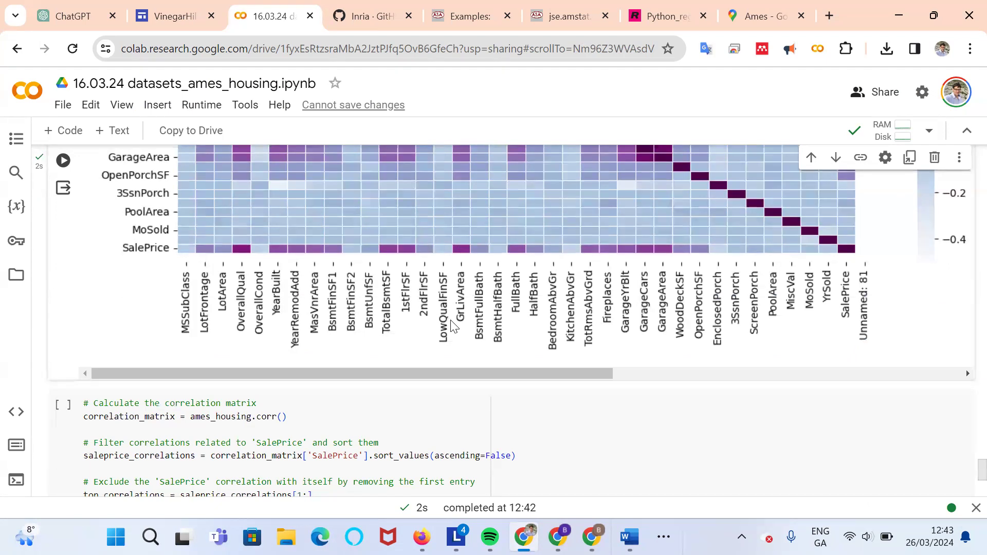
mouse_move(645, 331)
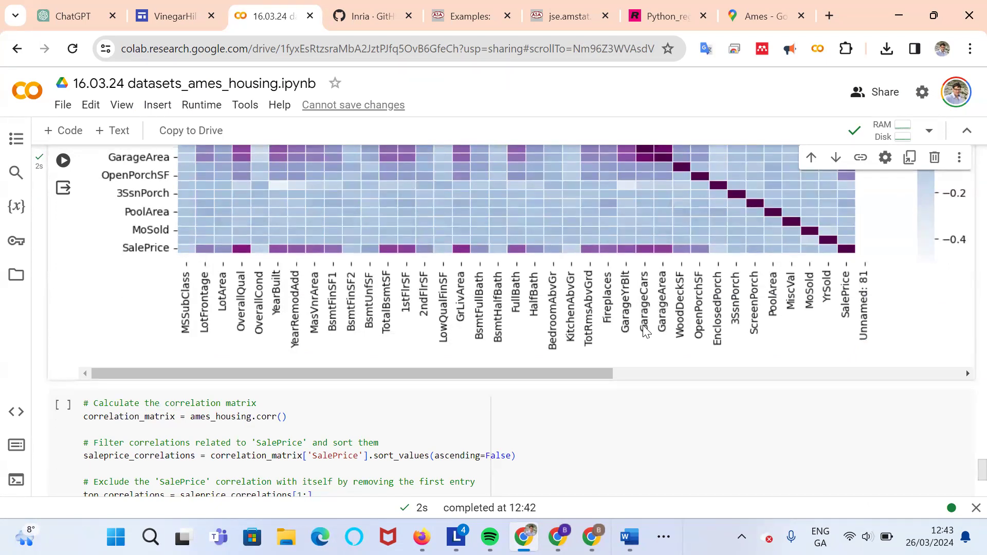
mouse_move(662, 290)
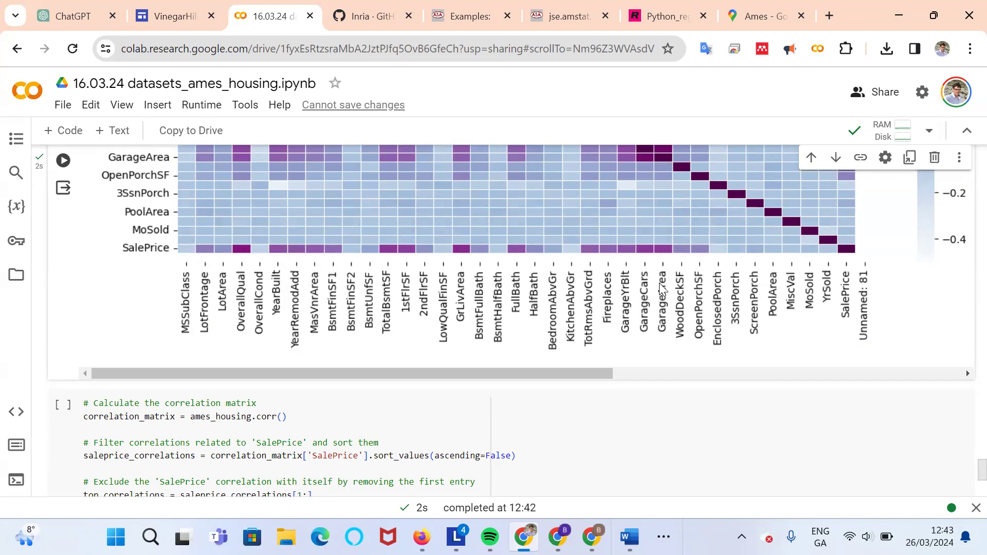
mouse_move(624, 322)
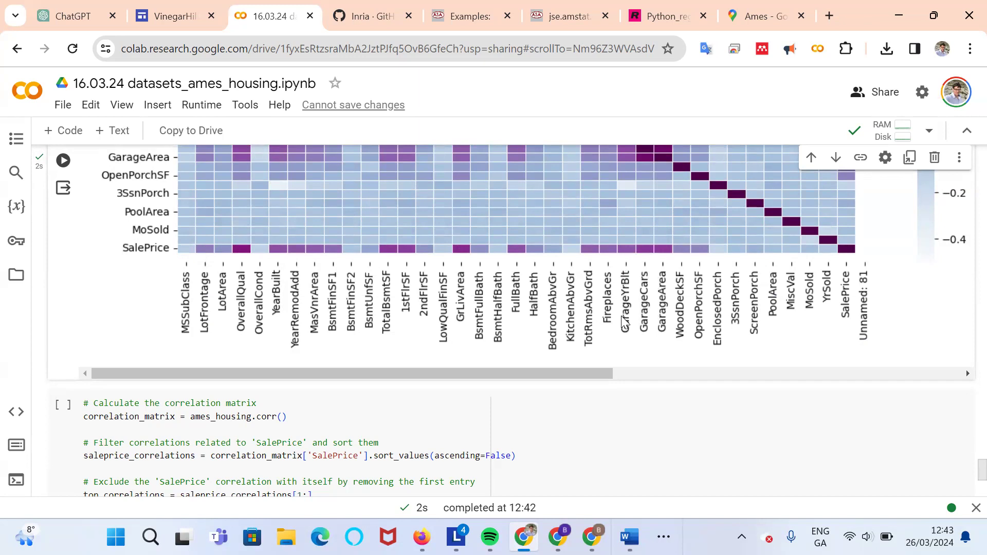
mouse_move(603, 248)
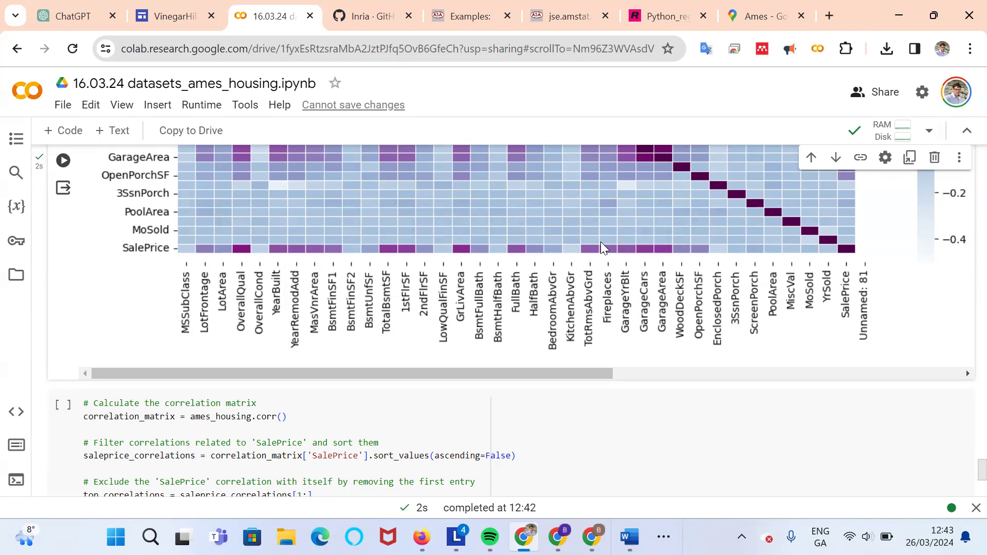
mouse_move(666, 253)
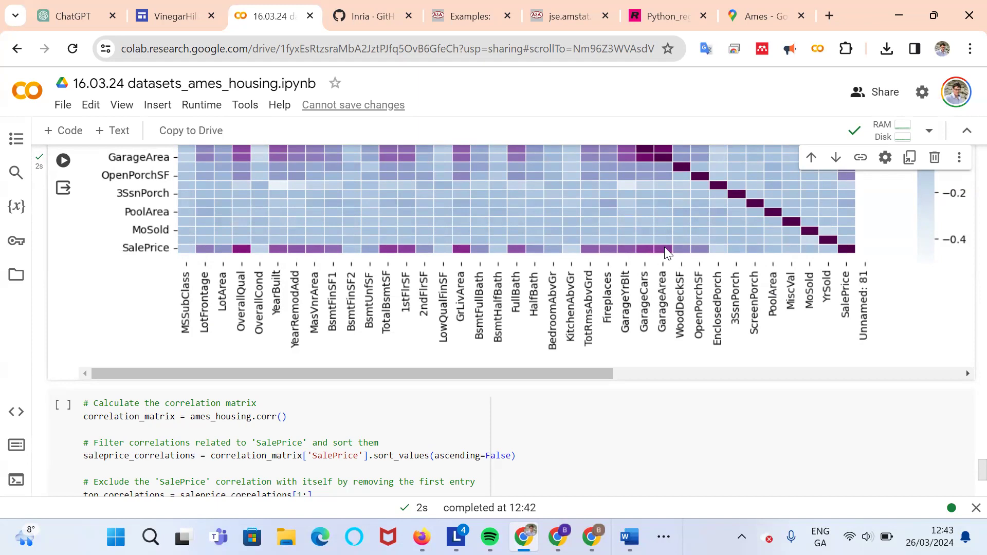
scroll("up", 3)
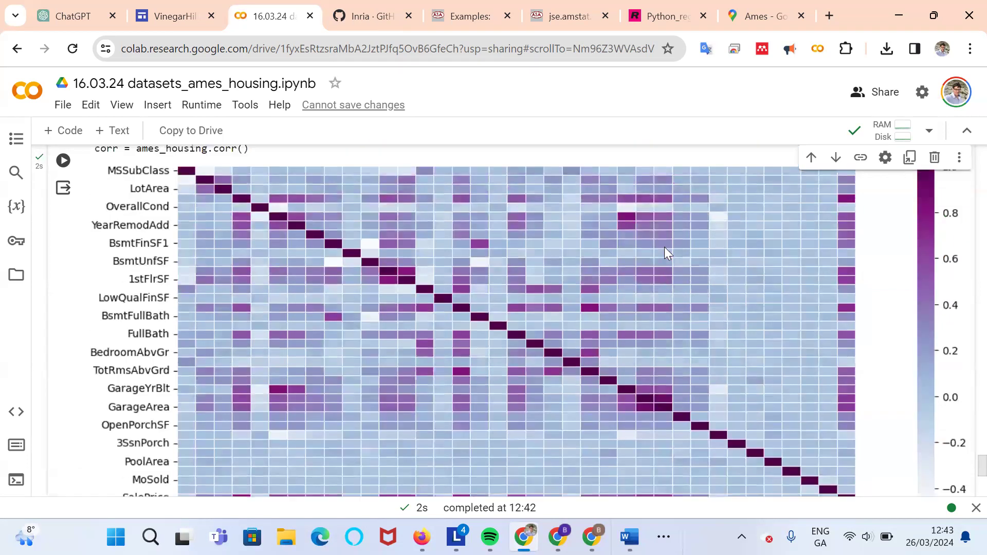
scroll("down", 3)
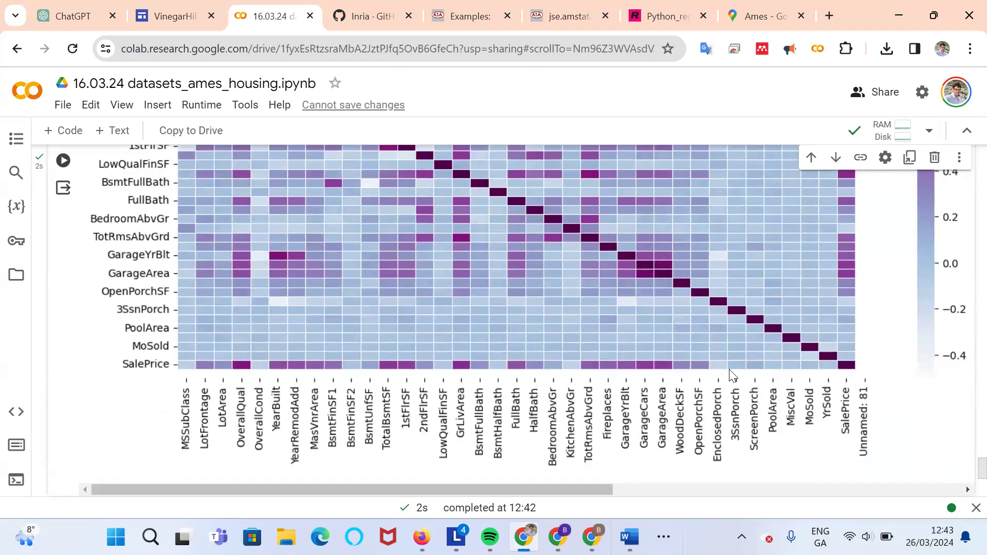
mouse_move(721, 378)
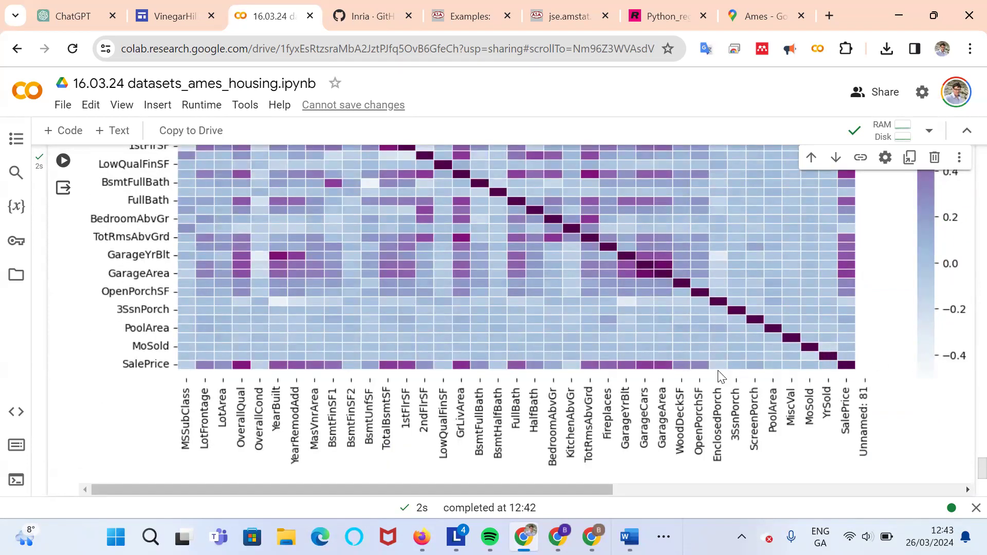
mouse_move(790, 372)
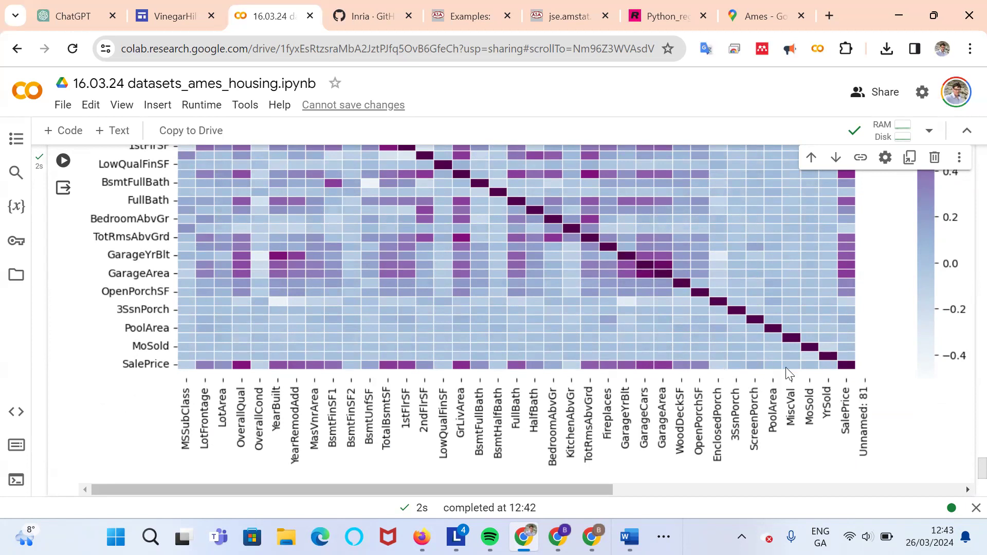
mouse_move(450, 358)
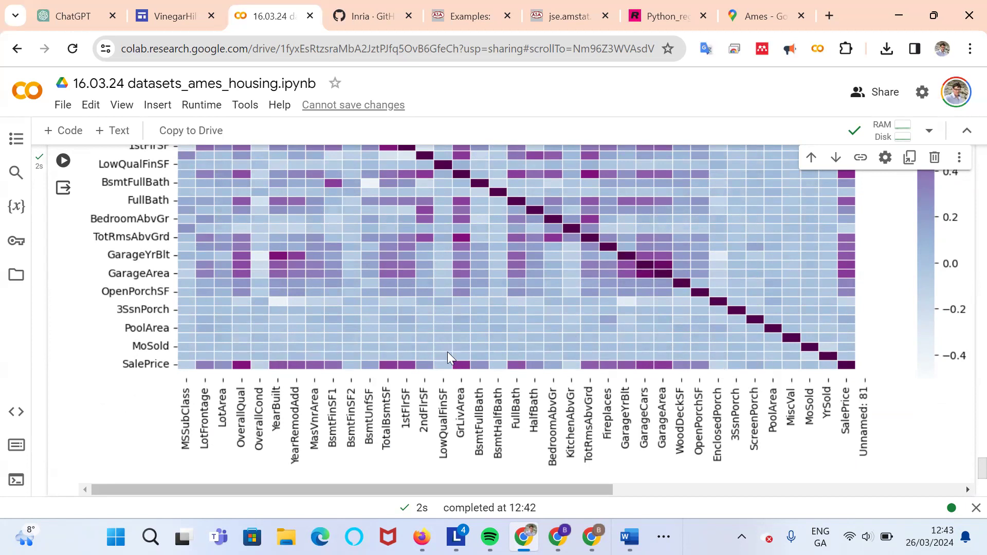
scroll("down", 3)
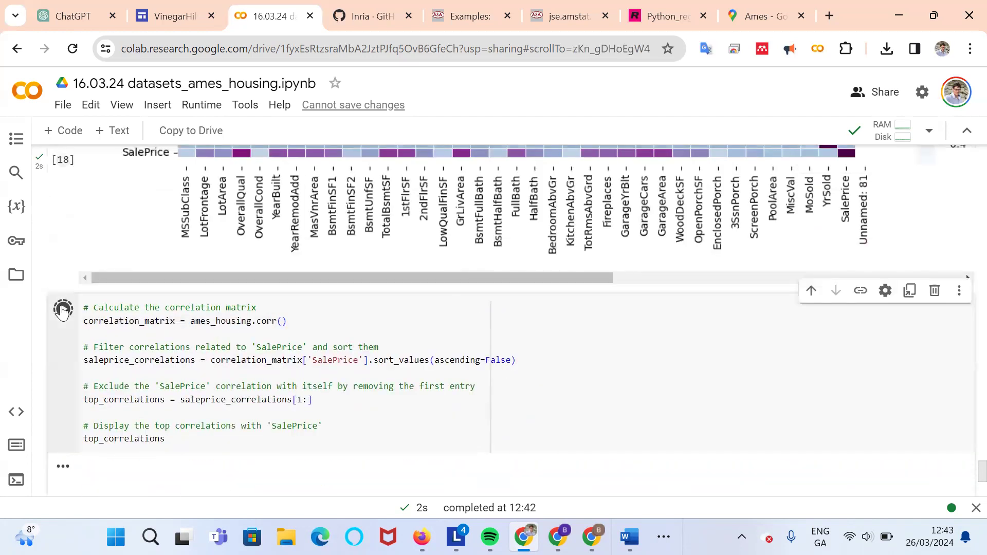
- Run the correlation cell so top_correlations lists OverallQual 0.806 first, then GrLivArea 0.721
left_click(62, 309)
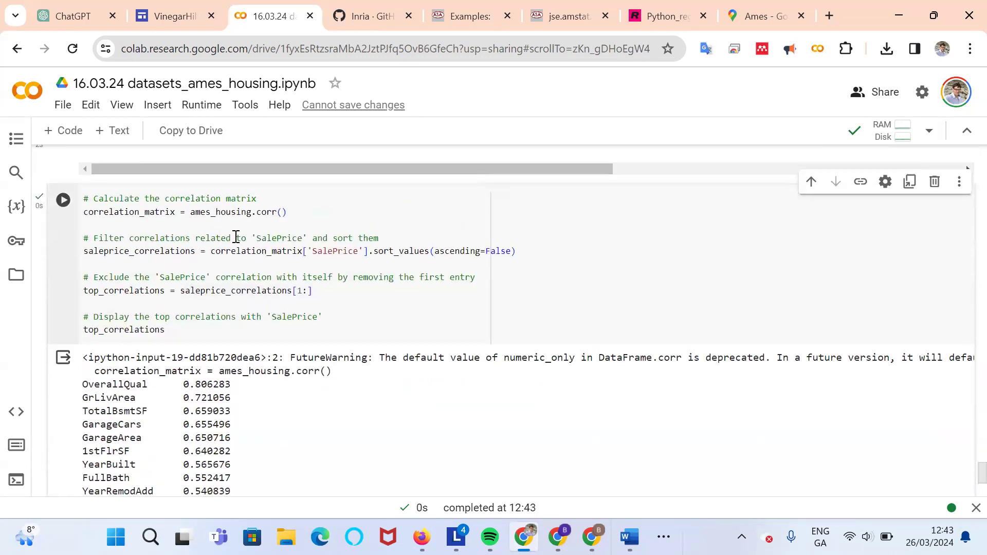
scroll("down", 3)
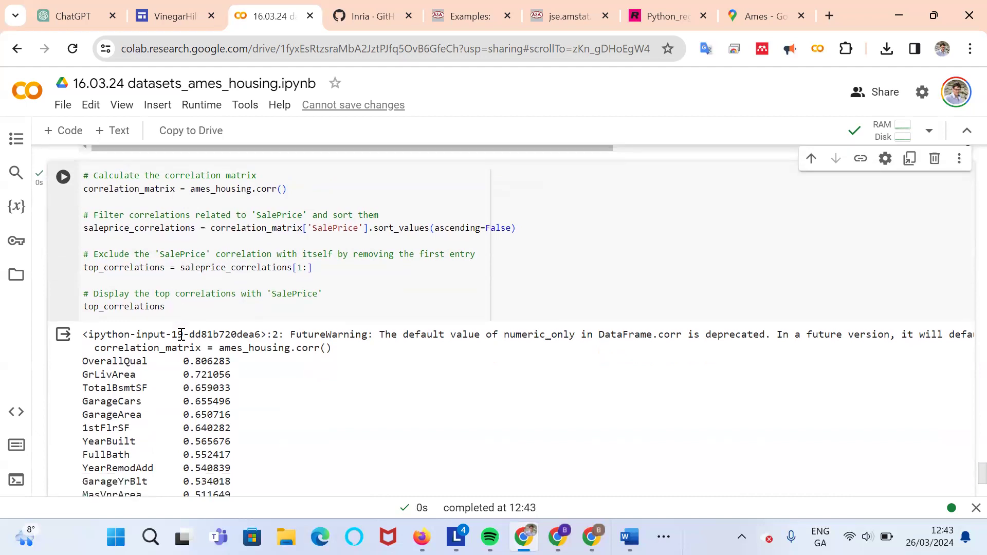
scroll("down", 3)
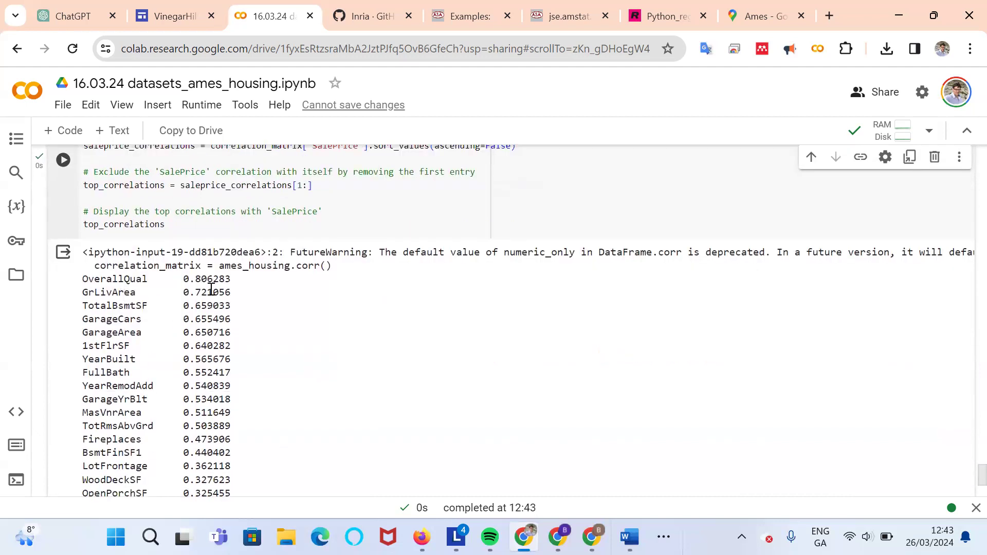
mouse_move(179, 305)
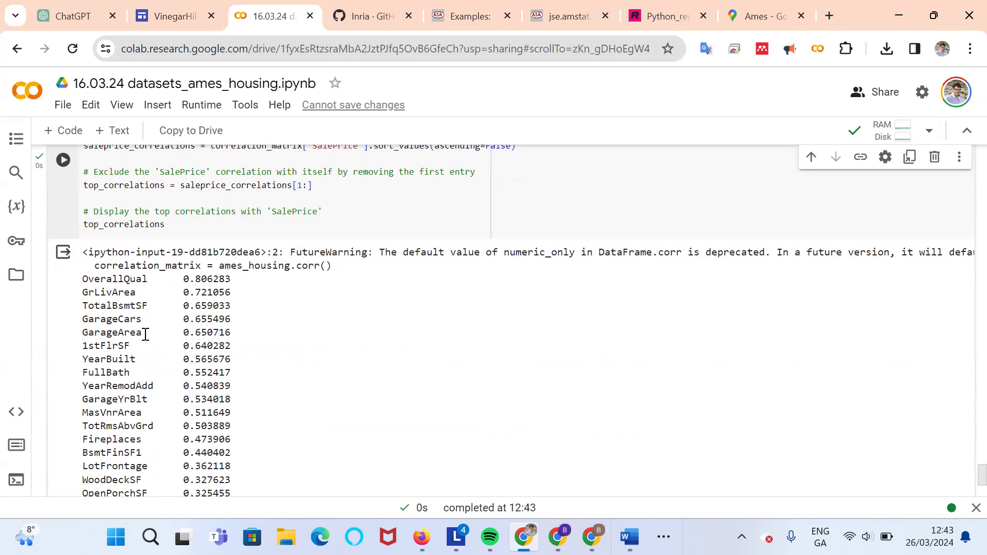
scroll("down", 3)
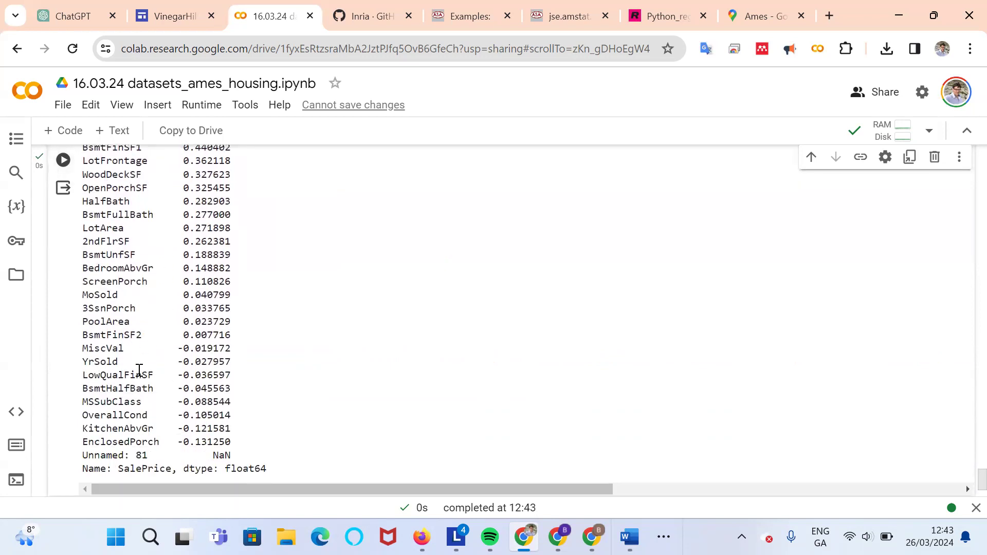
mouse_move(135, 434)
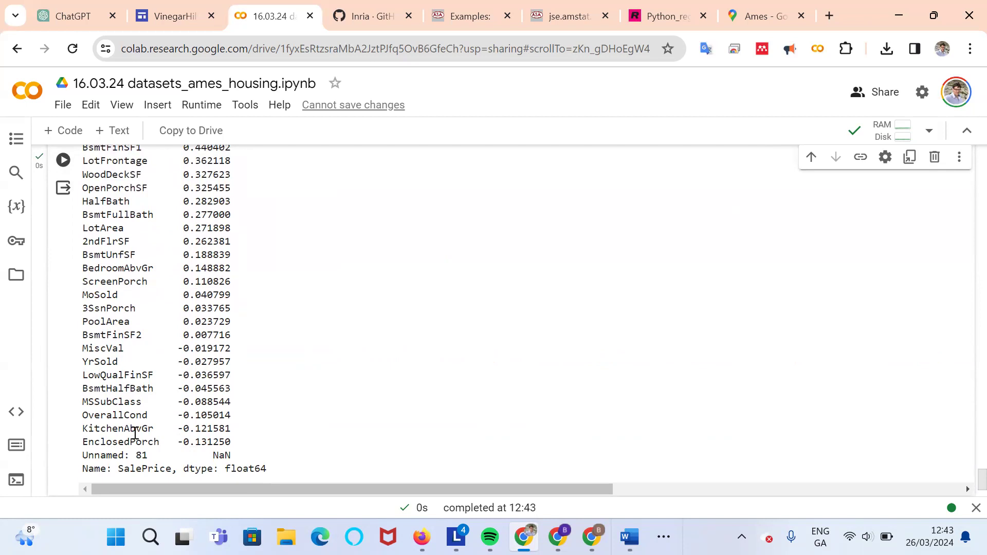
mouse_move(144, 426)
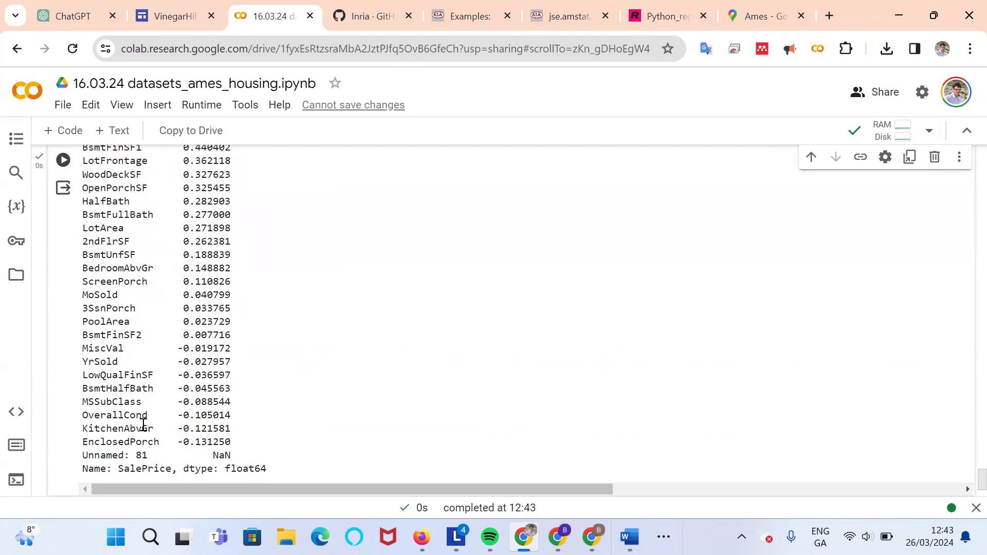
mouse_move(89, 424)
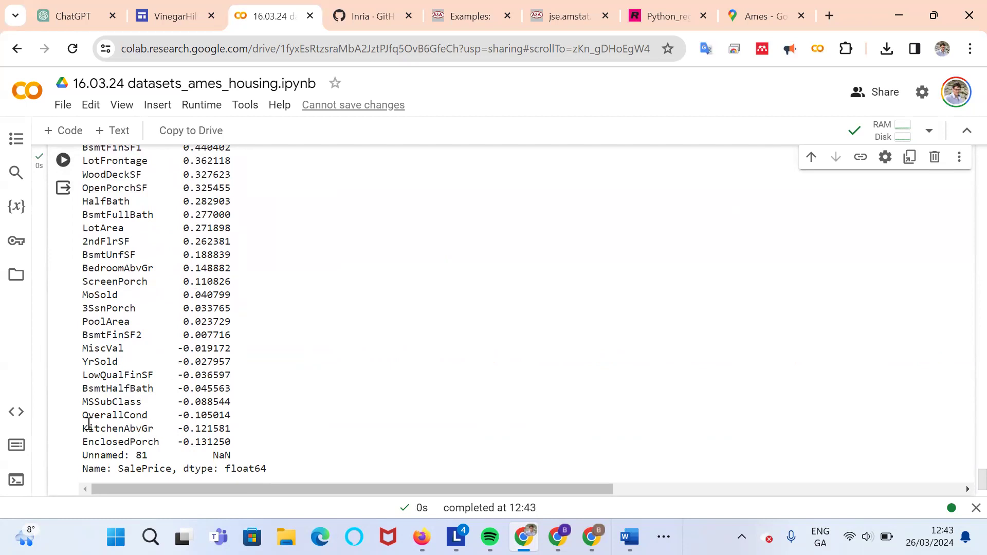
mouse_move(129, 431)
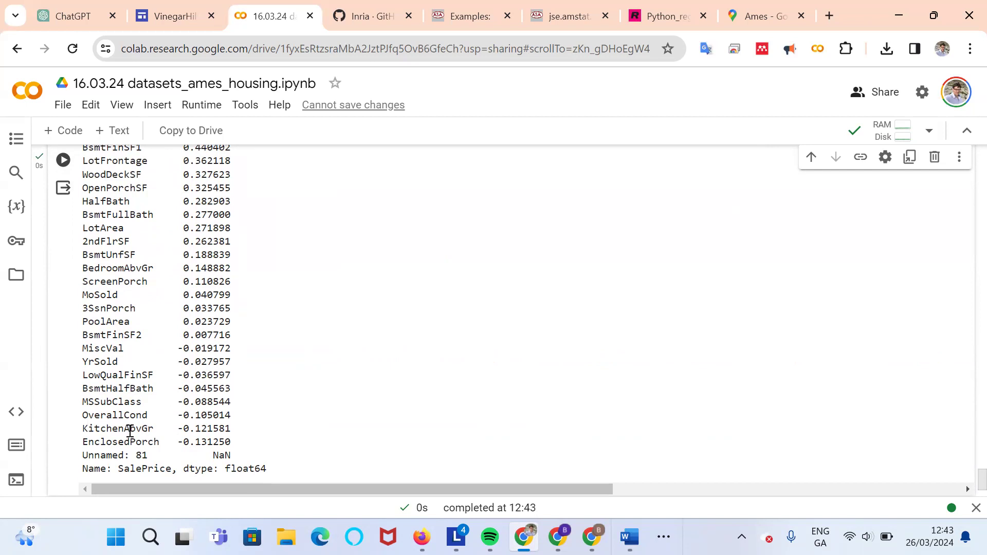
mouse_move(134, 414)
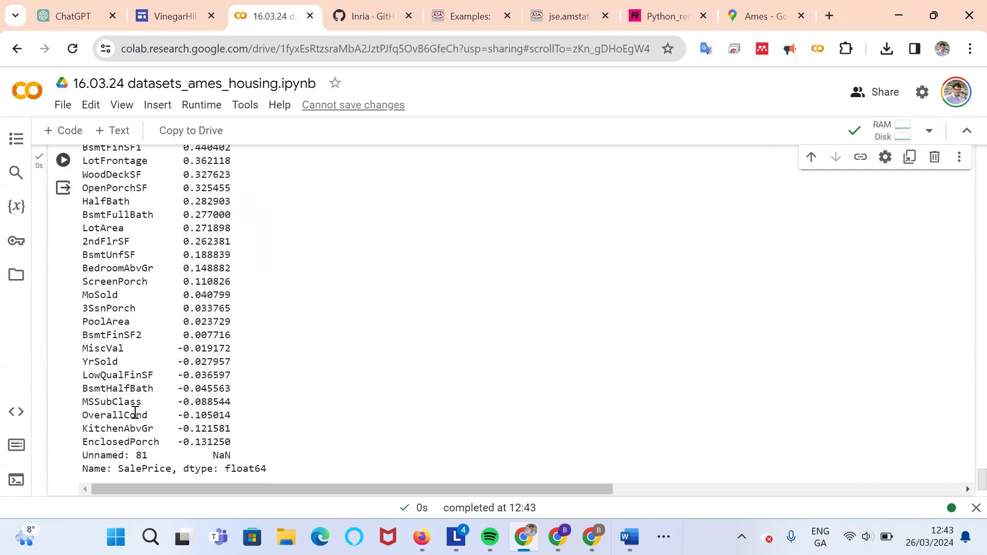
mouse_move(191, 420)
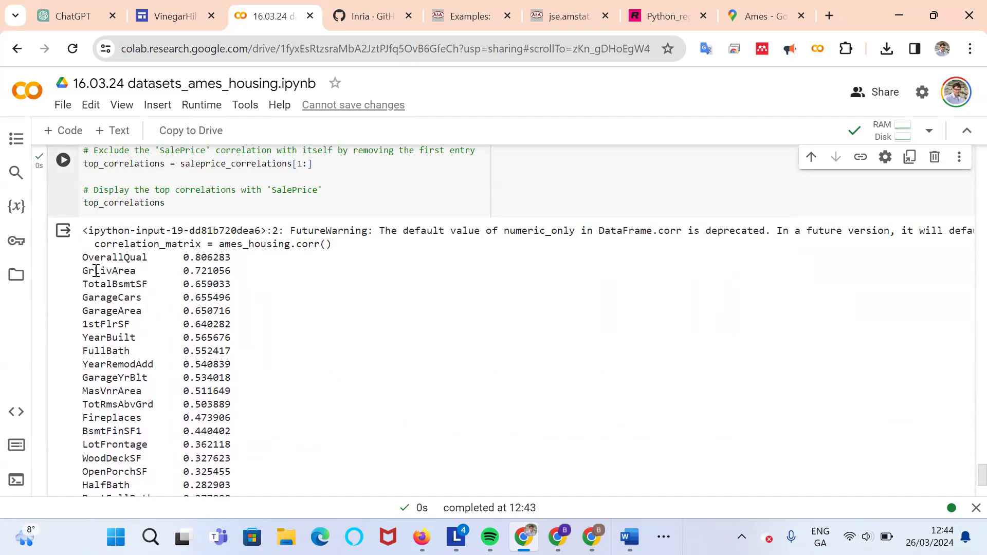
mouse_move(112, 271)
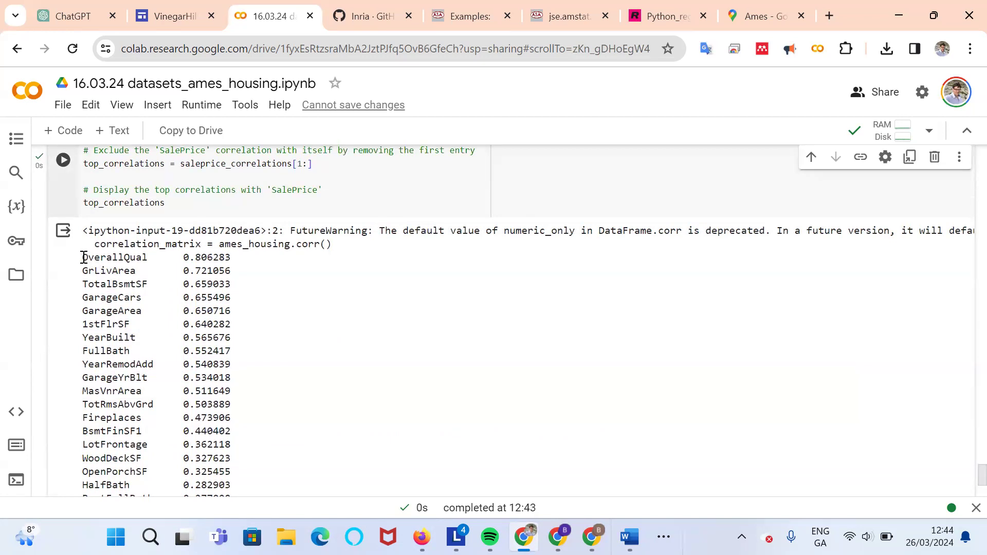
- Highlight the six strongest correlations, OverallQual through 1stFlrSF, and review the list down to EnclosedPorch
left_click_drag(81, 257, 231, 324)
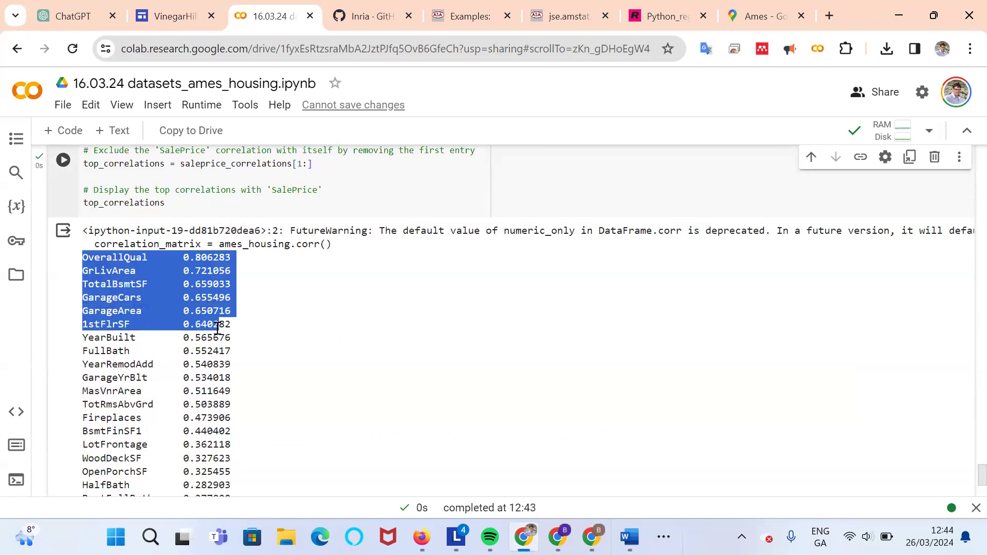
mouse_move(202, 353)
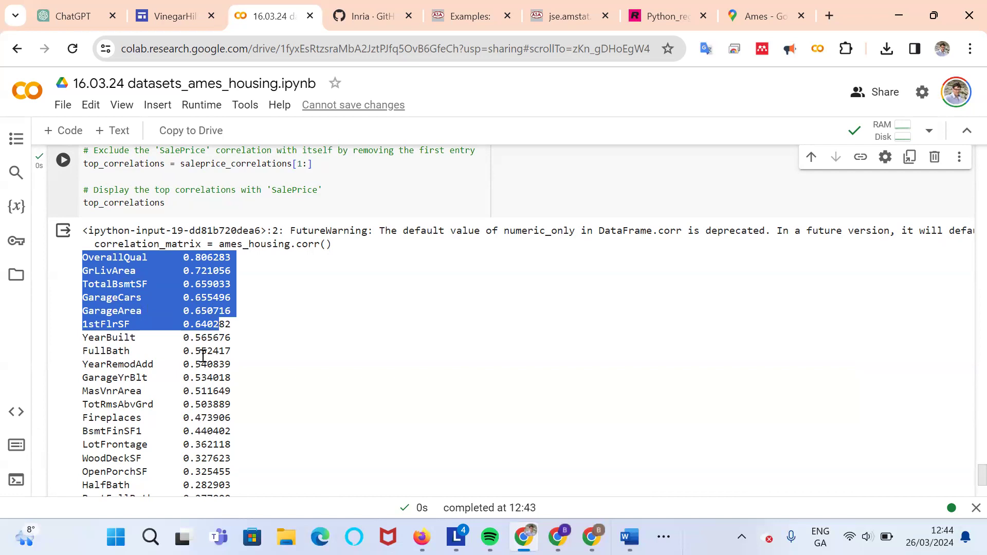
mouse_move(109, 401)
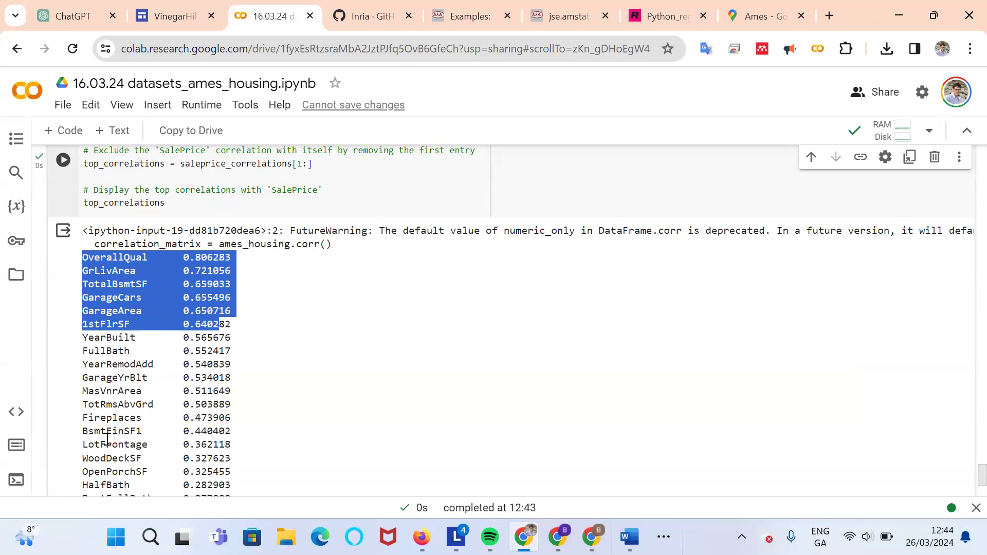
scroll("down", 3)
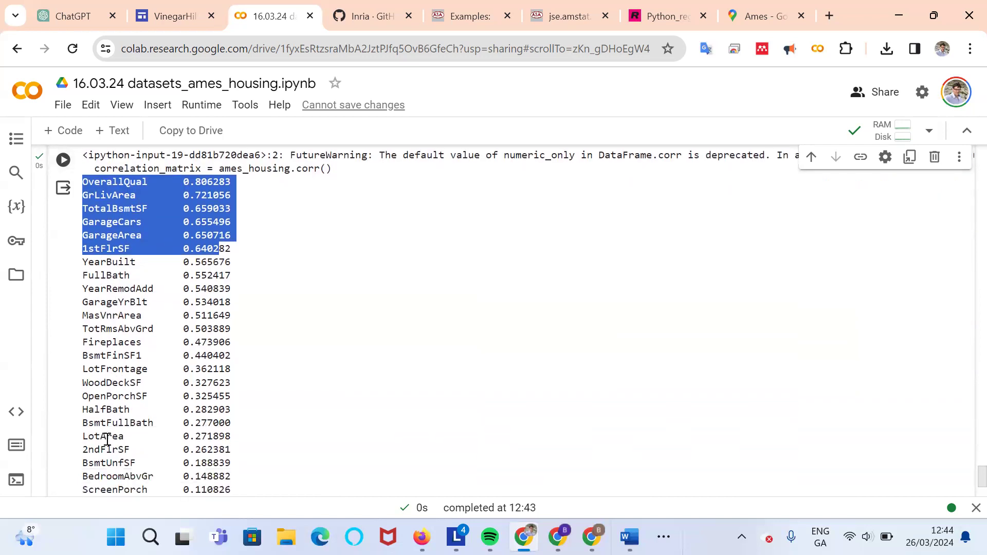
scroll("down", 3)
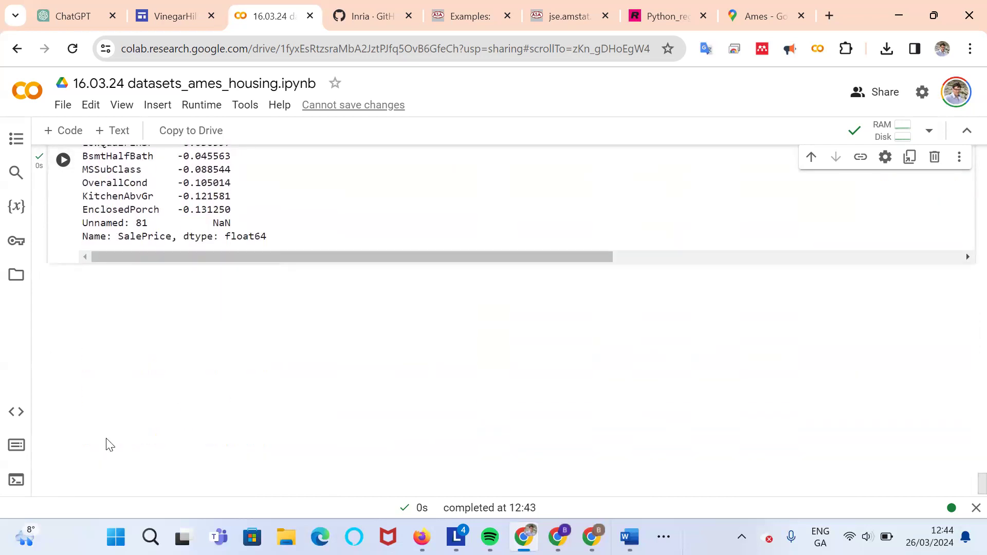